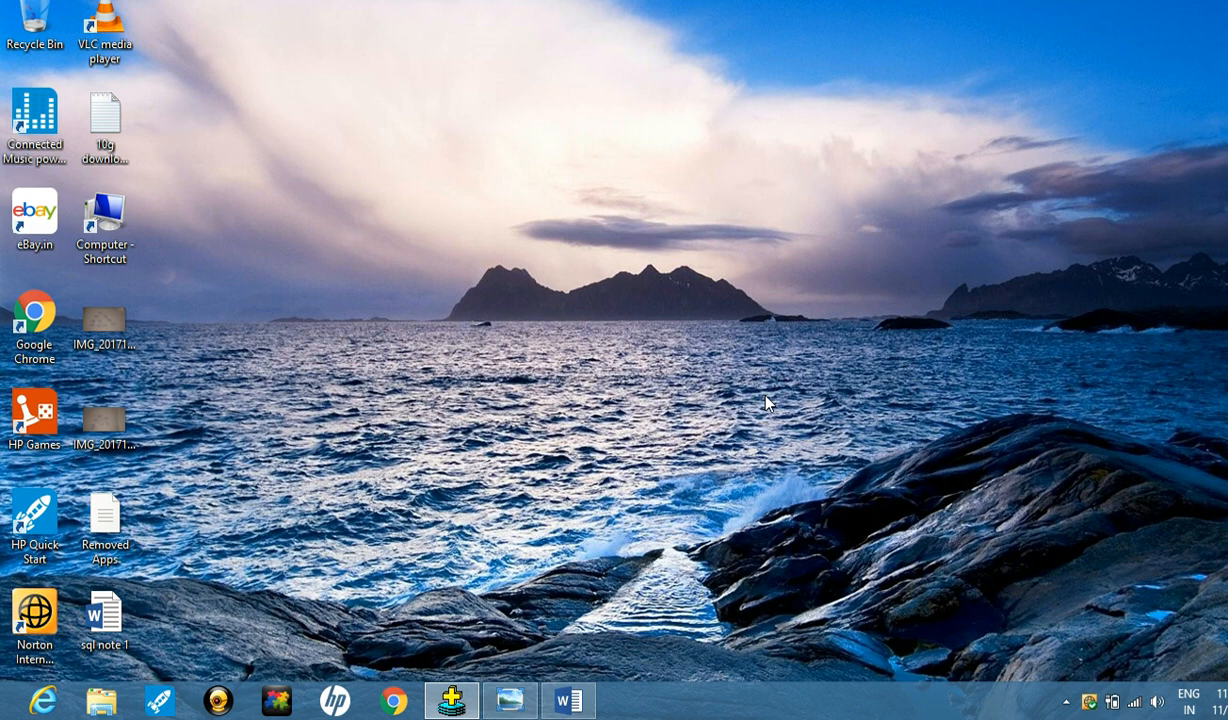
pyautogui.moveTo(324, 480)
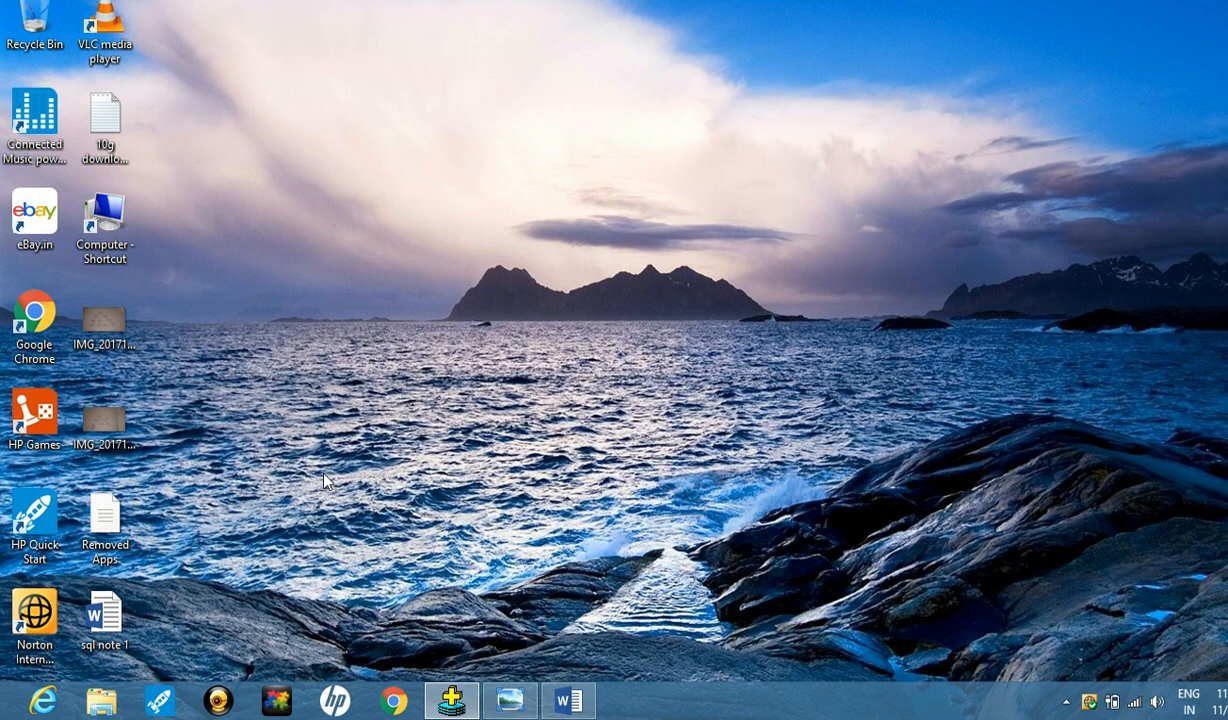
pyautogui.moveTo(144, 640)
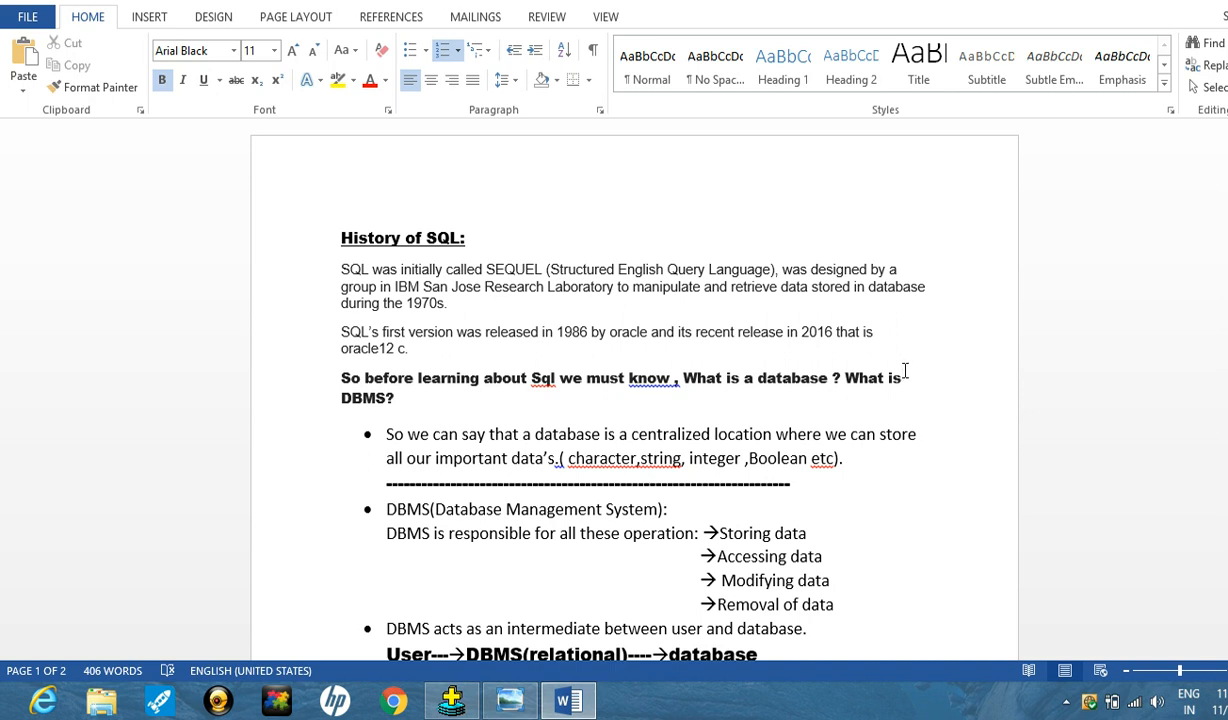
pyautogui.moveTo(1006, 348)
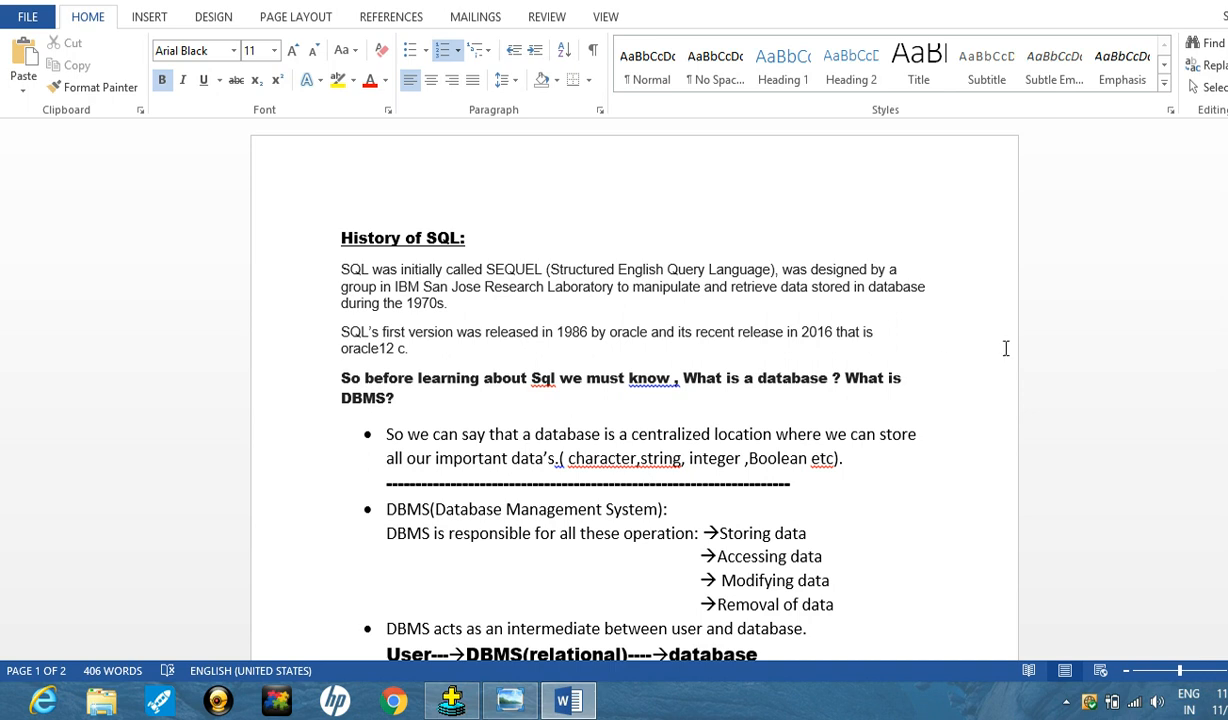
pyautogui.moveTo(1092, 308)
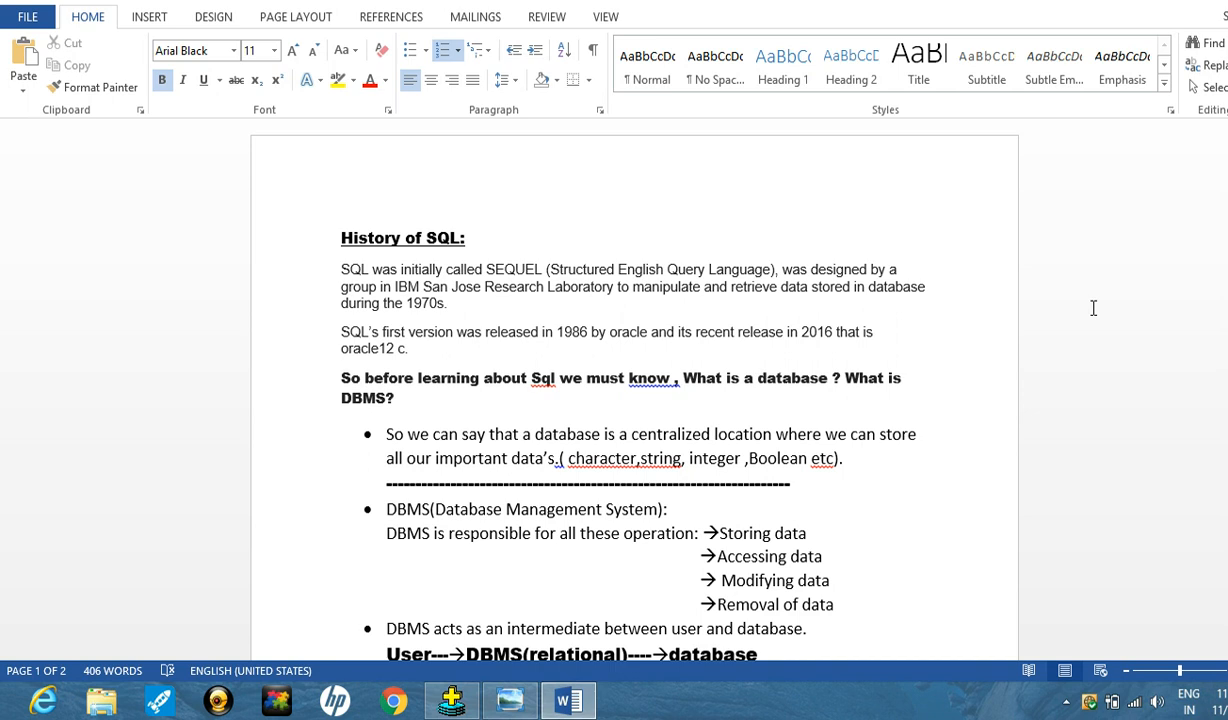
pyautogui.moveTo(956, 256)
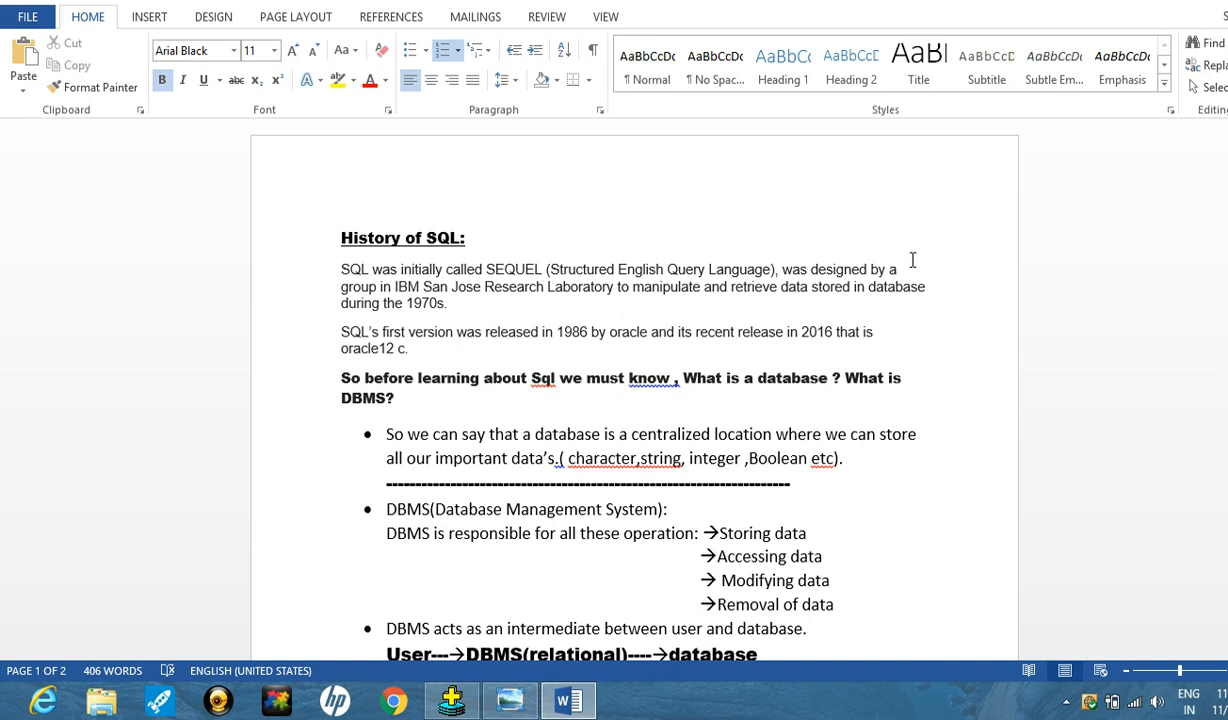
pyautogui.moveTo(884, 256)
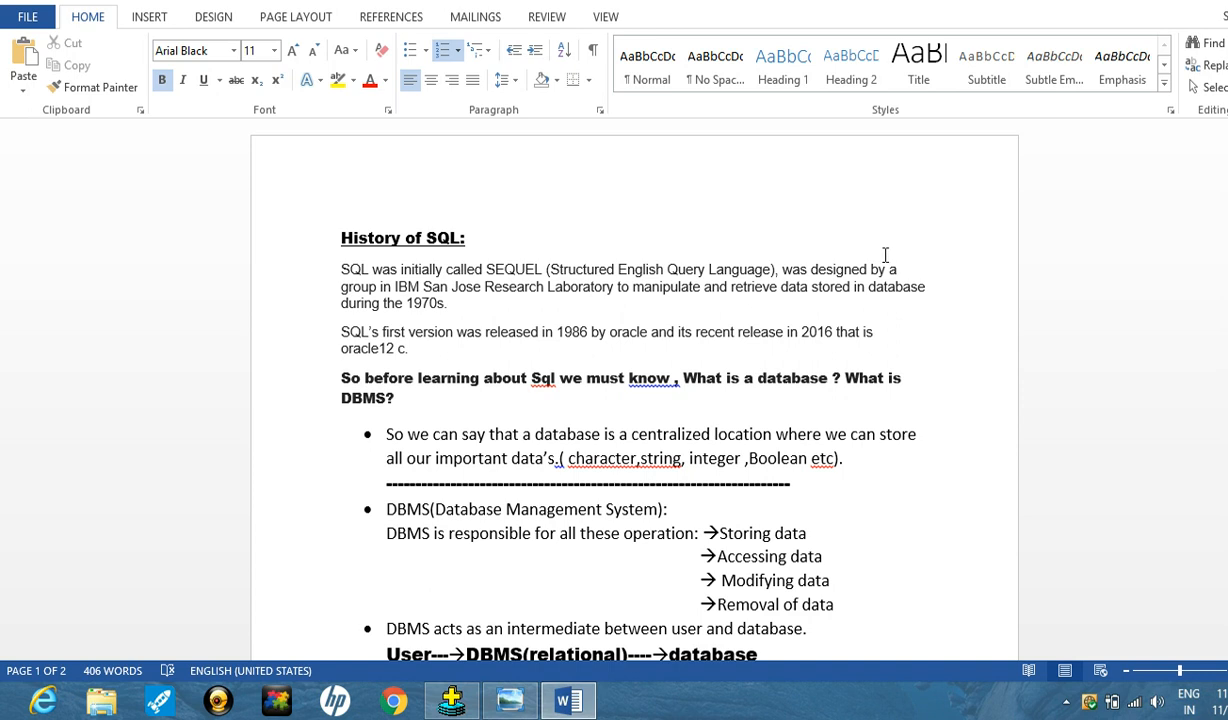
pyautogui.moveTo(784, 256)
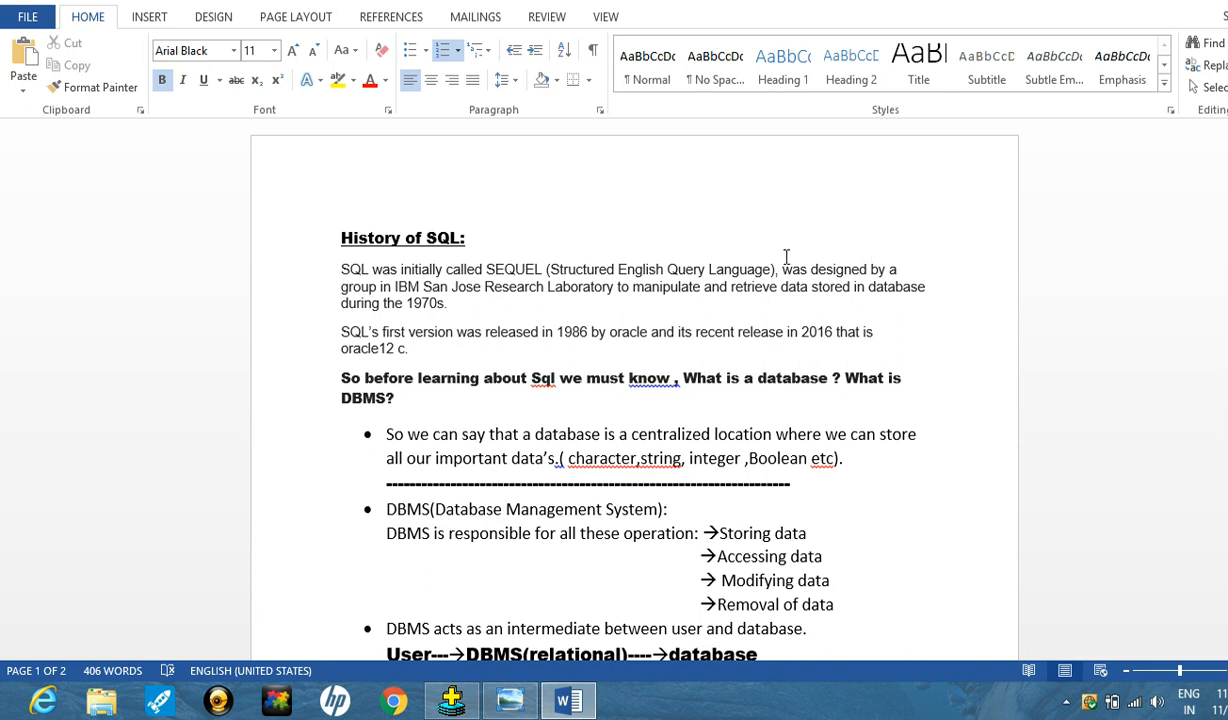
pyautogui.moveTo(764, 220)
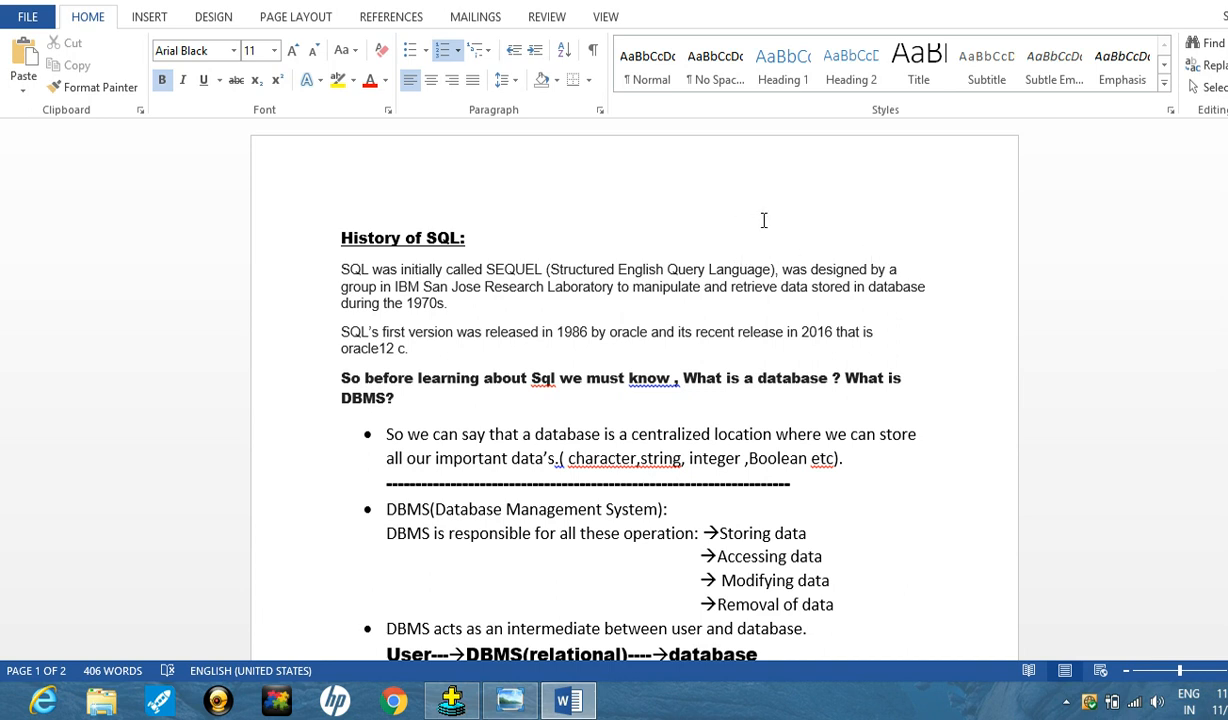
pyautogui.moveTo(688, 280)
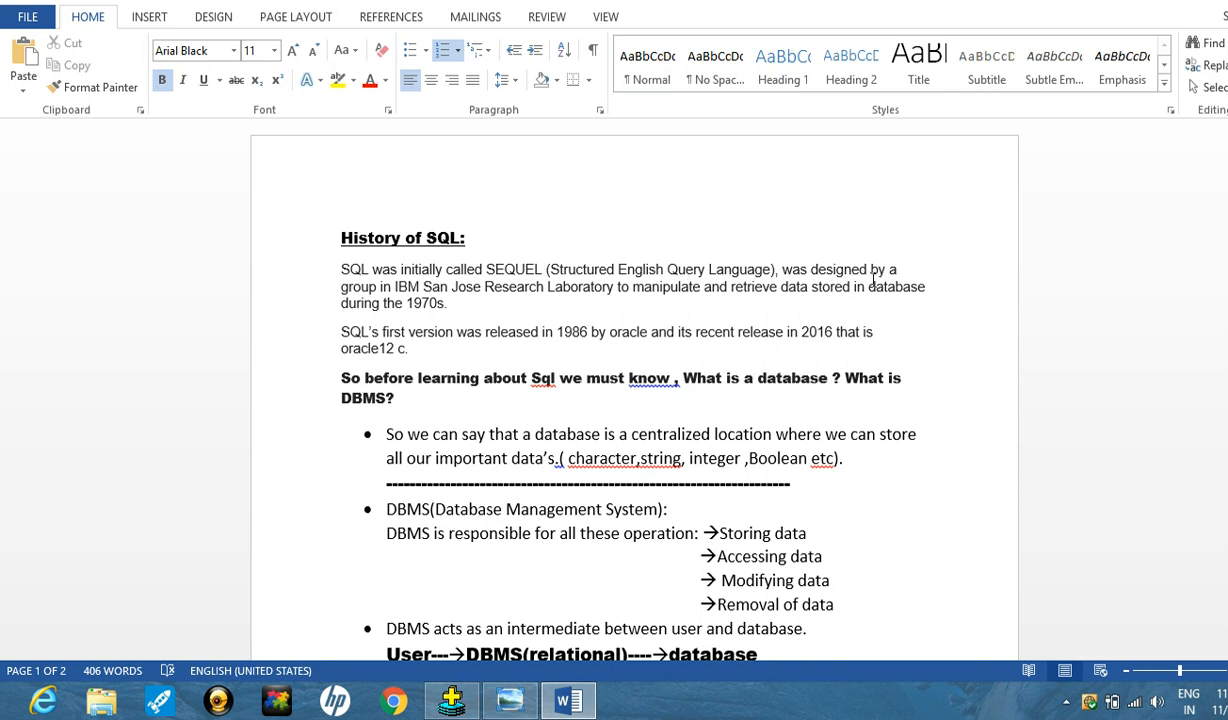
pyautogui.moveTo(908, 278)
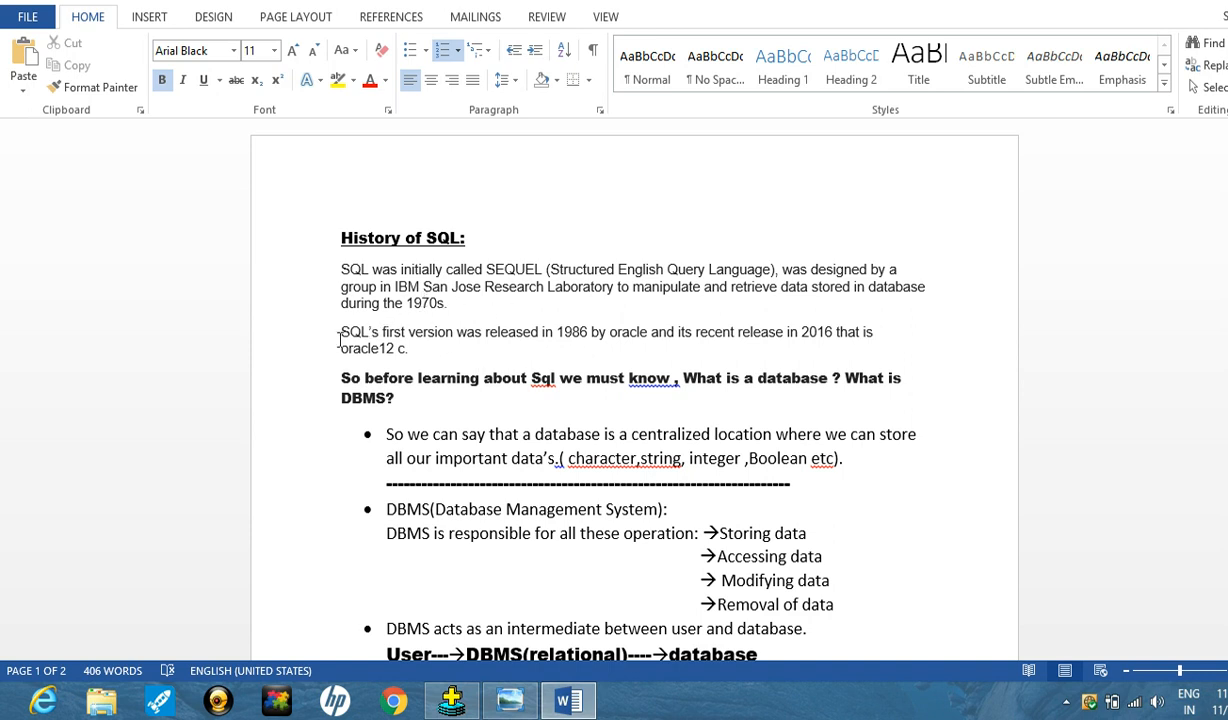
pyautogui.moveTo(416, 338)
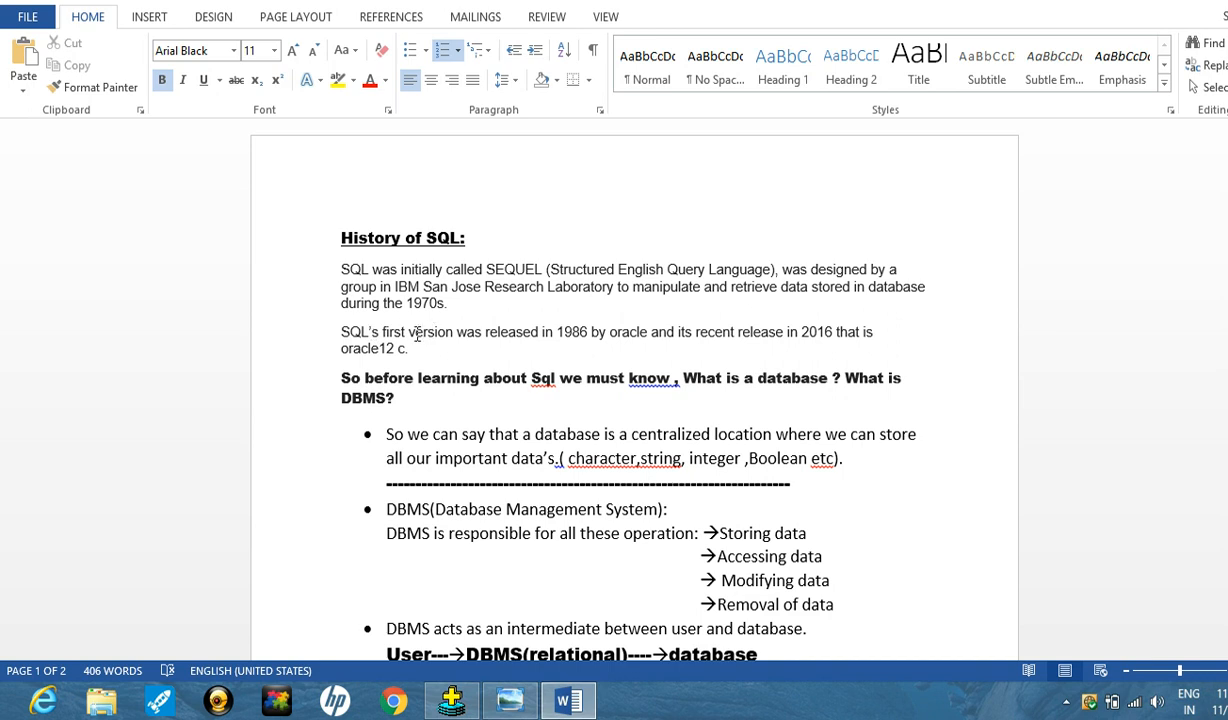
pyautogui.moveTo(592, 340)
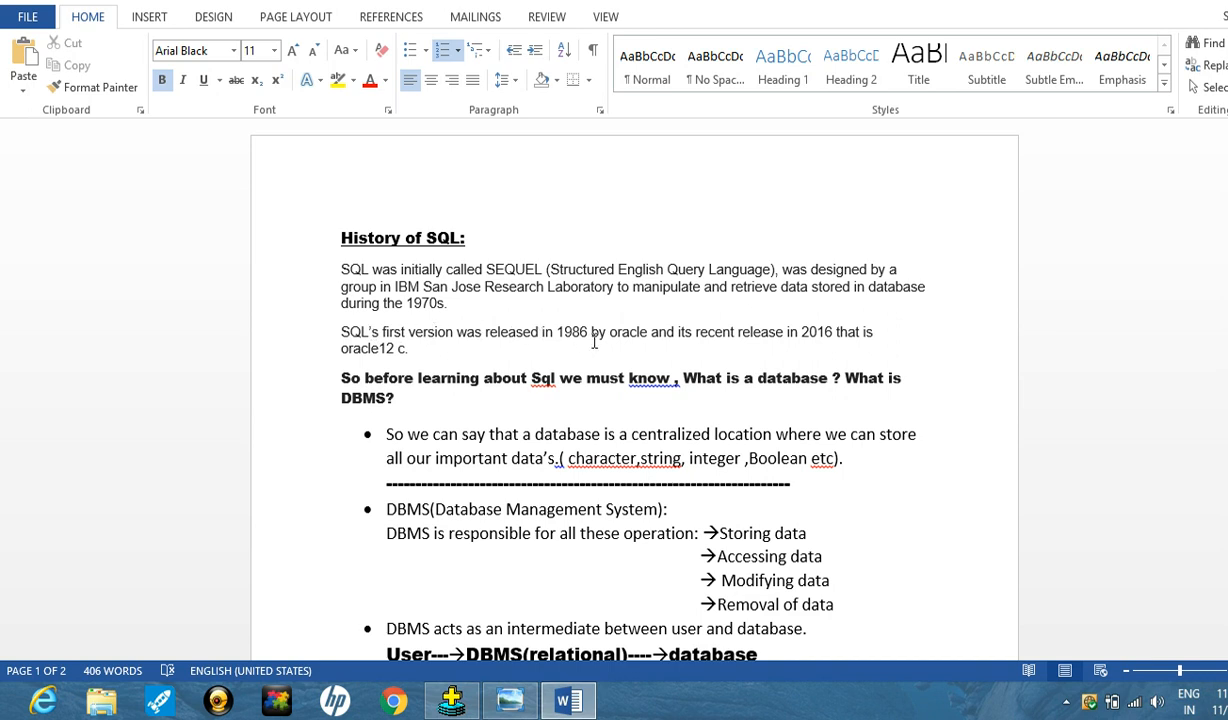
pyautogui.moveTo(692, 334)
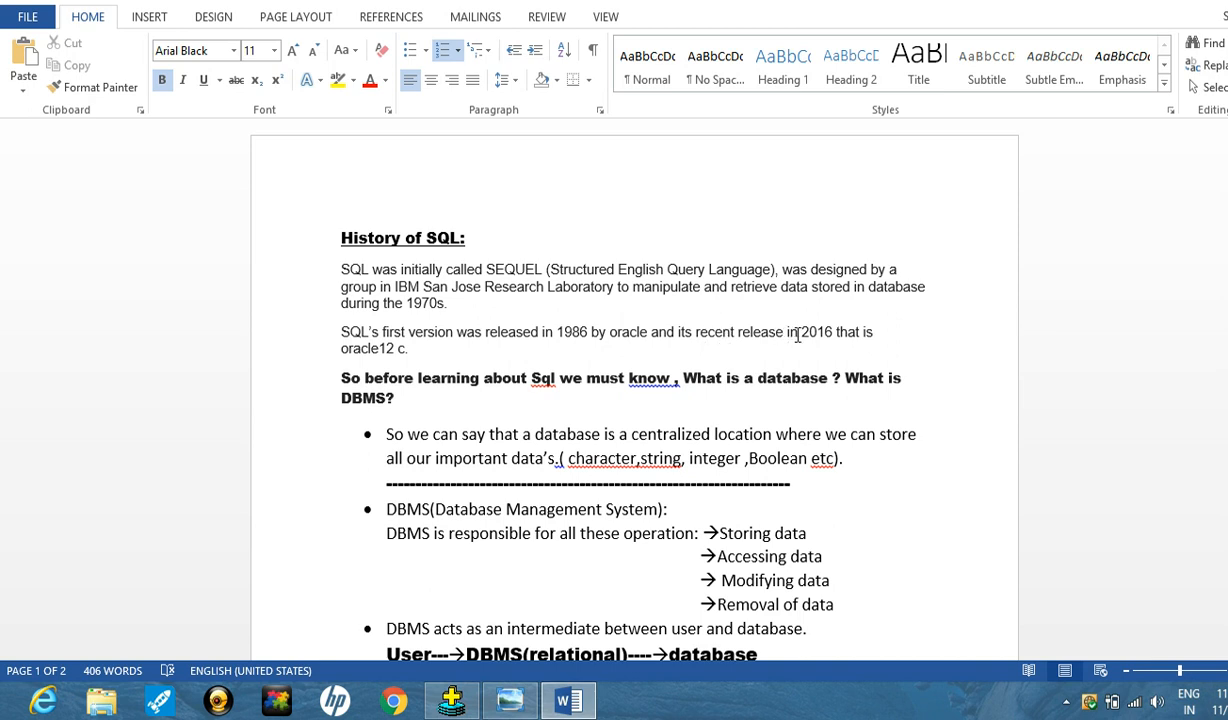
pyautogui.moveTo(852, 336)
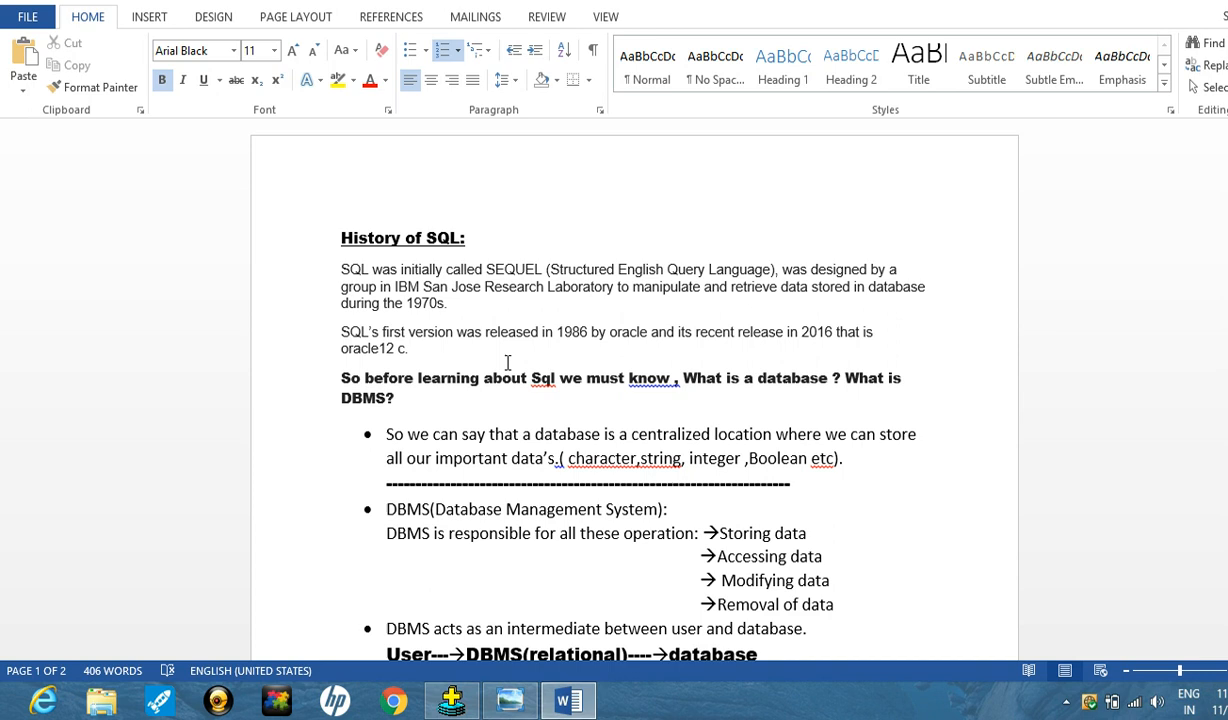
pyautogui.moveTo(512, 362)
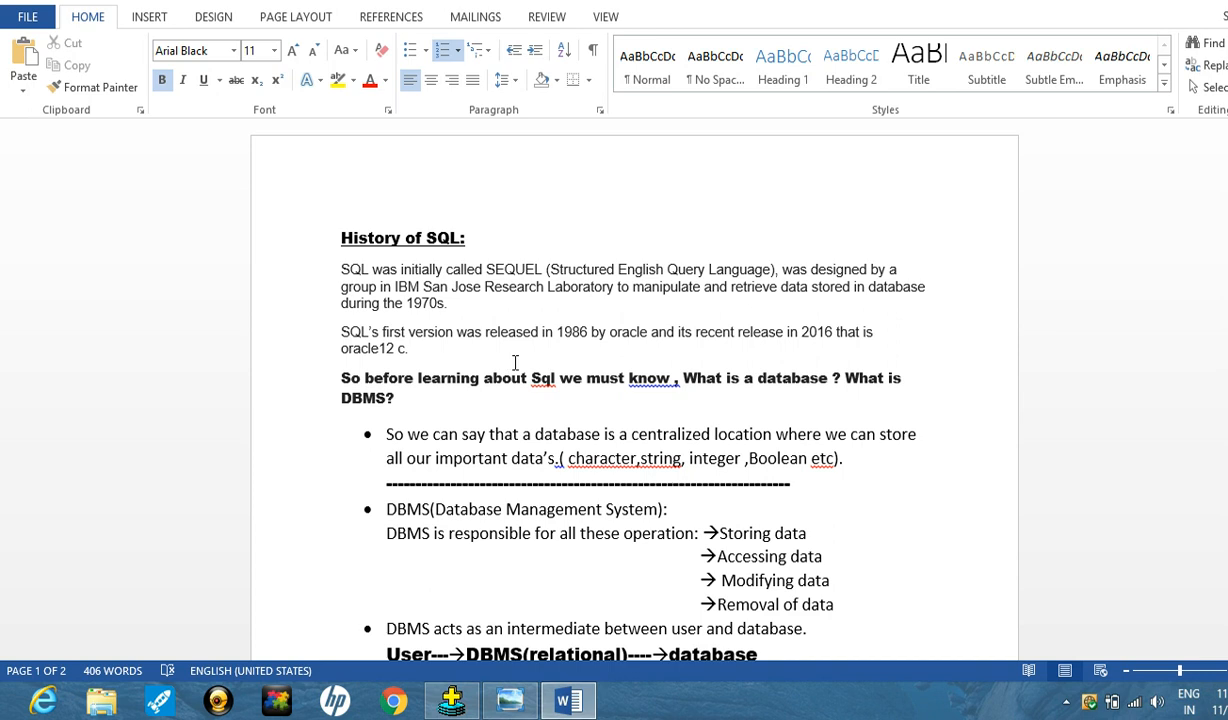
pyautogui.moveTo(478, 390)
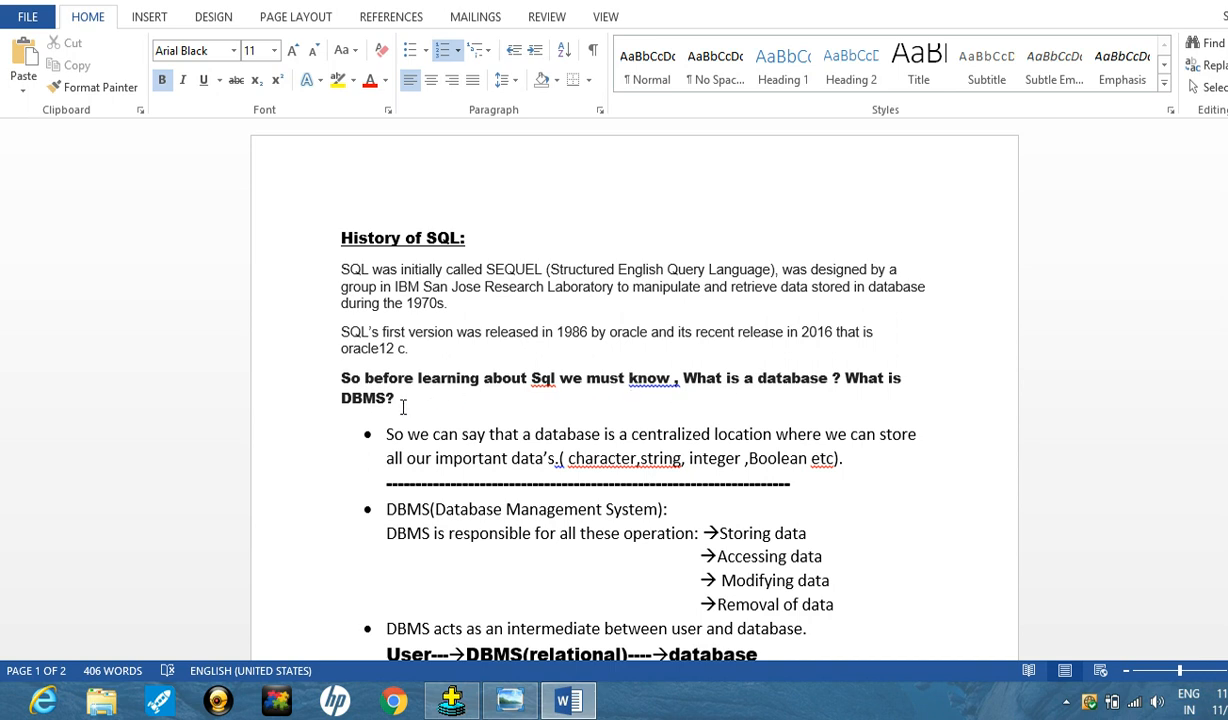
pyautogui.moveTo(422, 396)
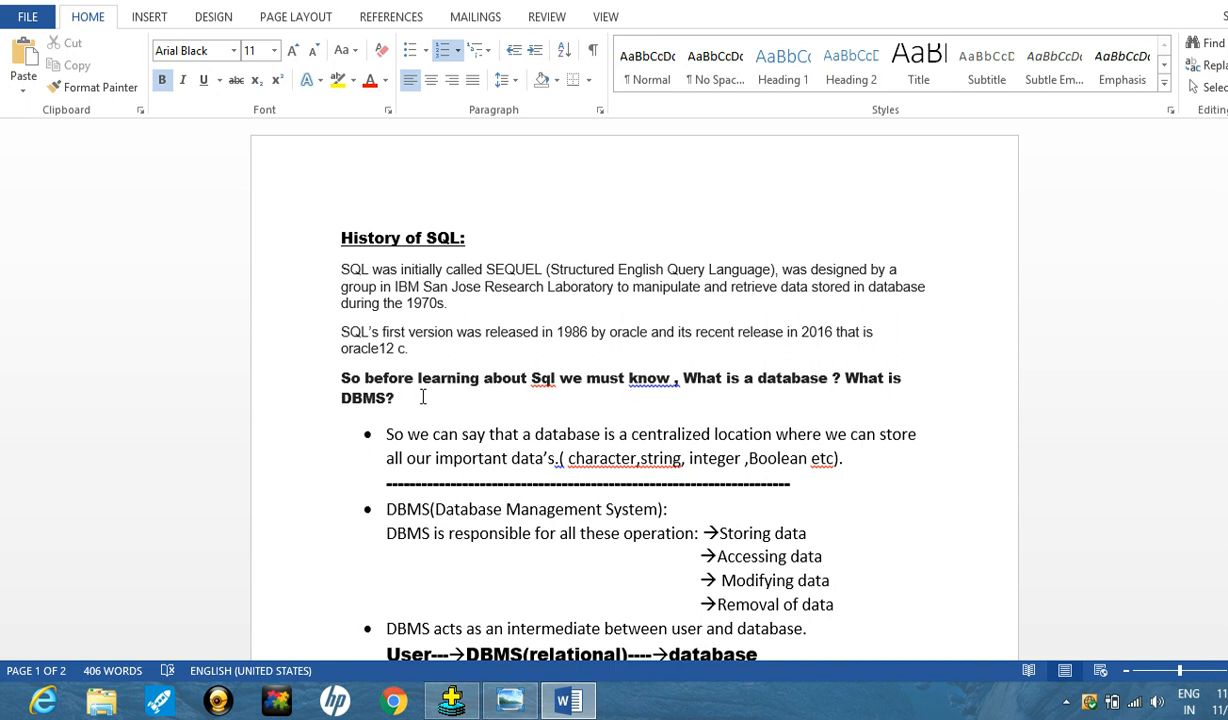
pyautogui.moveTo(424, 410)
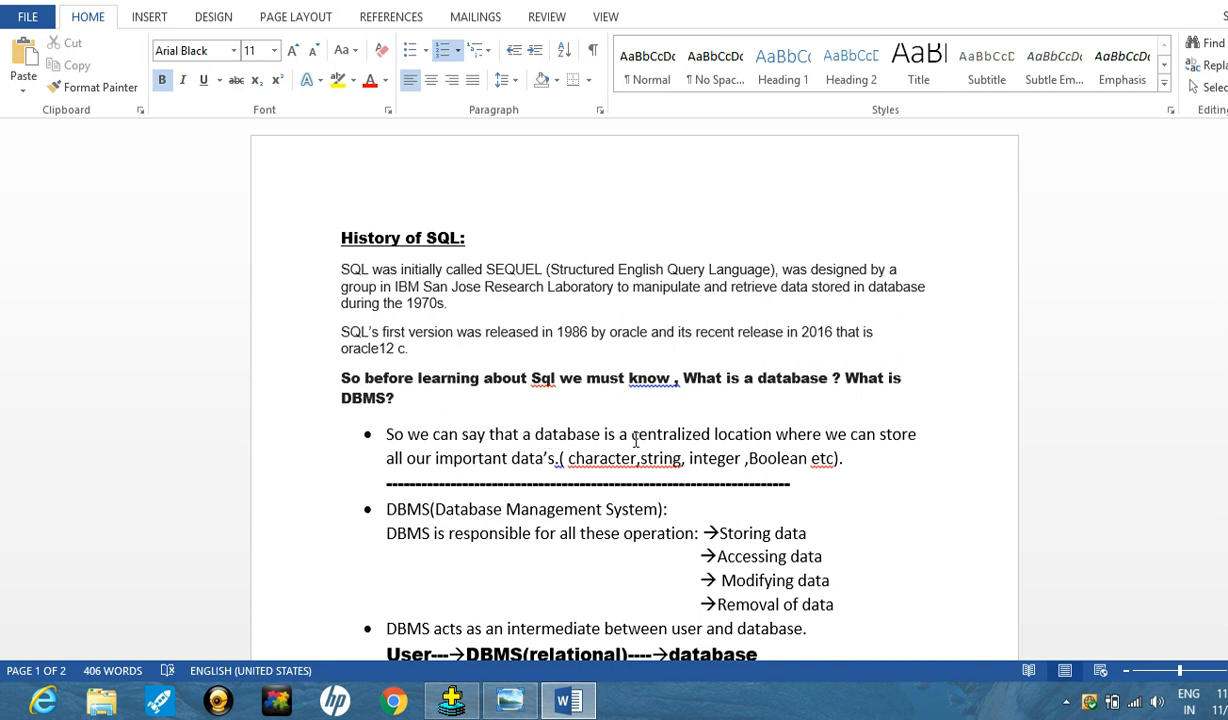
pyautogui.moveTo(656, 422)
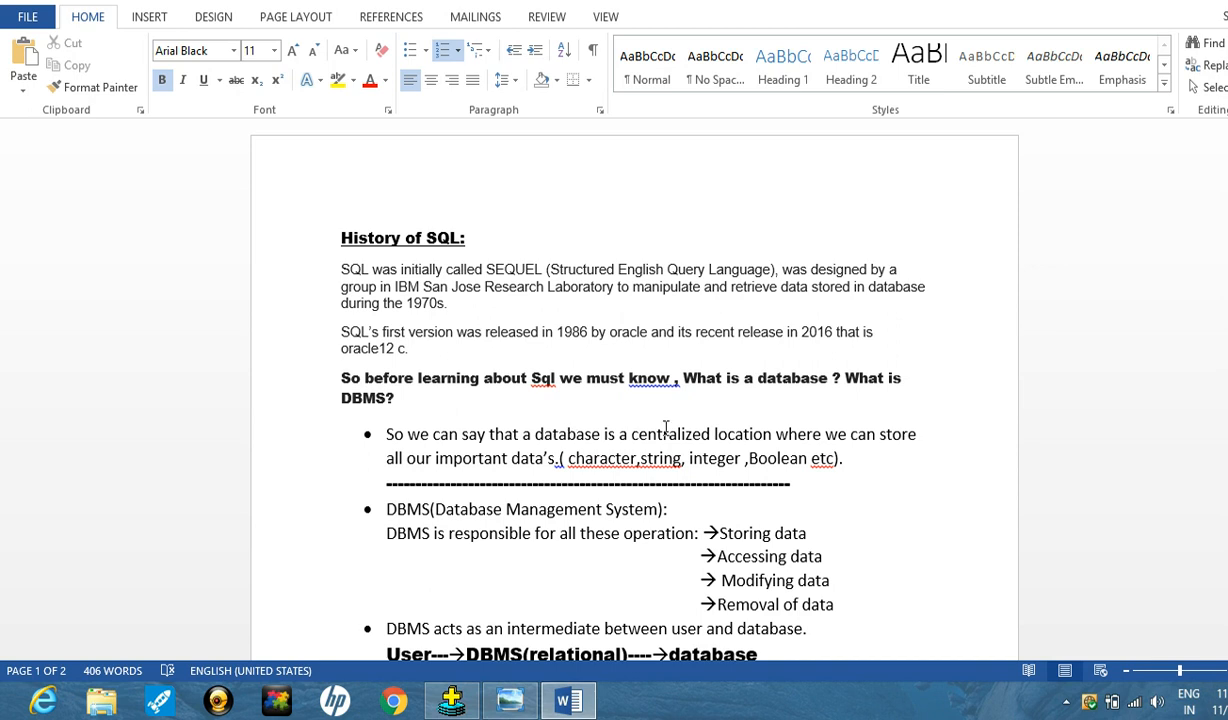
pyautogui.moveTo(866, 438)
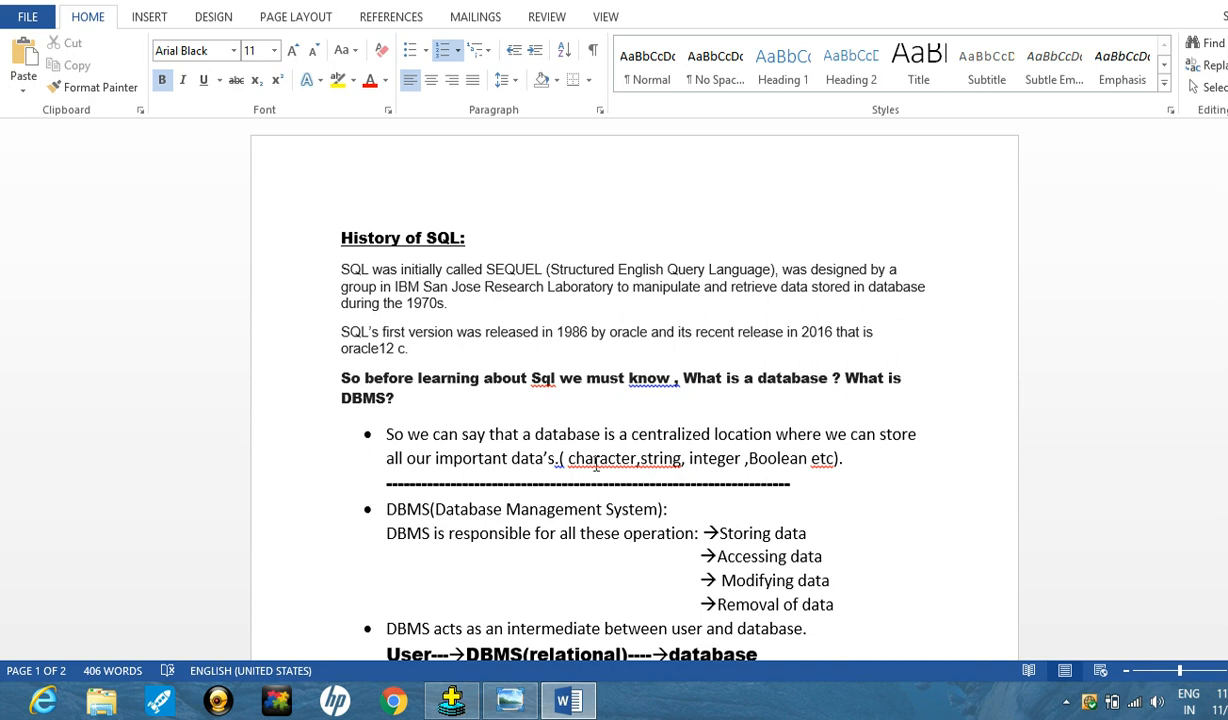
pyautogui.moveTo(558, 460)
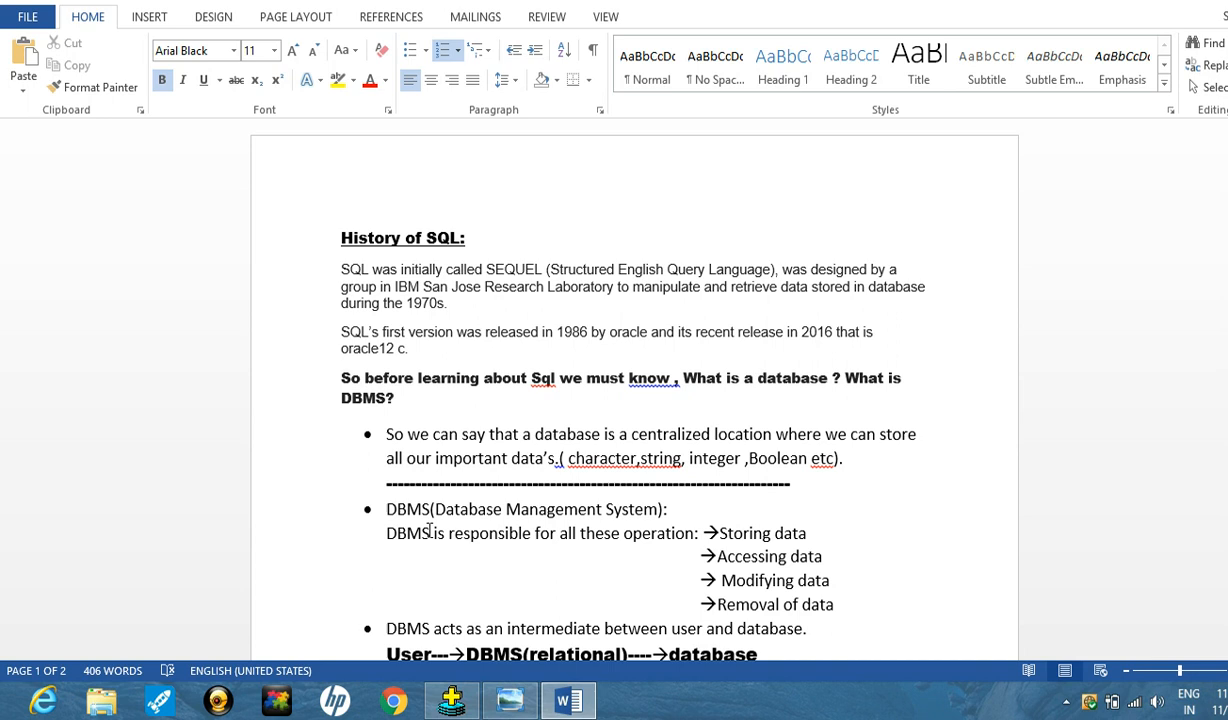
pyautogui.moveTo(378, 528)
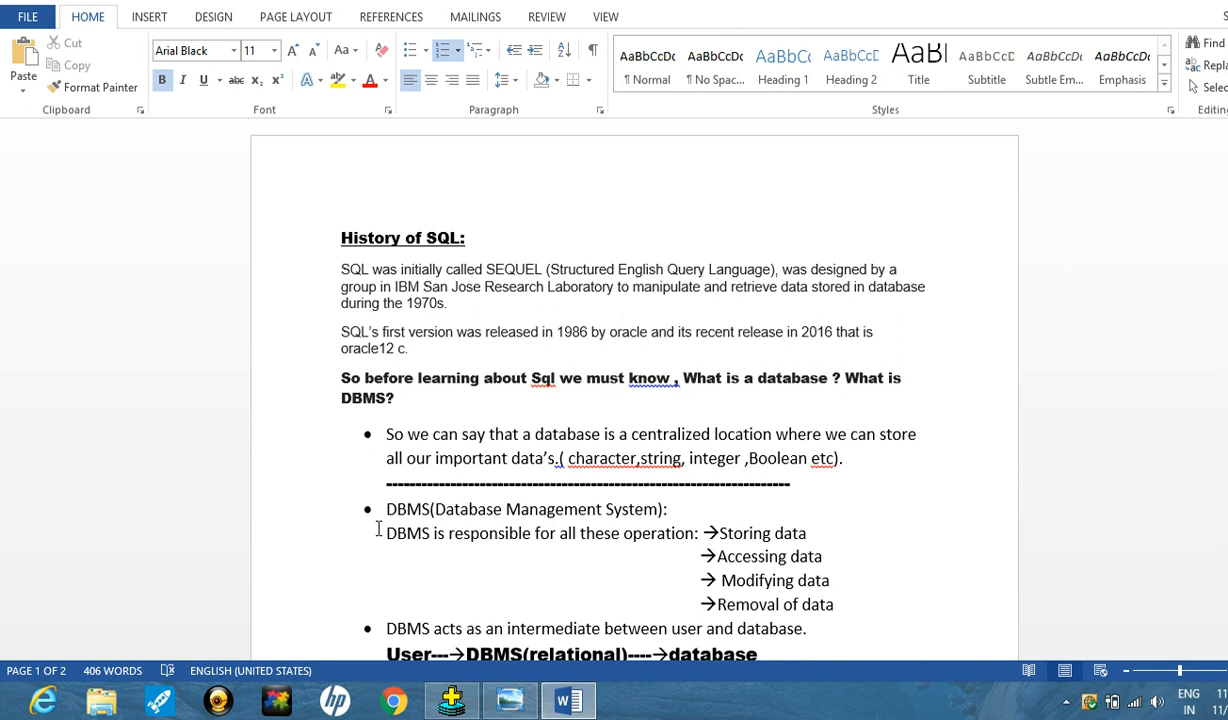
pyautogui.moveTo(430, 564)
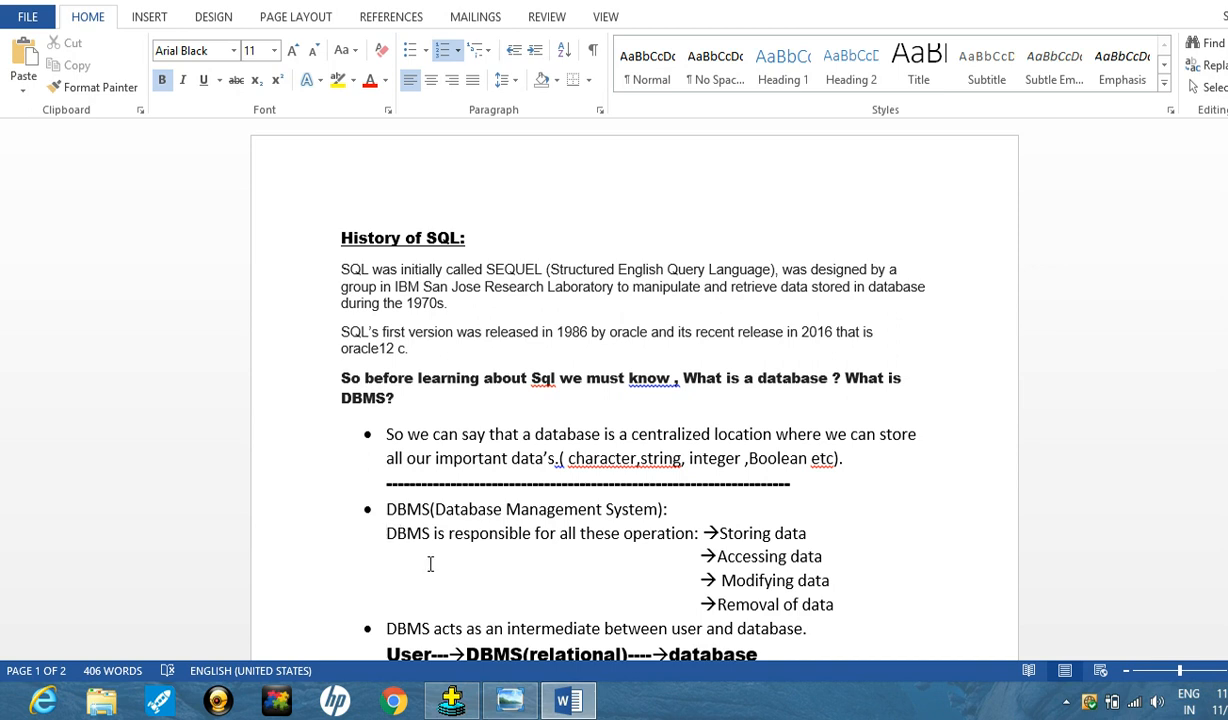
pyautogui.moveTo(716, 568)
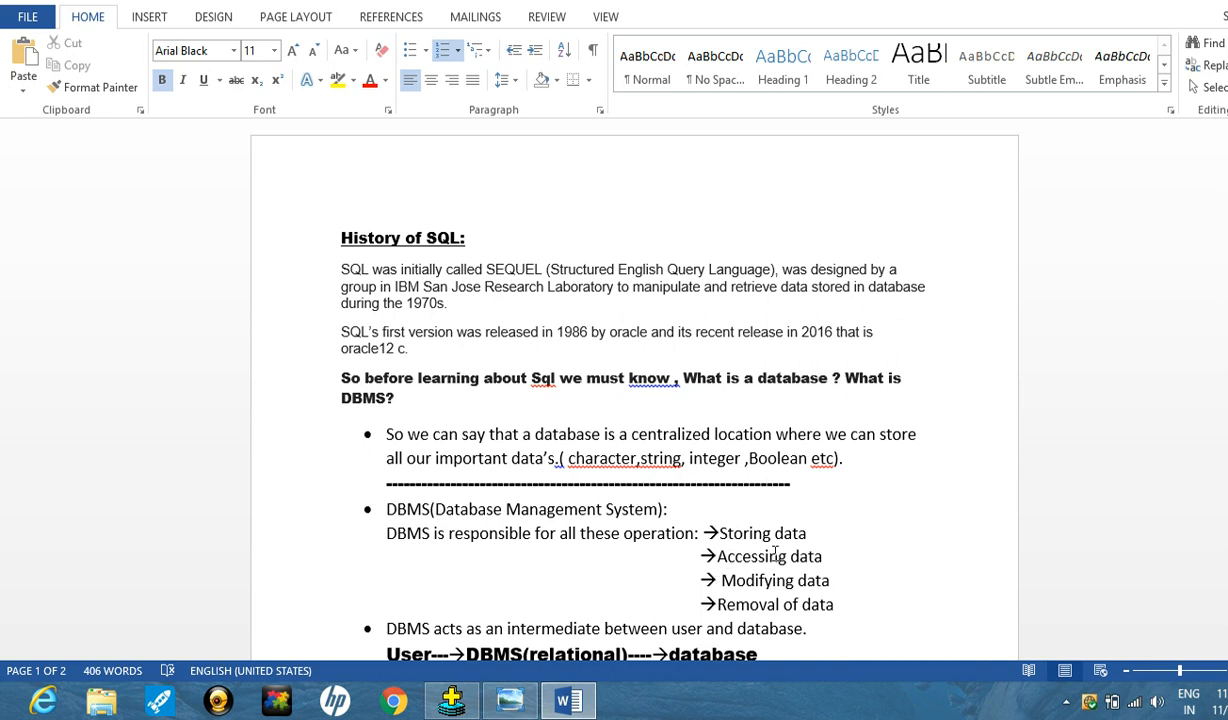
pyautogui.moveTo(772, 588)
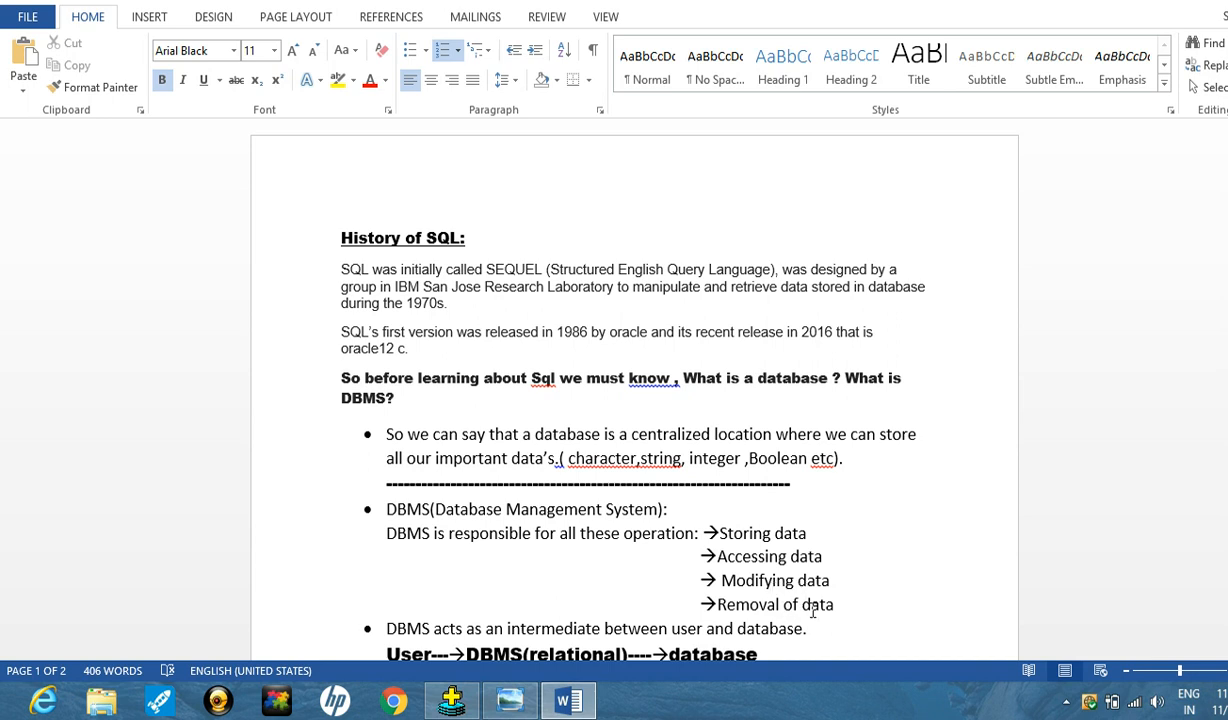
pyautogui.moveTo(1118, 416)
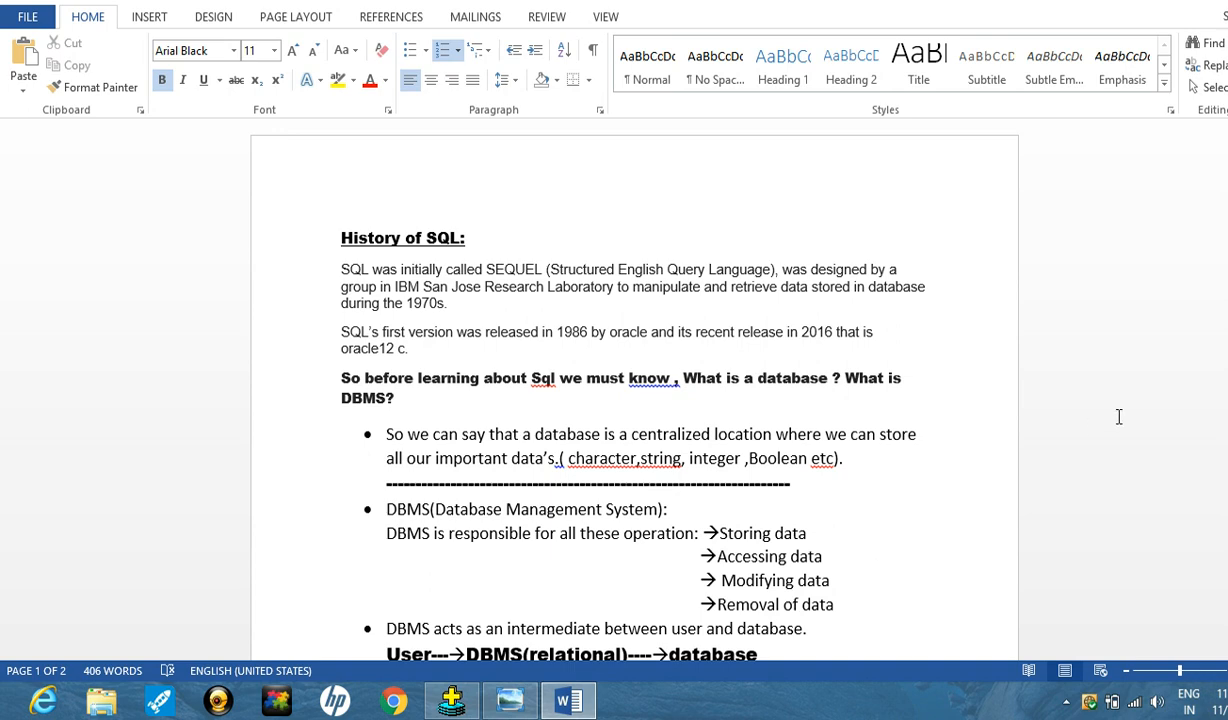
pyautogui.scroll(-3)
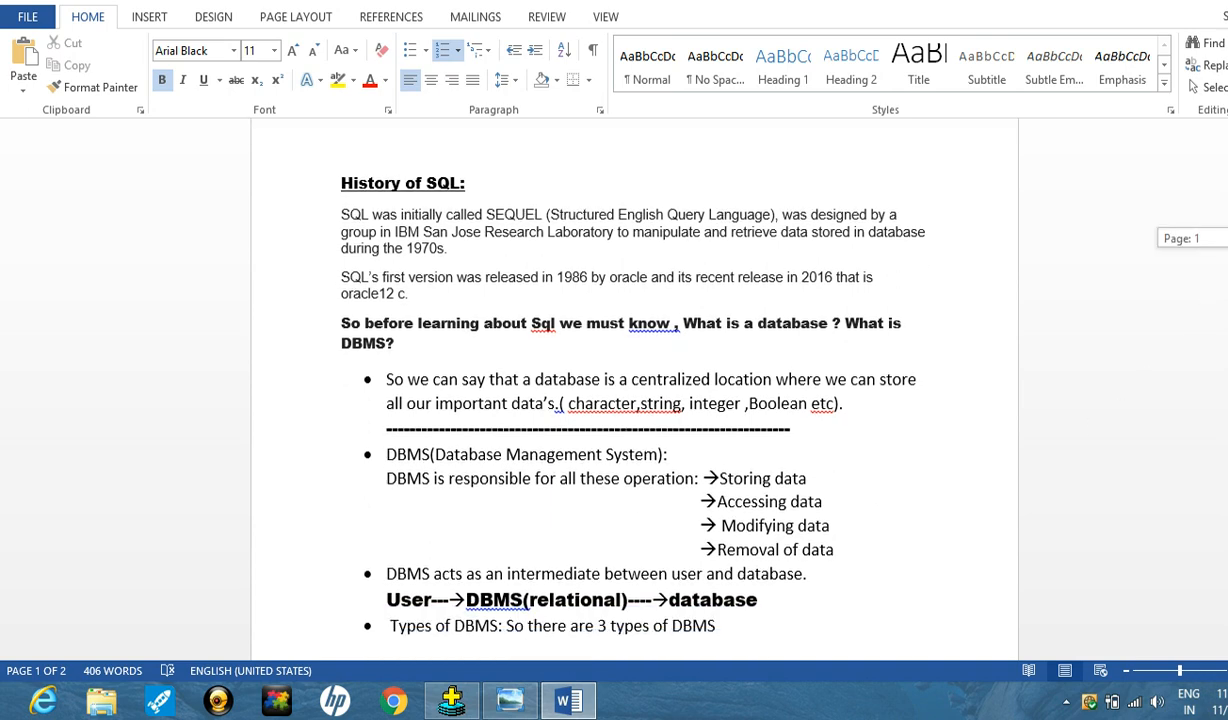
pyautogui.scroll(-3)
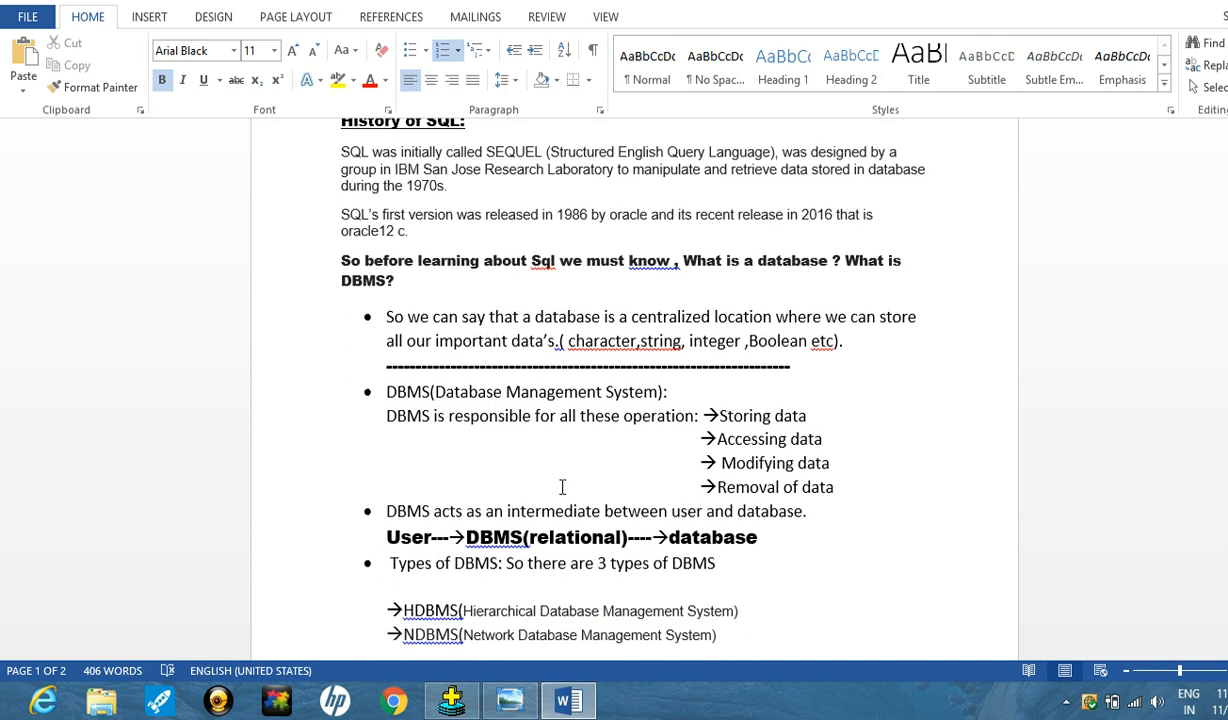
pyautogui.moveTo(444, 516)
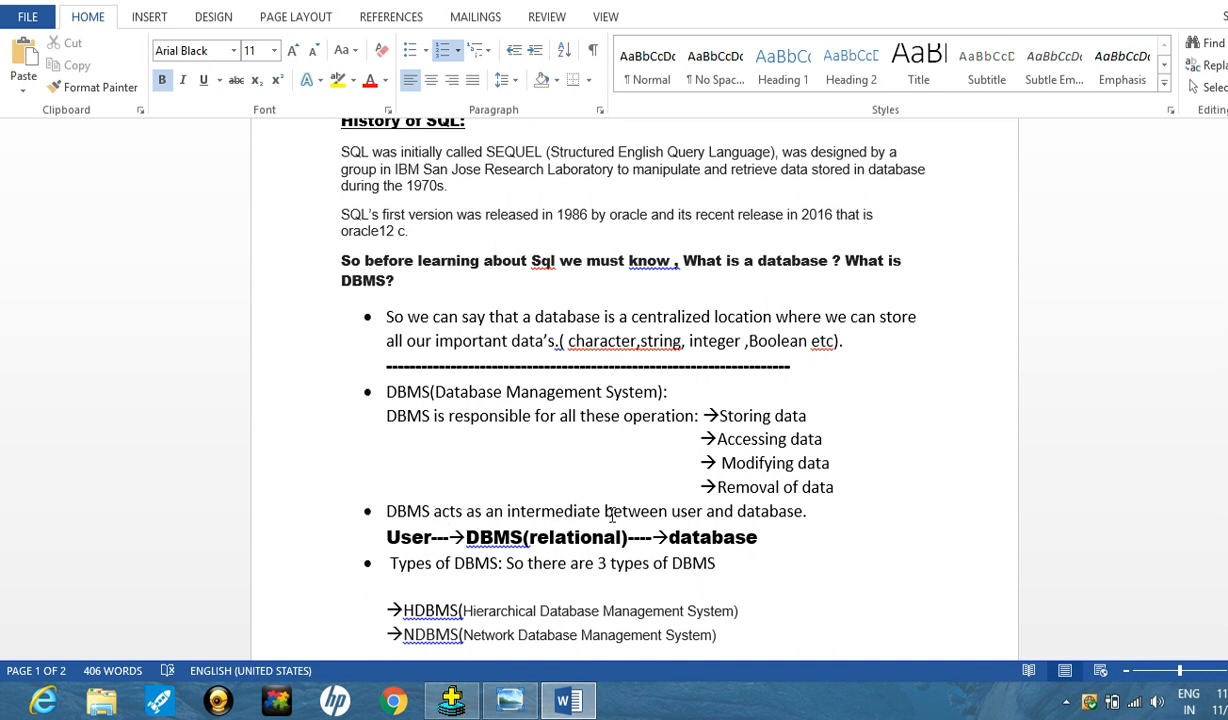
pyautogui.moveTo(760, 516)
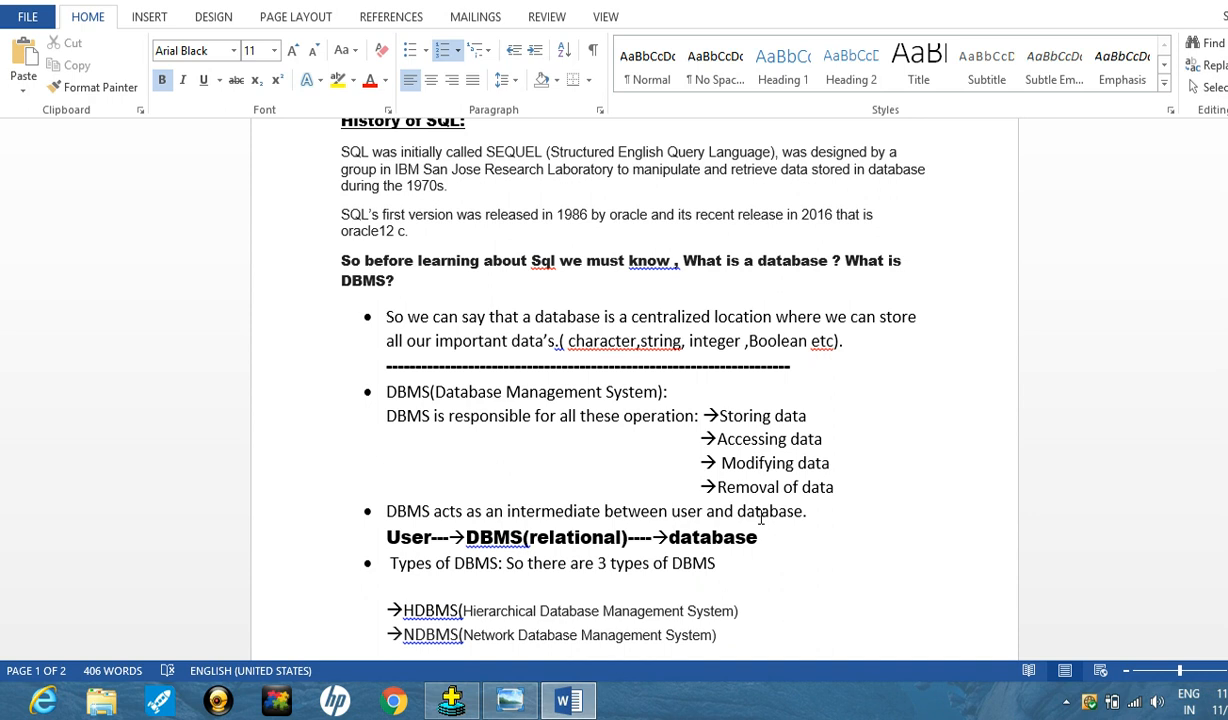
pyautogui.moveTo(616, 524)
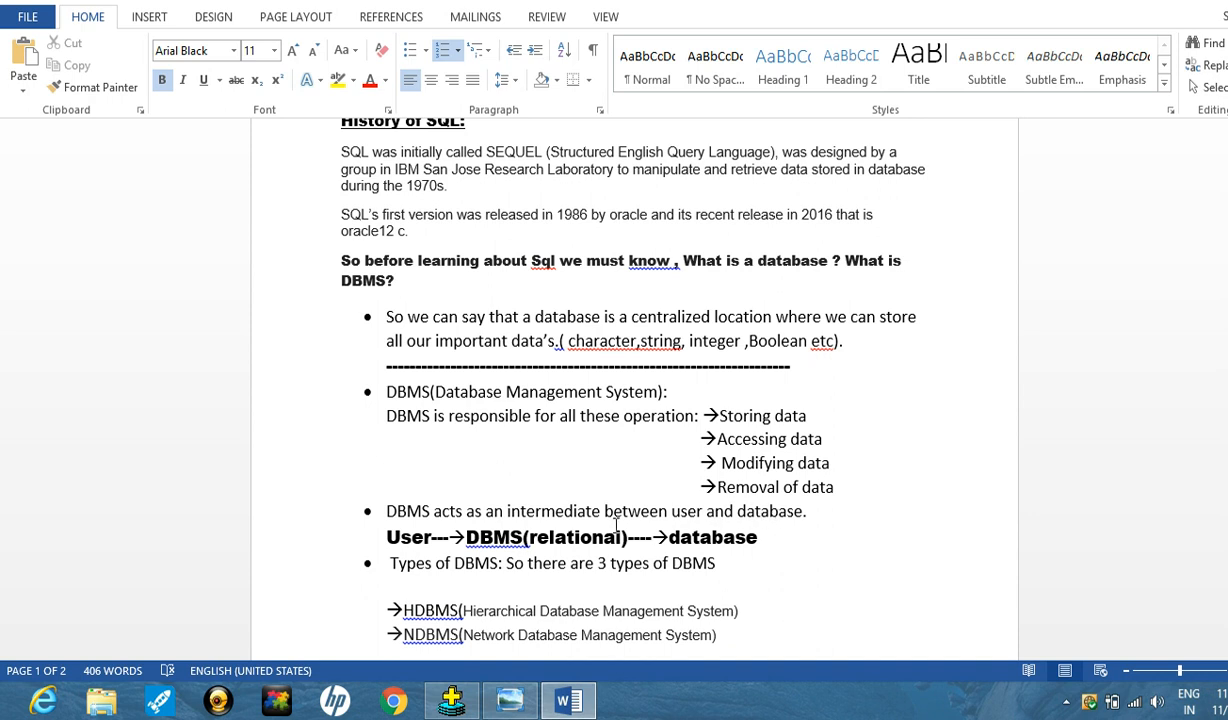
pyautogui.moveTo(528, 548)
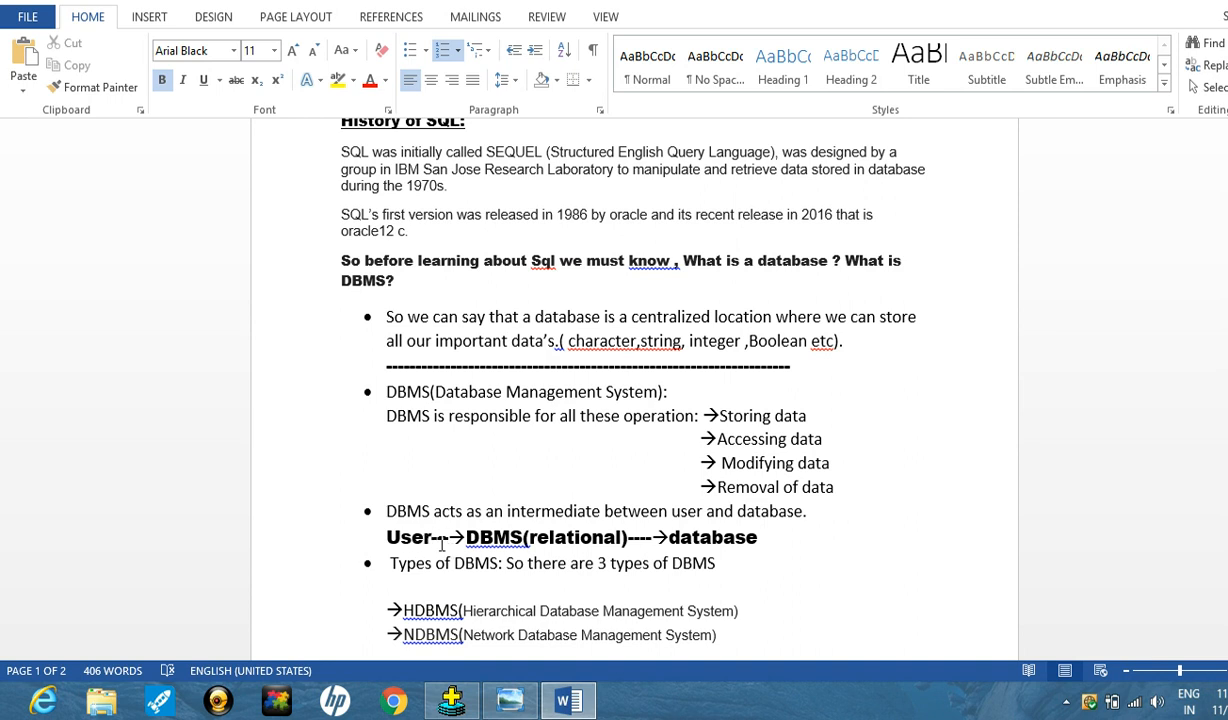
pyautogui.moveTo(496, 528)
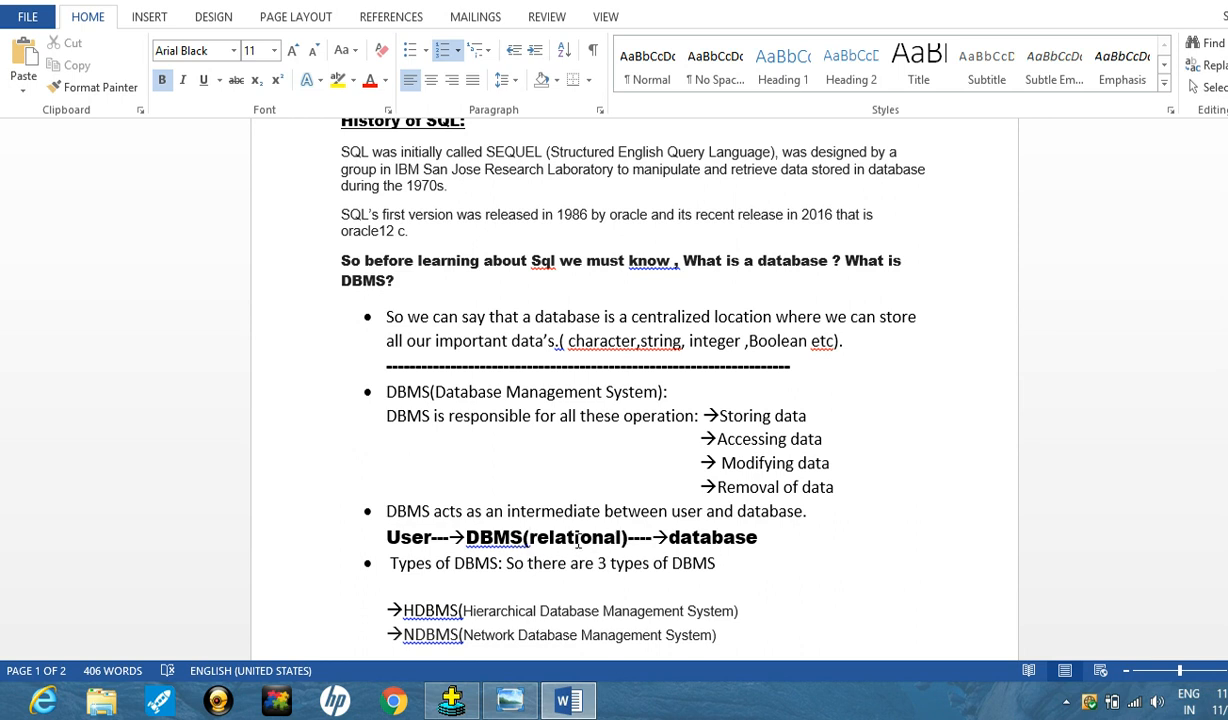
pyautogui.moveTo(558, 550)
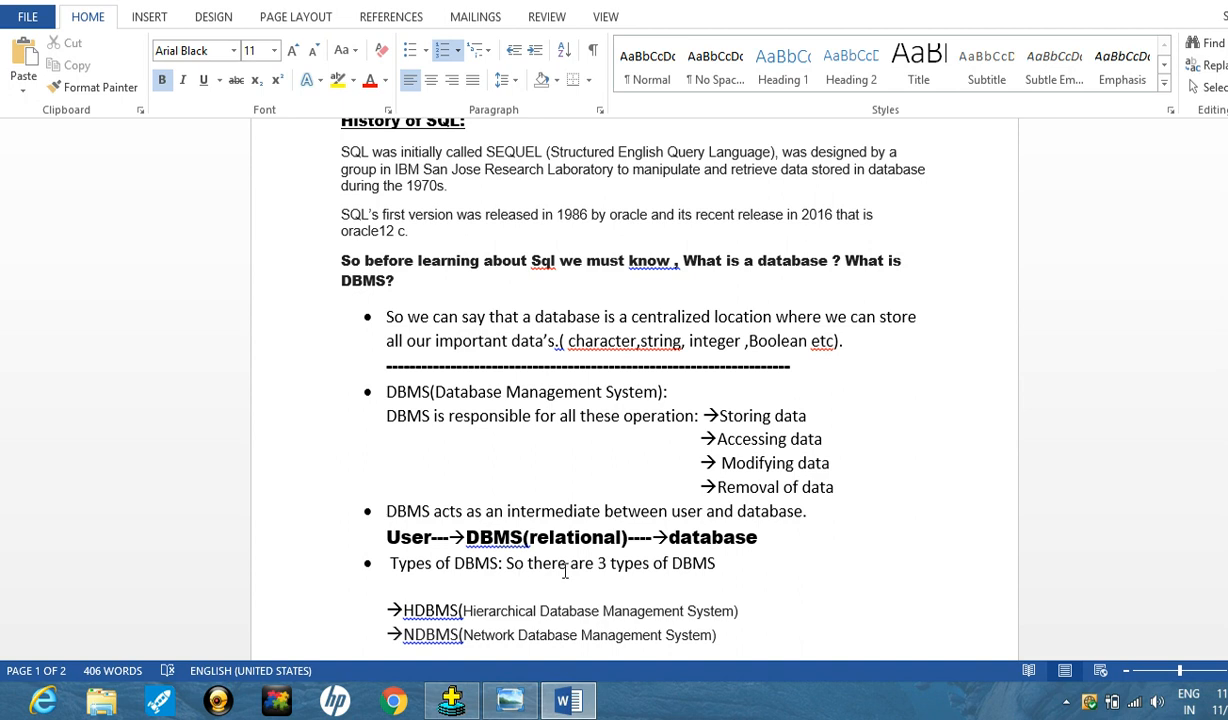
pyautogui.moveTo(656, 588)
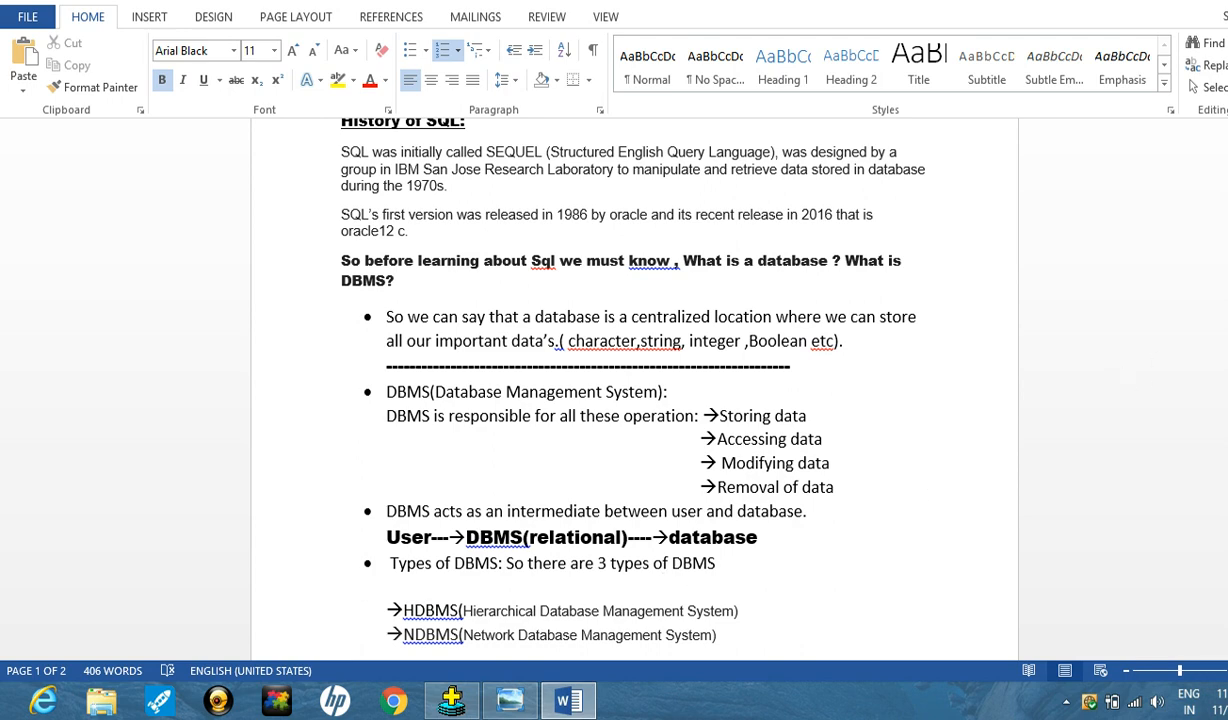
# - Scroll down to show the RDBMS entry and the 'What is RDBMS?' section on page 2
pyautogui.scroll(-3)
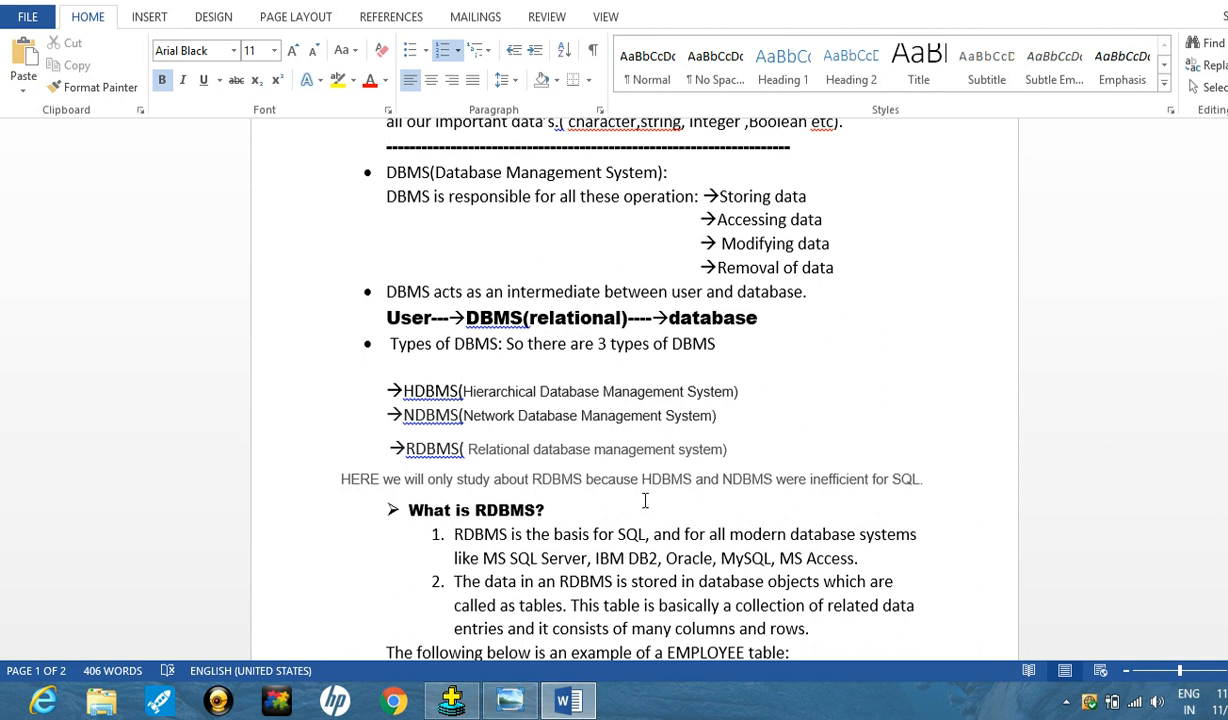
pyautogui.moveTo(436, 418)
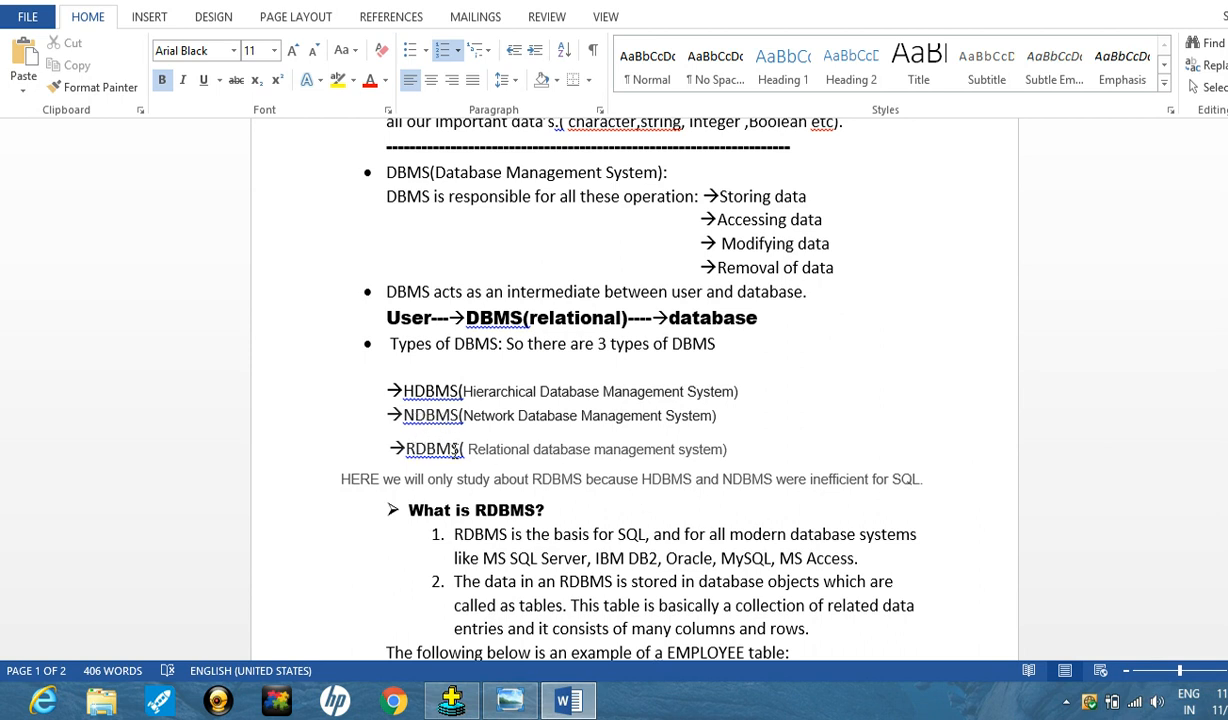
pyautogui.moveTo(476, 398)
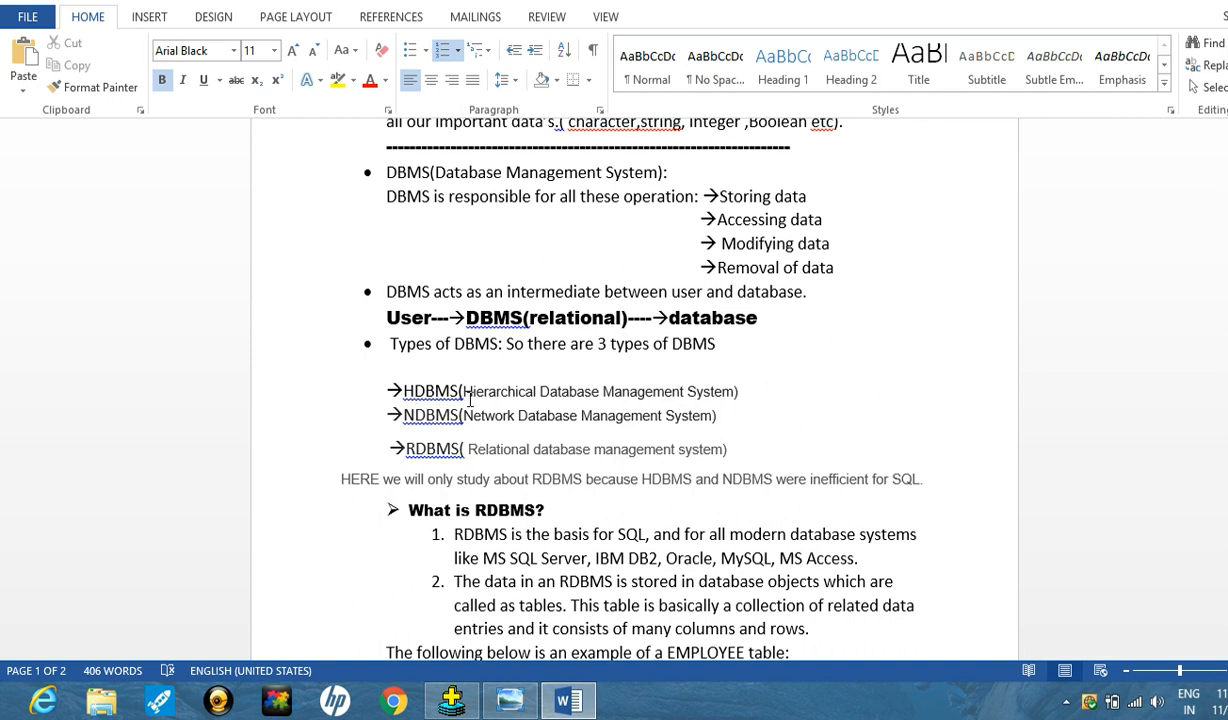
pyautogui.moveTo(570, 400)
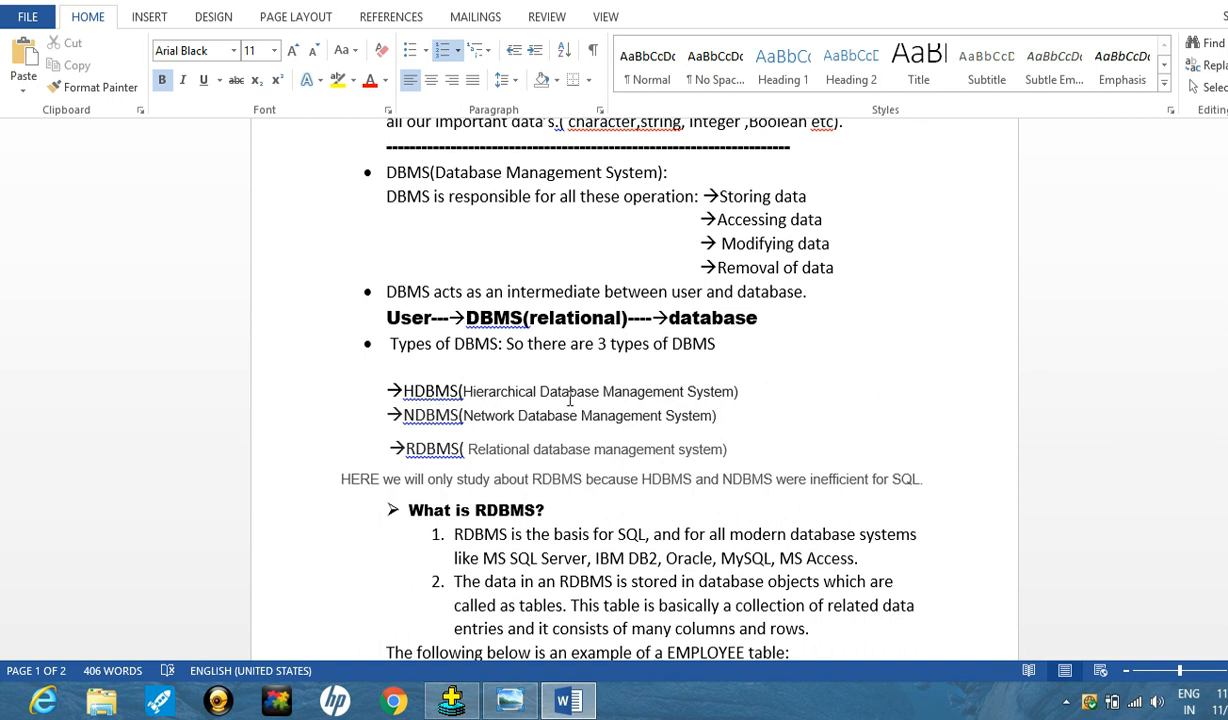
pyautogui.moveTo(712, 402)
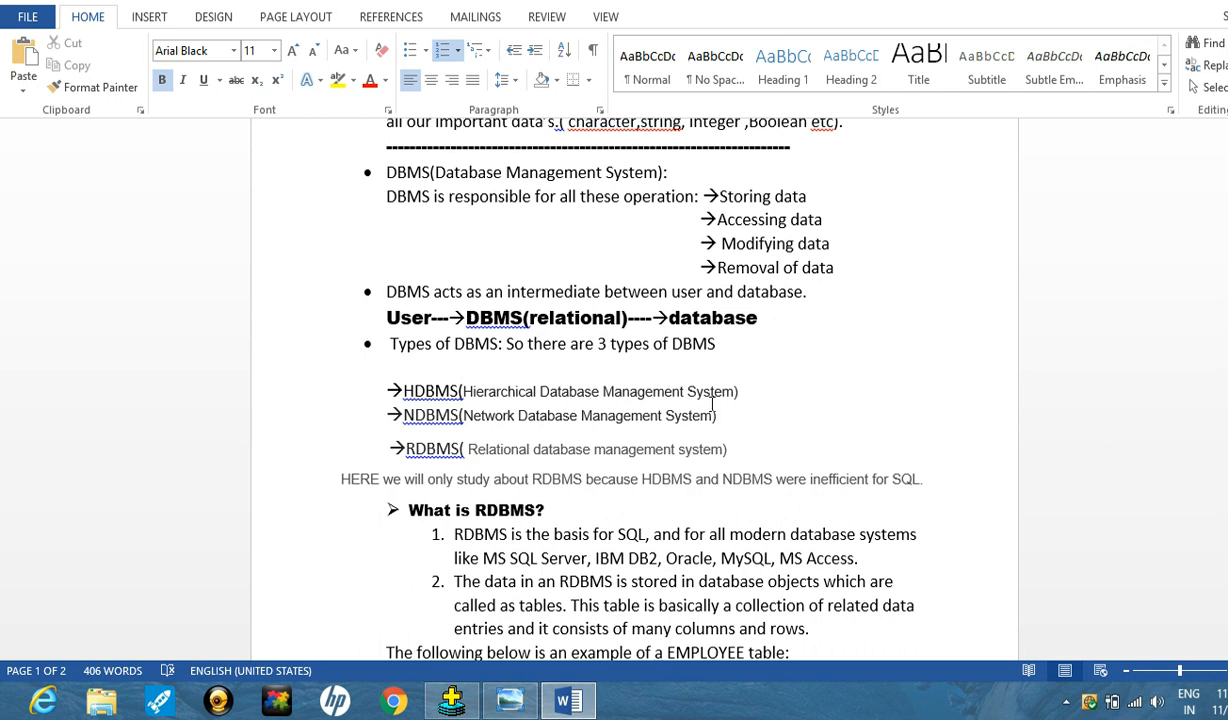
pyautogui.moveTo(720, 404)
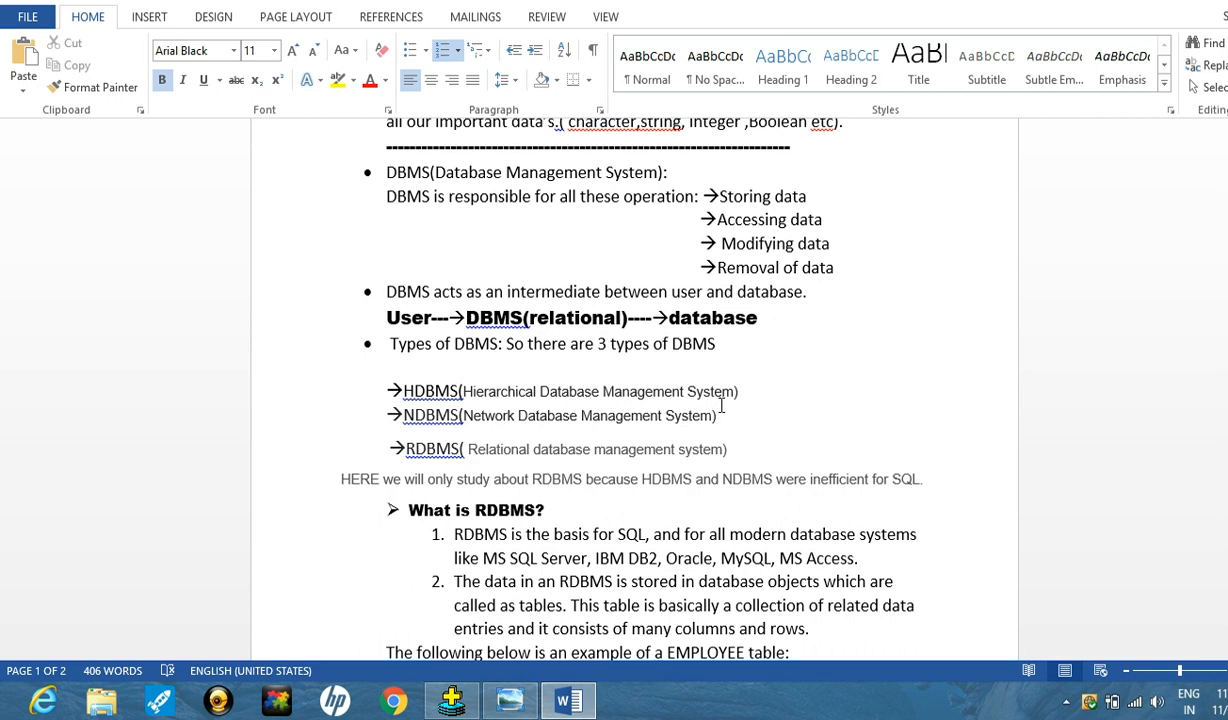
pyautogui.moveTo(668, 408)
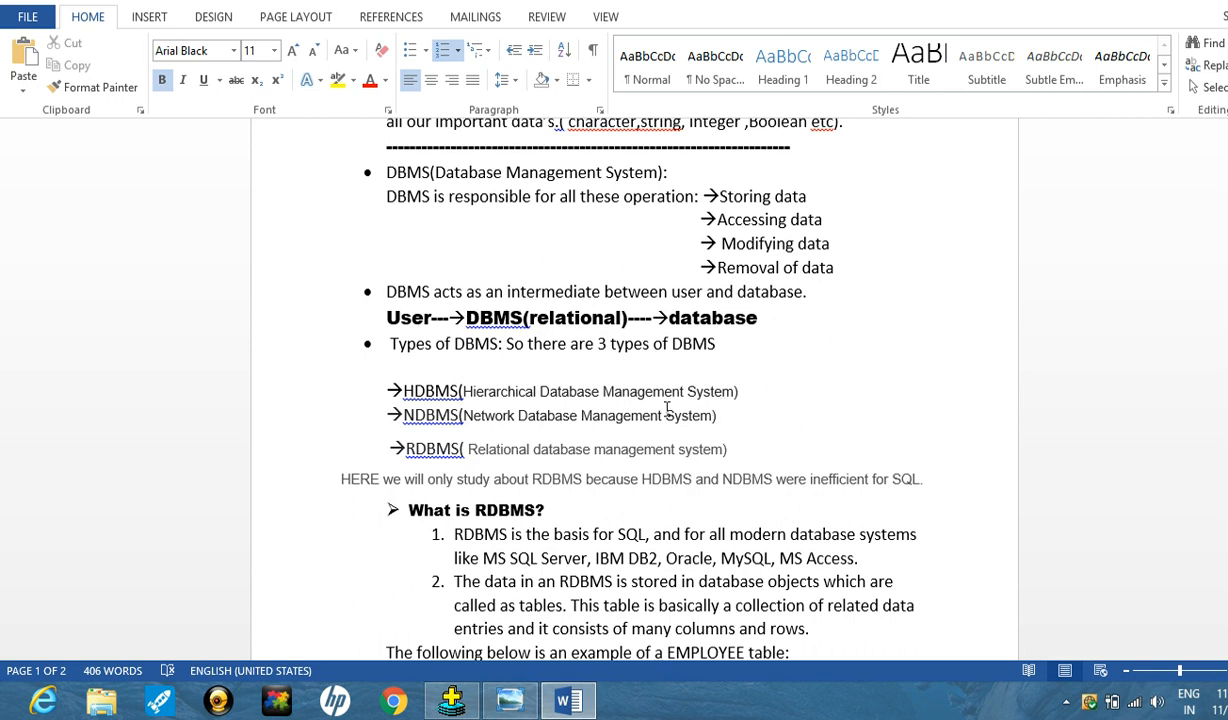
pyautogui.moveTo(688, 452)
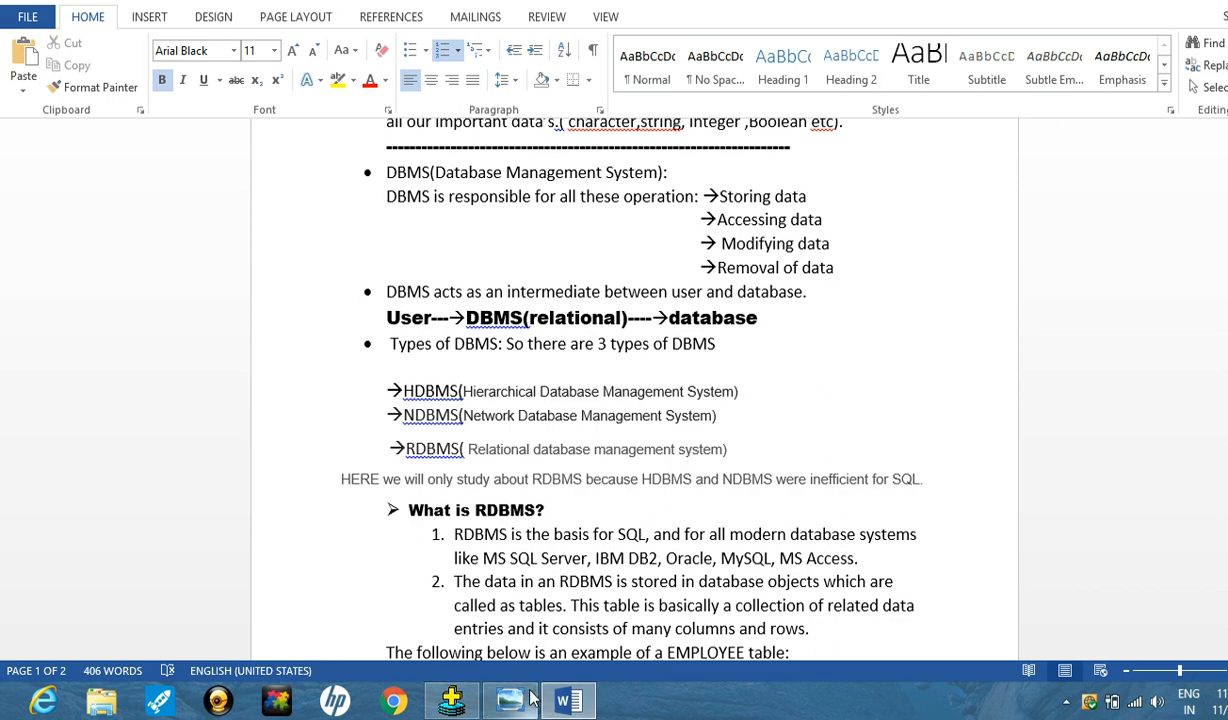
# - Bring up the Windows Photo Viewer photo of the hand-drawn D1–D10 tree diagram
pyautogui.click(508, 700)
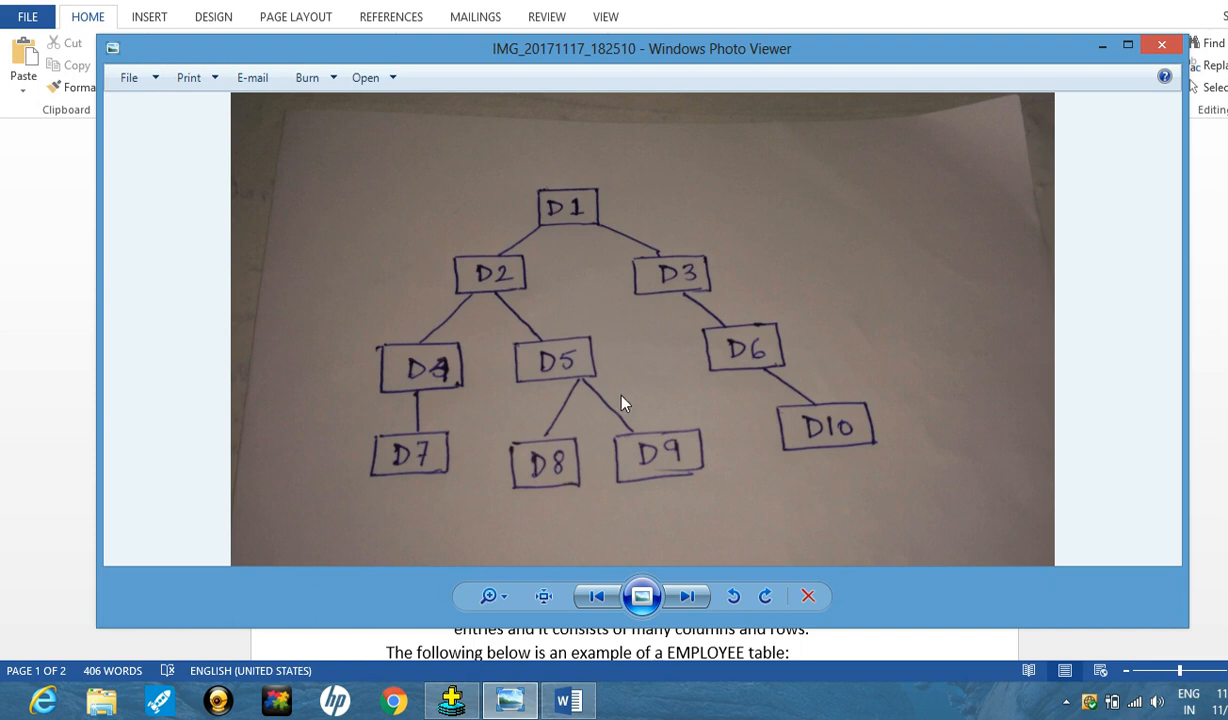
pyautogui.moveTo(560, 232)
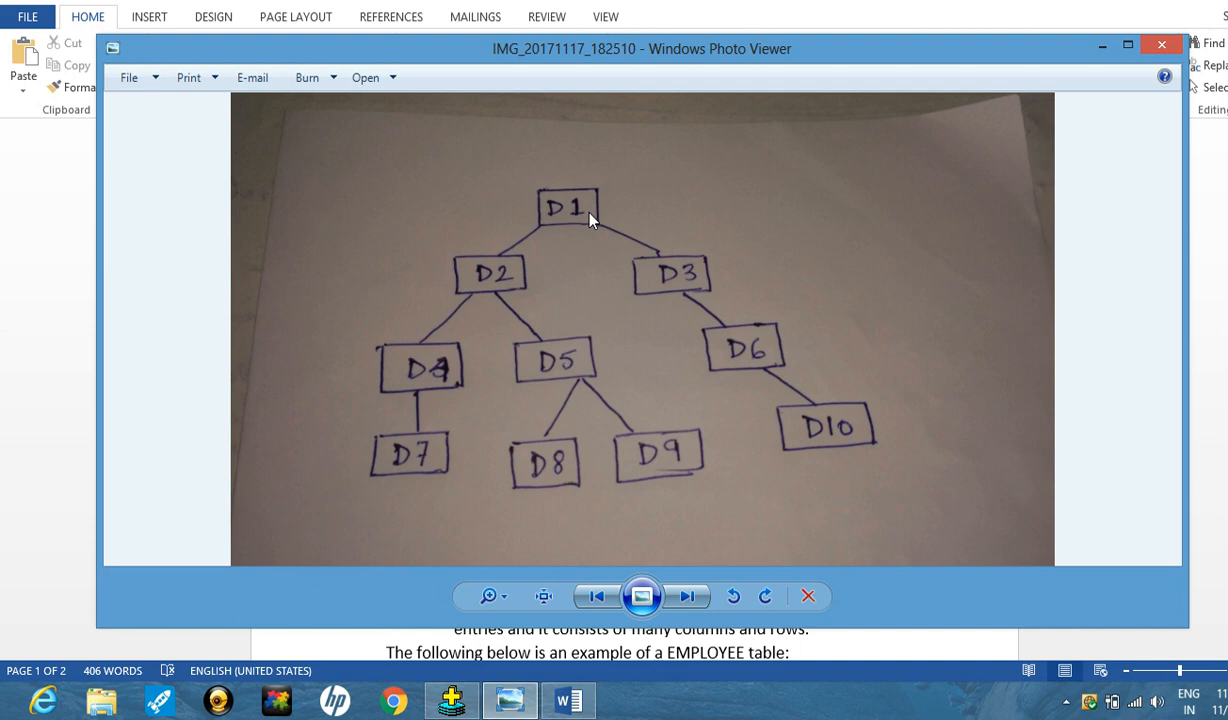
pyautogui.moveTo(576, 236)
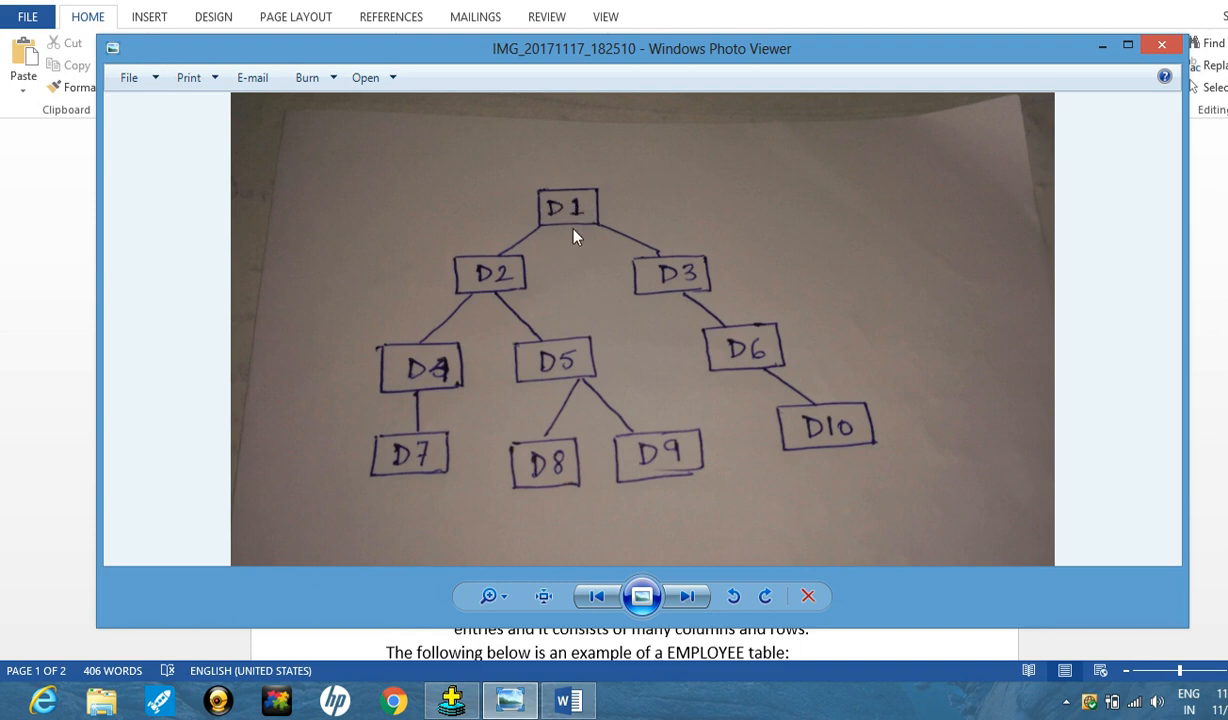
pyautogui.moveTo(576, 222)
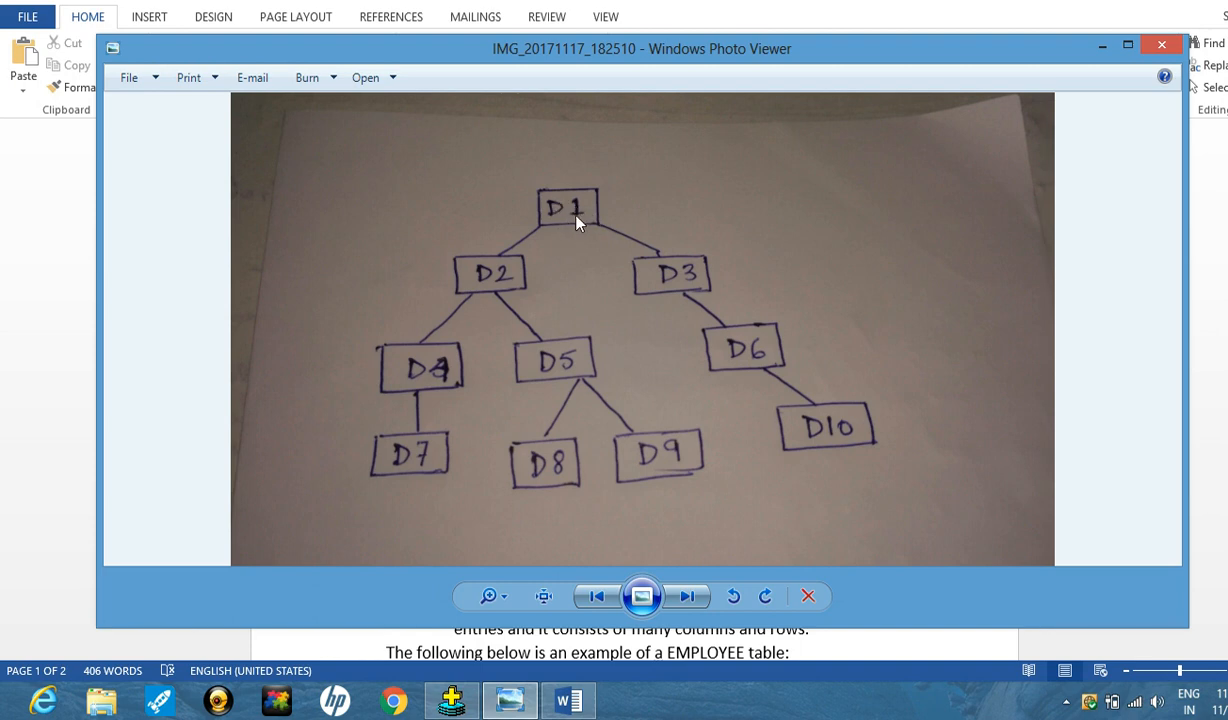
pyautogui.moveTo(558, 232)
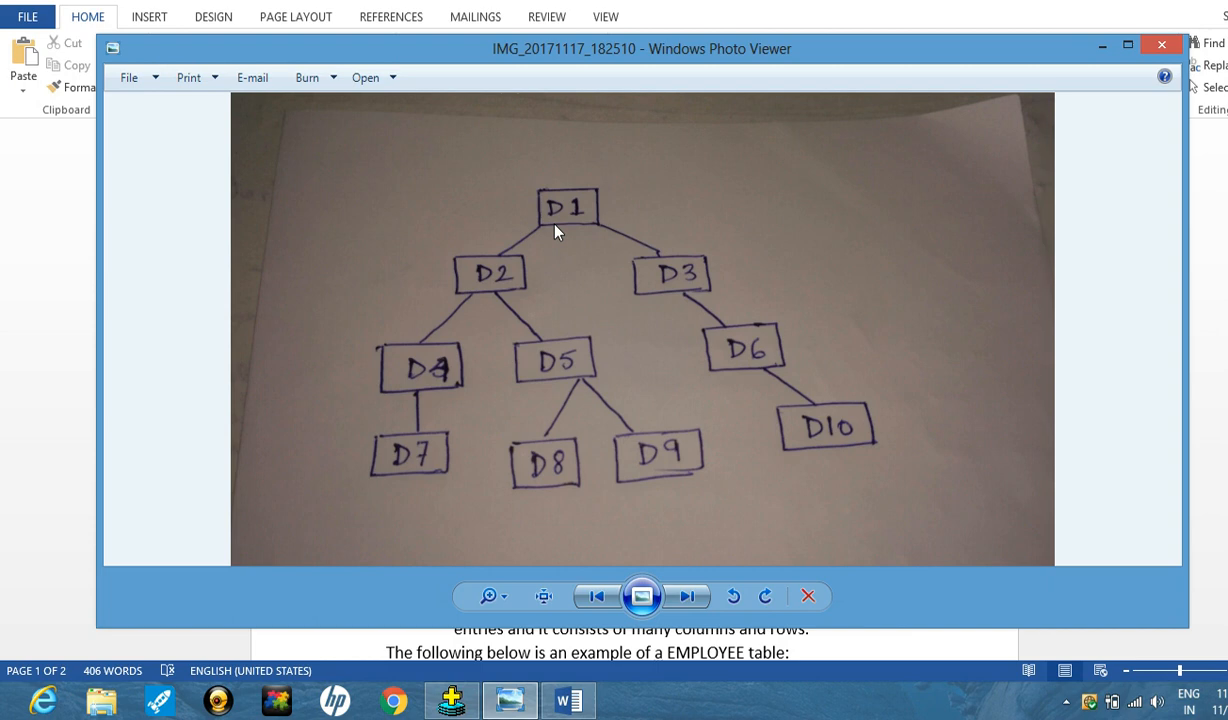
pyautogui.moveTo(542, 200)
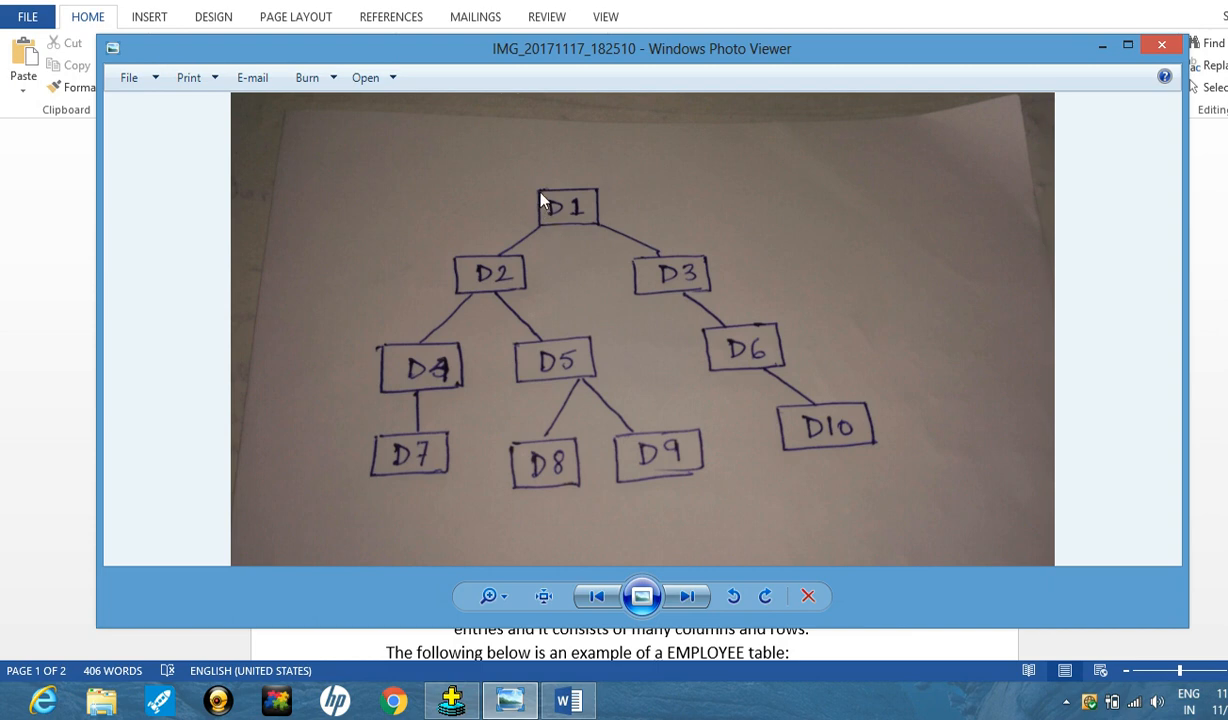
pyautogui.moveTo(548, 204)
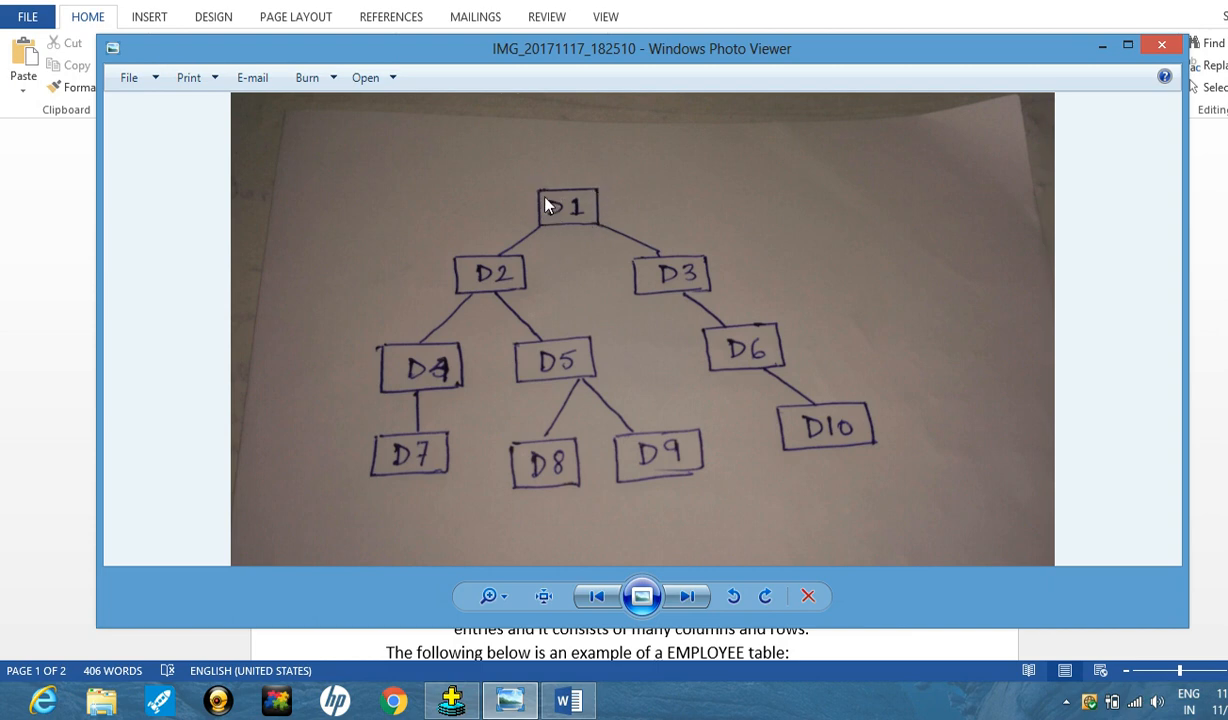
pyautogui.moveTo(558, 280)
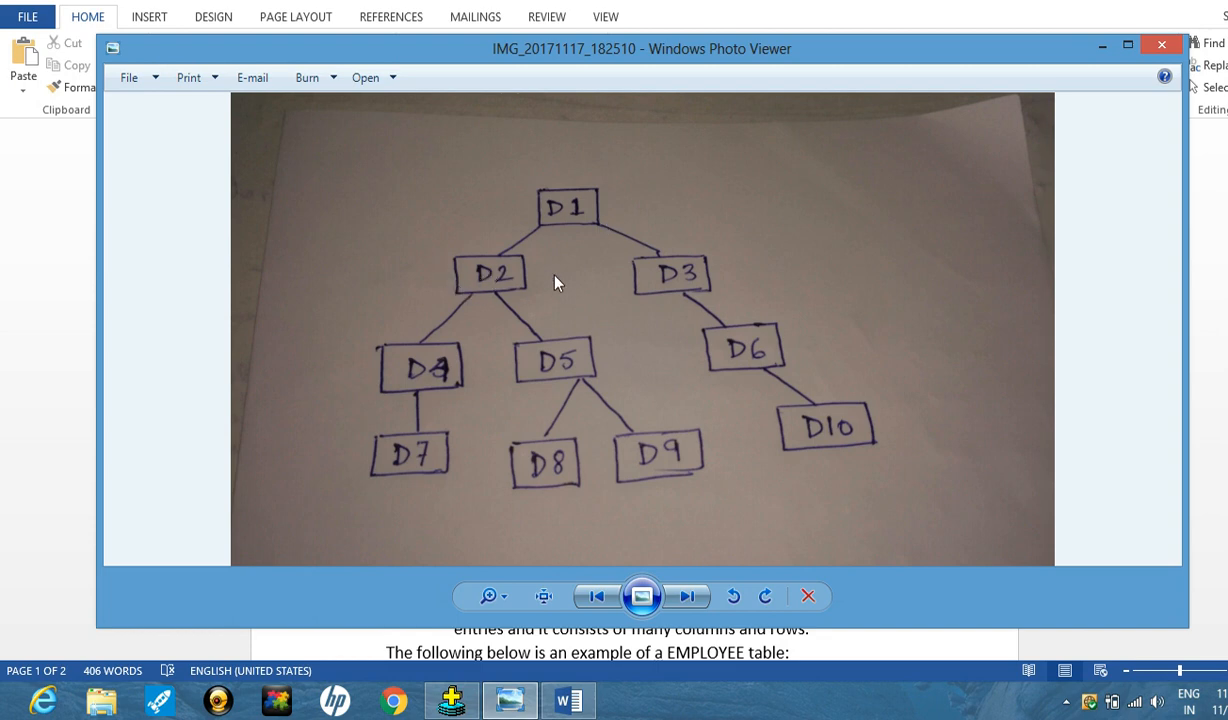
pyautogui.moveTo(536, 236)
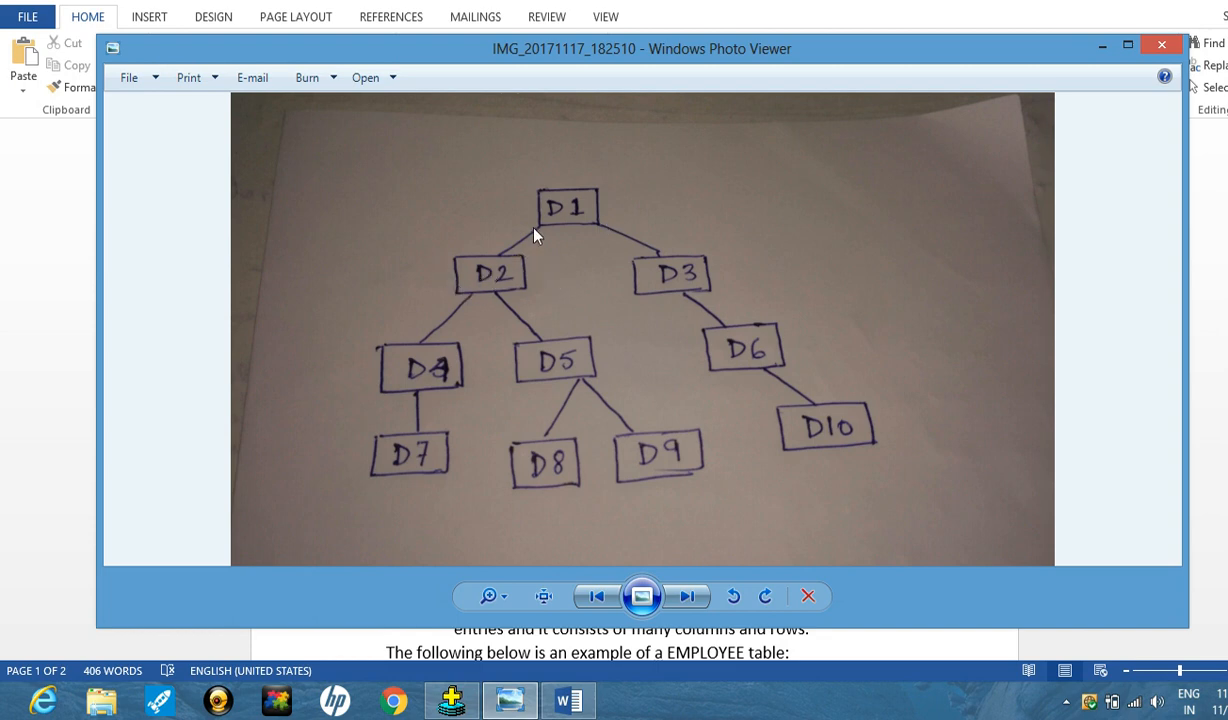
pyautogui.moveTo(476, 332)
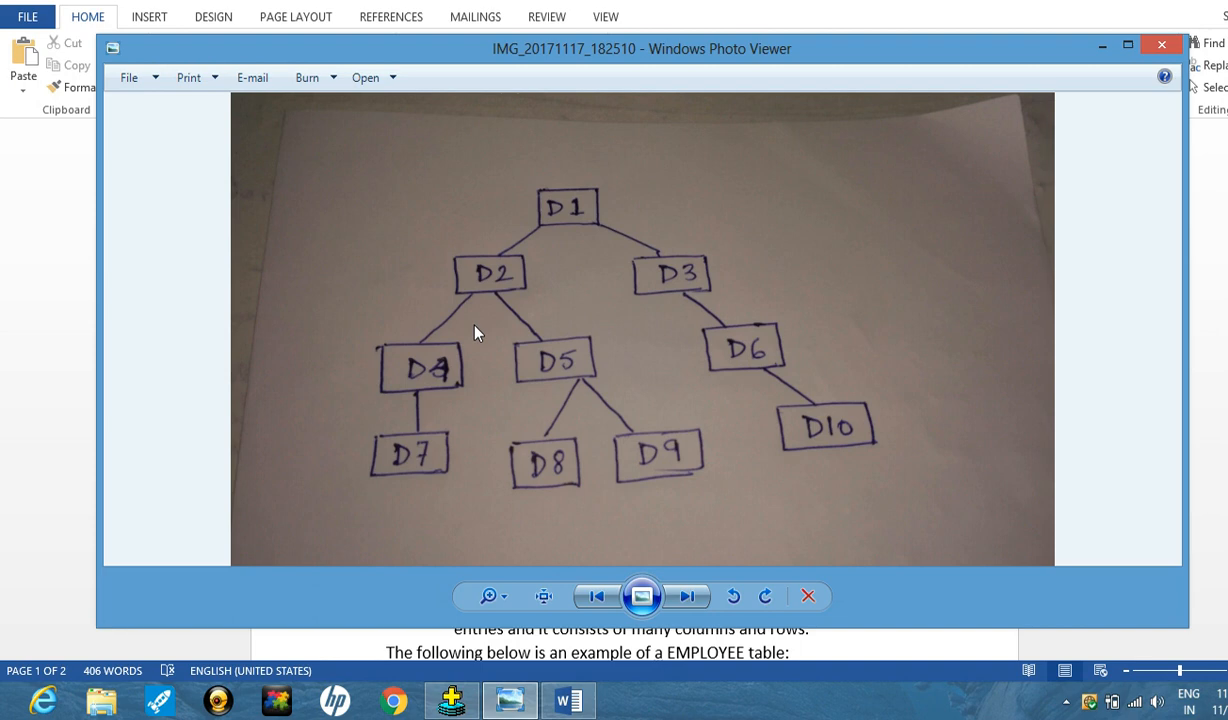
pyautogui.moveTo(540, 320)
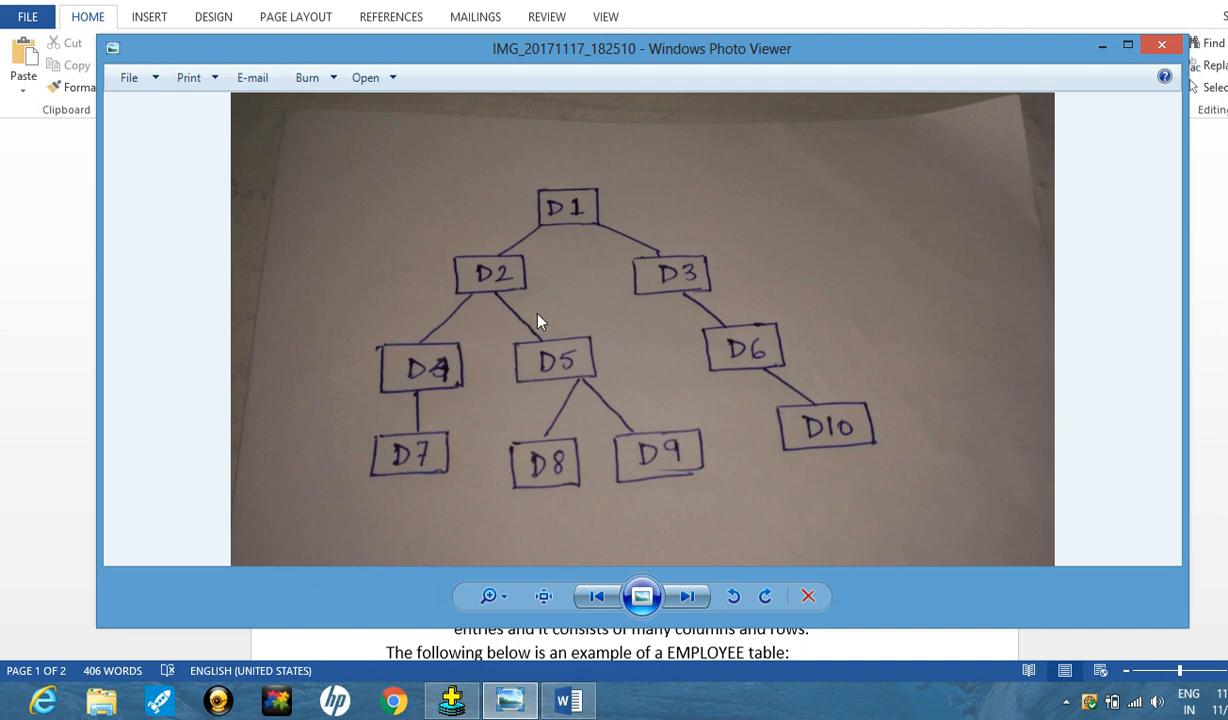
pyautogui.moveTo(500, 318)
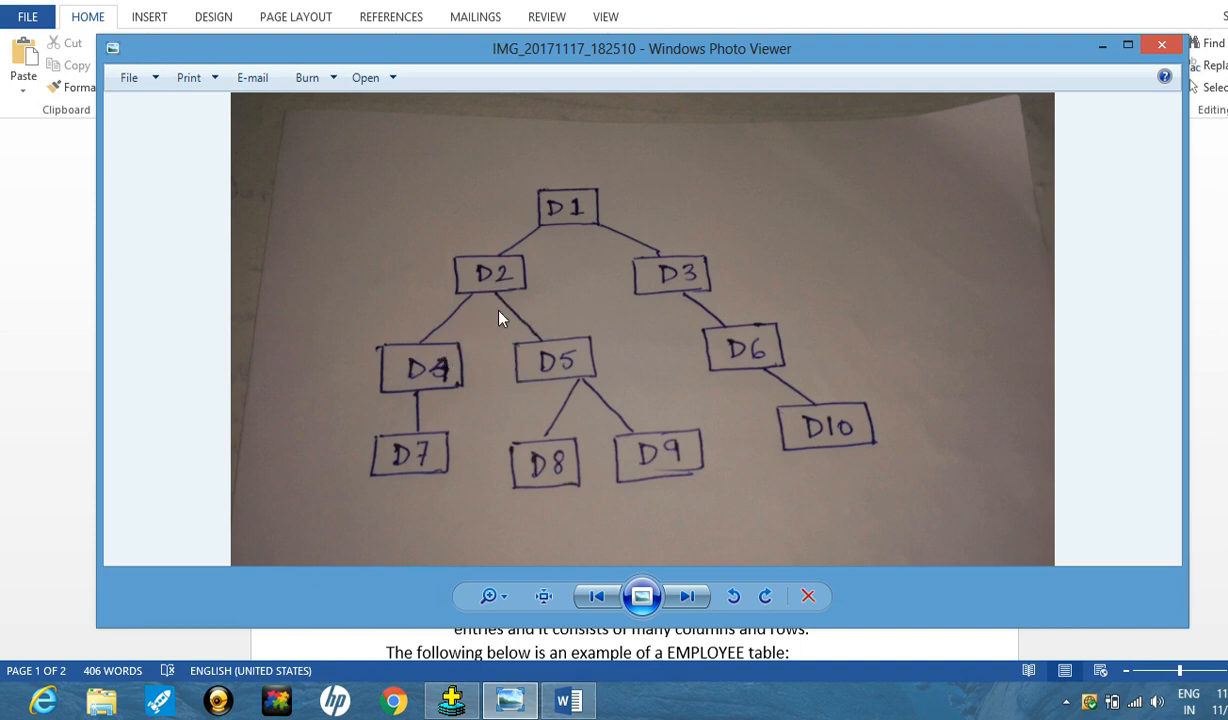
pyautogui.moveTo(532, 472)
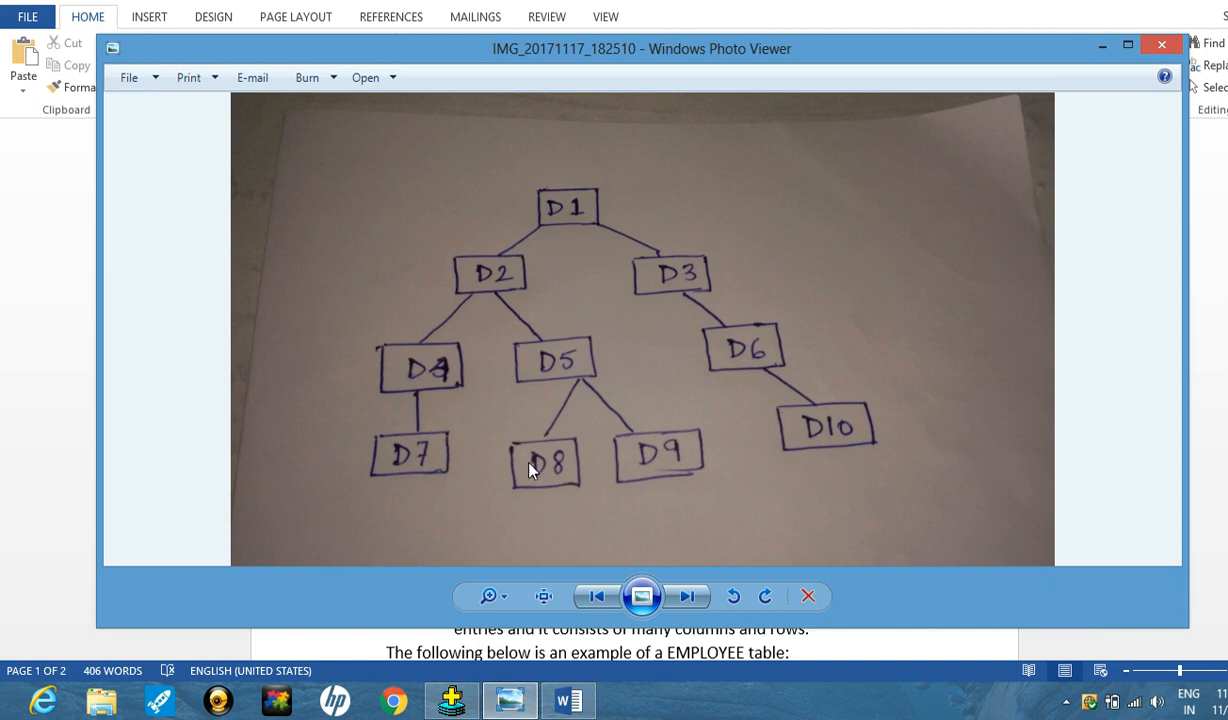
pyautogui.moveTo(526, 444)
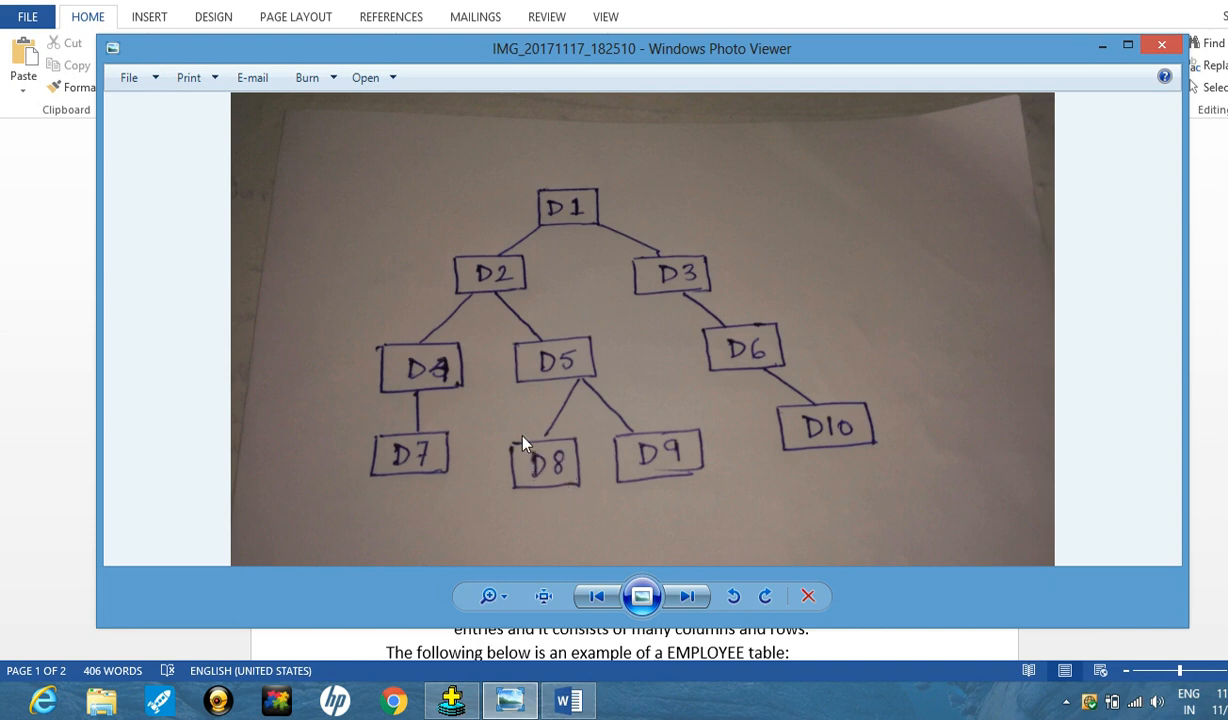
pyautogui.moveTo(562, 482)
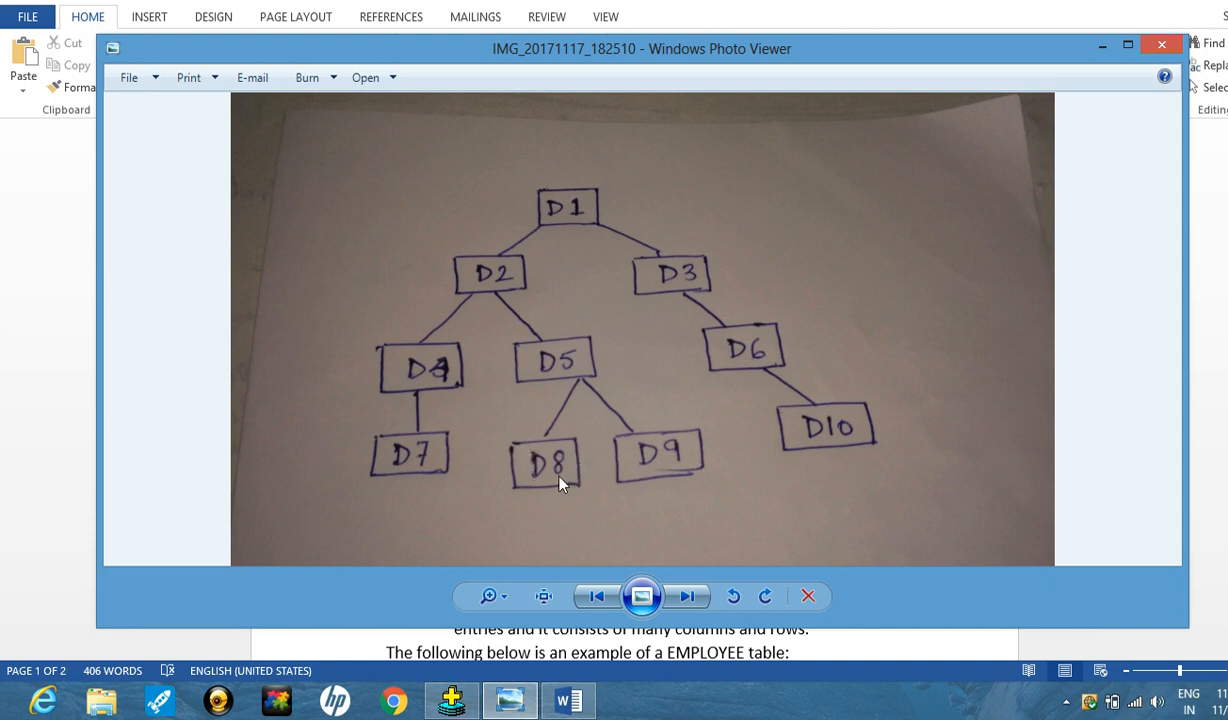
pyautogui.moveTo(540, 442)
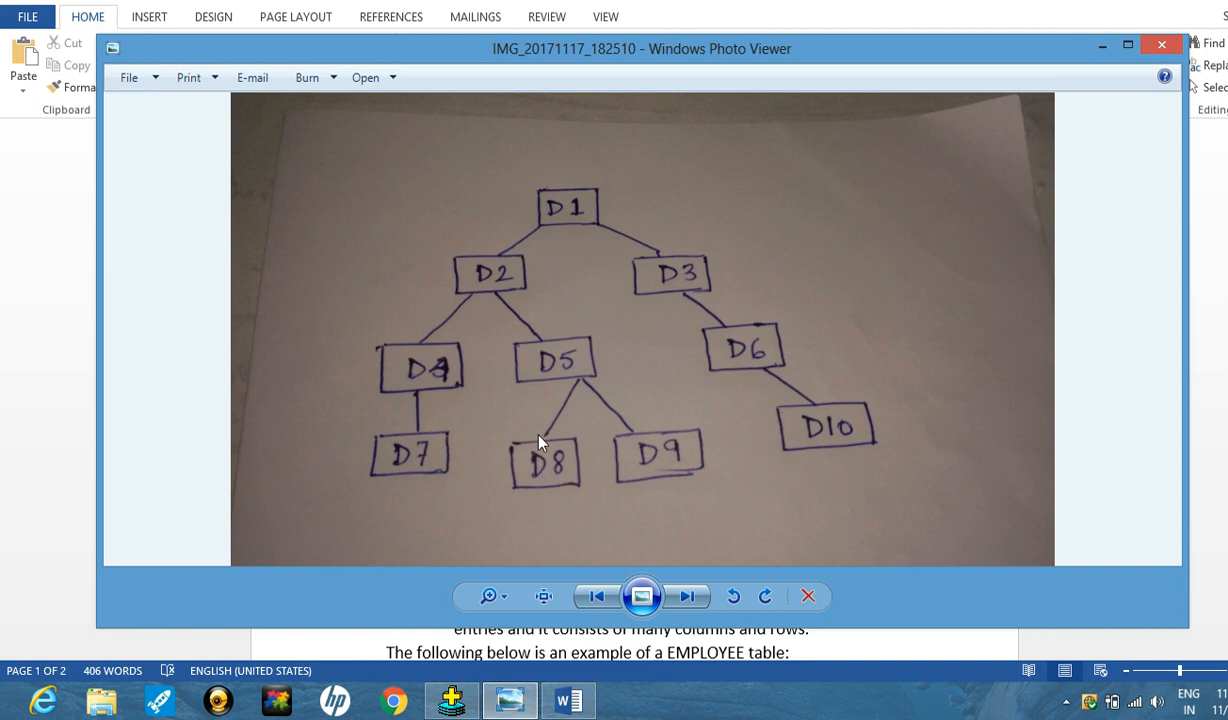
pyautogui.moveTo(576, 248)
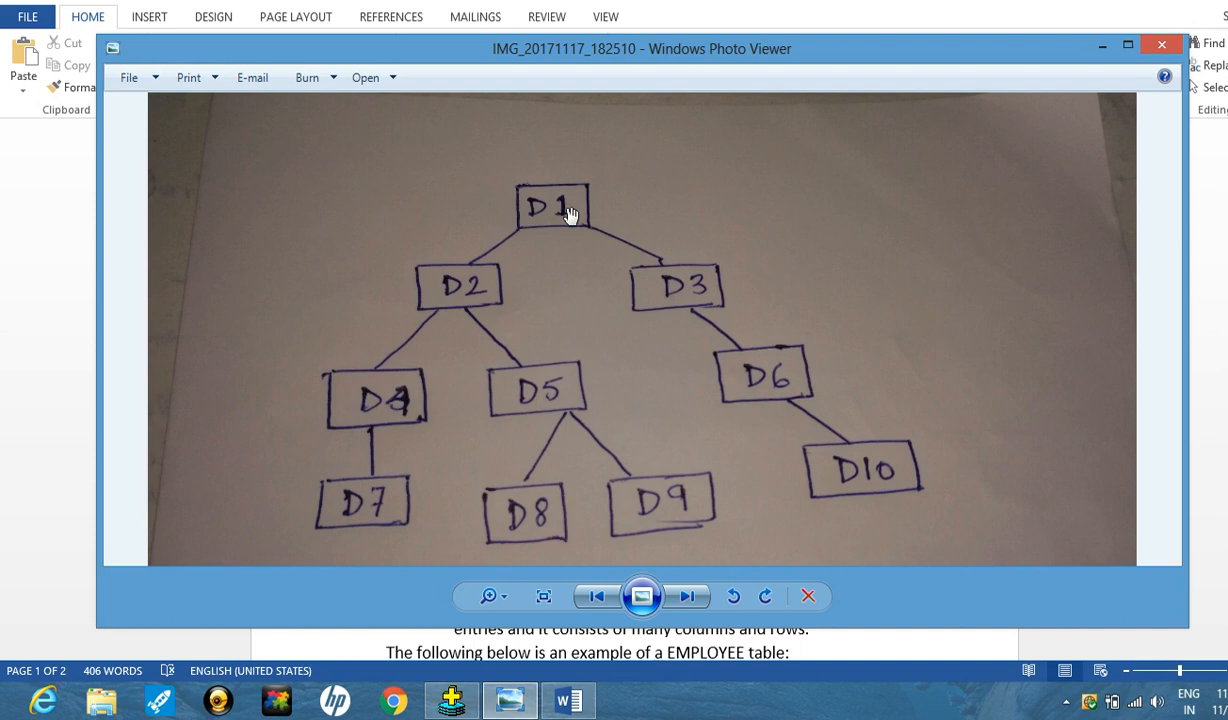
pyautogui.moveTo(556, 372)
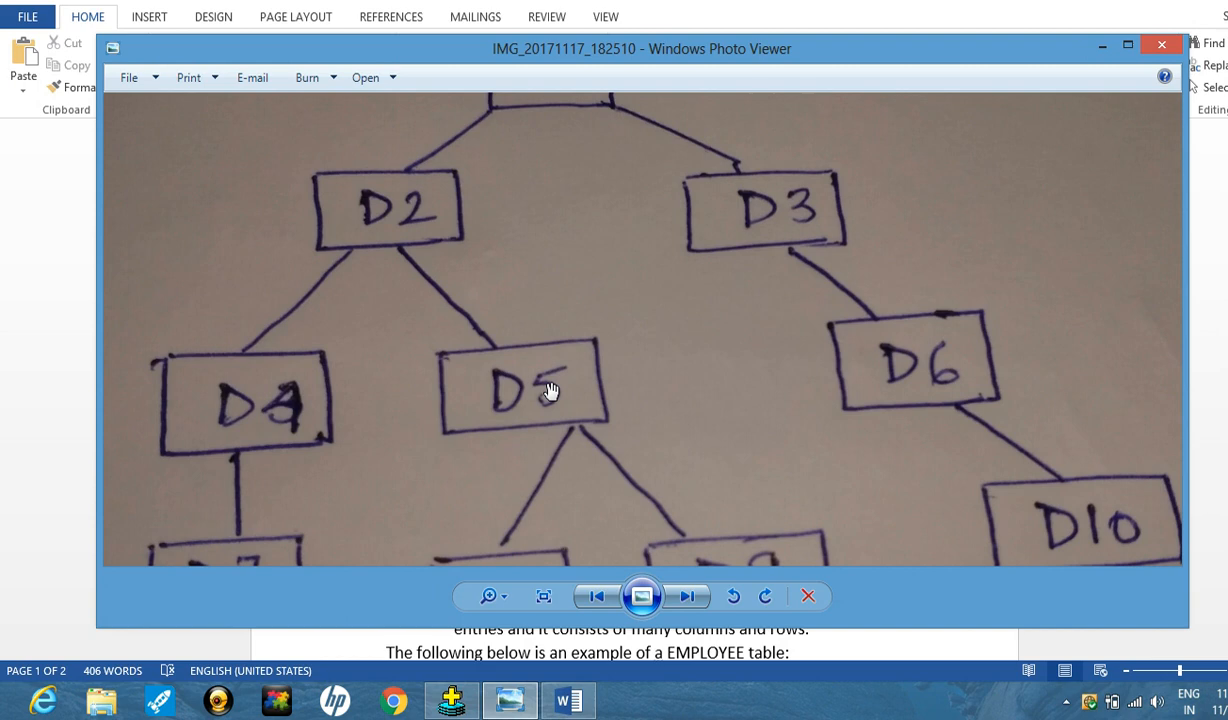
# - Close the D1–D10 tree diagram photo and return to the DBMS notes in Word
pyautogui.click(544, 596)
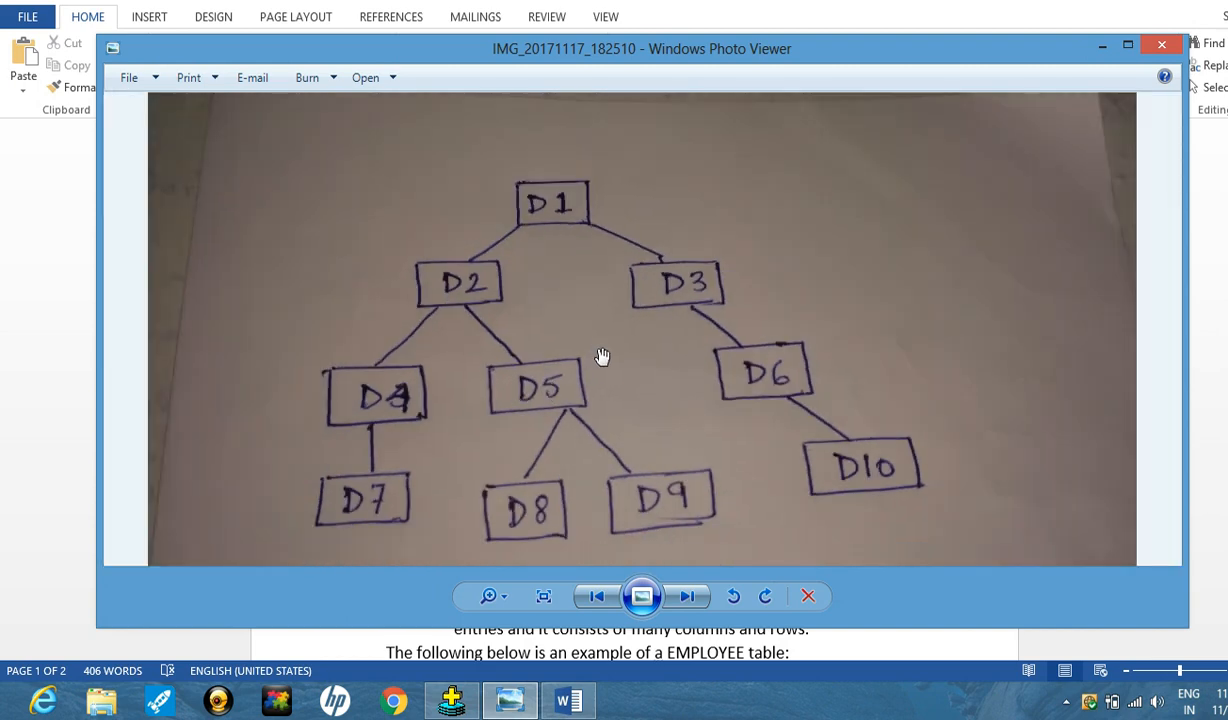
pyautogui.moveTo(640, 378)
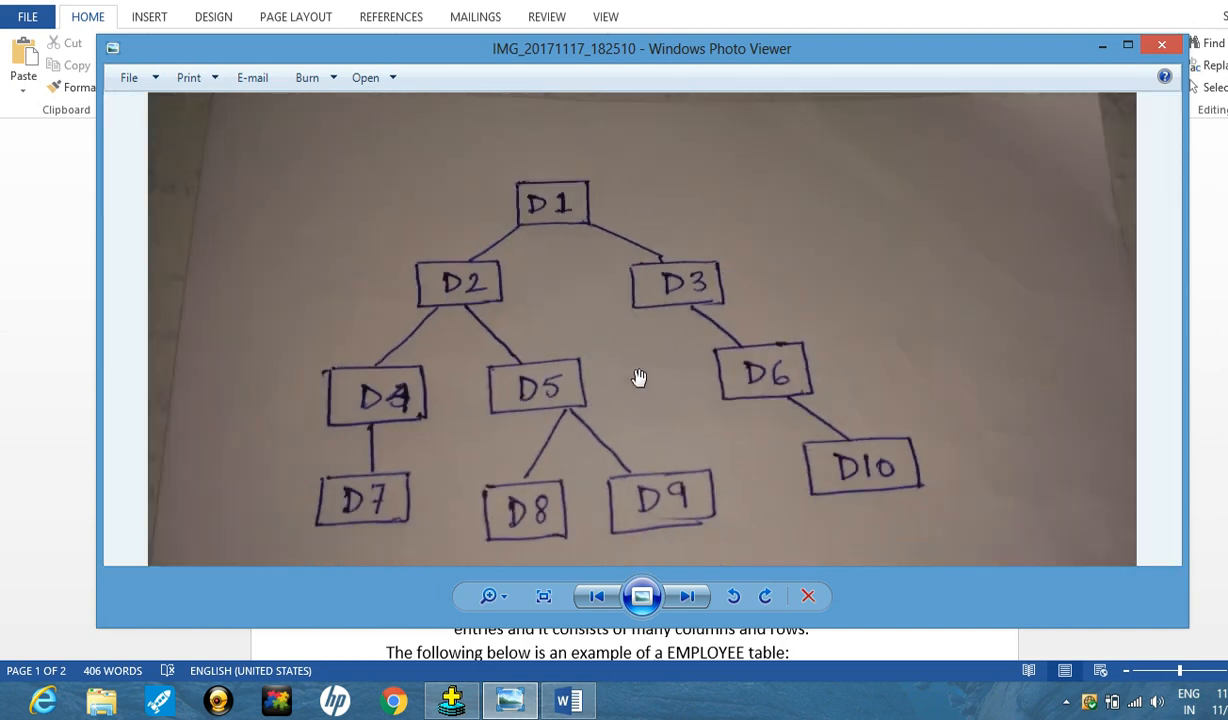
pyautogui.moveTo(584, 360)
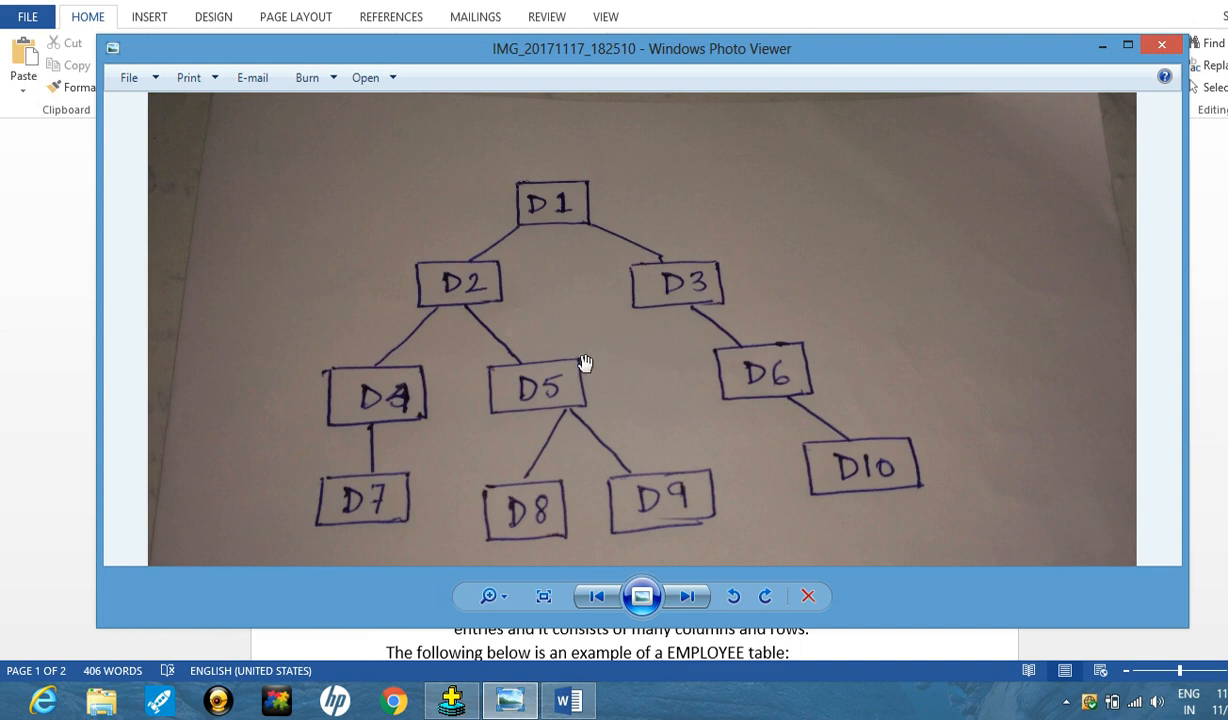
pyautogui.moveTo(530, 240)
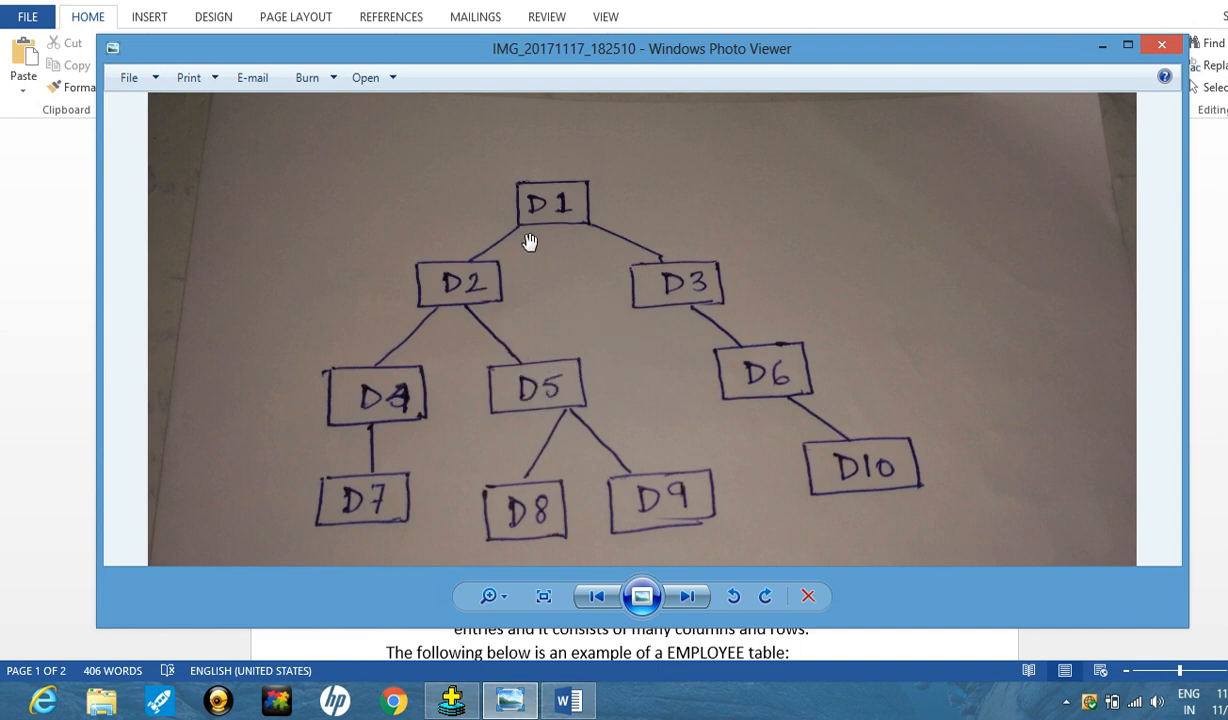
pyautogui.moveTo(528, 302)
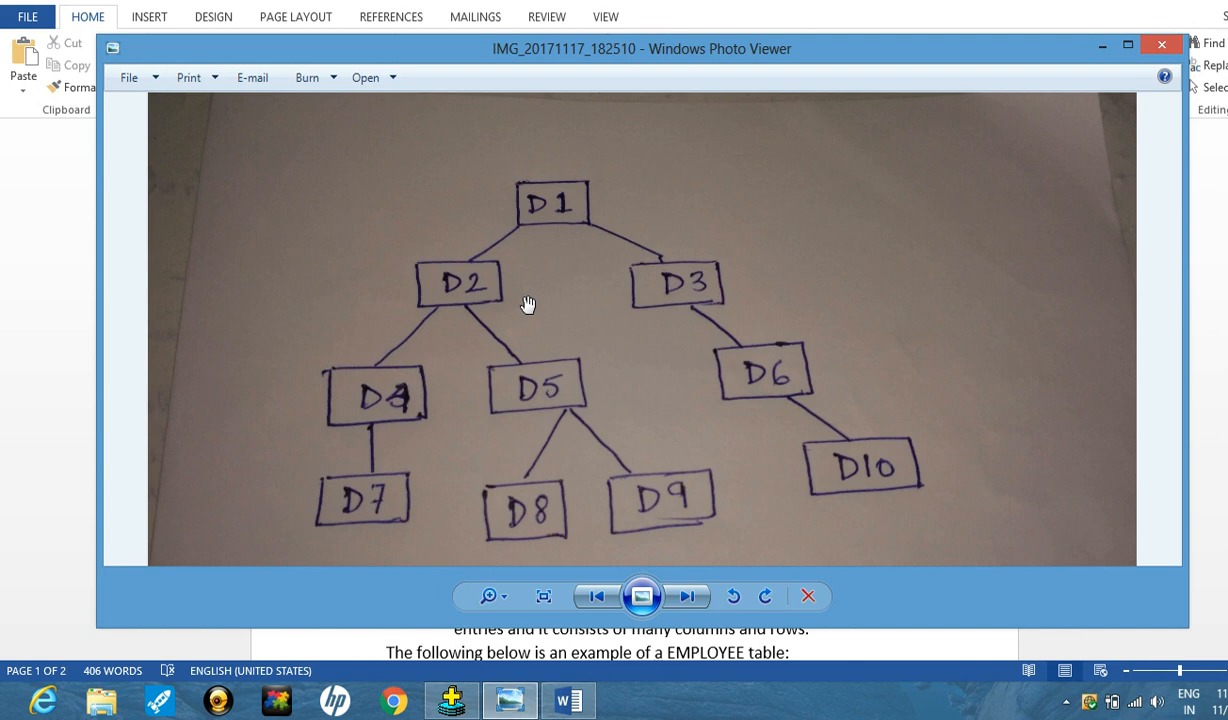
pyautogui.moveTo(552, 320)
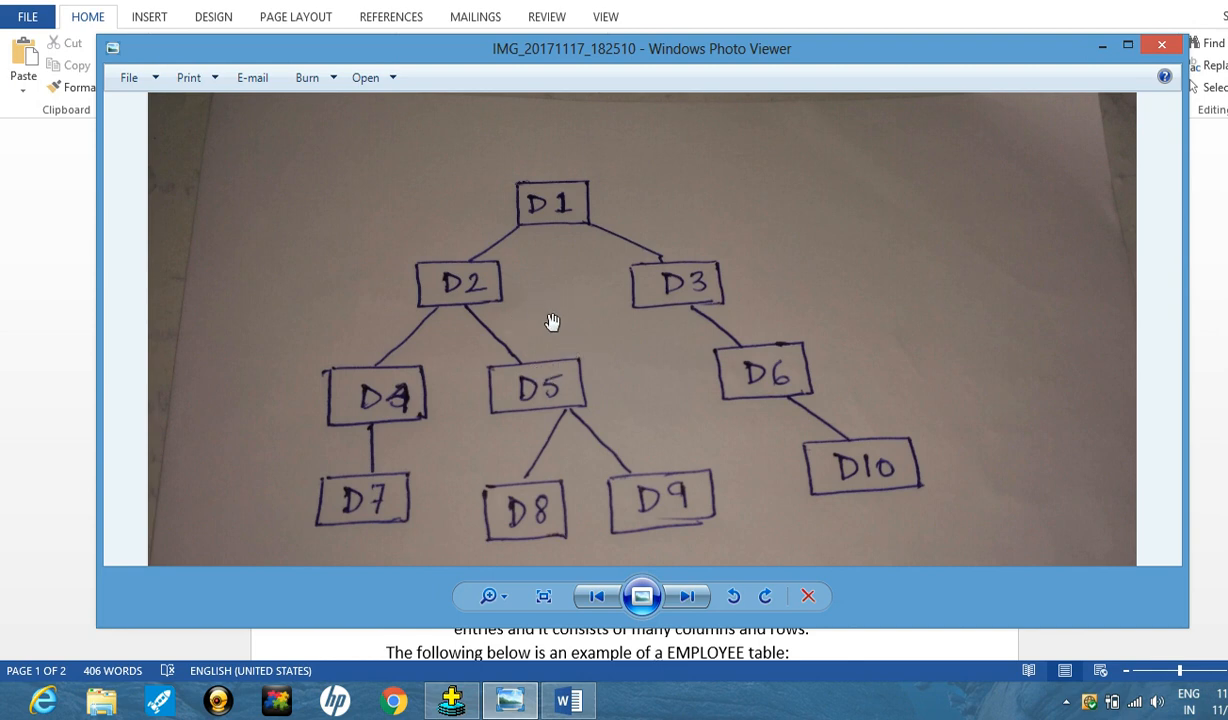
pyautogui.moveTo(504, 280)
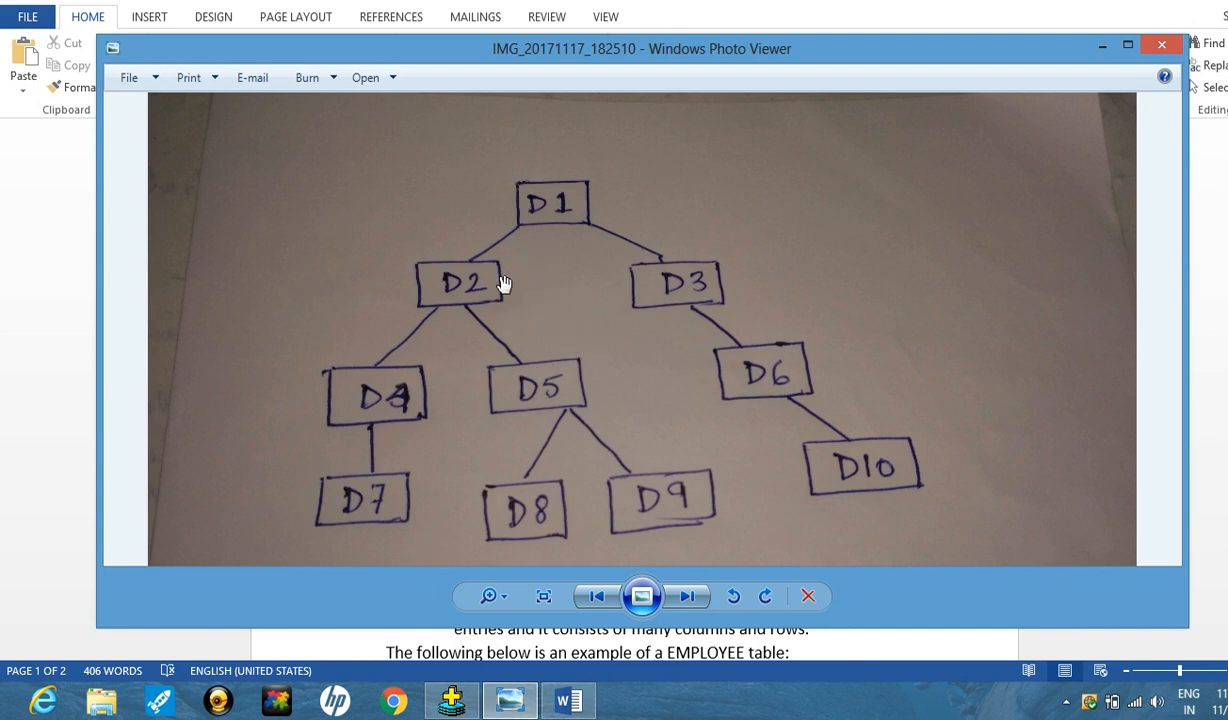
pyautogui.moveTo(572, 360)
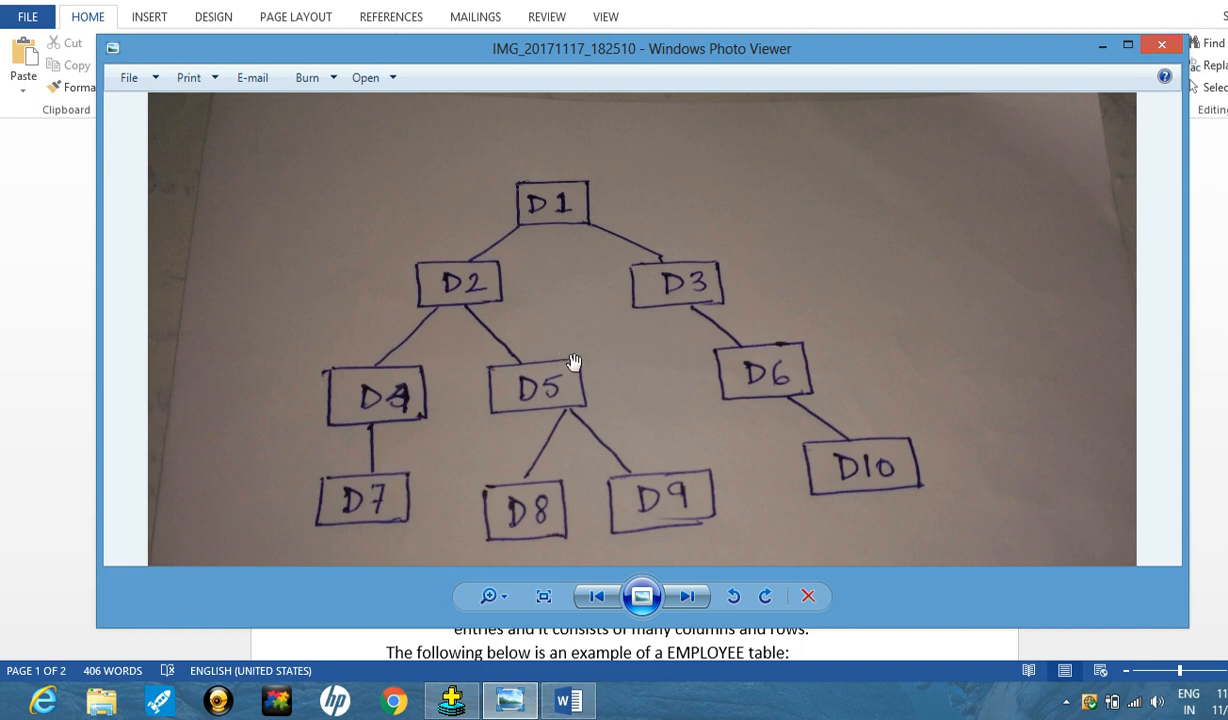
pyautogui.moveTo(532, 328)
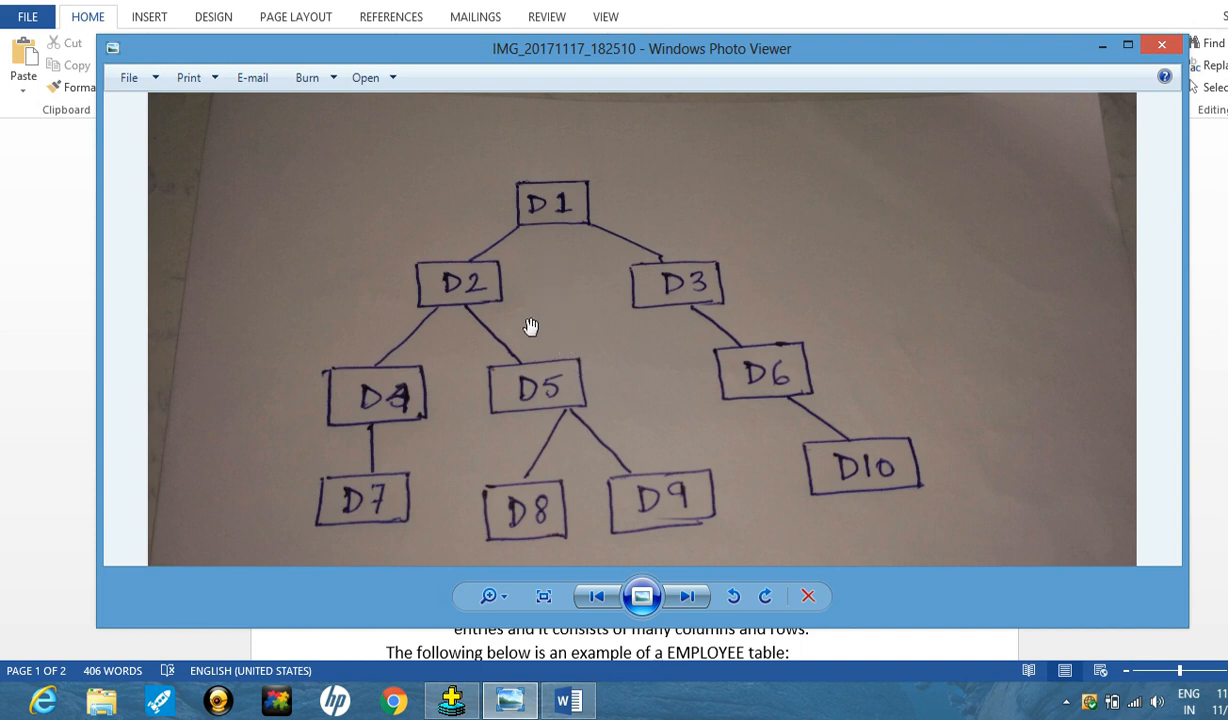
pyautogui.moveTo(546, 328)
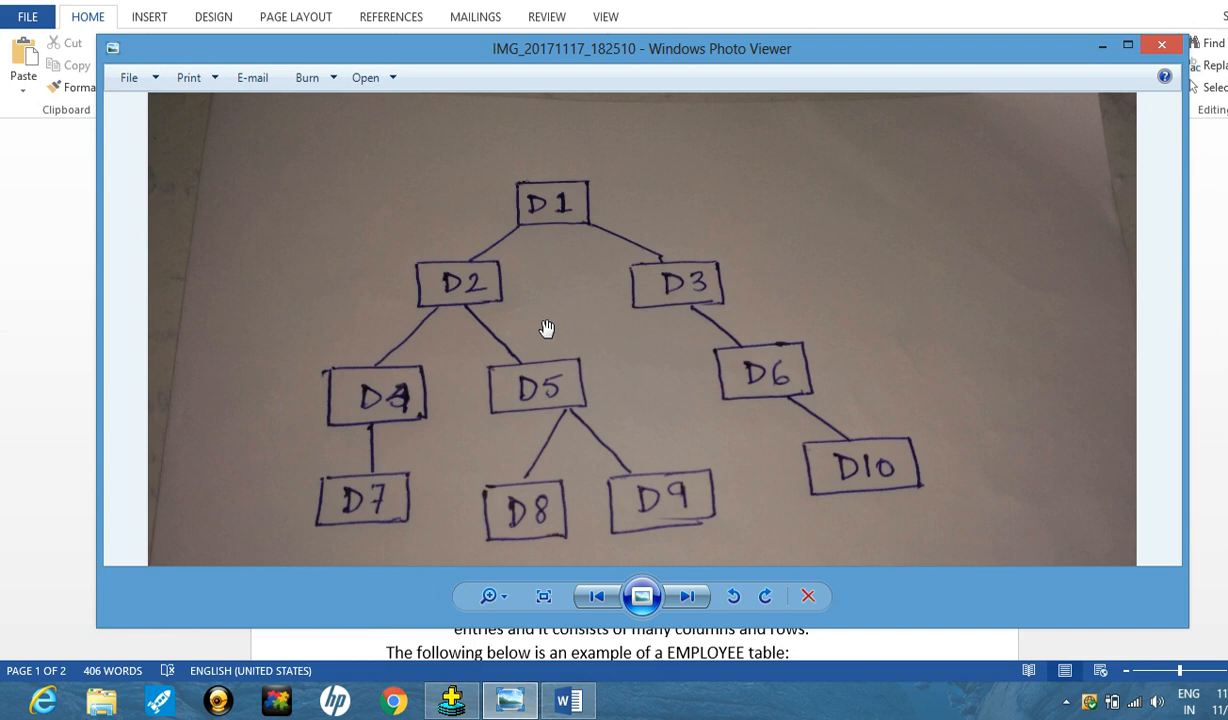
pyautogui.moveTo(544, 352)
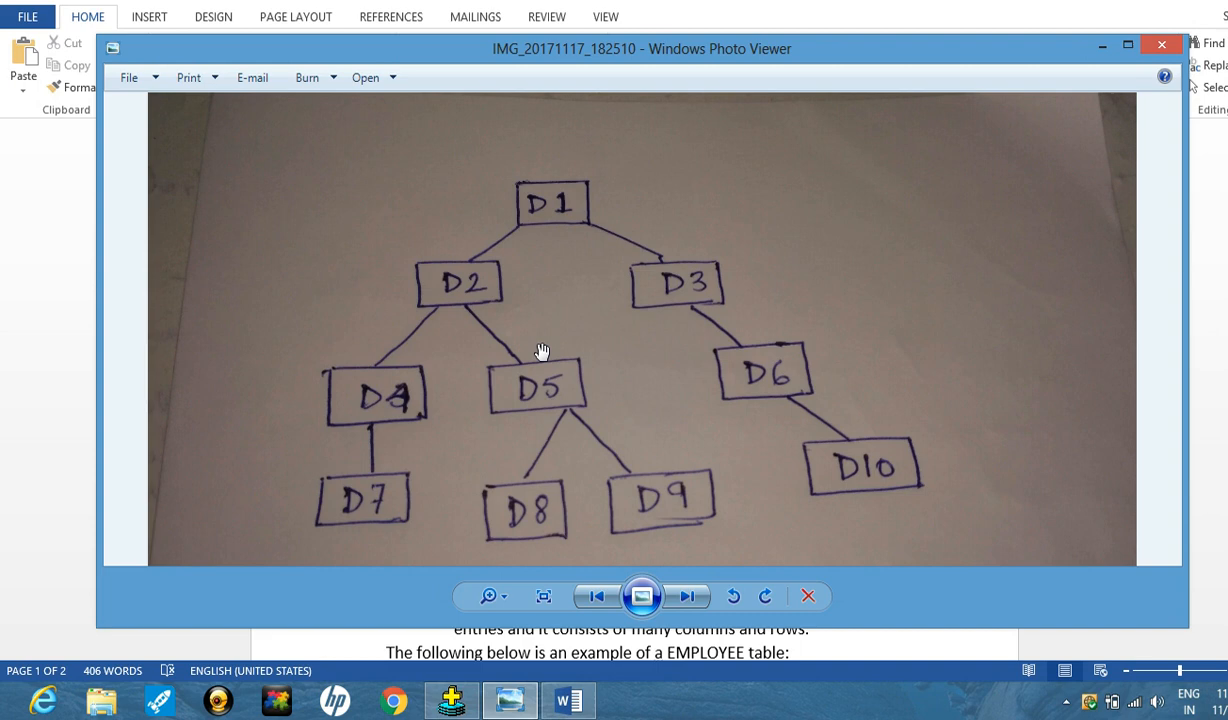
pyautogui.moveTo(562, 350)
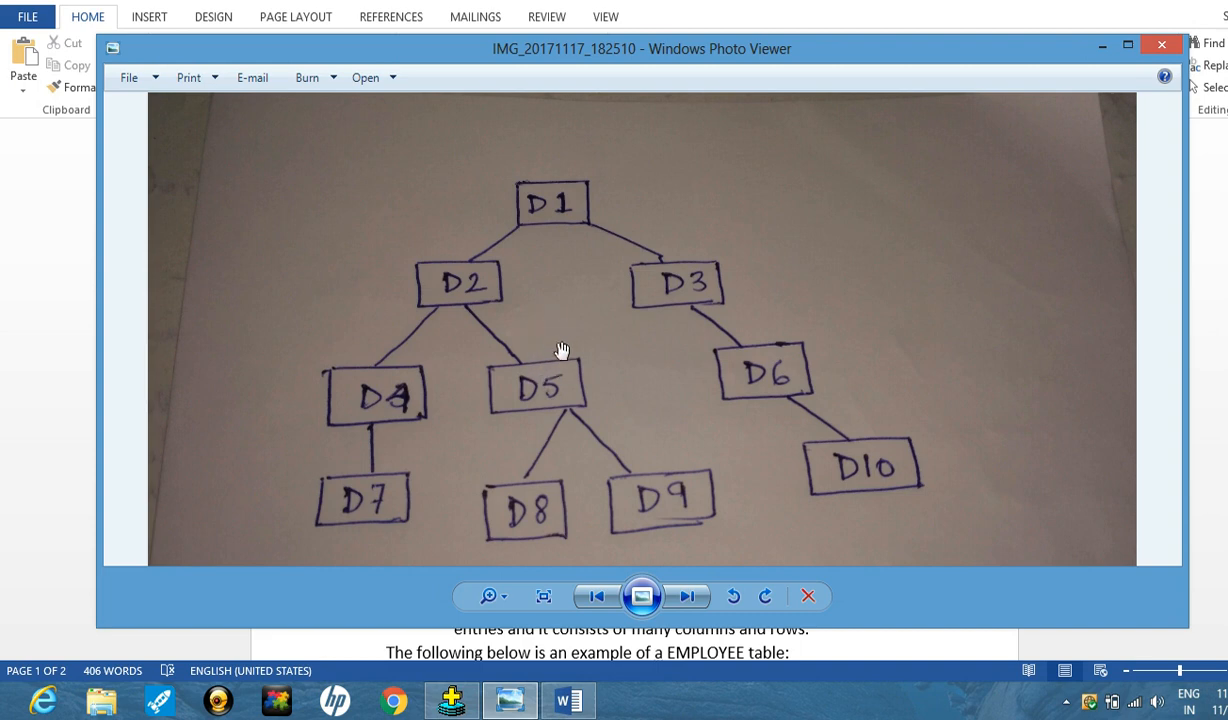
pyautogui.moveTo(580, 344)
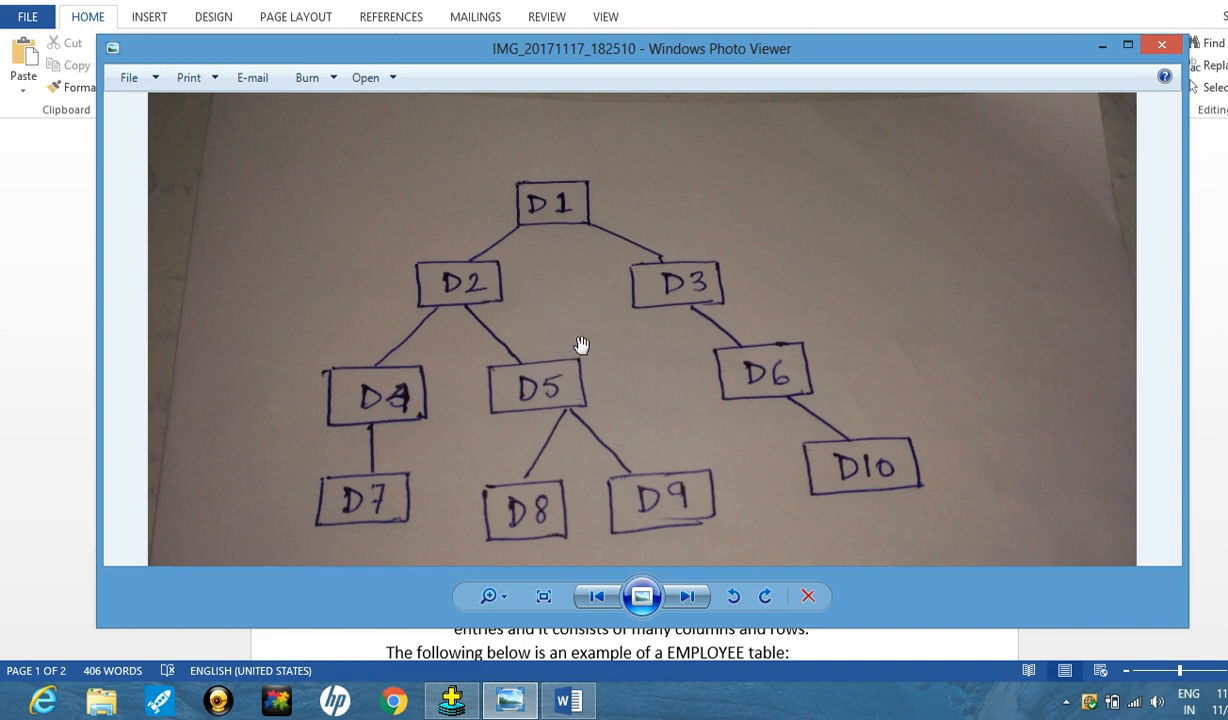
pyautogui.moveTo(724, 300)
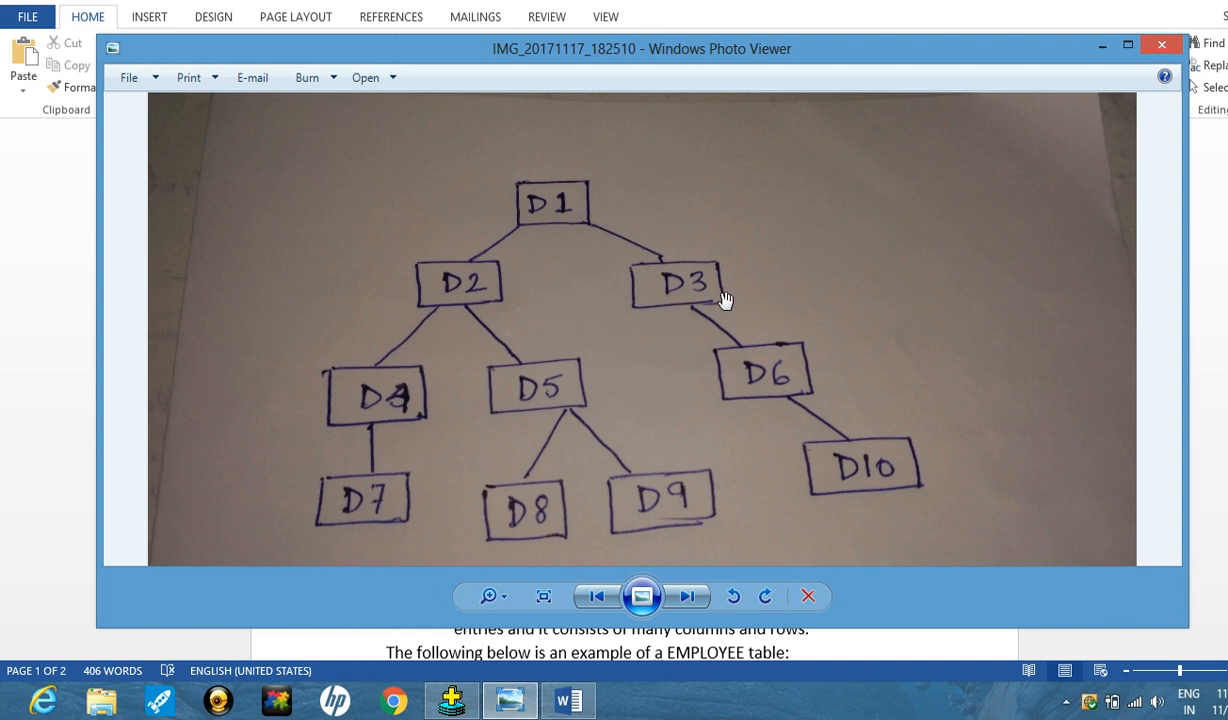
pyautogui.moveTo(976, 178)
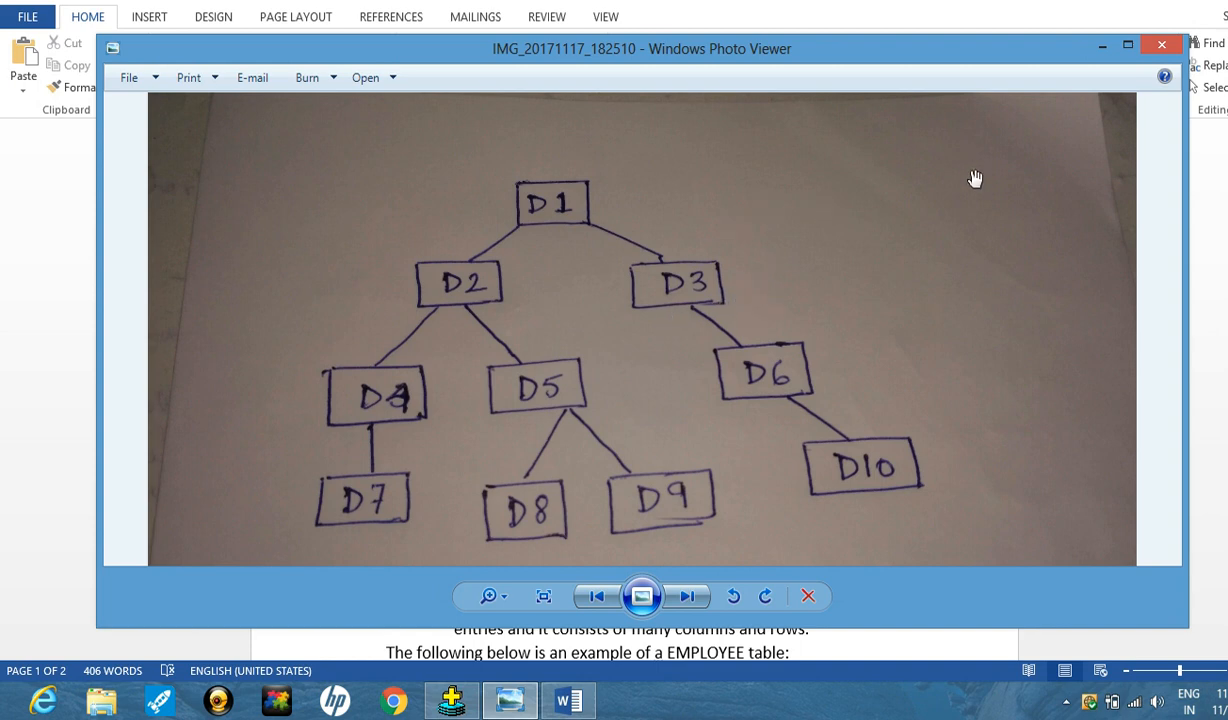
pyautogui.moveTo(750, 328)
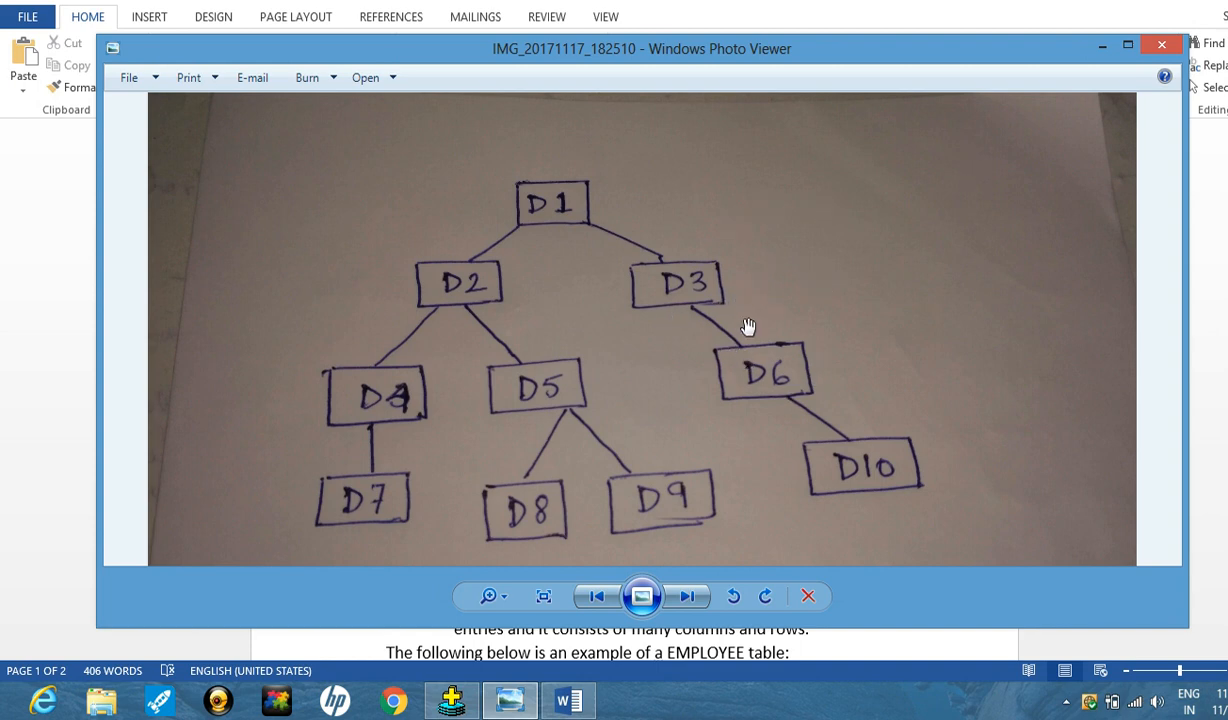
pyautogui.moveTo(968, 228)
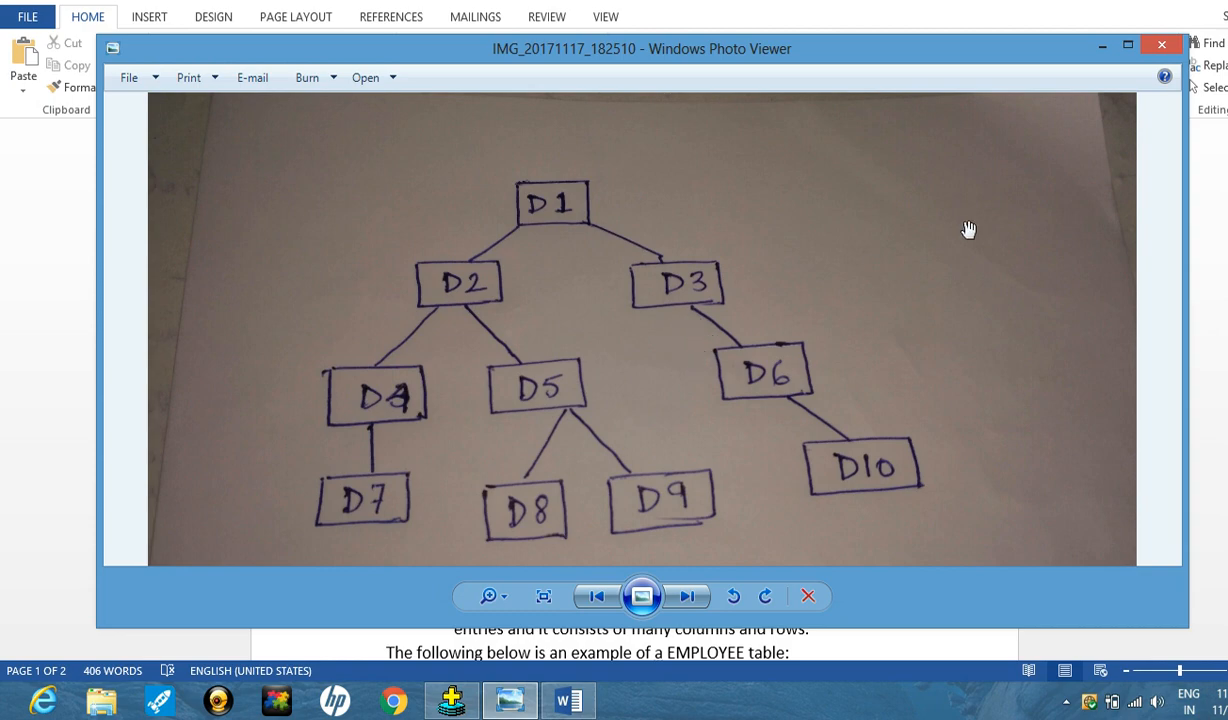
pyautogui.click(1160, 44)
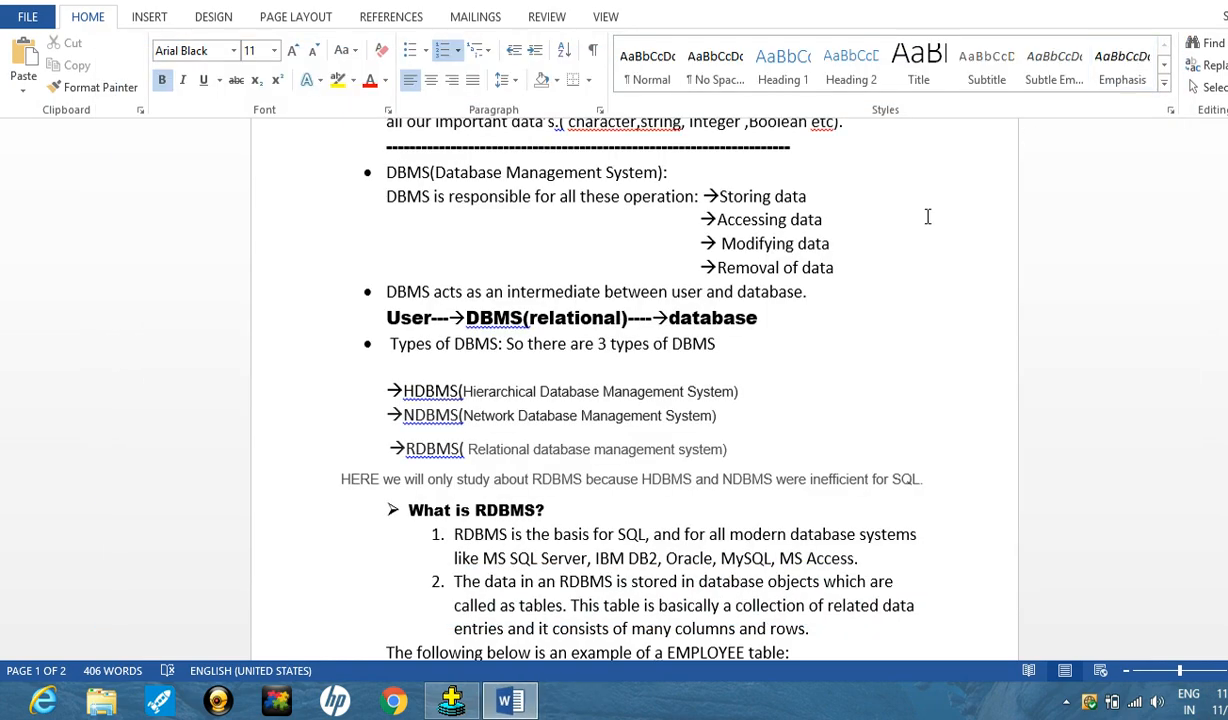
pyautogui.moveTo(642, 402)
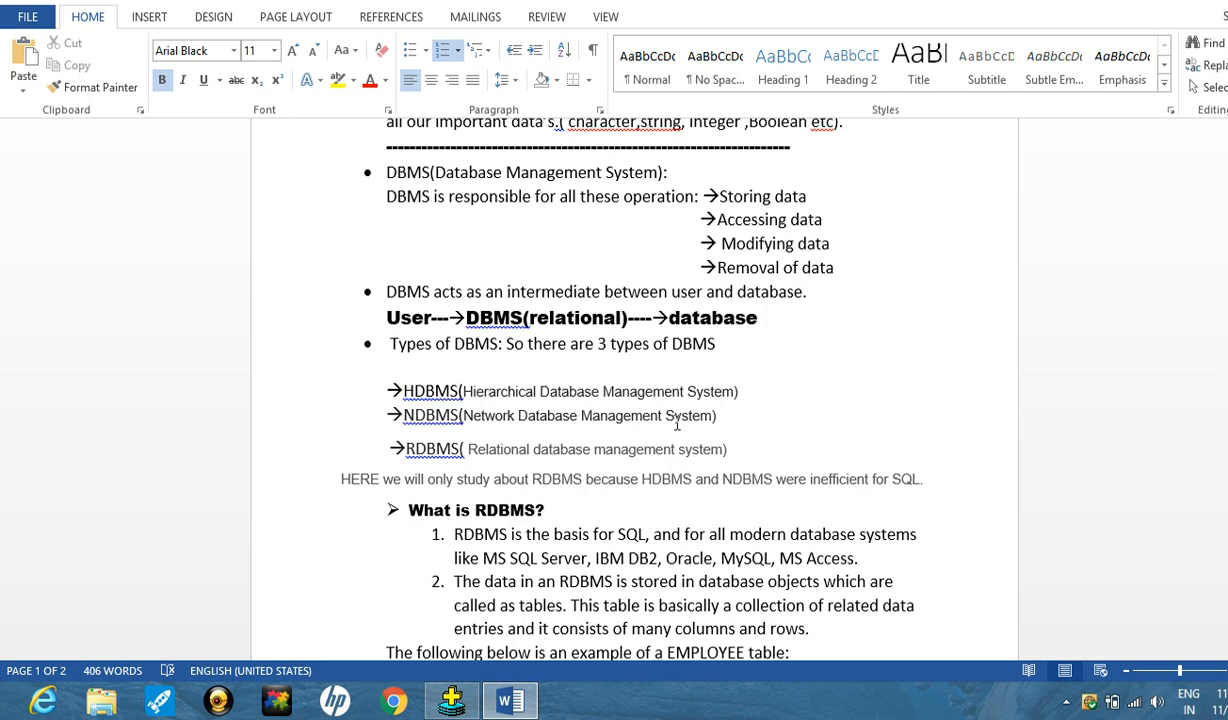
pyautogui.moveTo(700, 424)
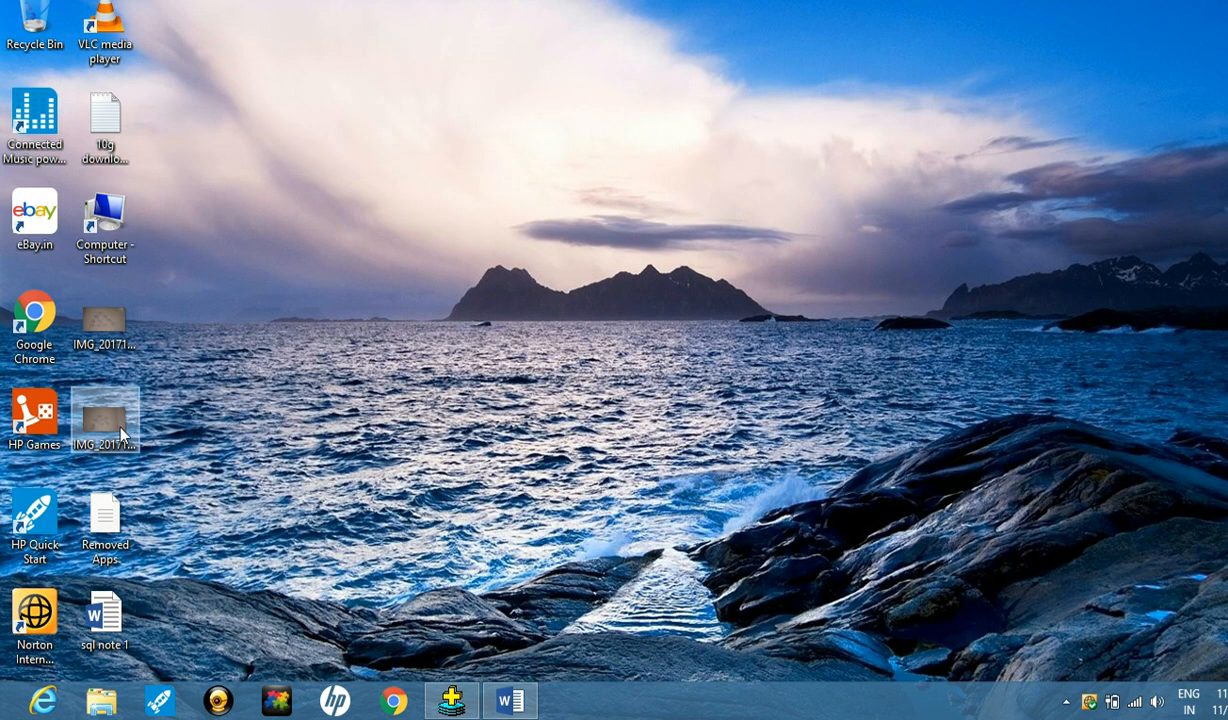
# - Show the hand-drawn photo of linked D1–D5 nodes with the 'Insert Data' note
pyautogui.doubleClick(104, 418)
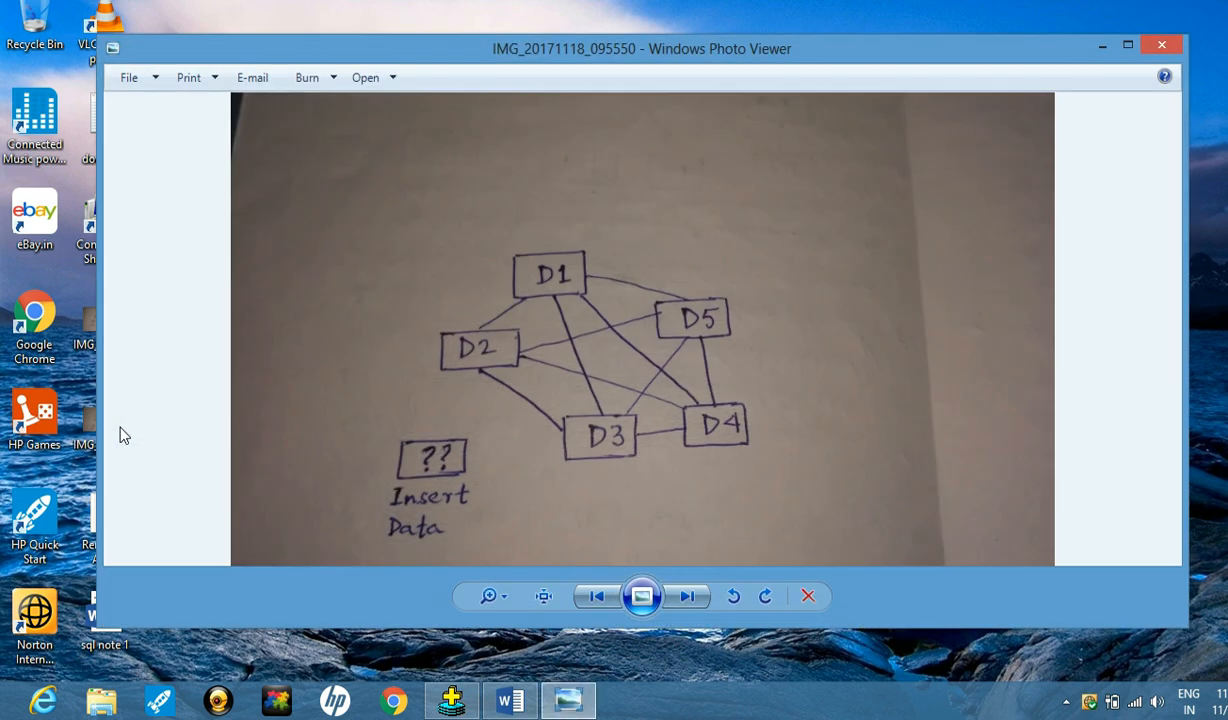
pyautogui.moveTo(532, 264)
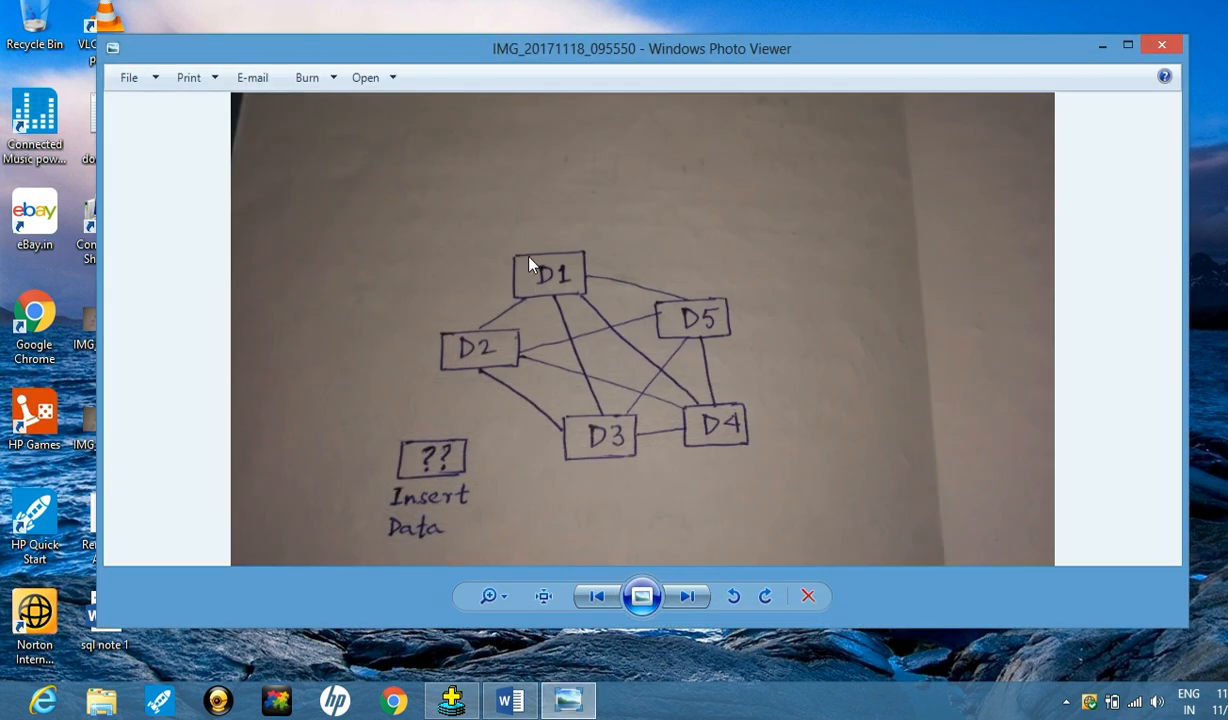
pyautogui.moveTo(756, 296)
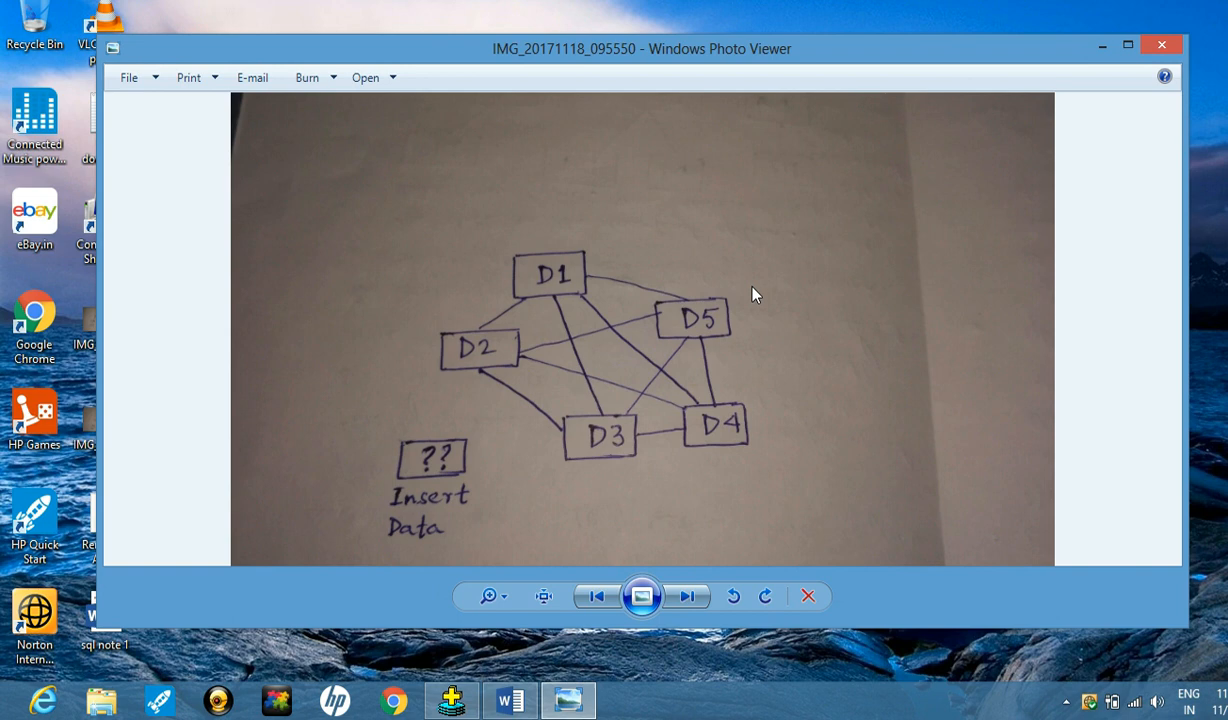
pyautogui.moveTo(616, 280)
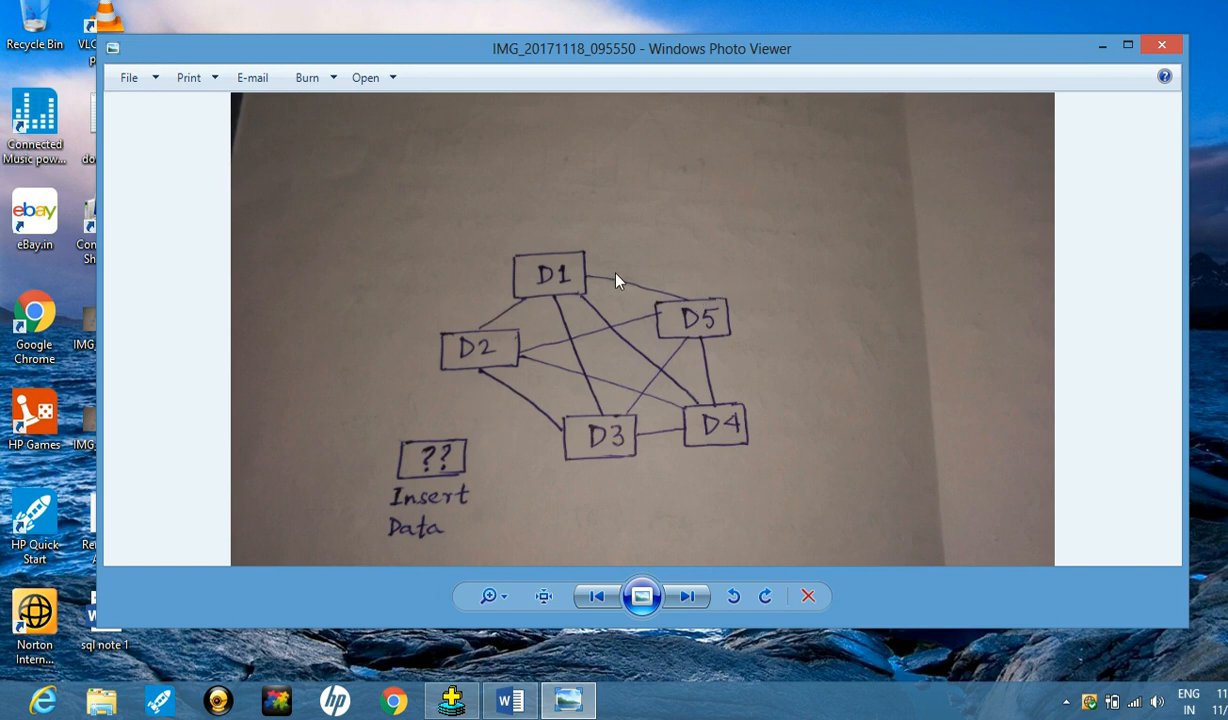
pyautogui.moveTo(712, 316)
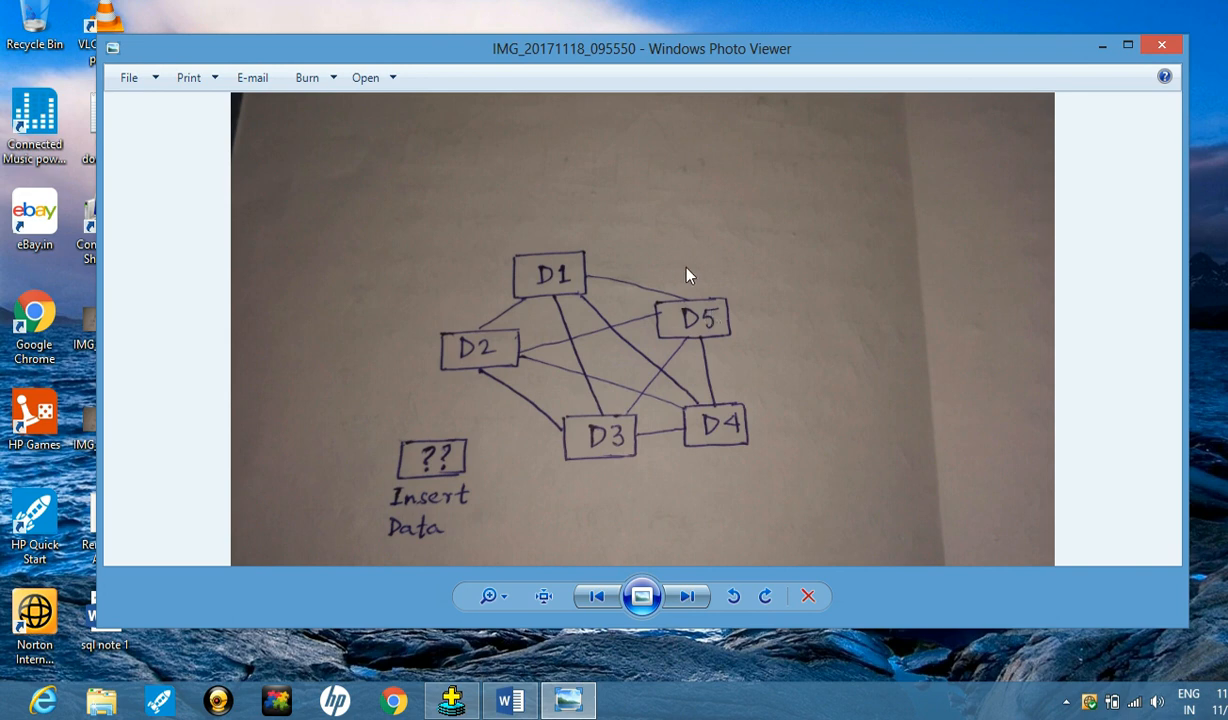
pyautogui.moveTo(656, 248)
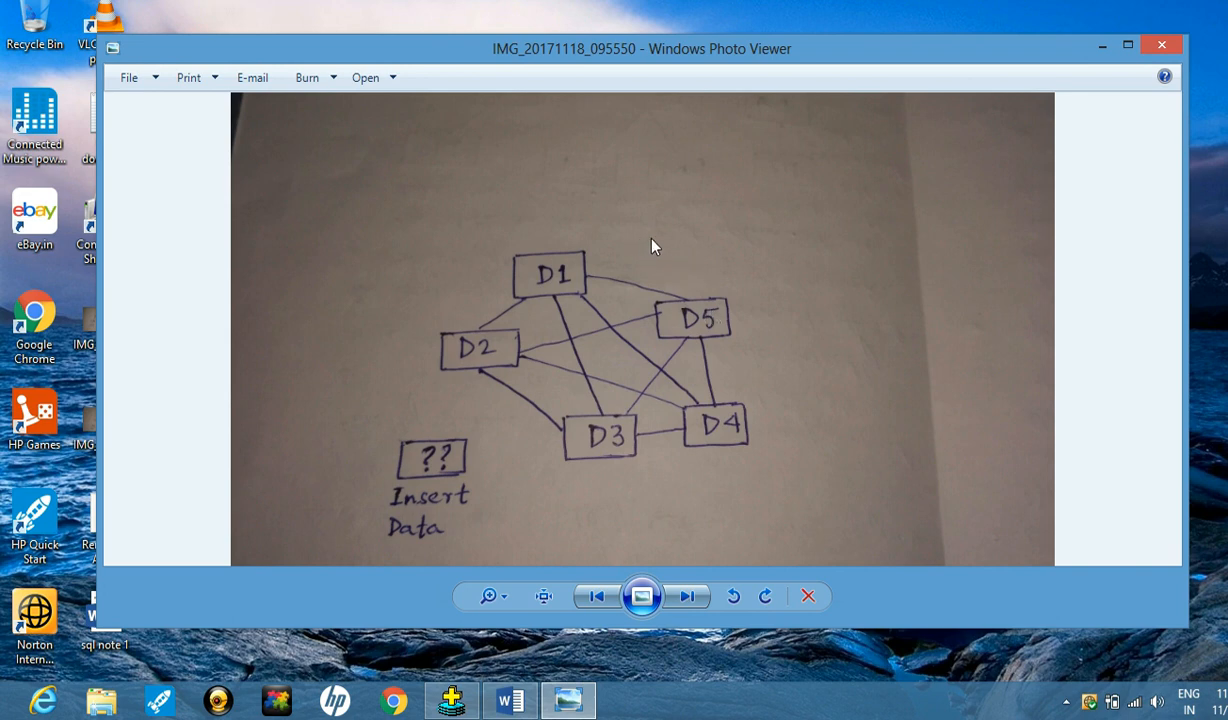
pyautogui.moveTo(668, 268)
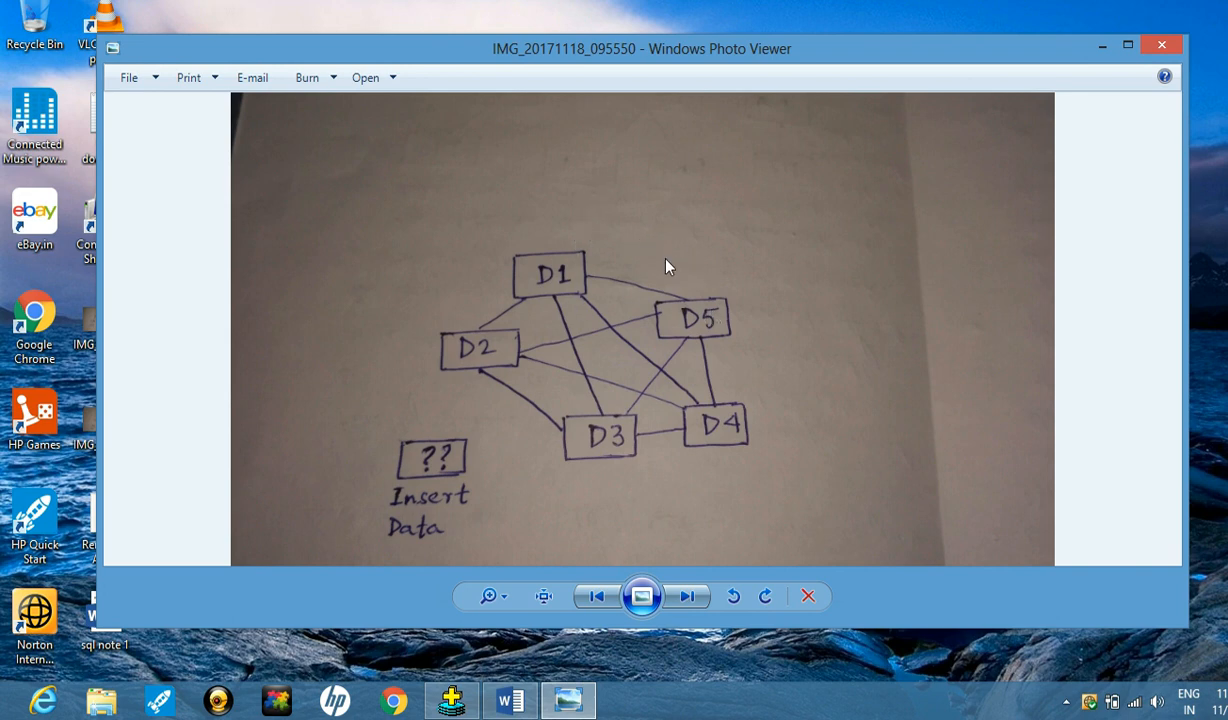
pyautogui.moveTo(648, 284)
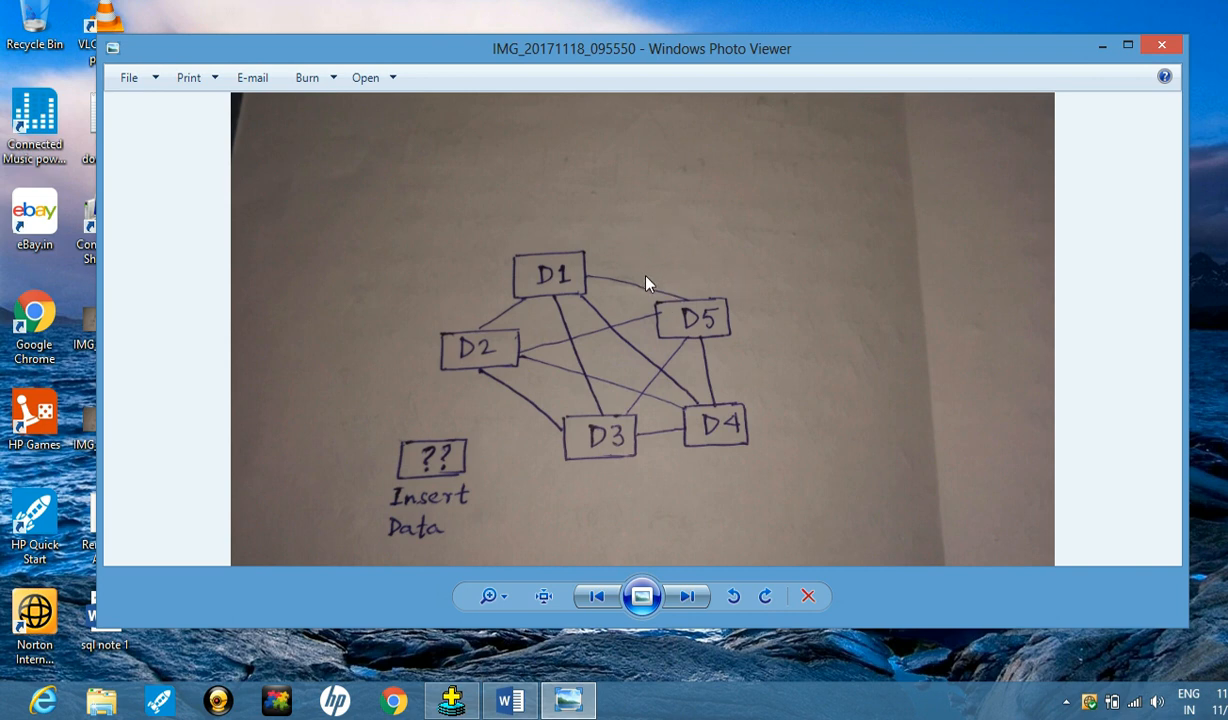
pyautogui.moveTo(500, 452)
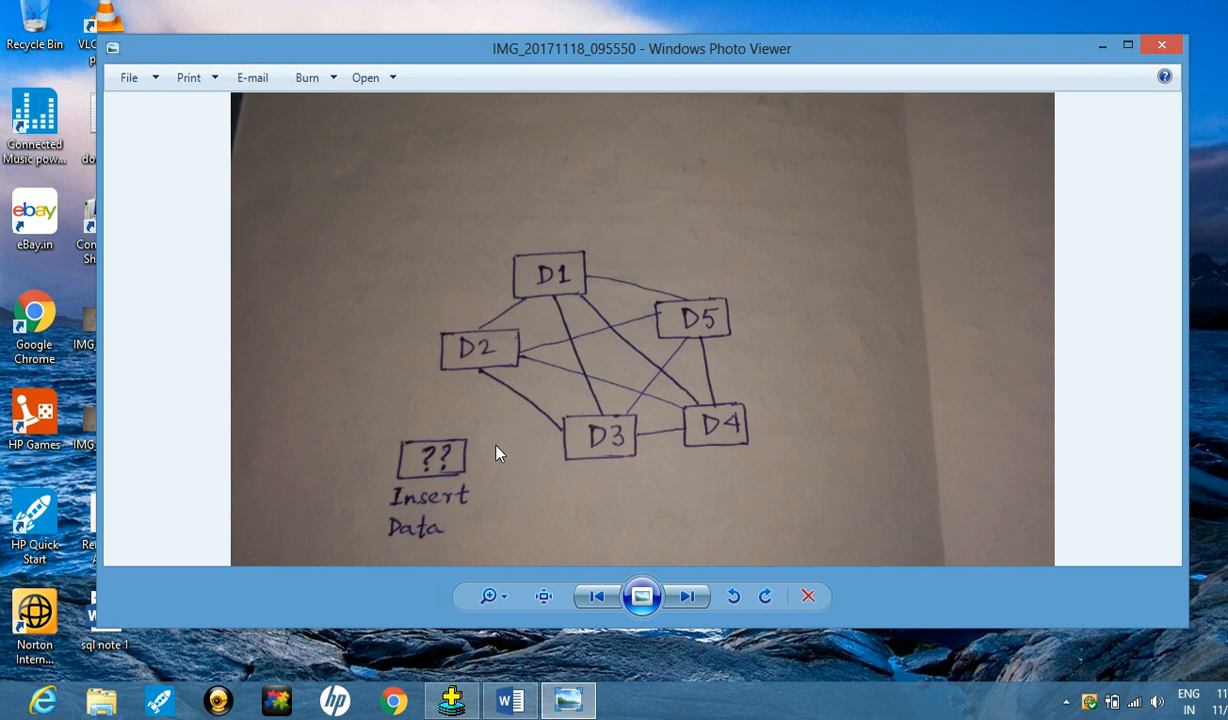
pyautogui.moveTo(396, 486)
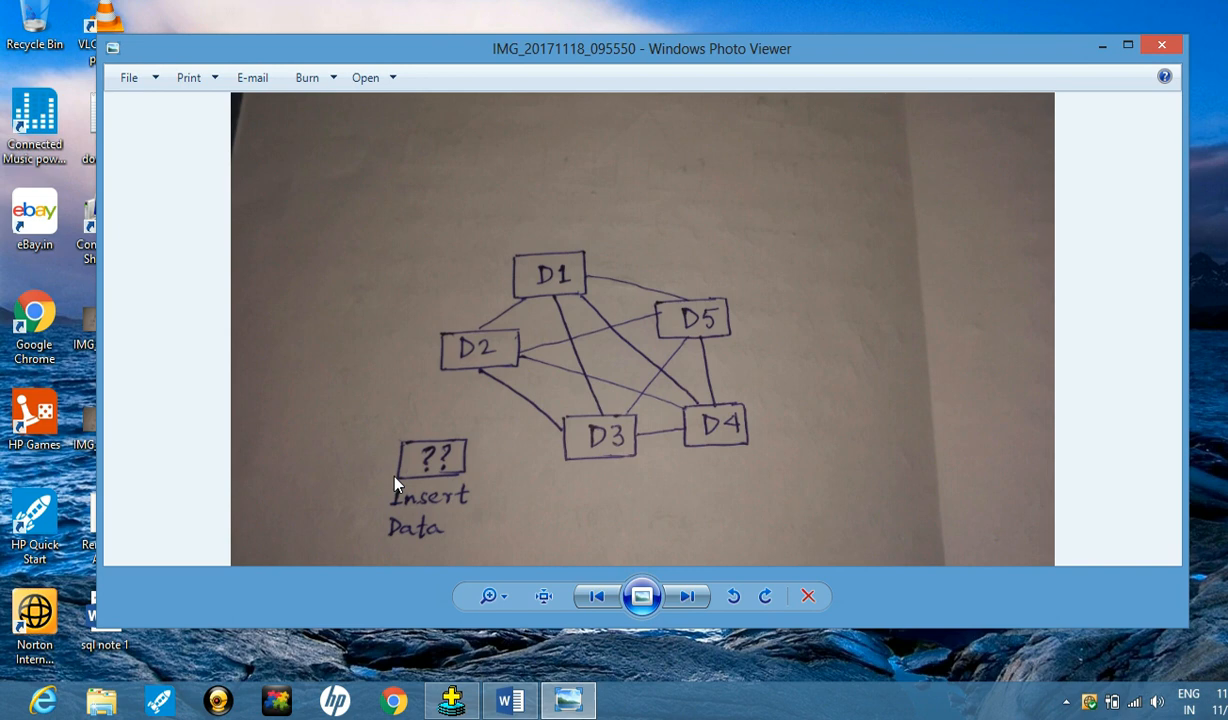
pyautogui.moveTo(500, 448)
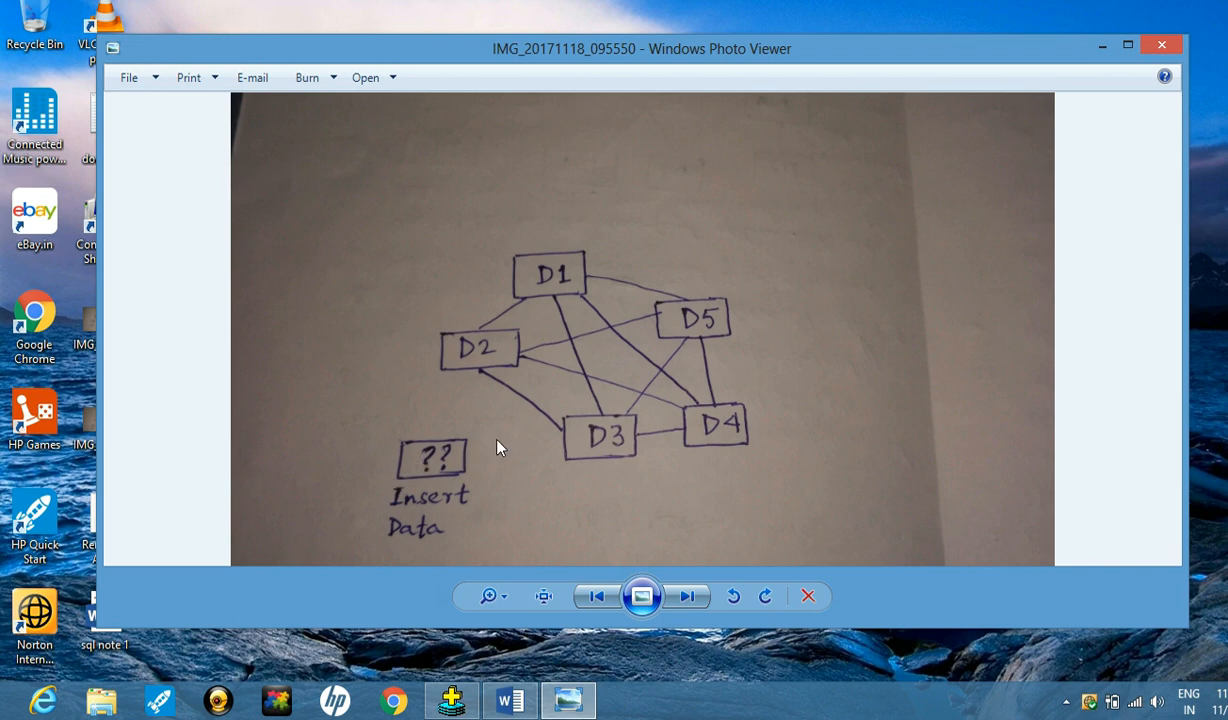
pyautogui.moveTo(584, 390)
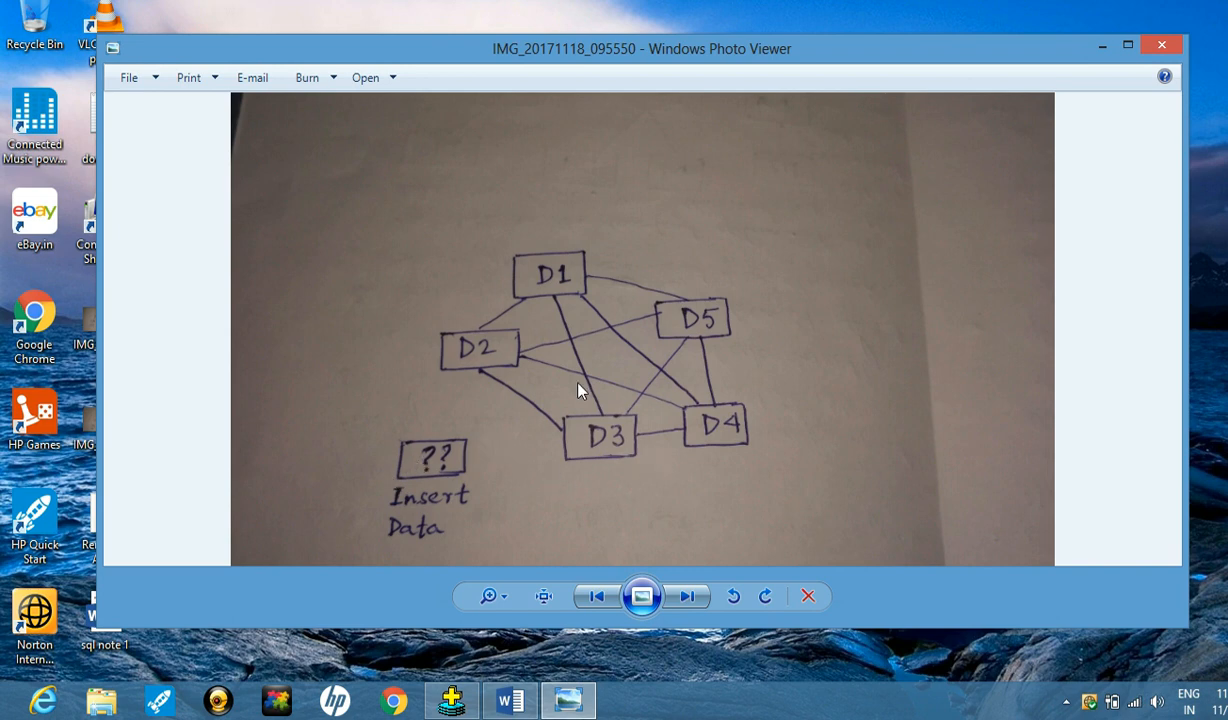
pyautogui.moveTo(438, 468)
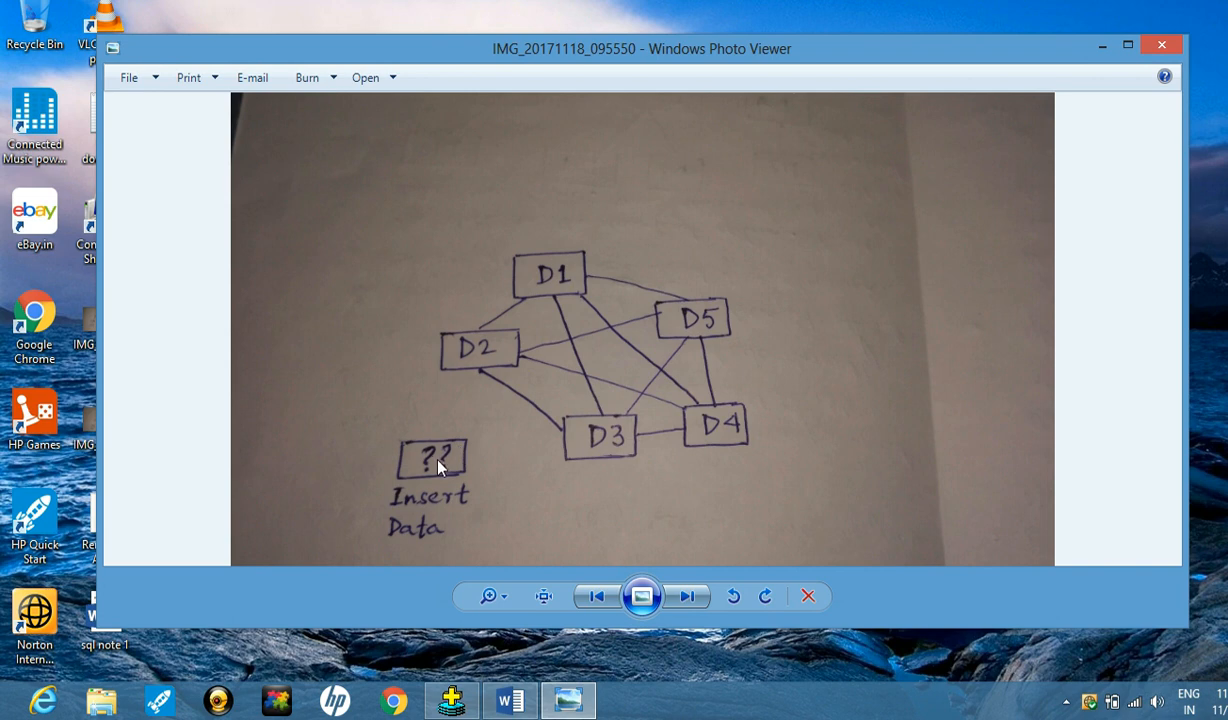
pyautogui.moveTo(420, 478)
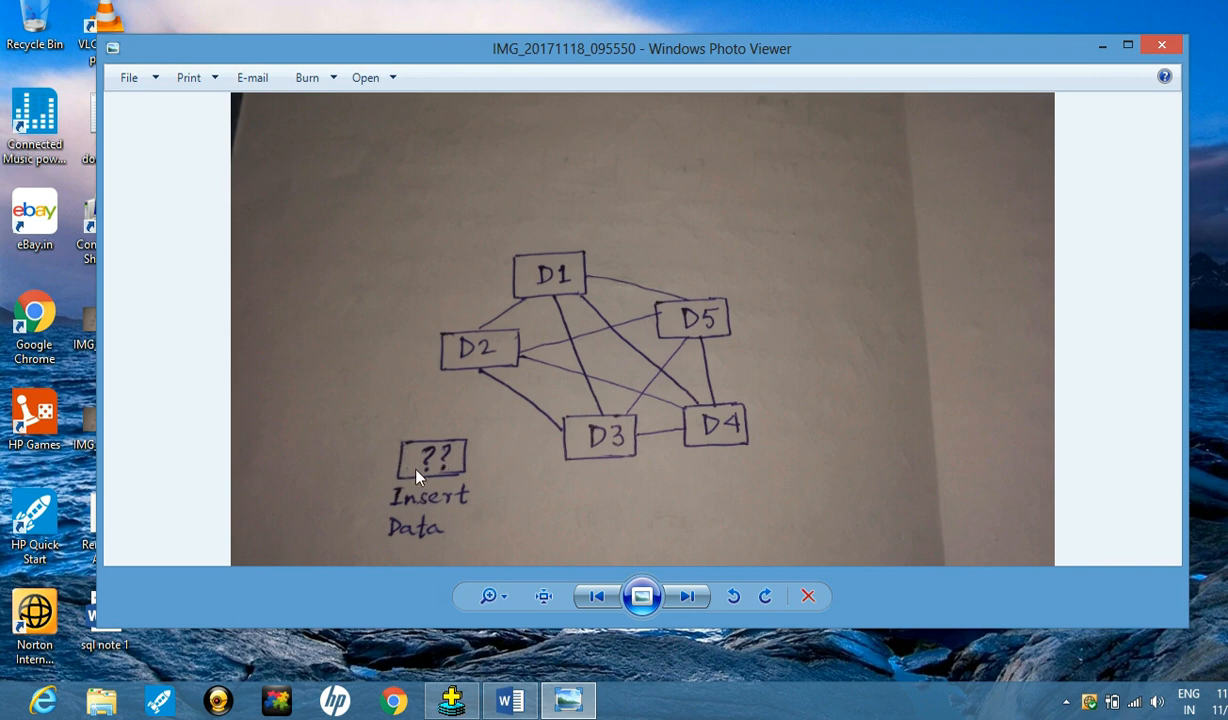
pyautogui.moveTo(408, 464)
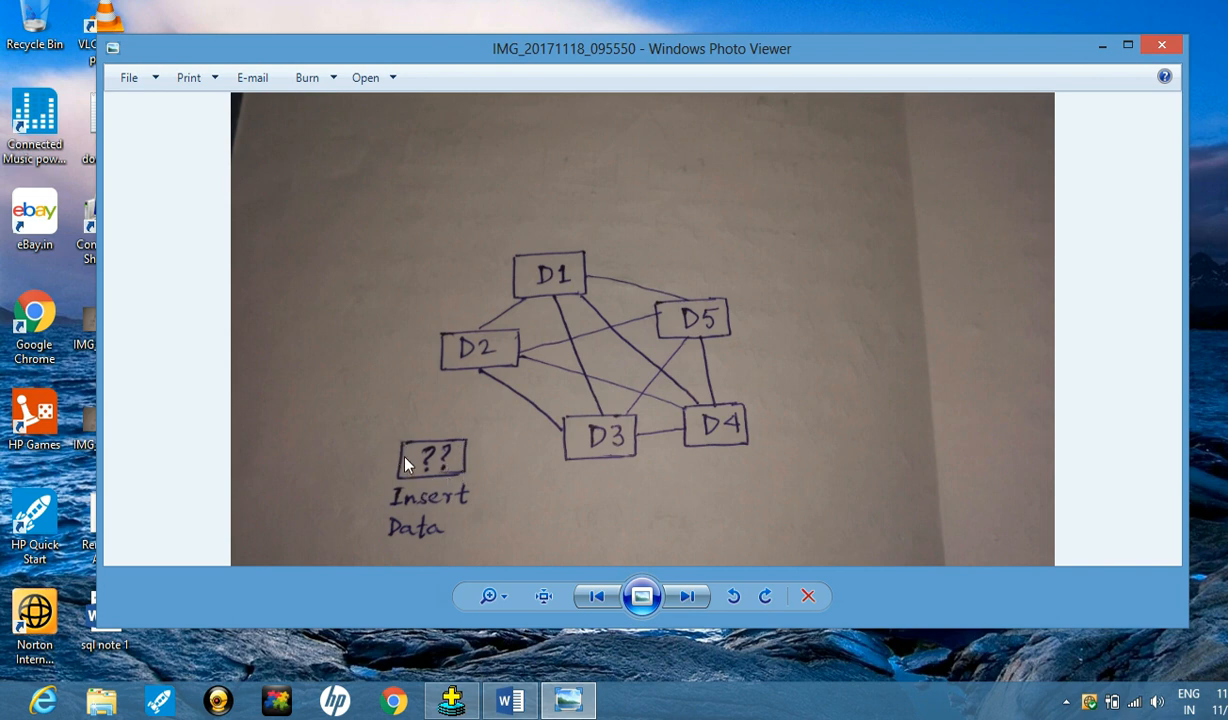
pyautogui.moveTo(448, 442)
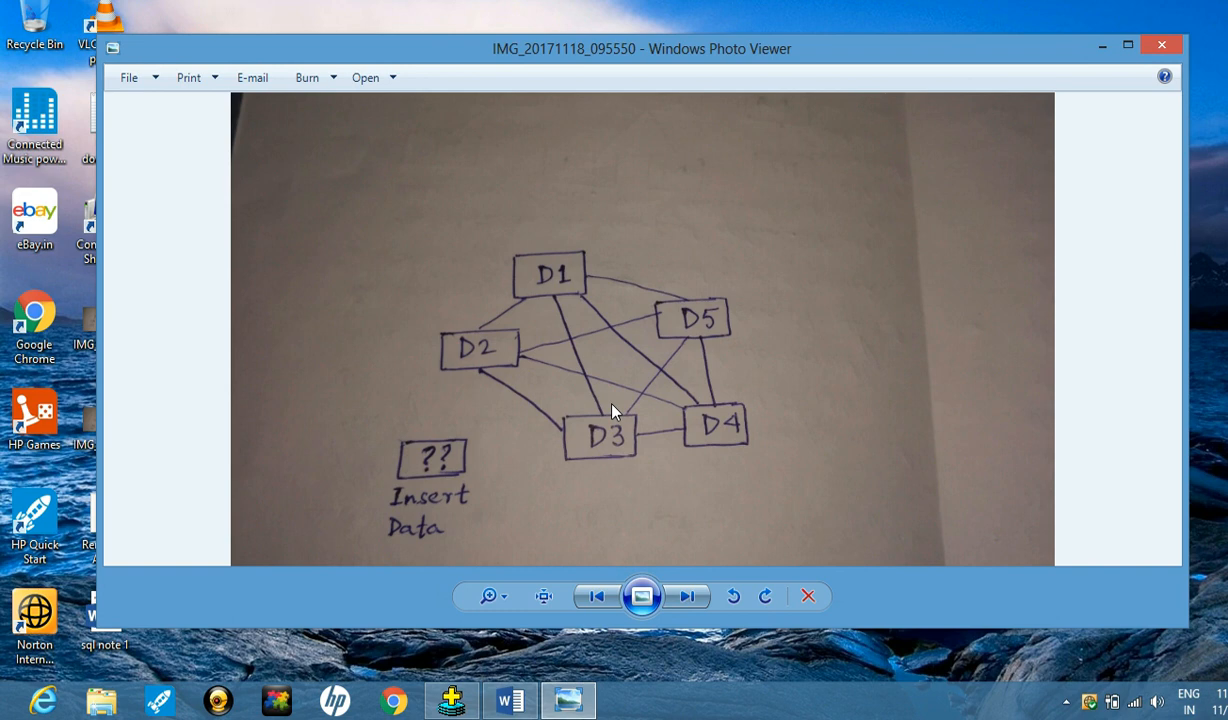
pyautogui.moveTo(630, 392)
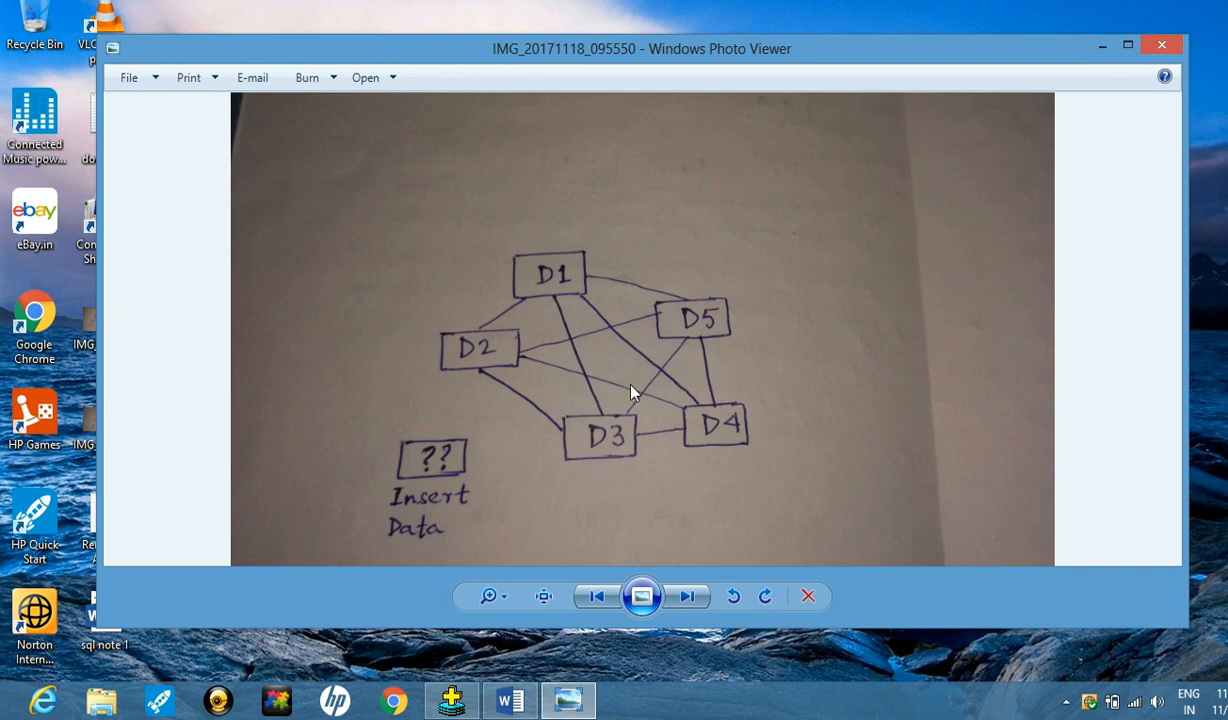
pyautogui.moveTo(648, 490)
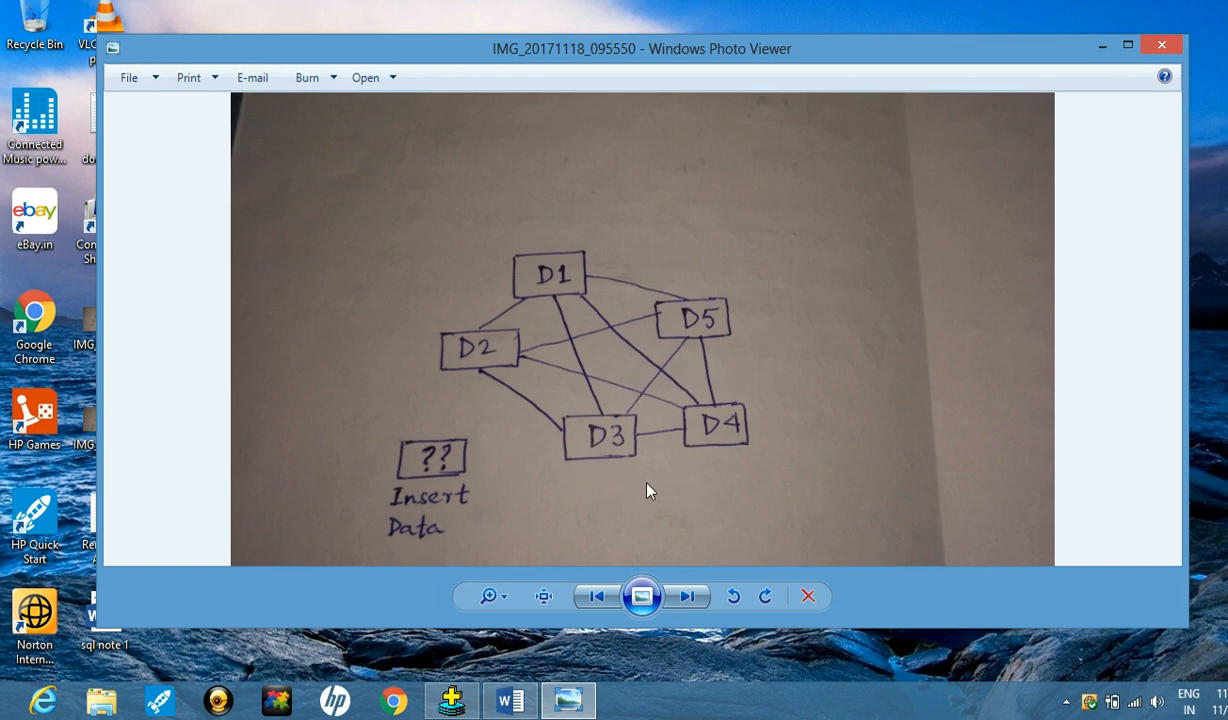
pyautogui.moveTo(740, 474)
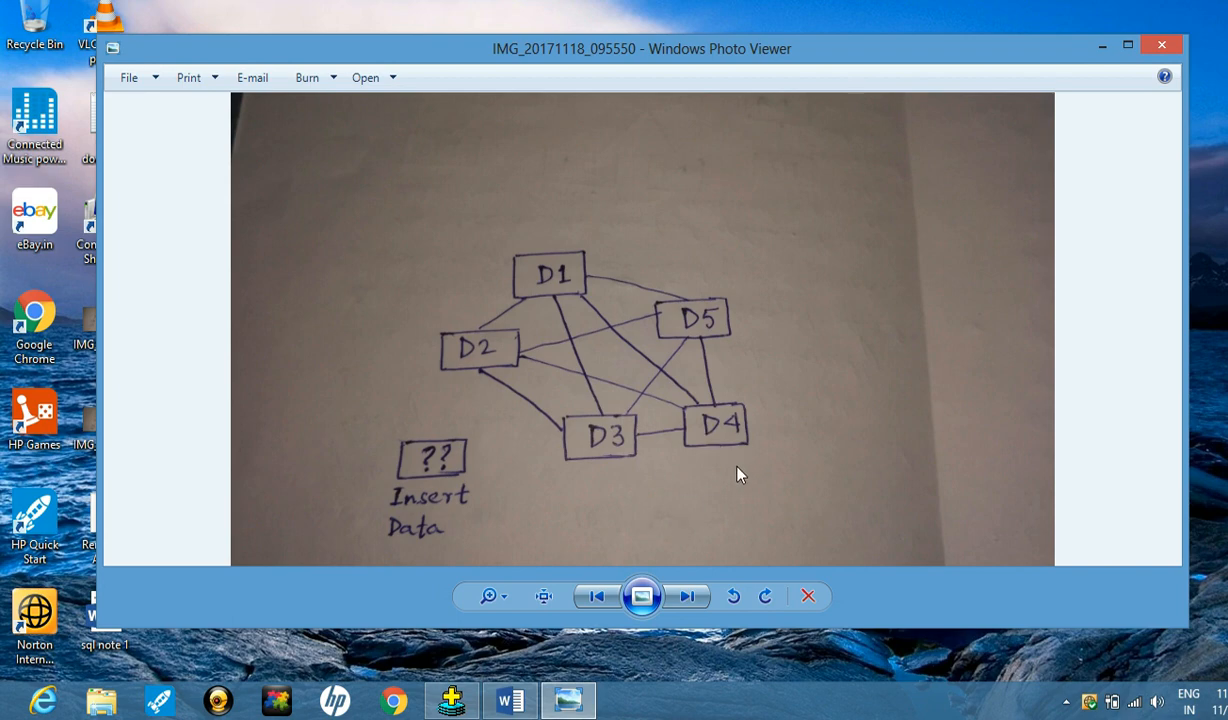
pyautogui.moveTo(942, 348)
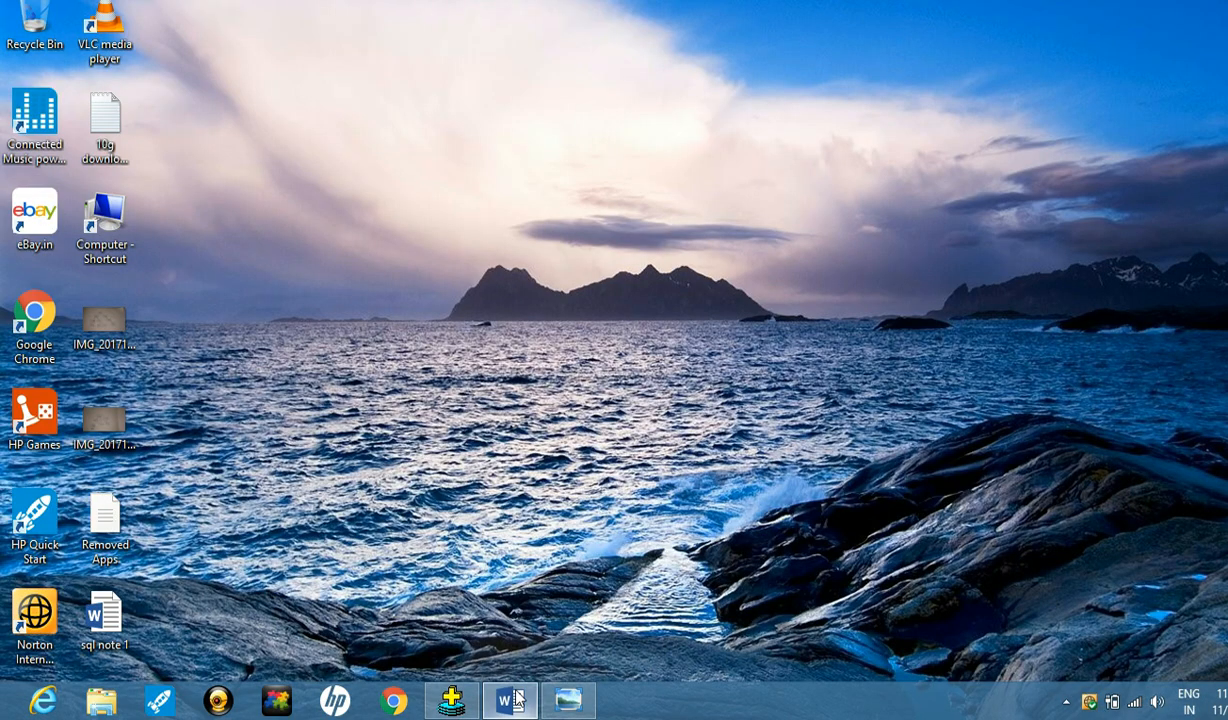
# - Restore the SQL notes and scroll to the 'example of an EMPLOYEE table' line
pyautogui.click(508, 700)
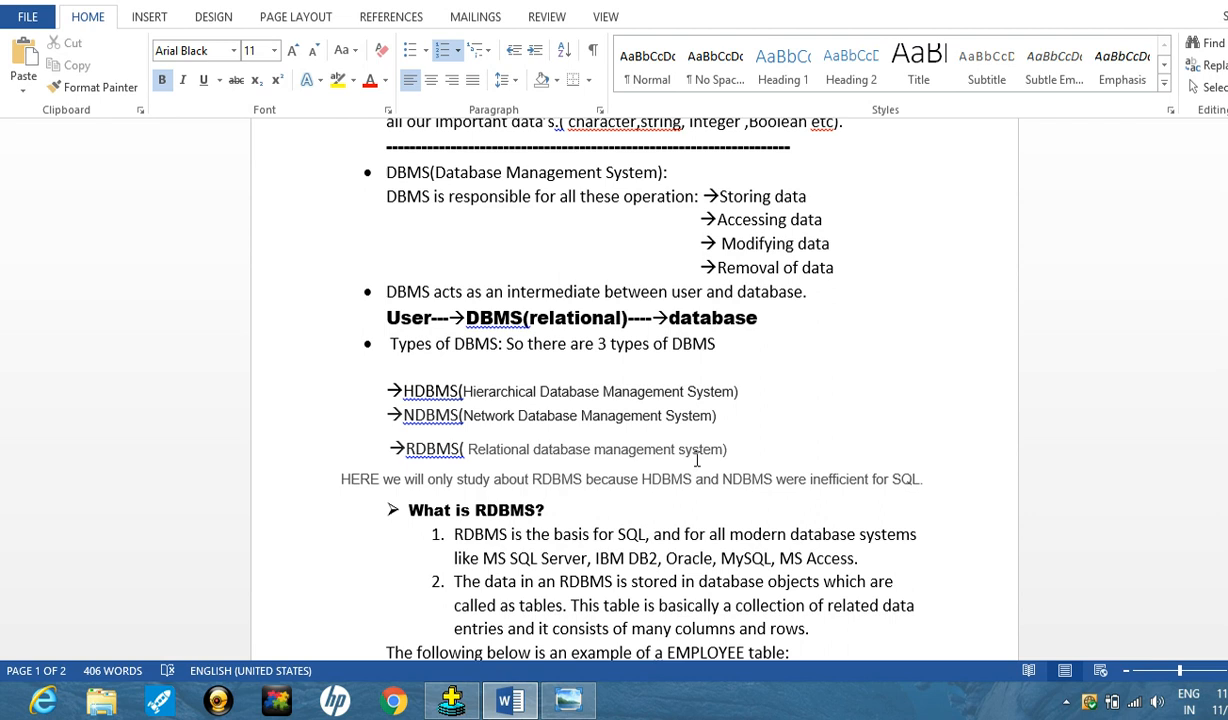
pyautogui.moveTo(716, 456)
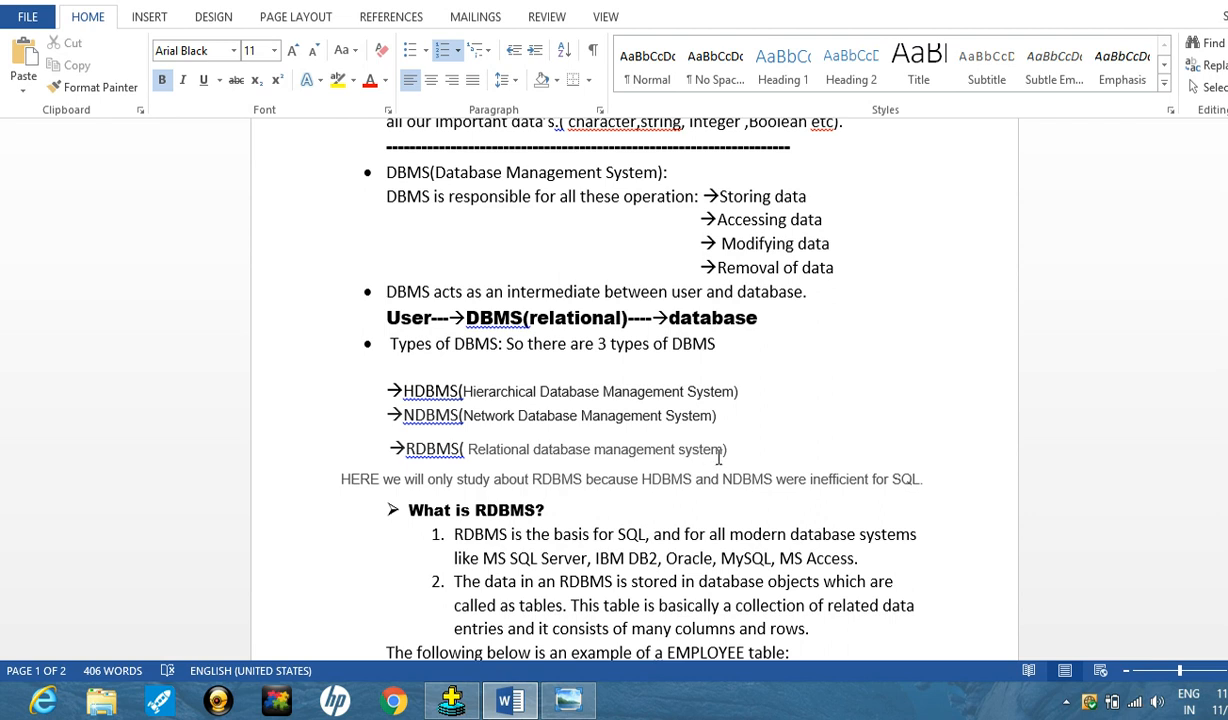
pyautogui.moveTo(732, 456)
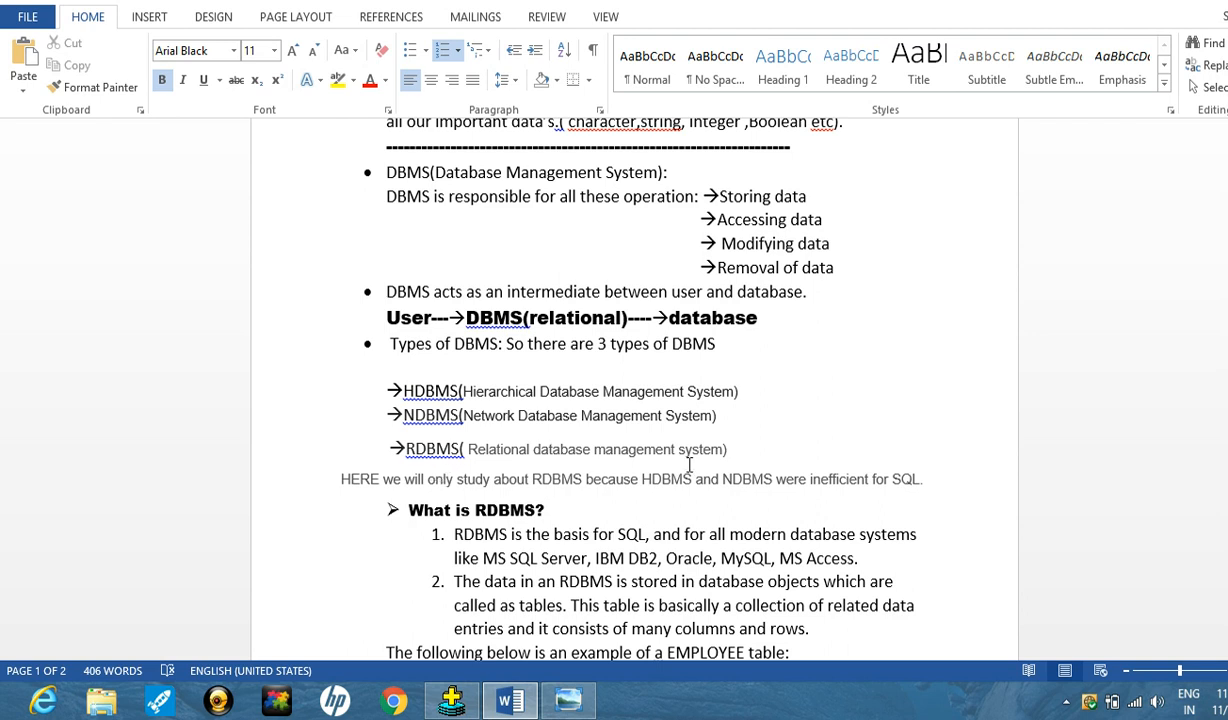
pyautogui.moveTo(572, 480)
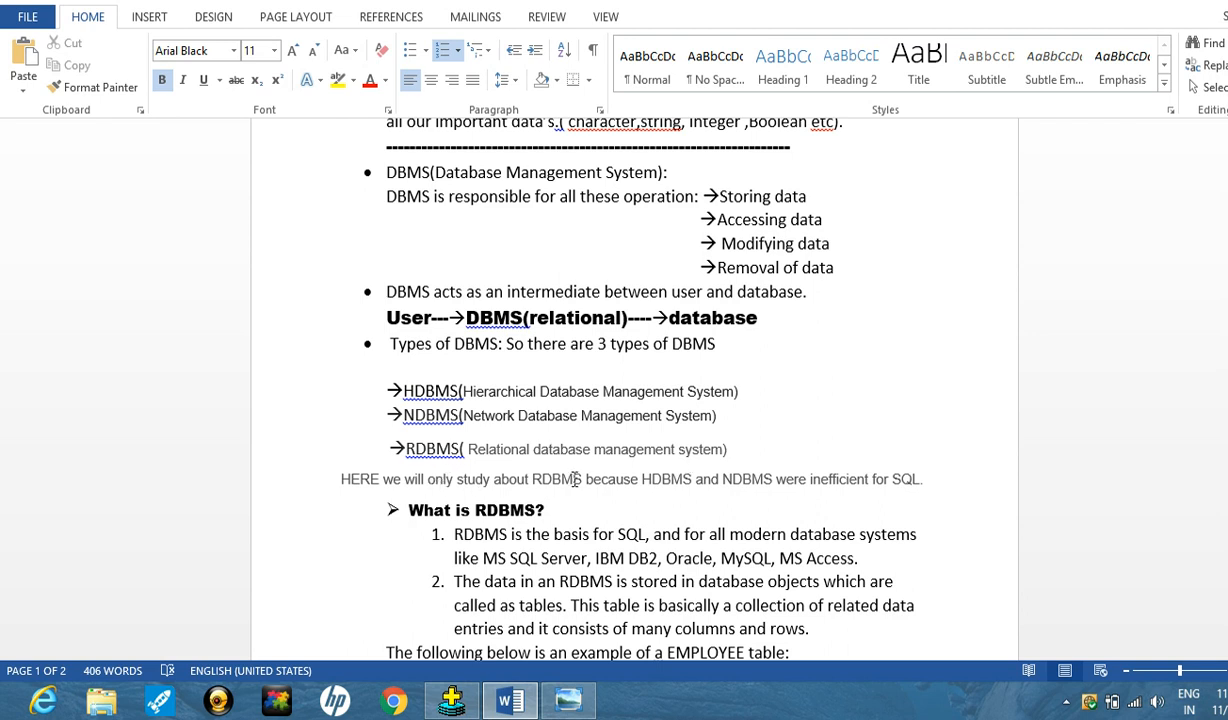
pyautogui.moveTo(564, 488)
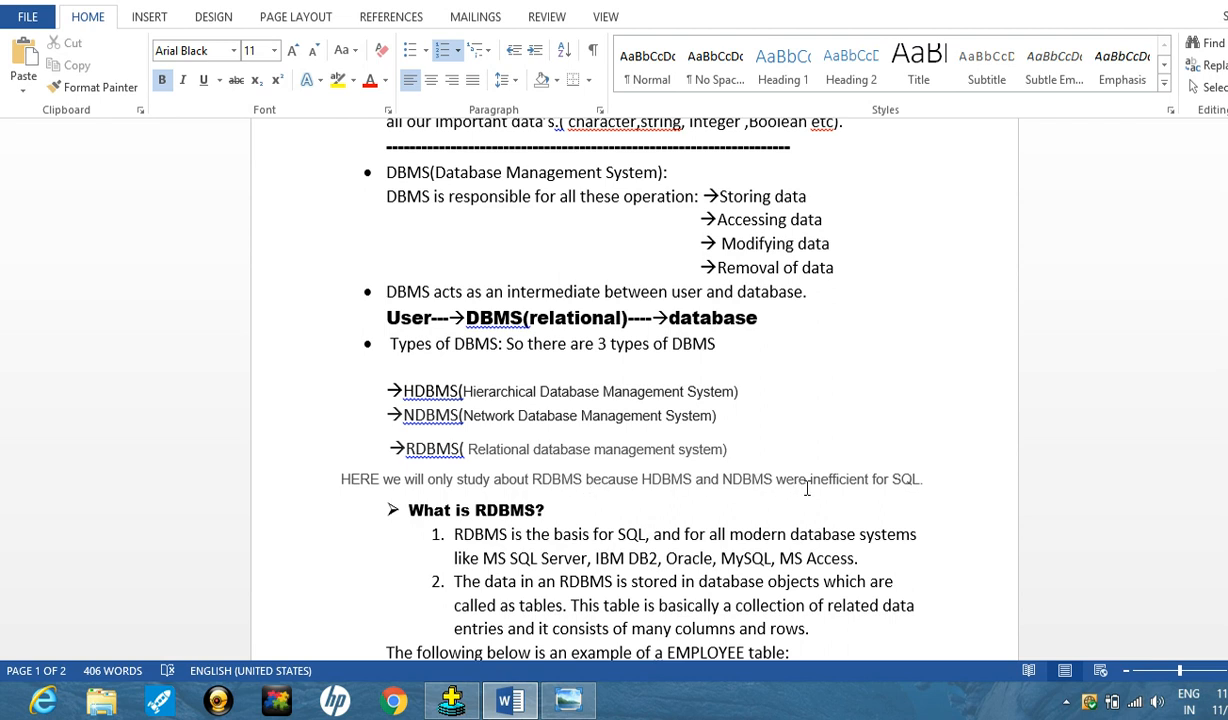
pyautogui.moveTo(872, 488)
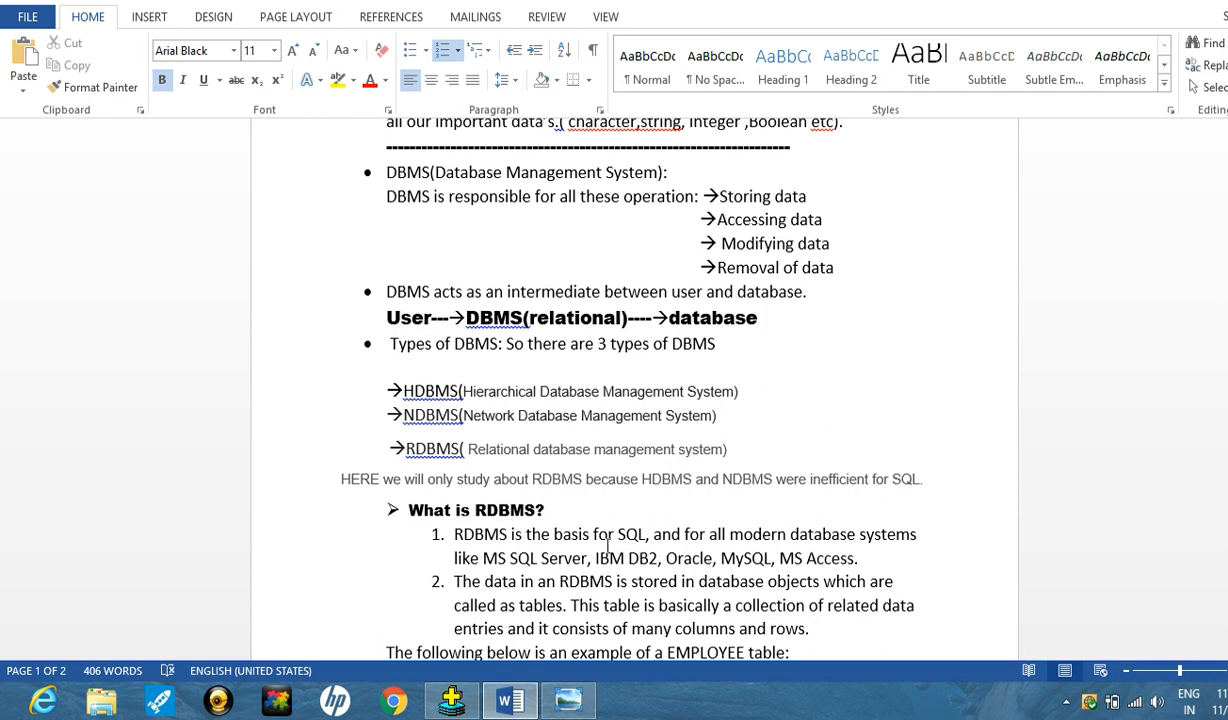
pyautogui.moveTo(696, 540)
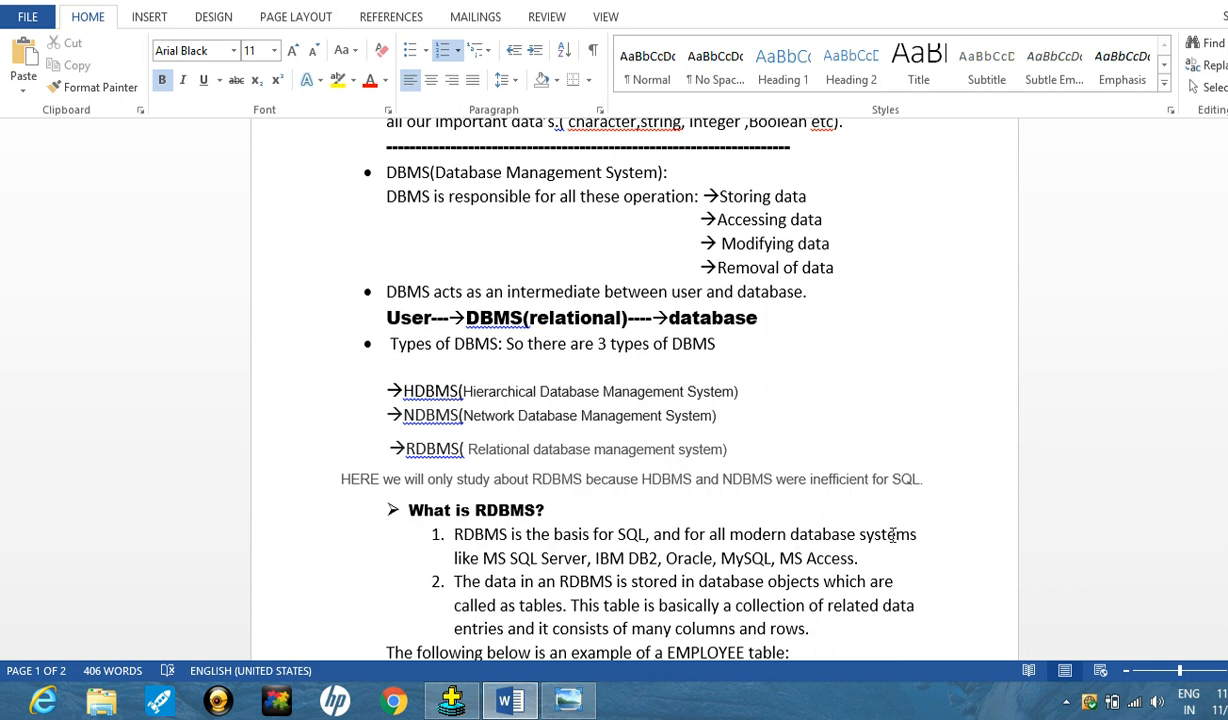
pyautogui.moveTo(848, 548)
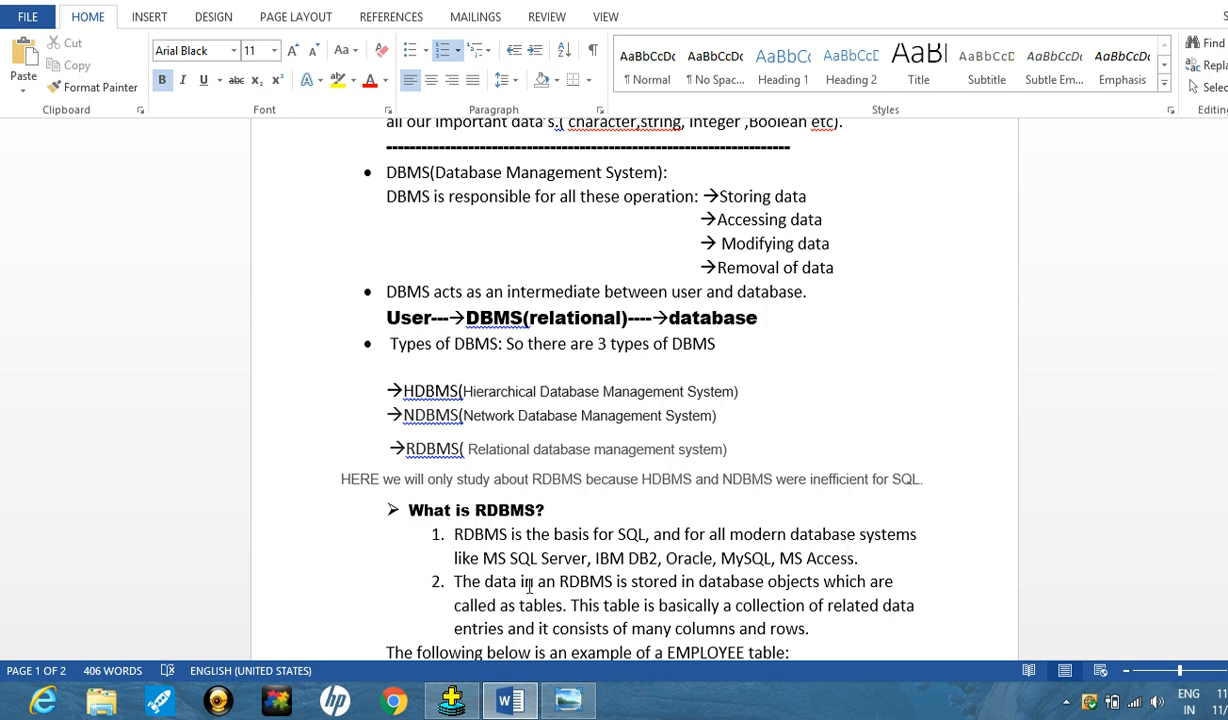
pyautogui.moveTo(682, 498)
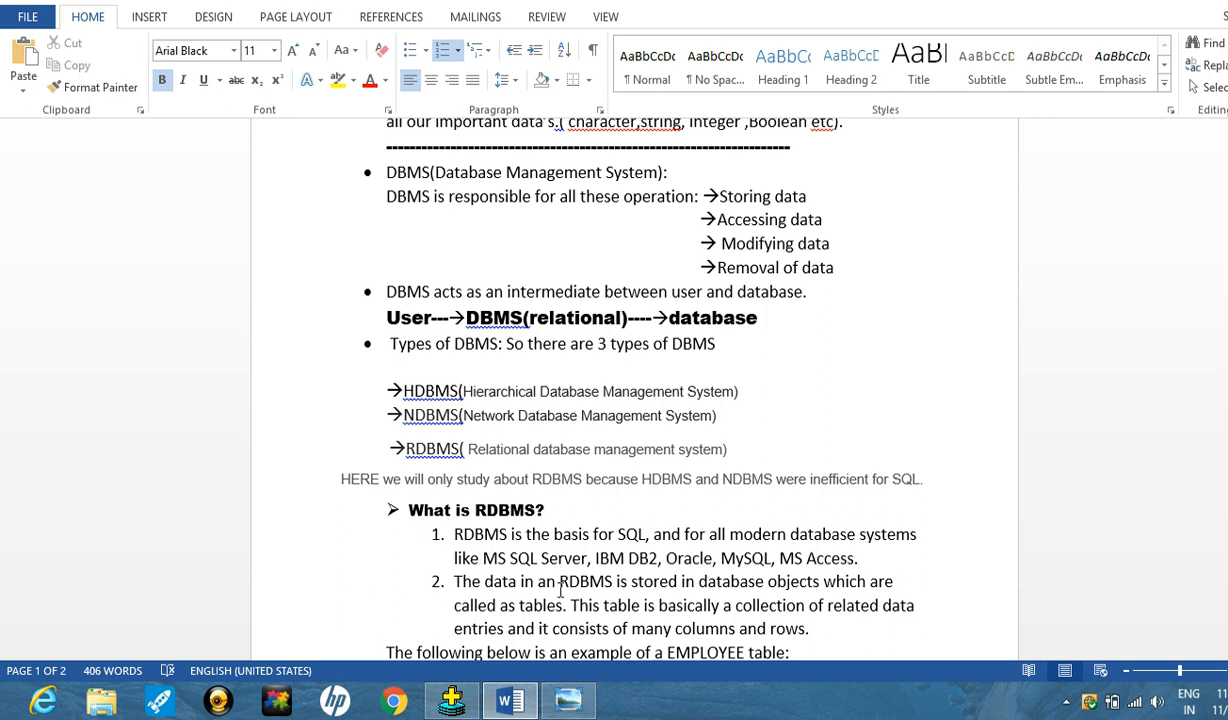
pyautogui.moveTo(524, 558)
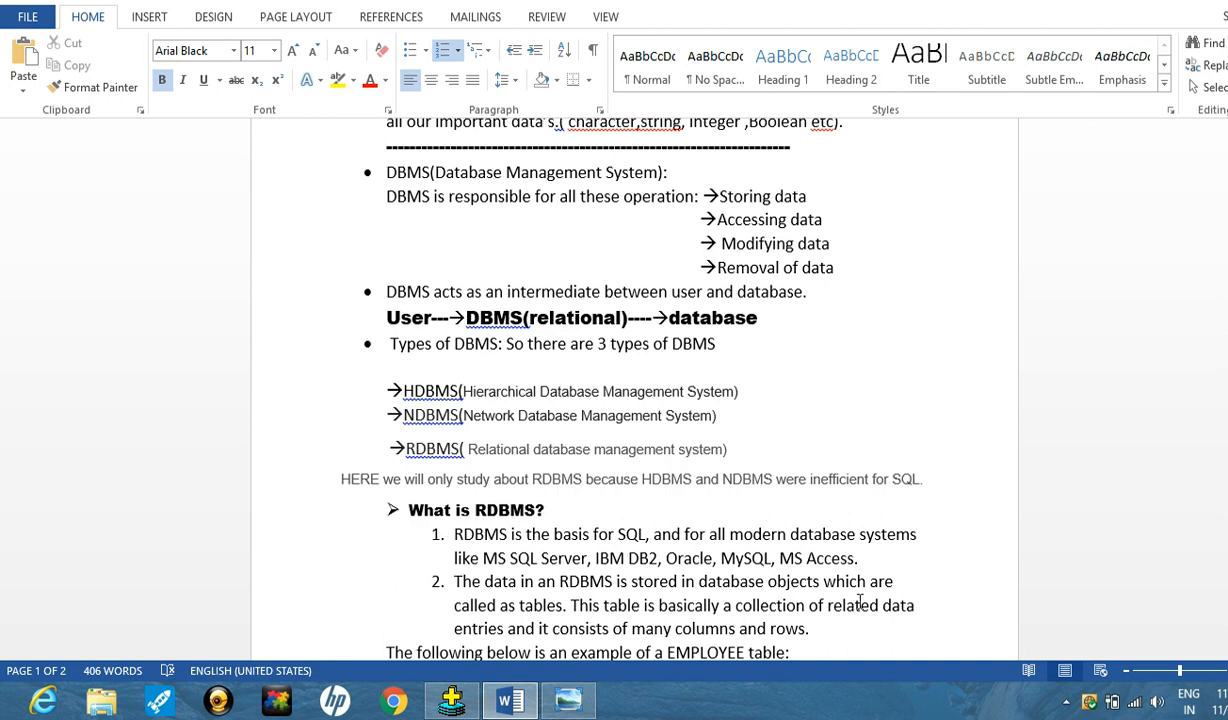
pyautogui.moveTo(584, 616)
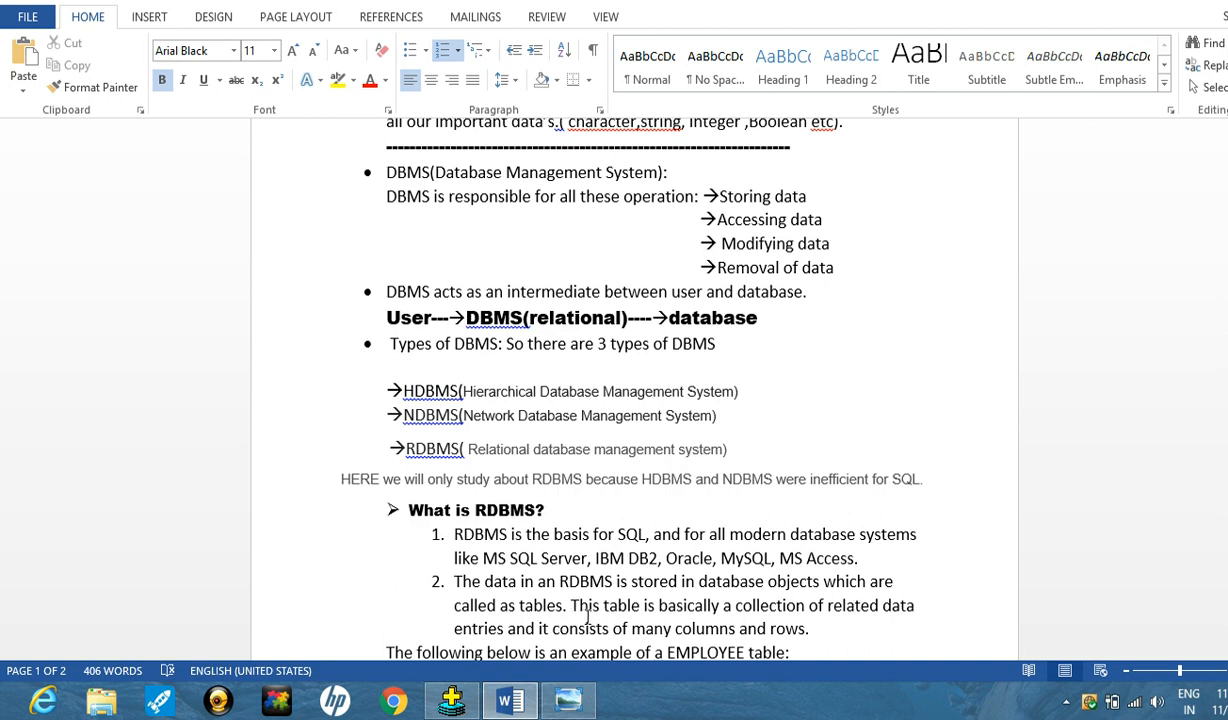
pyautogui.moveTo(868, 628)
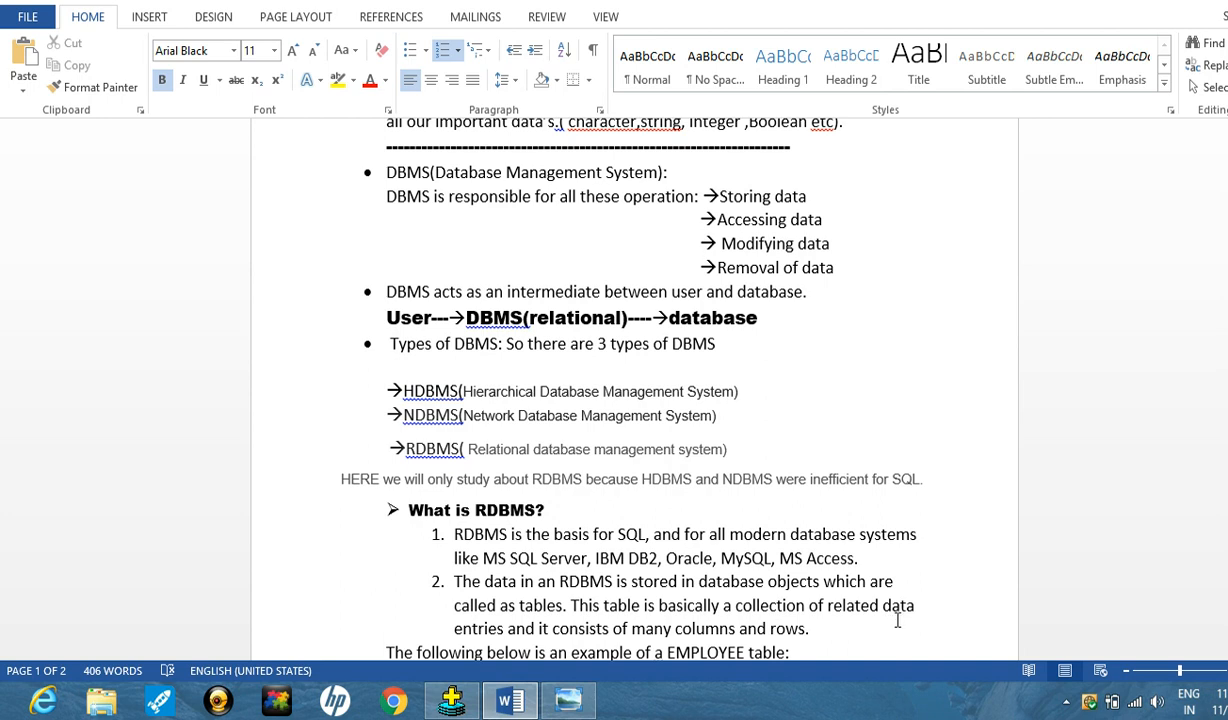
pyautogui.moveTo(1208, 412)
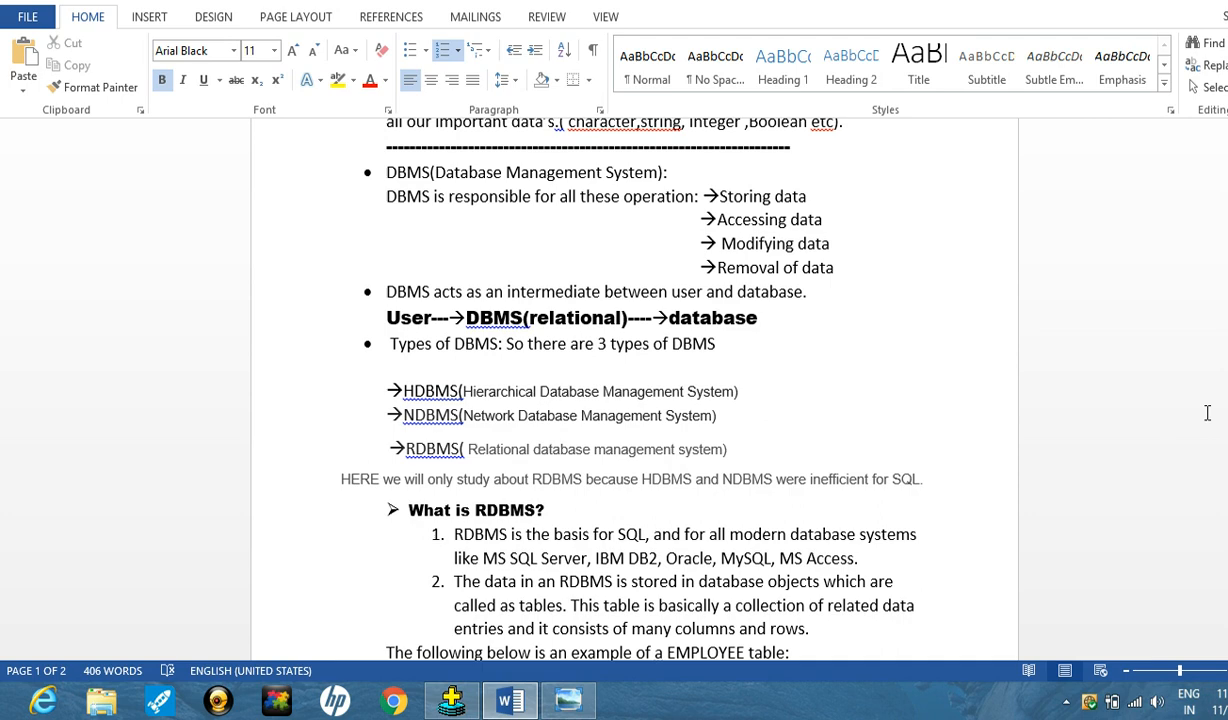
pyautogui.moveTo(1208, 412)
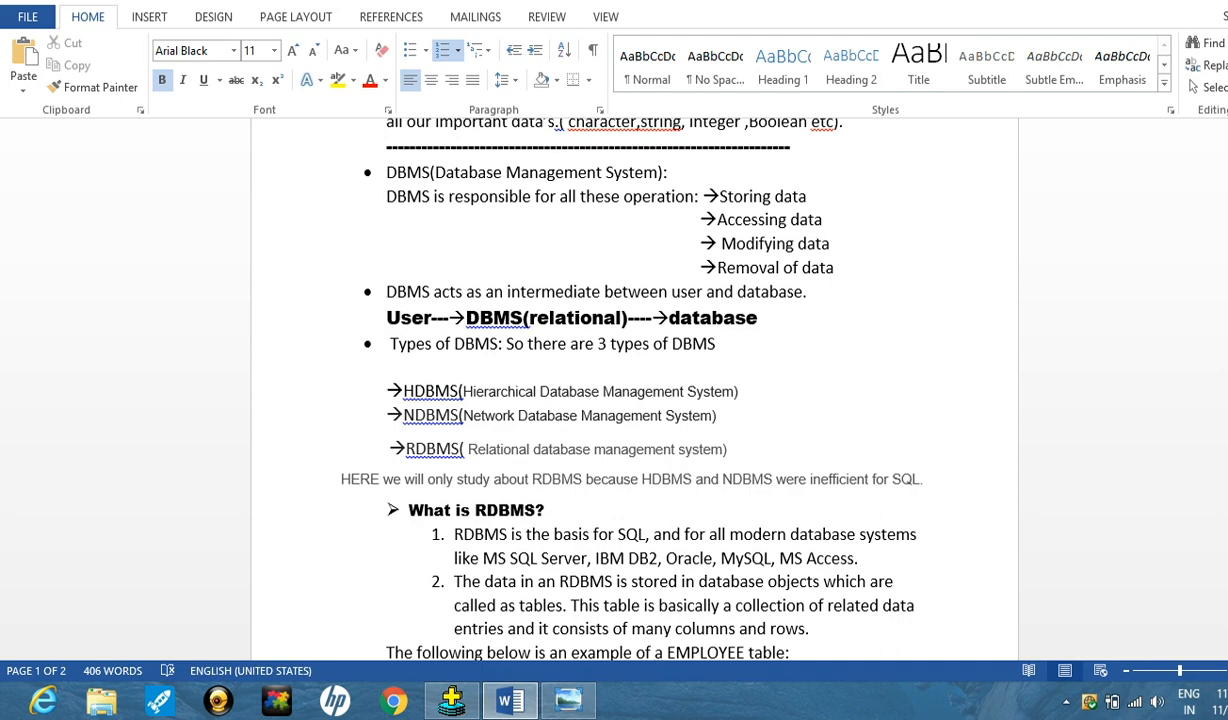
pyautogui.scroll(-3)
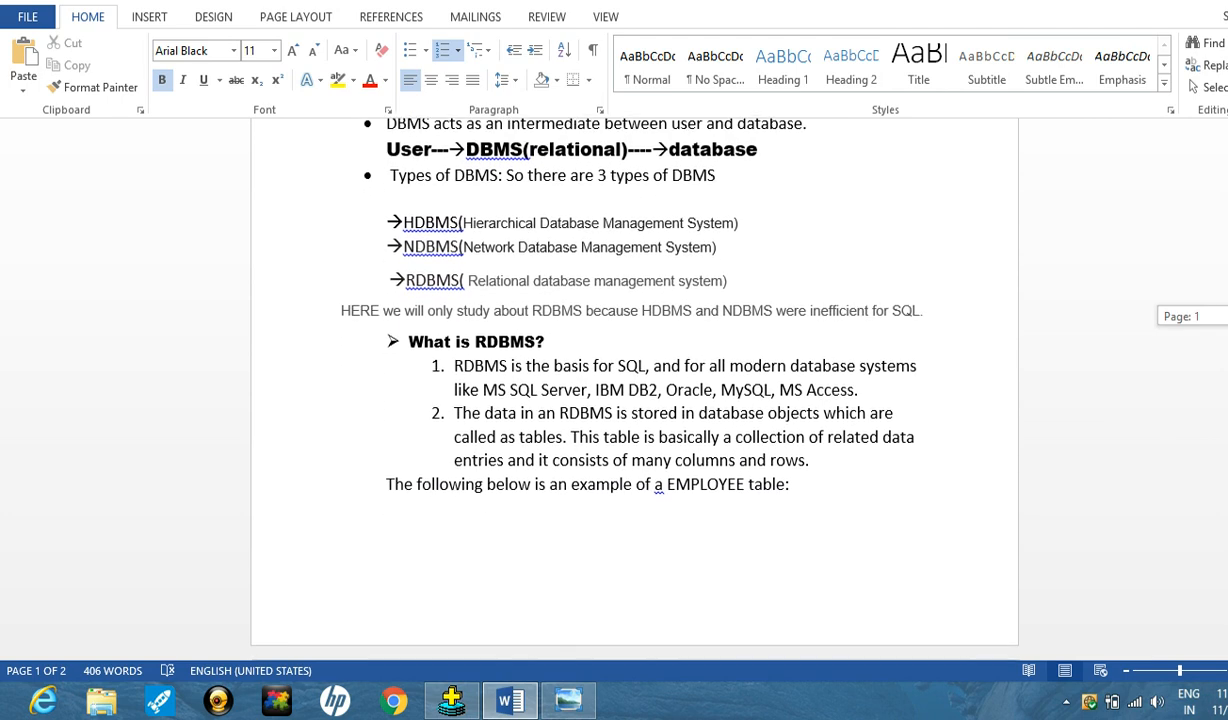
pyautogui.scroll(-3)
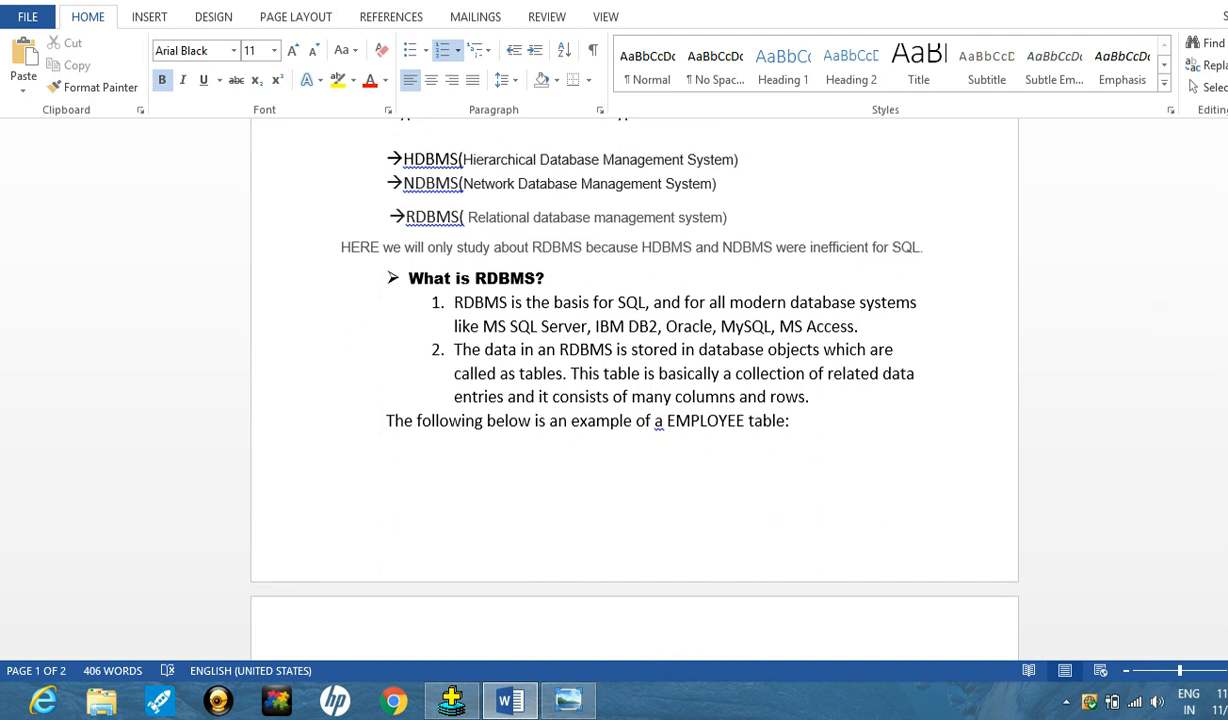
pyautogui.scroll(-3)
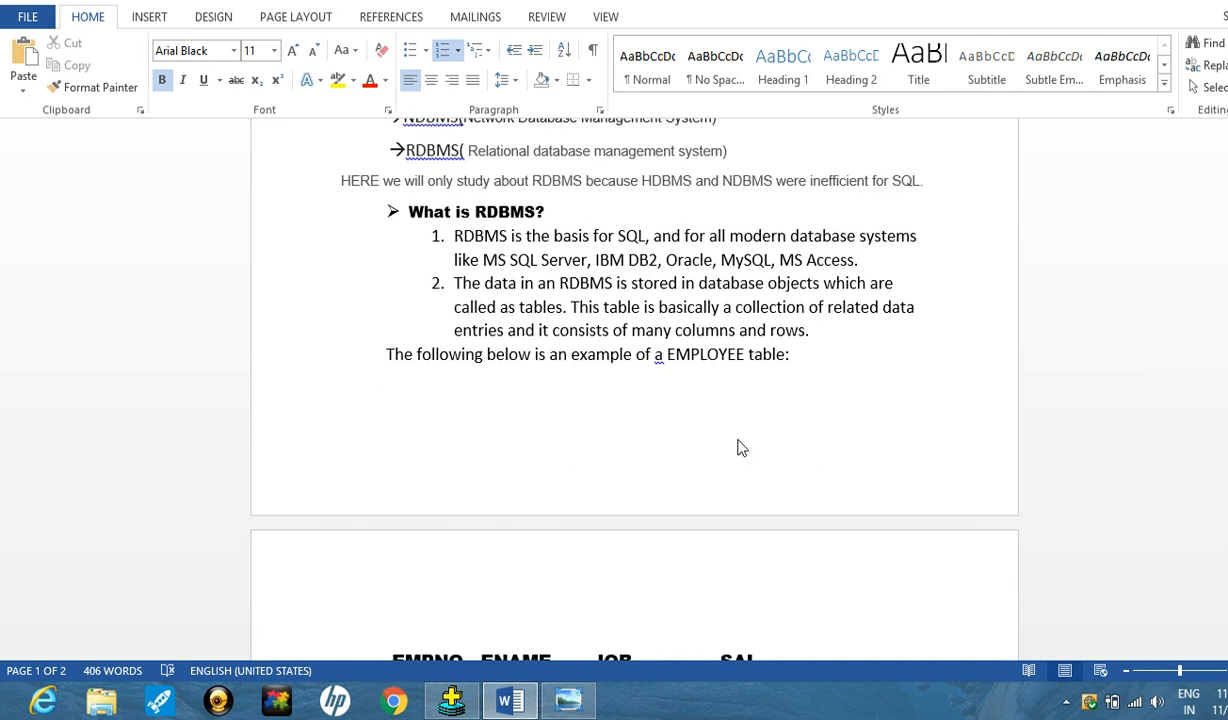
pyautogui.moveTo(464, 376)
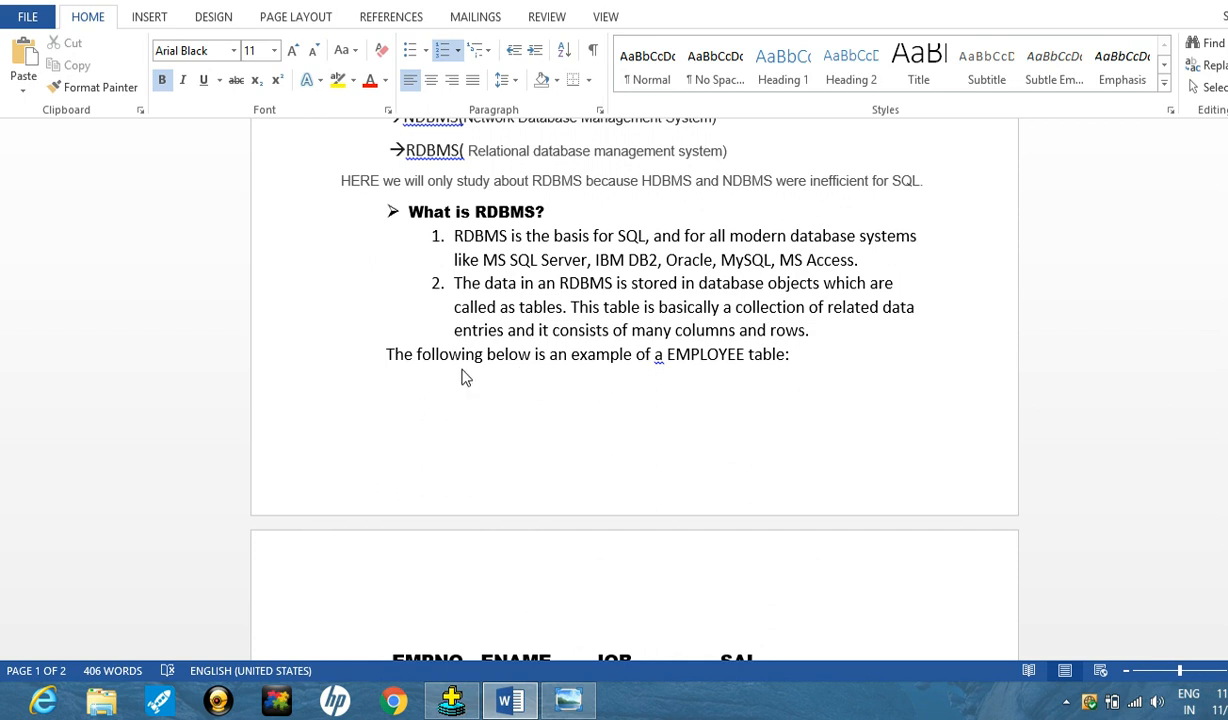
pyautogui.moveTo(708, 364)
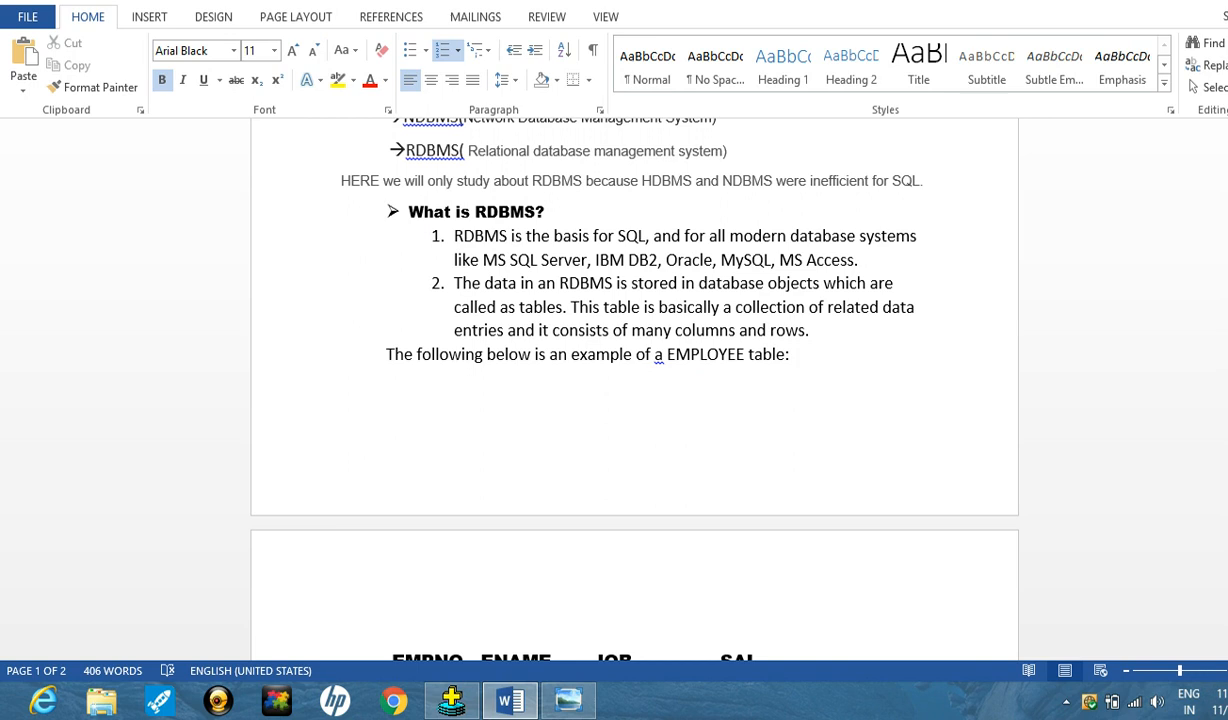
pyautogui.scroll(-3)
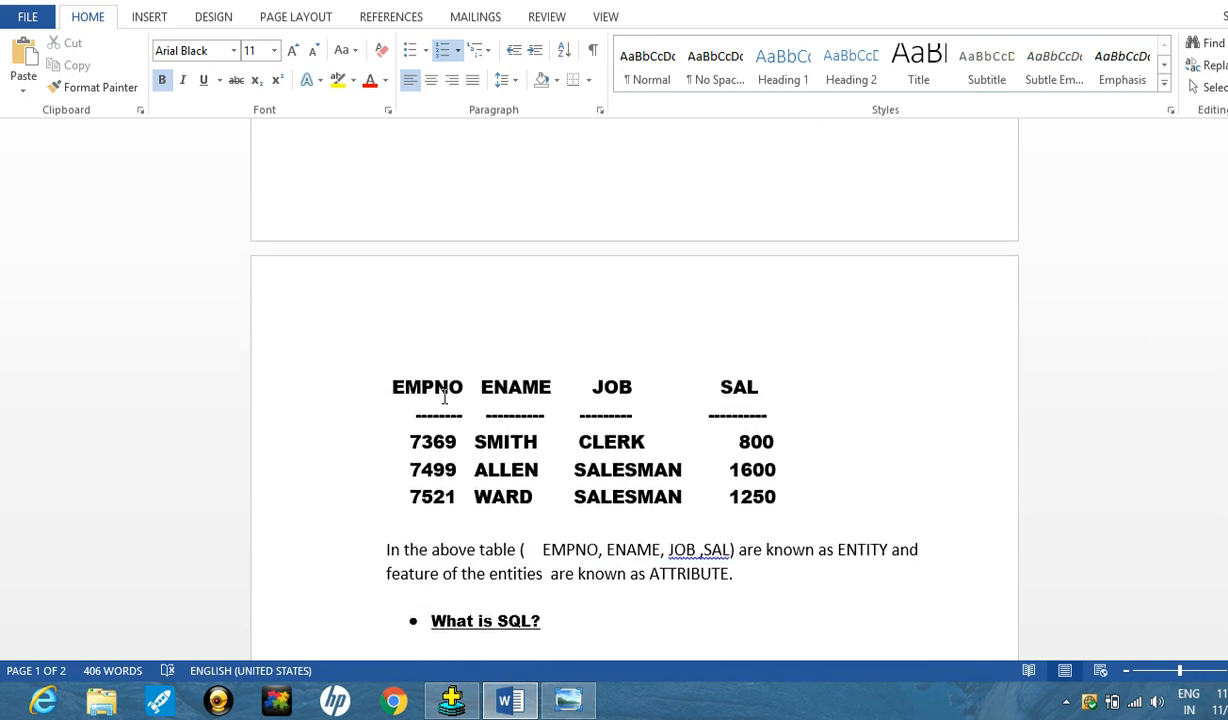
pyautogui.moveTo(582, 390)
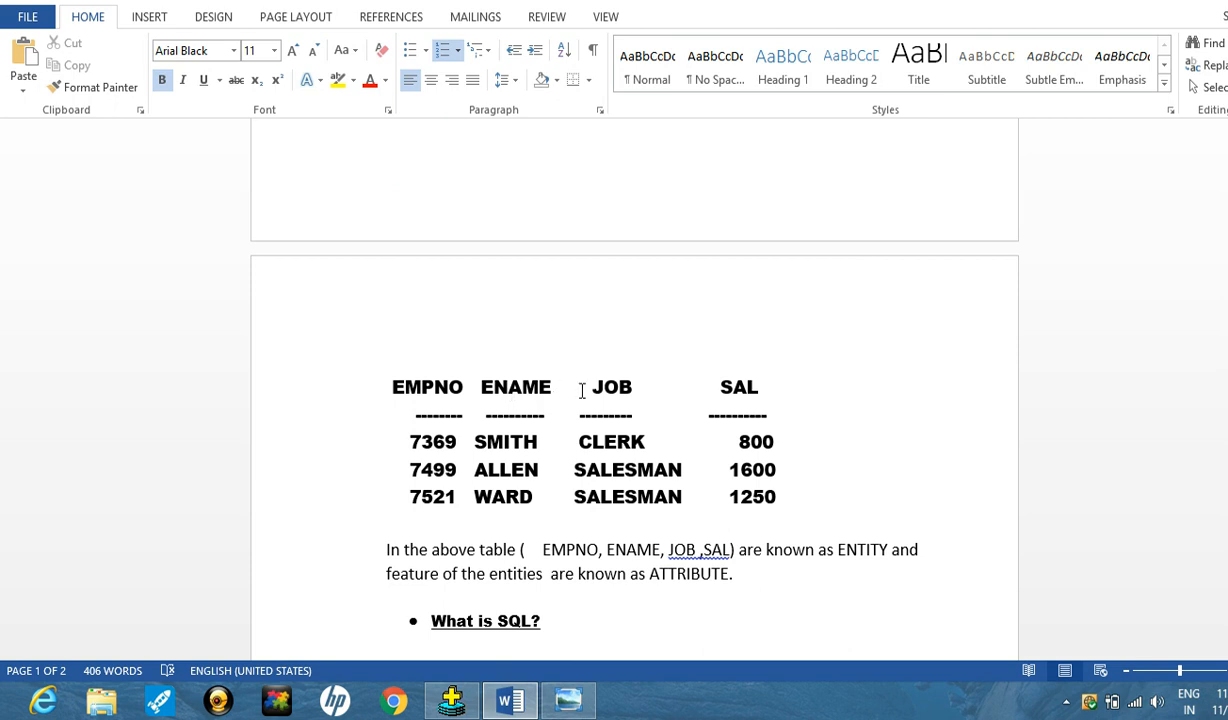
pyautogui.moveTo(500, 392)
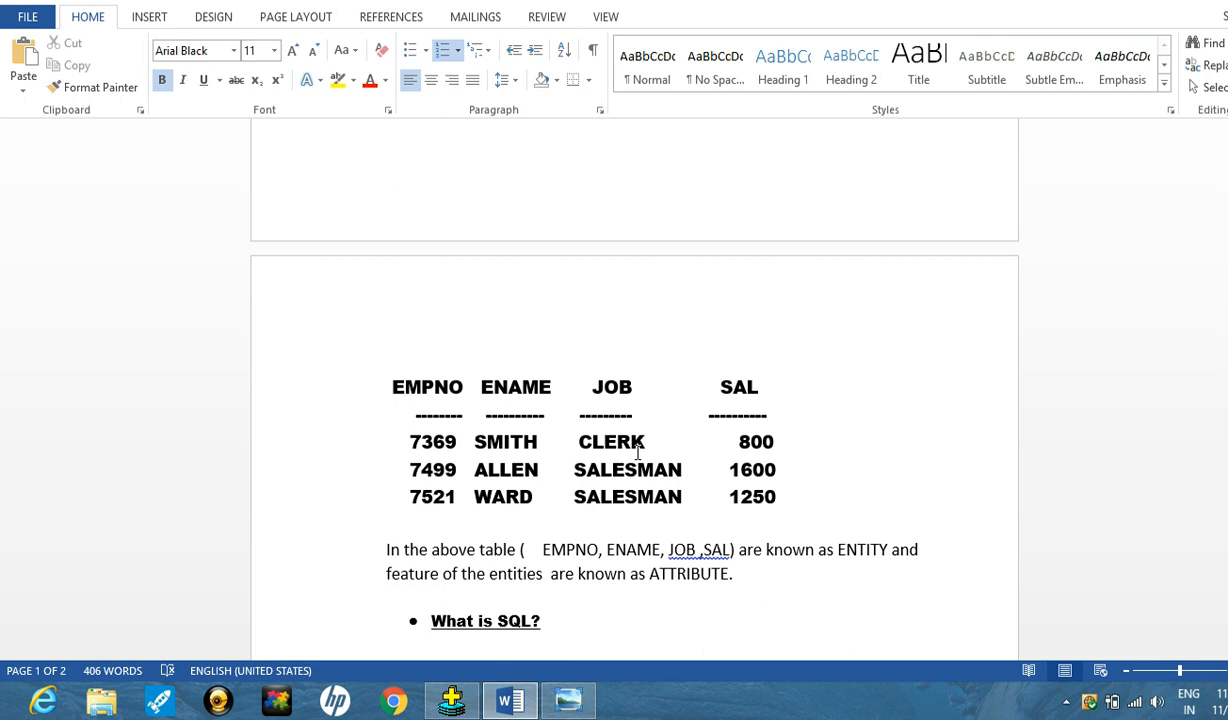
pyautogui.moveTo(800, 496)
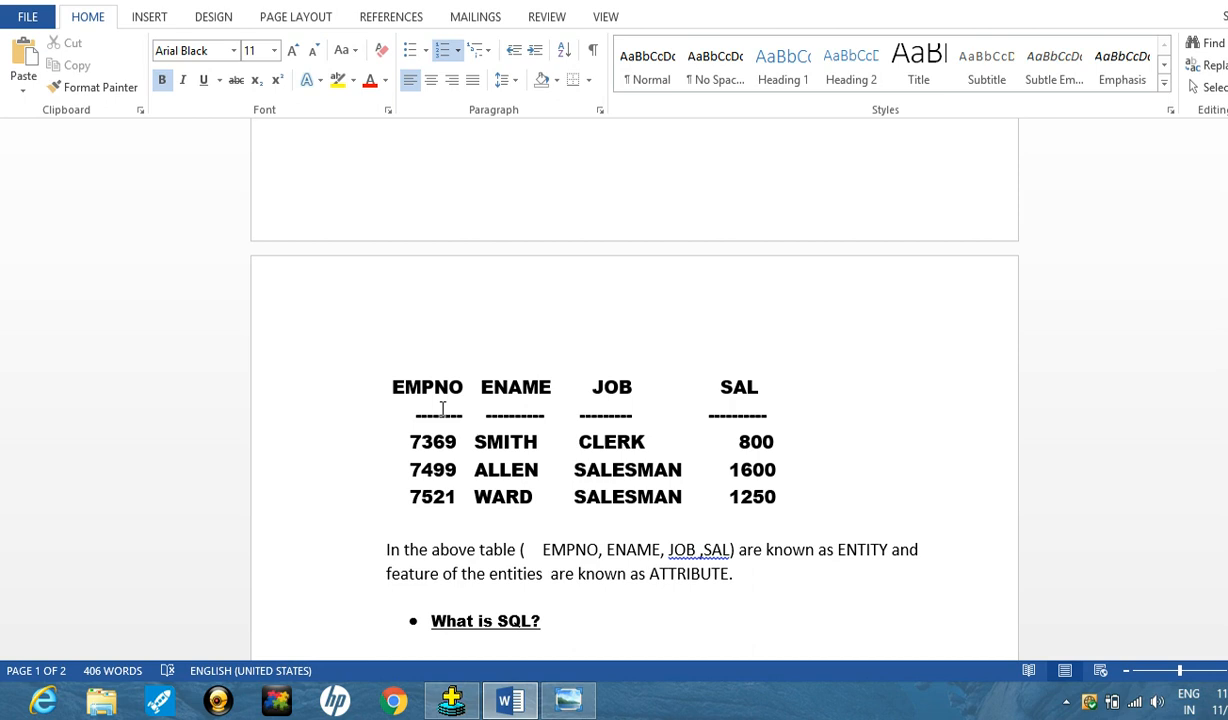
pyautogui.moveTo(532, 406)
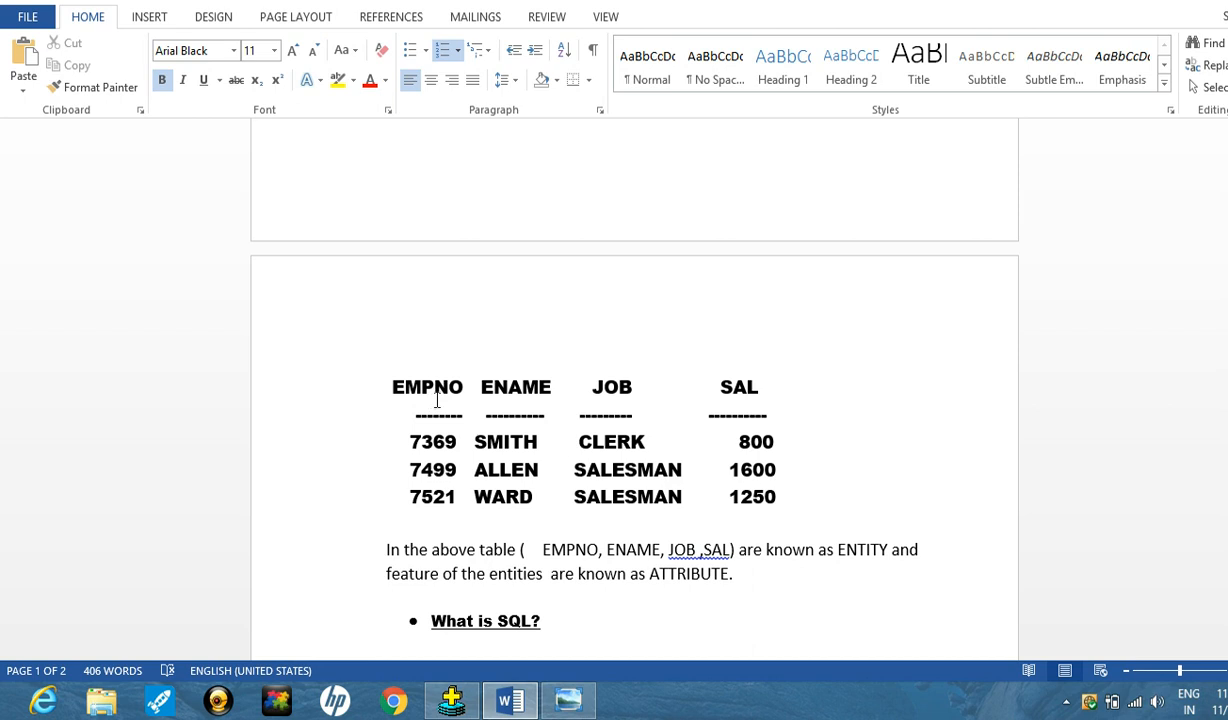
pyautogui.moveTo(436, 490)
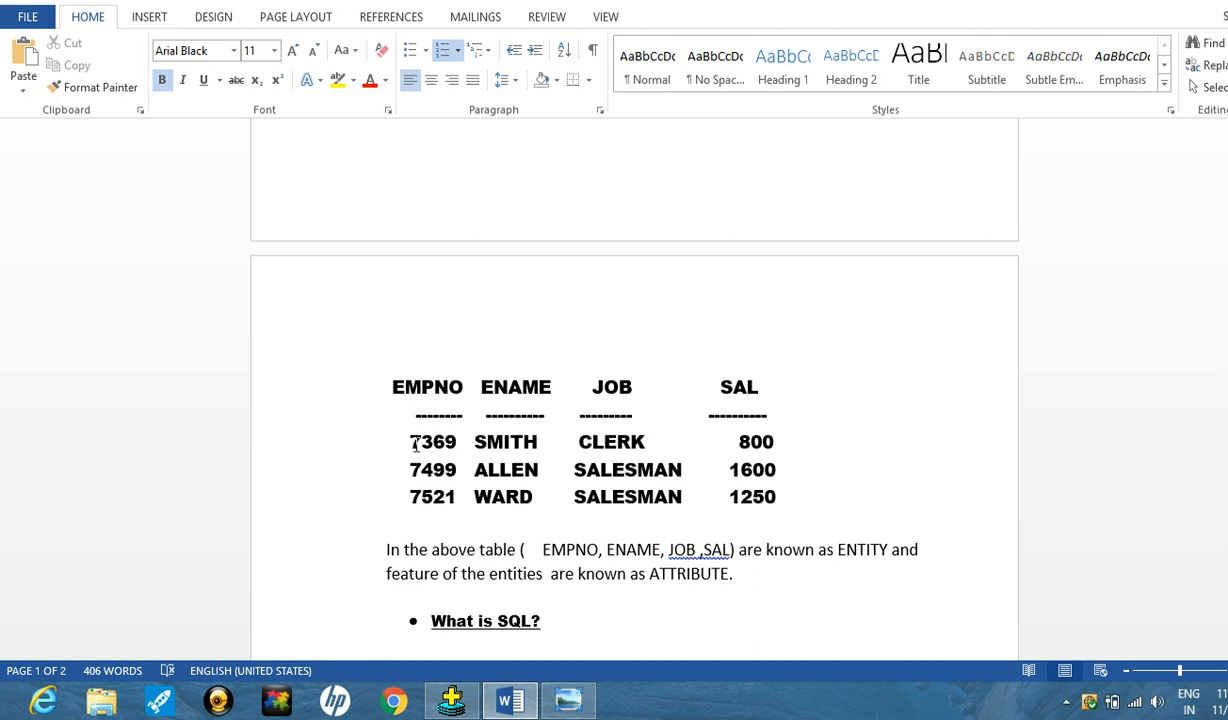
pyautogui.moveTo(456, 452)
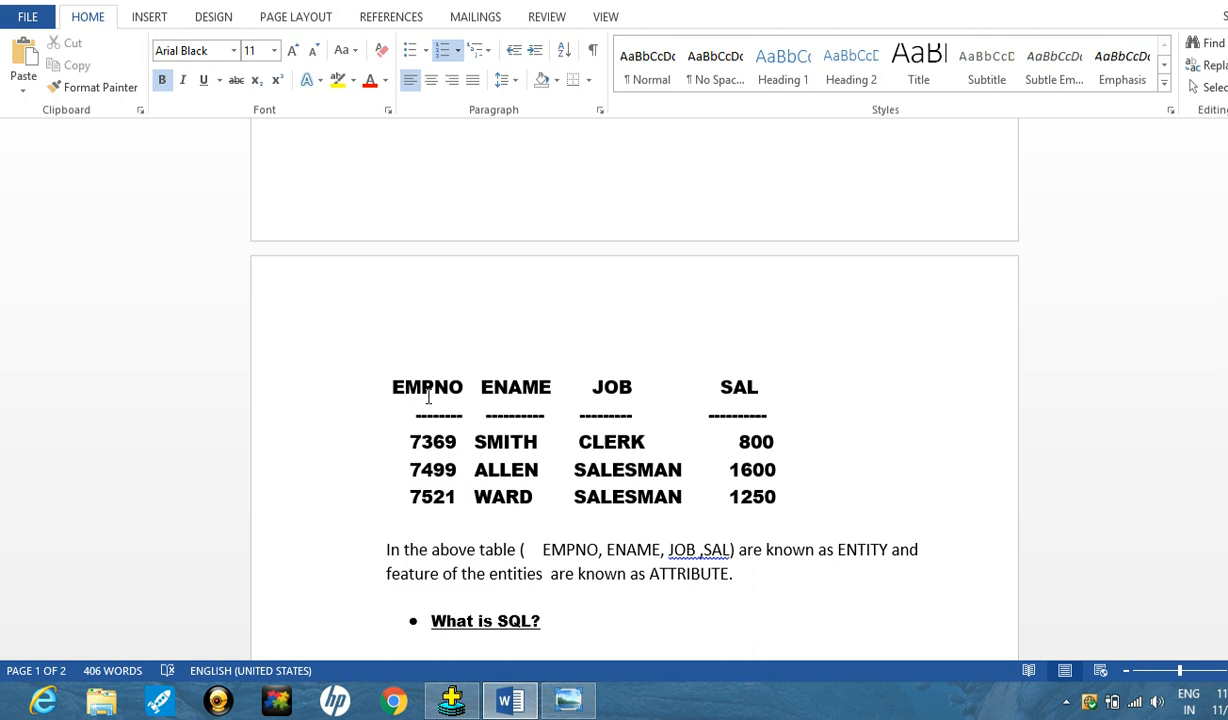
pyautogui.moveTo(504, 496)
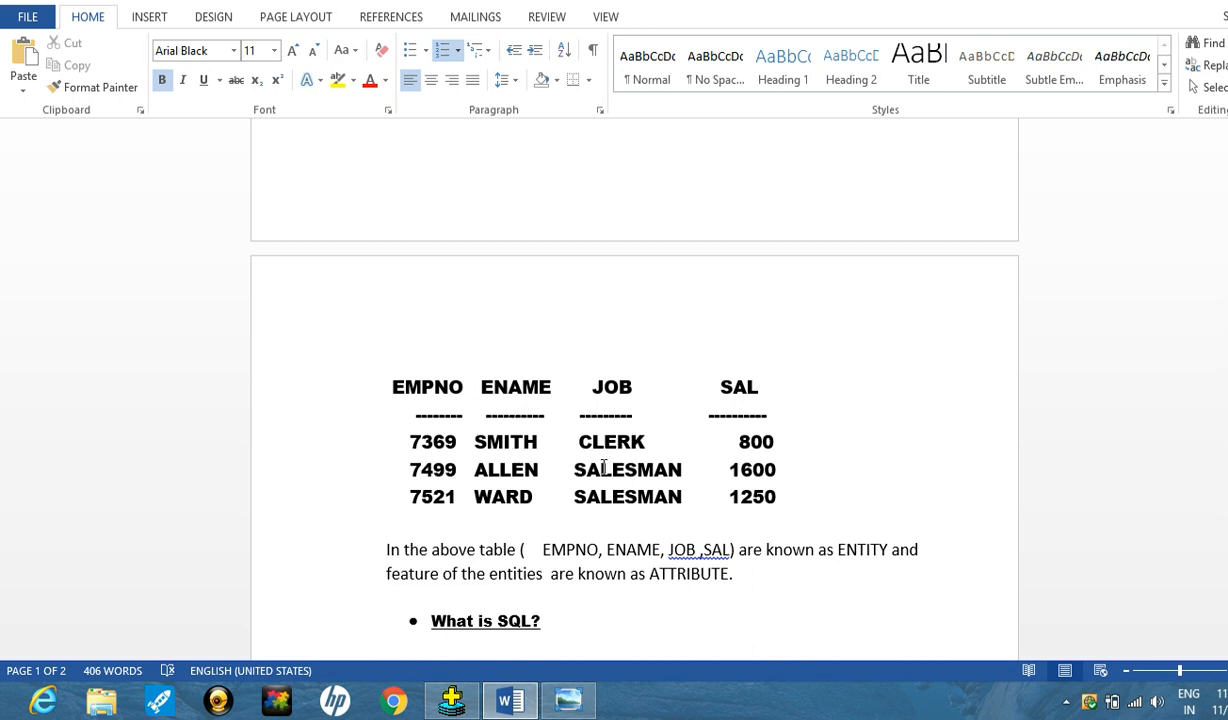
pyautogui.moveTo(764, 488)
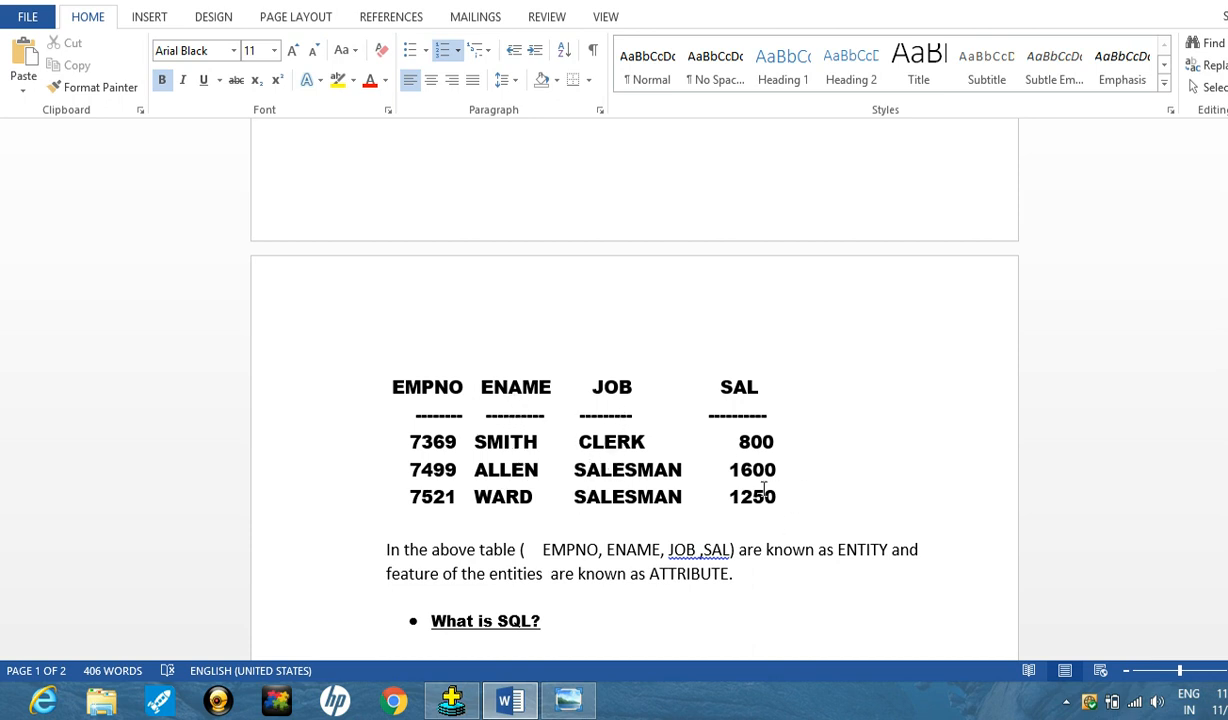
pyautogui.moveTo(668, 596)
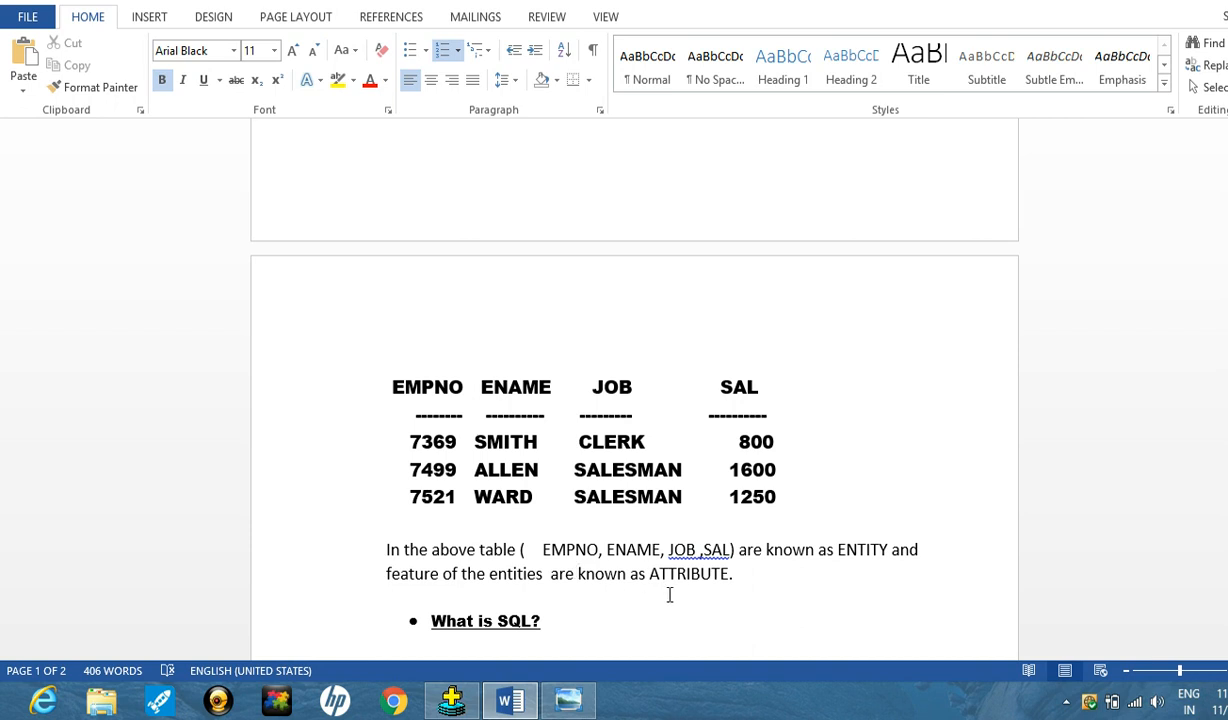
pyautogui.moveTo(718, 584)
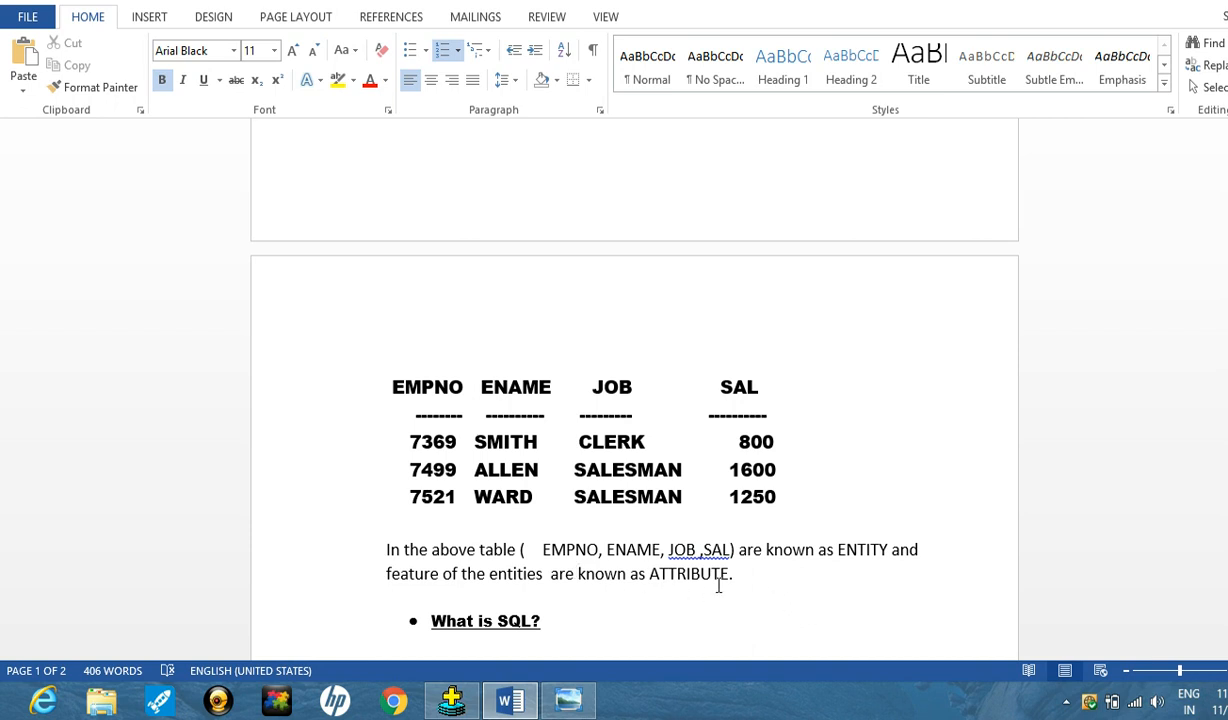
pyautogui.moveTo(728, 604)
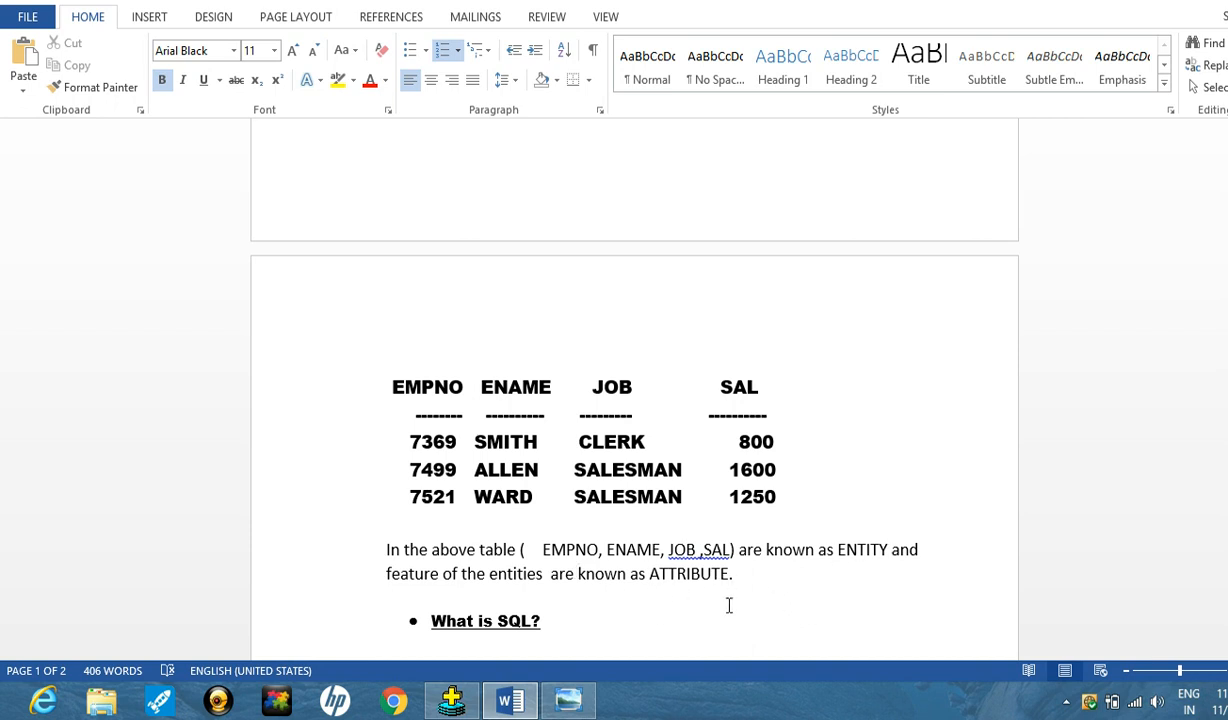
pyautogui.moveTo(924, 510)
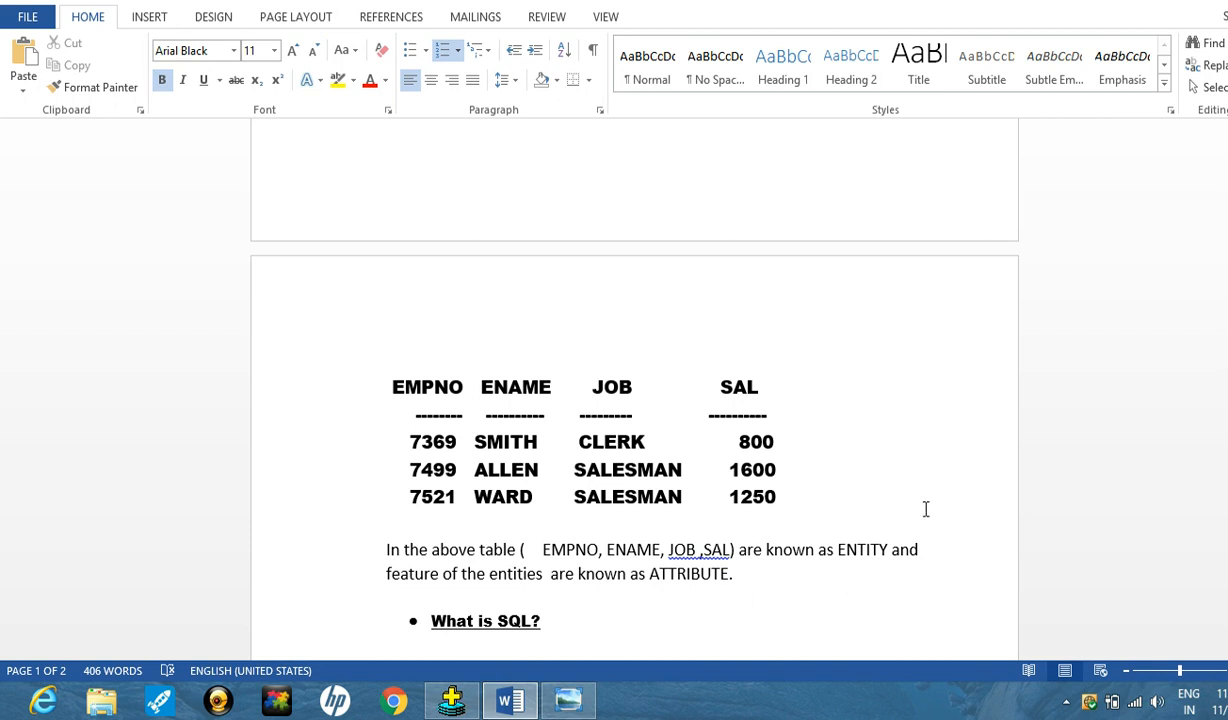
pyautogui.moveTo(430, 460)
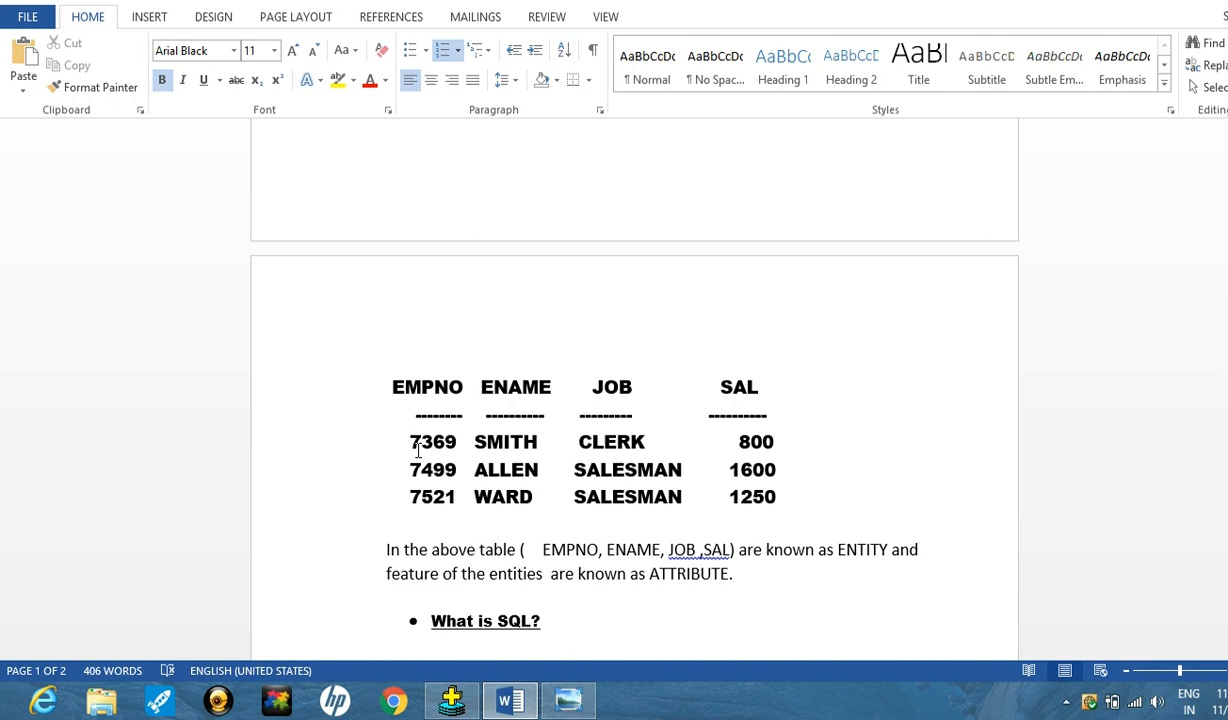
pyautogui.moveTo(472, 438)
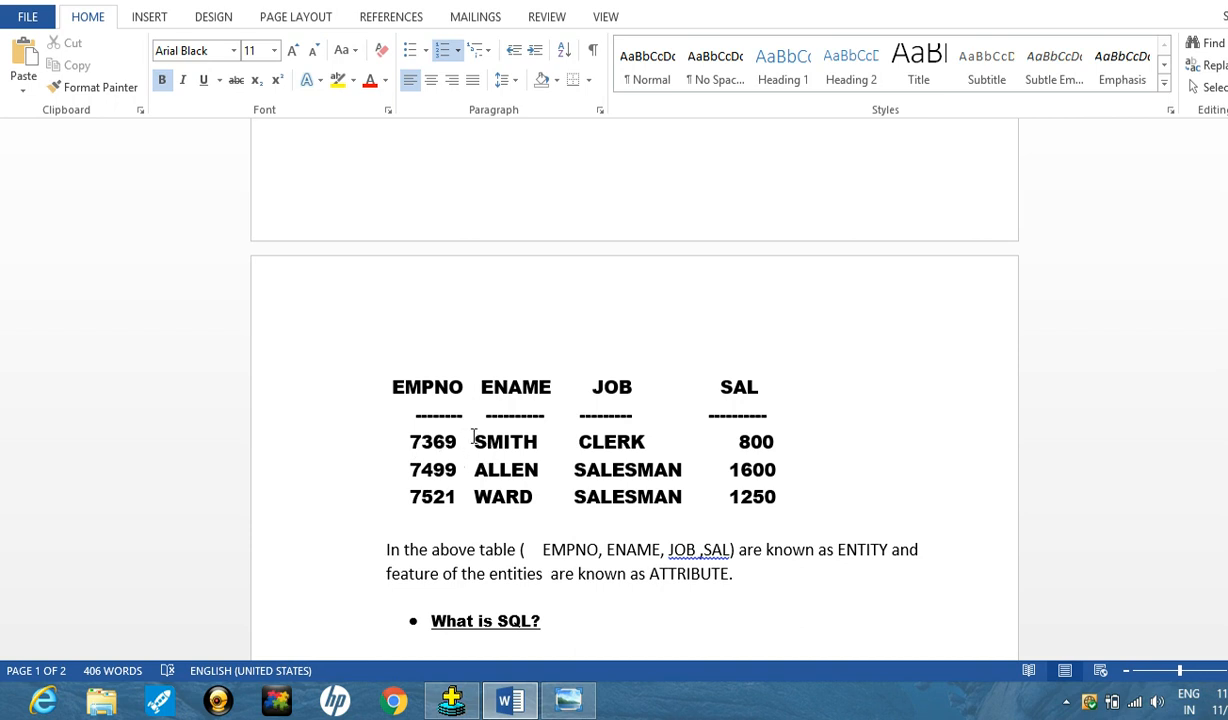
pyautogui.moveTo(472, 452)
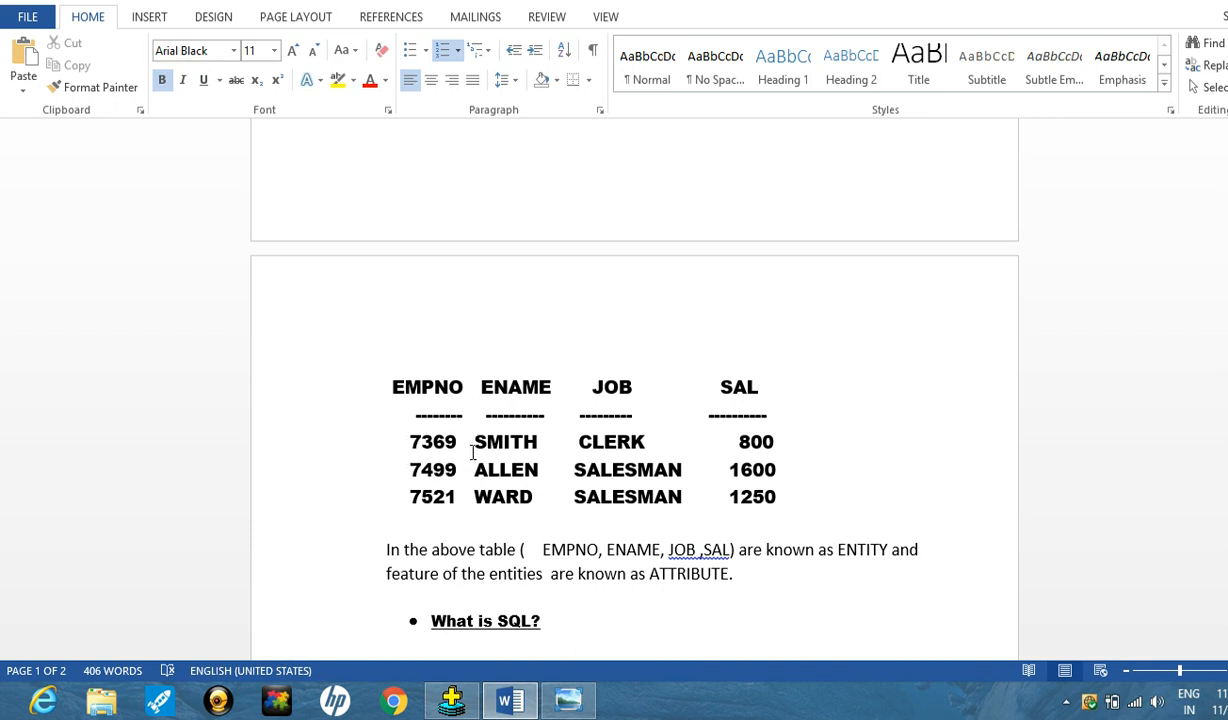
pyautogui.moveTo(468, 446)
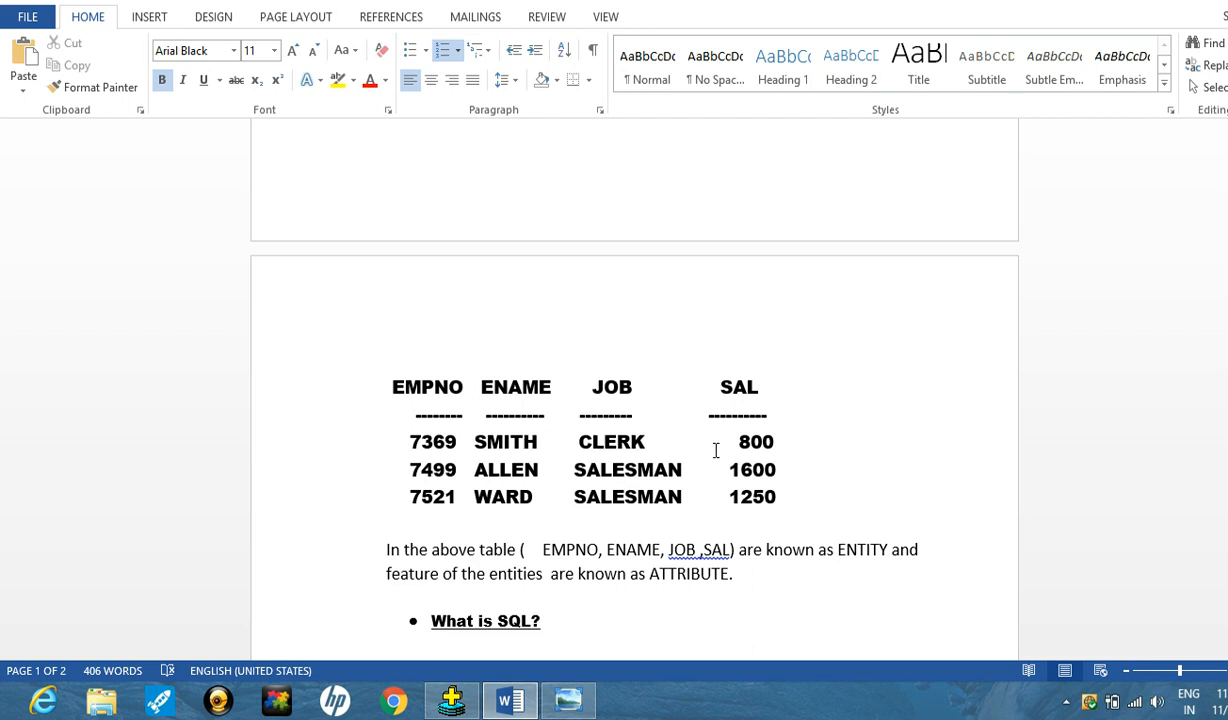
pyautogui.moveTo(688, 444)
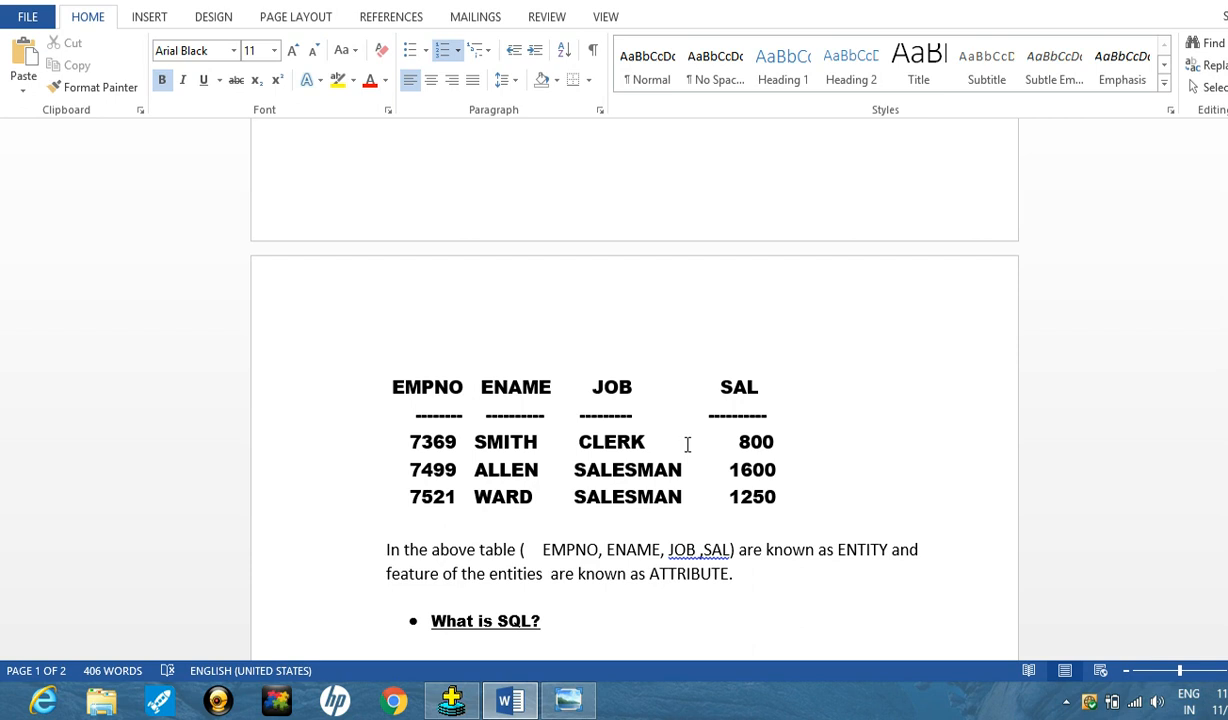
pyautogui.moveTo(718, 452)
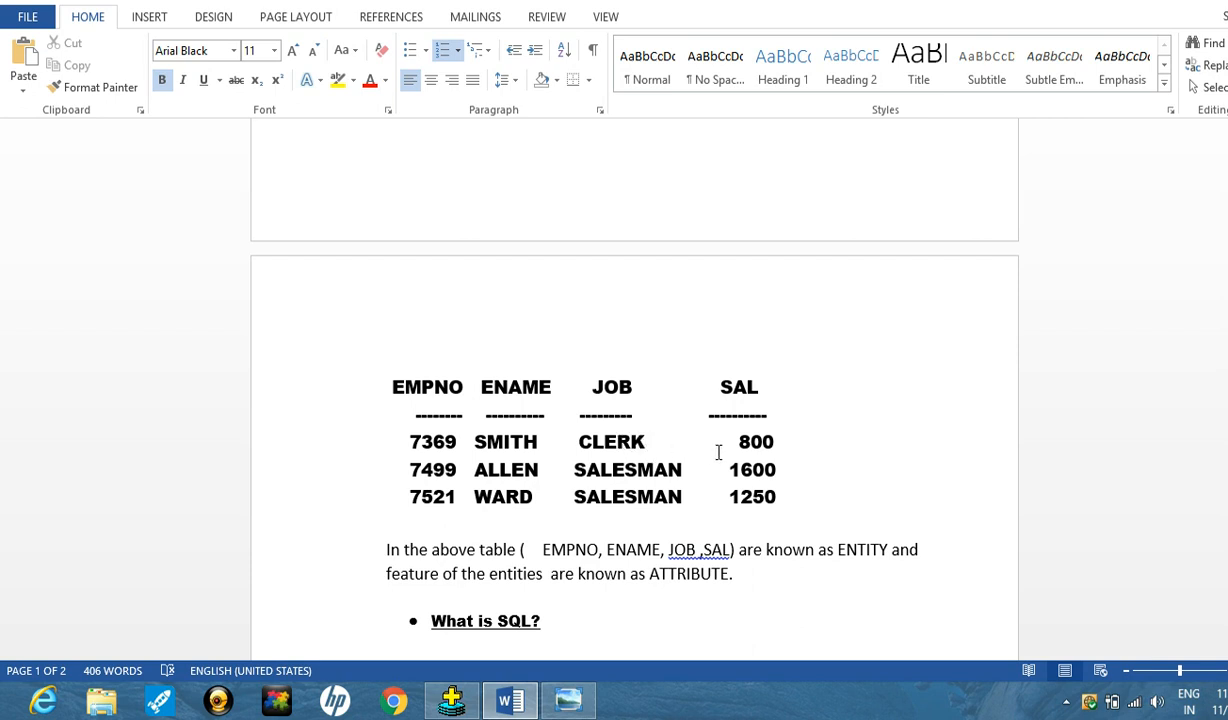
pyautogui.moveTo(572, 448)
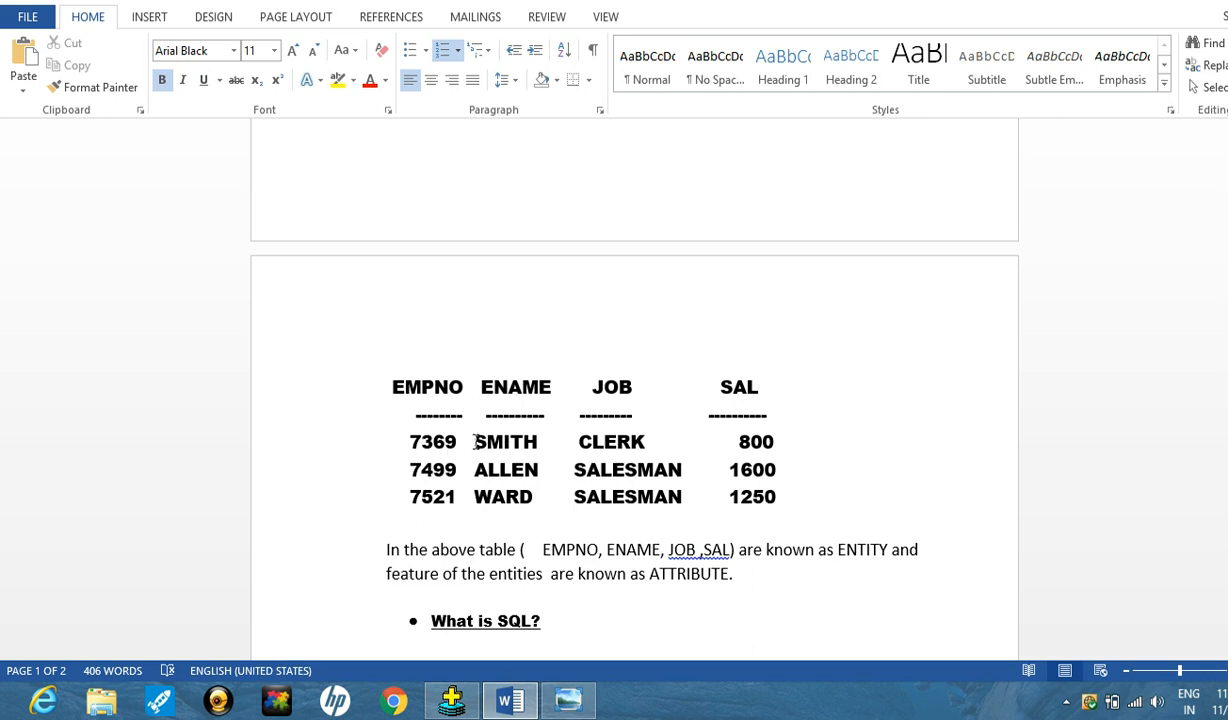
pyautogui.moveTo(658, 444)
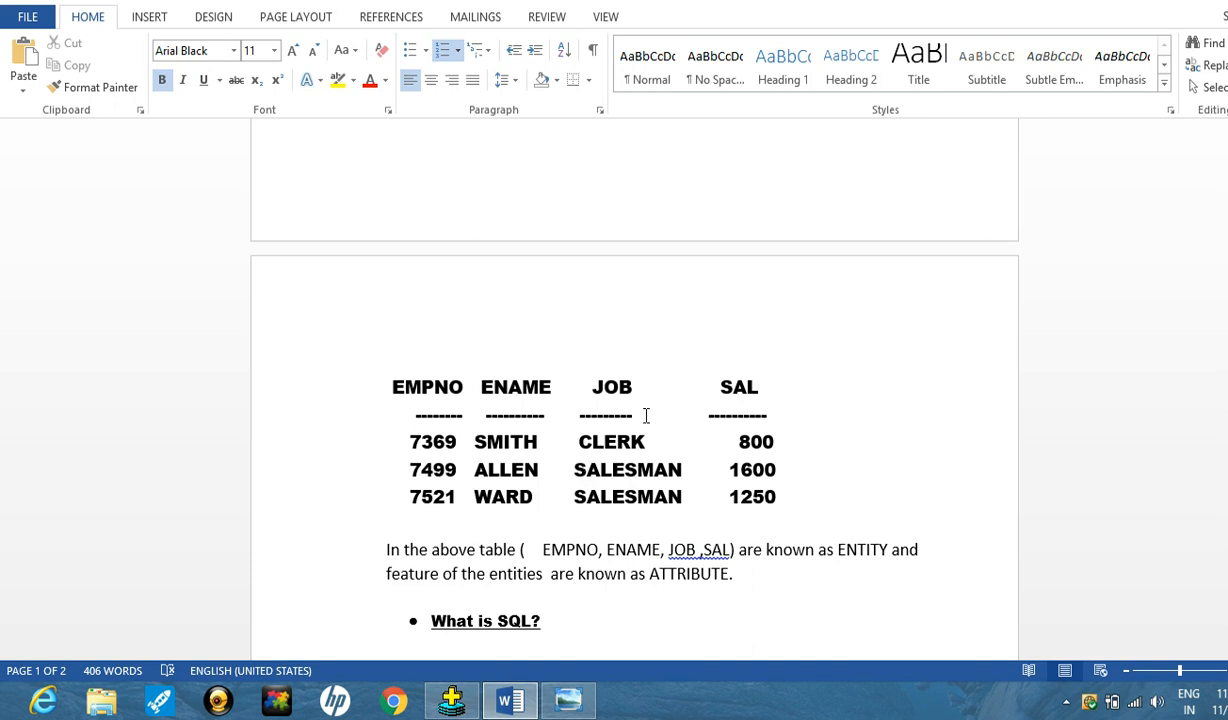
pyautogui.moveTo(472, 440)
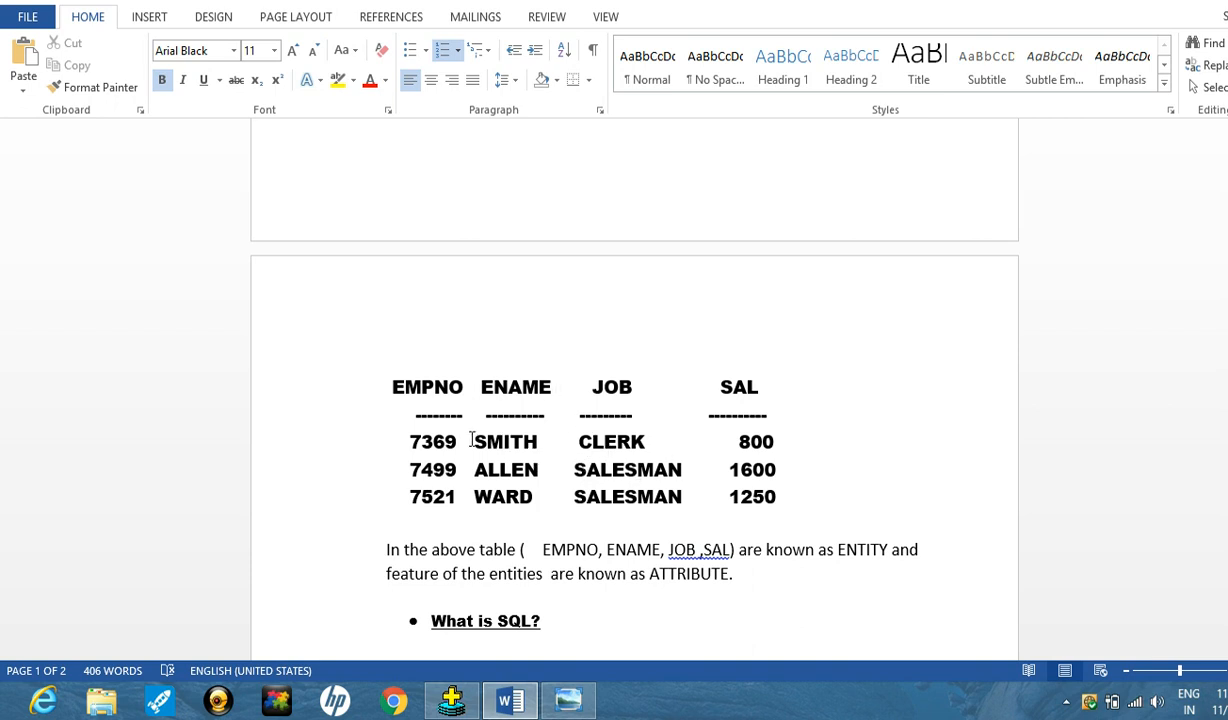
pyautogui.moveTo(624, 466)
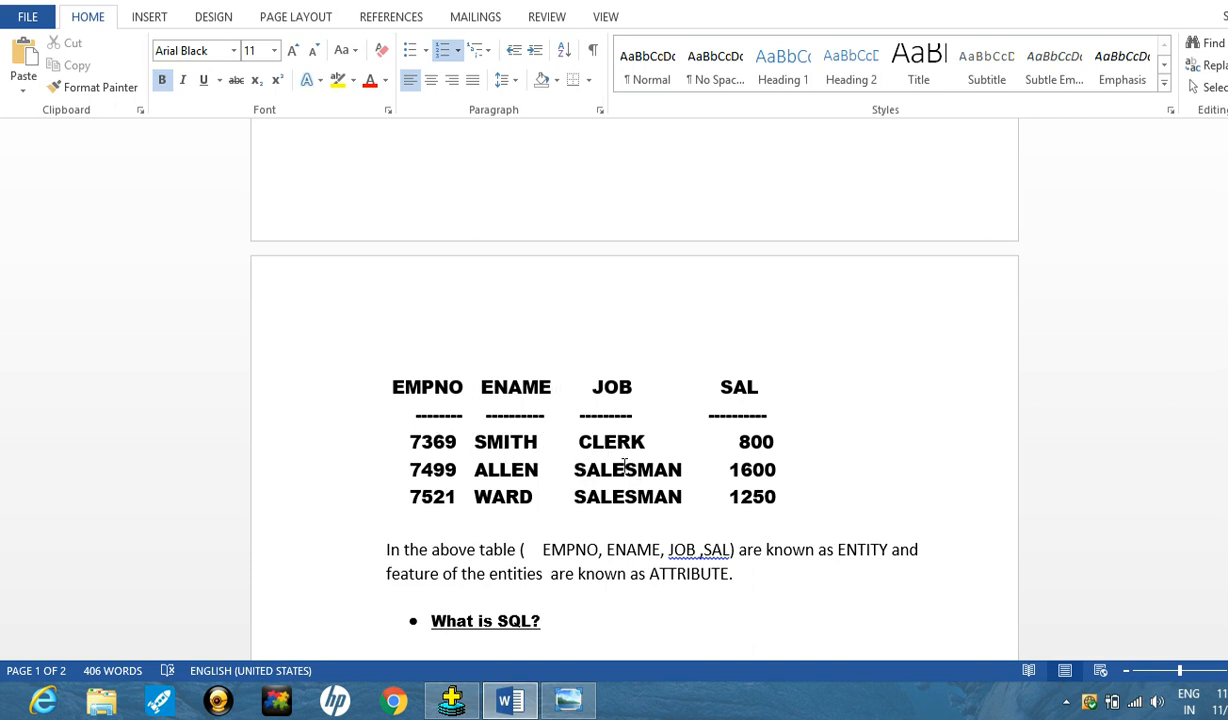
pyautogui.moveTo(714, 444)
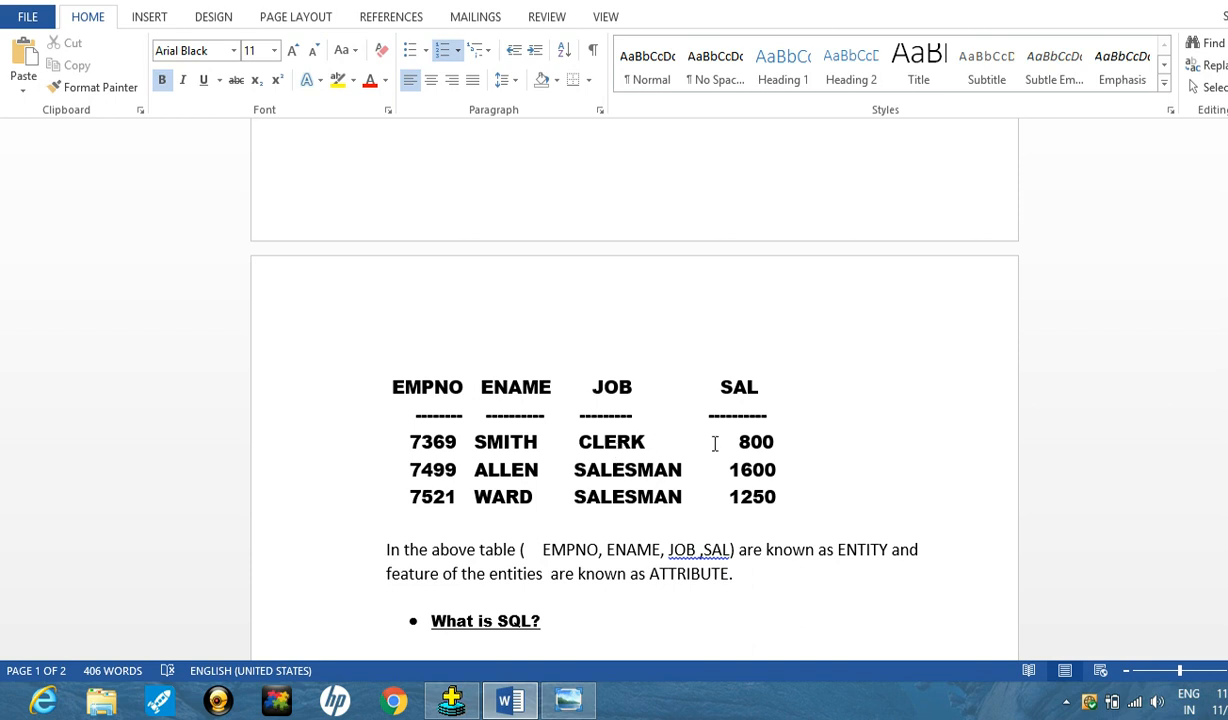
pyautogui.moveTo(588, 456)
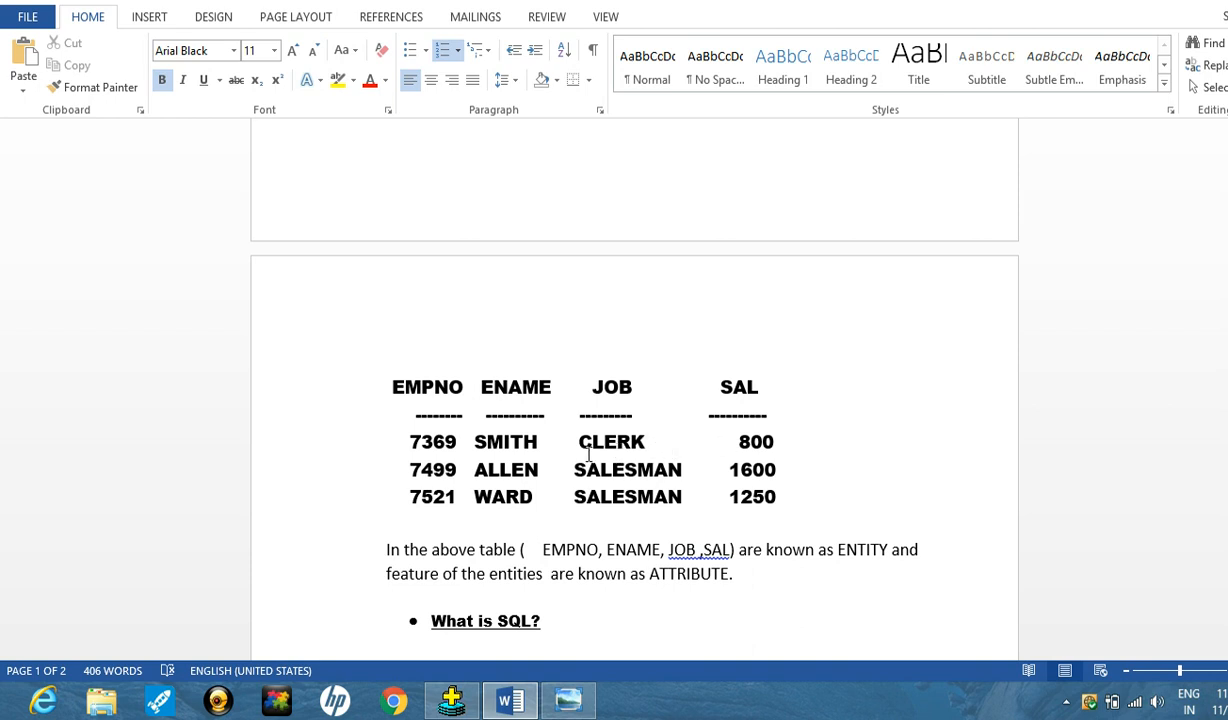
pyautogui.moveTo(888, 404)
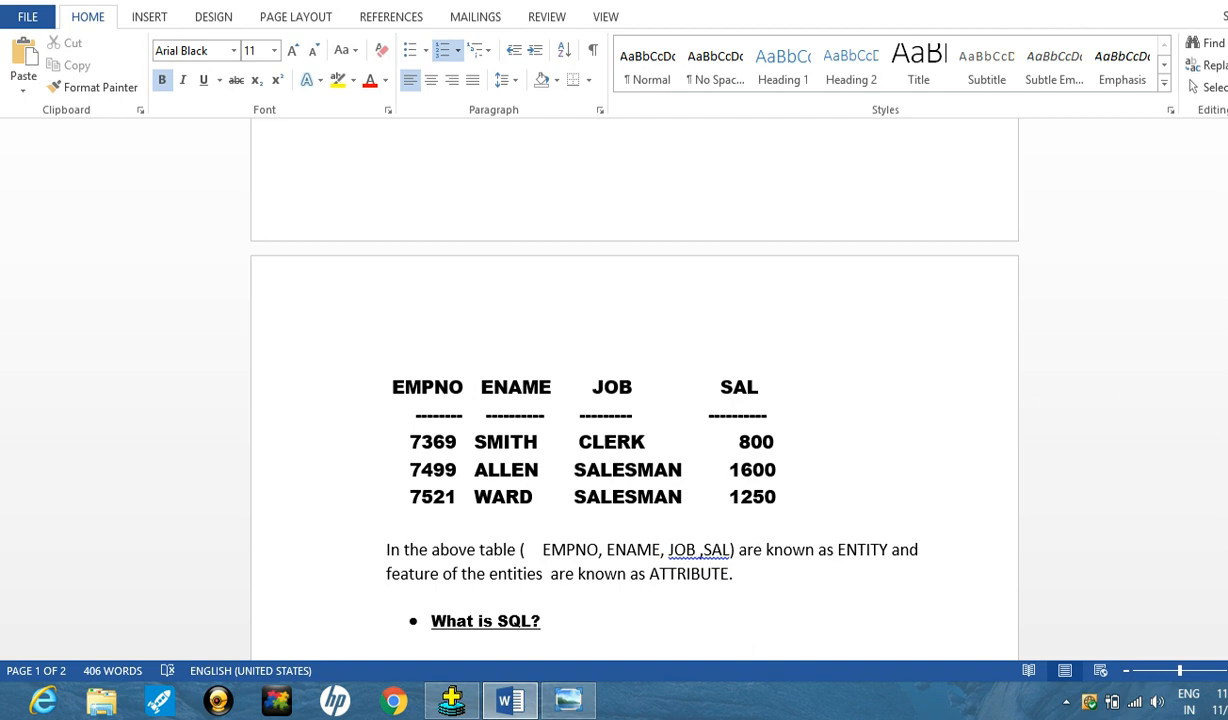
pyautogui.scroll(-3)
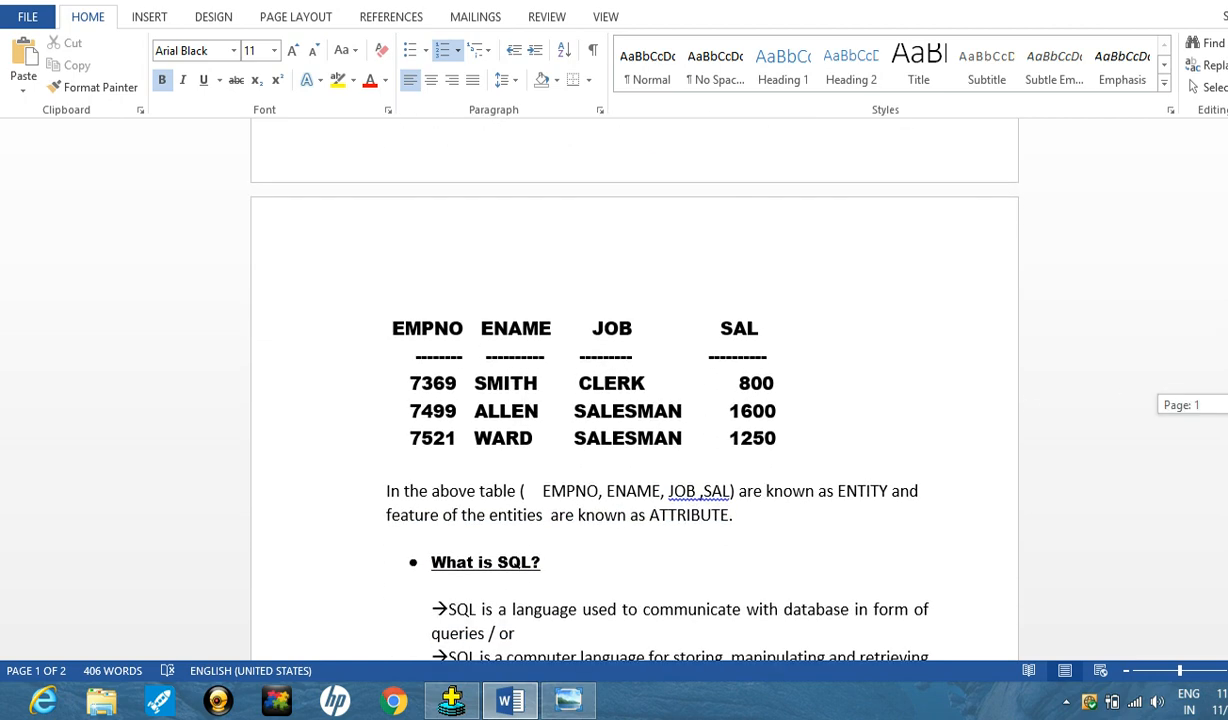
pyautogui.scroll(-3)
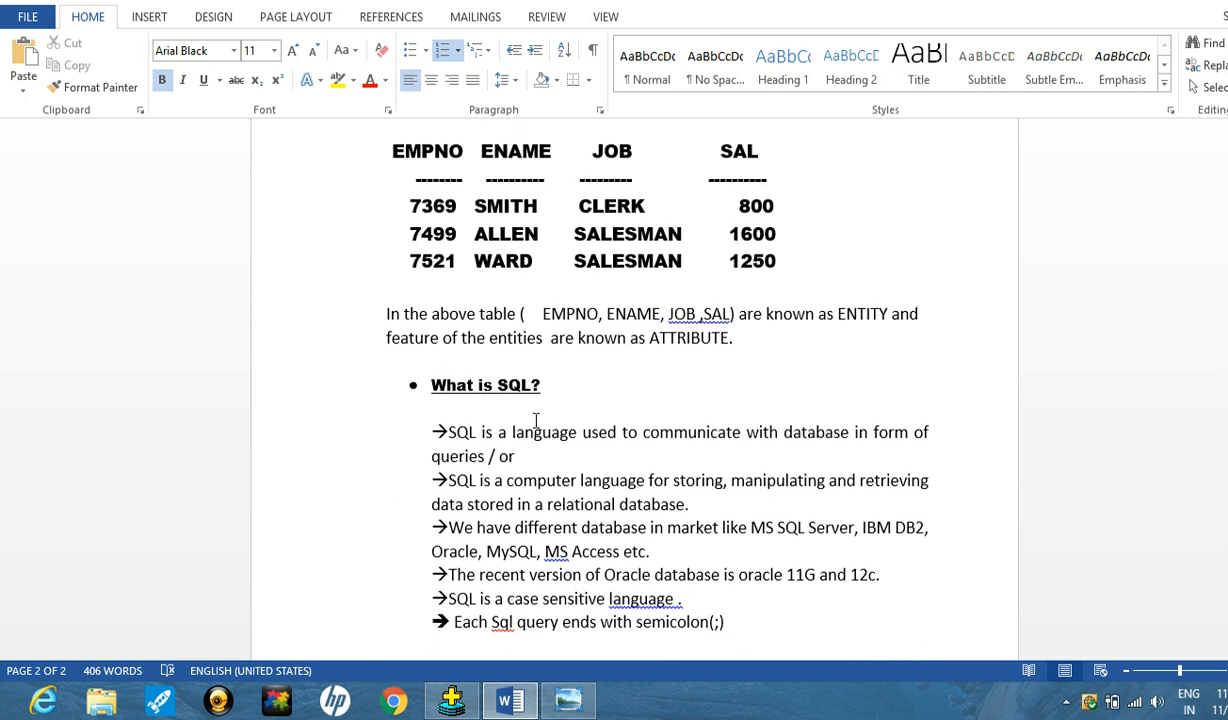
pyautogui.moveTo(572, 408)
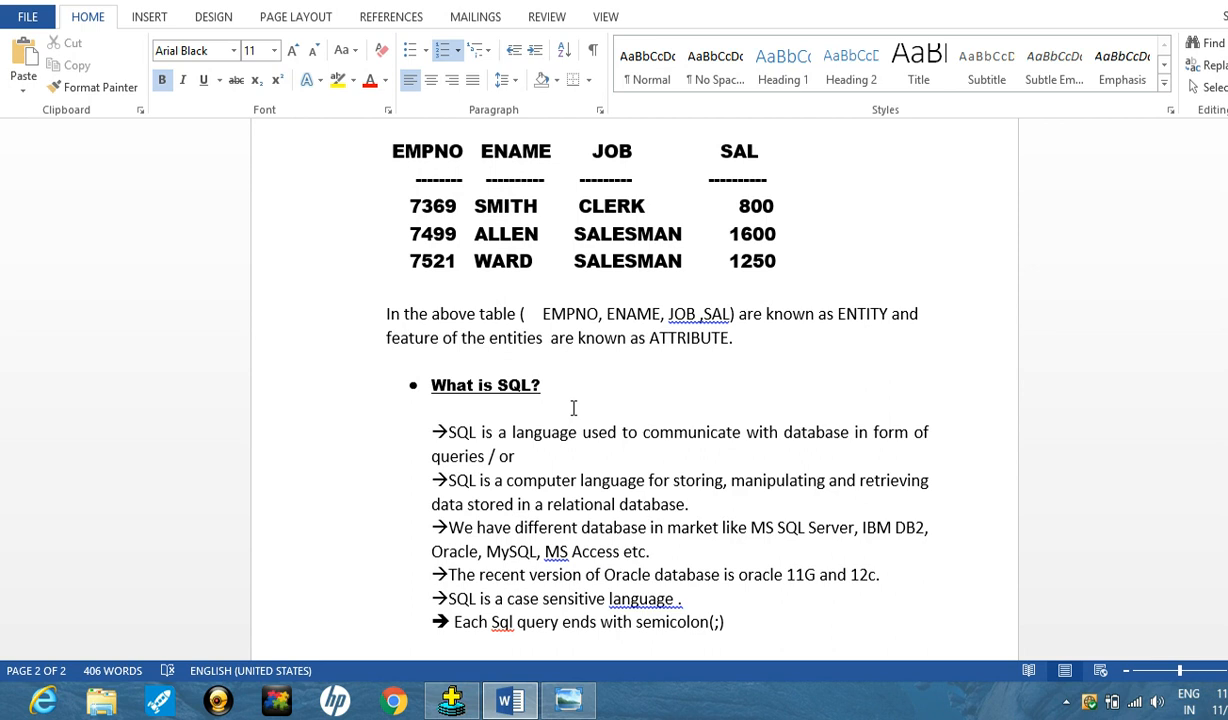
pyautogui.moveTo(888, 380)
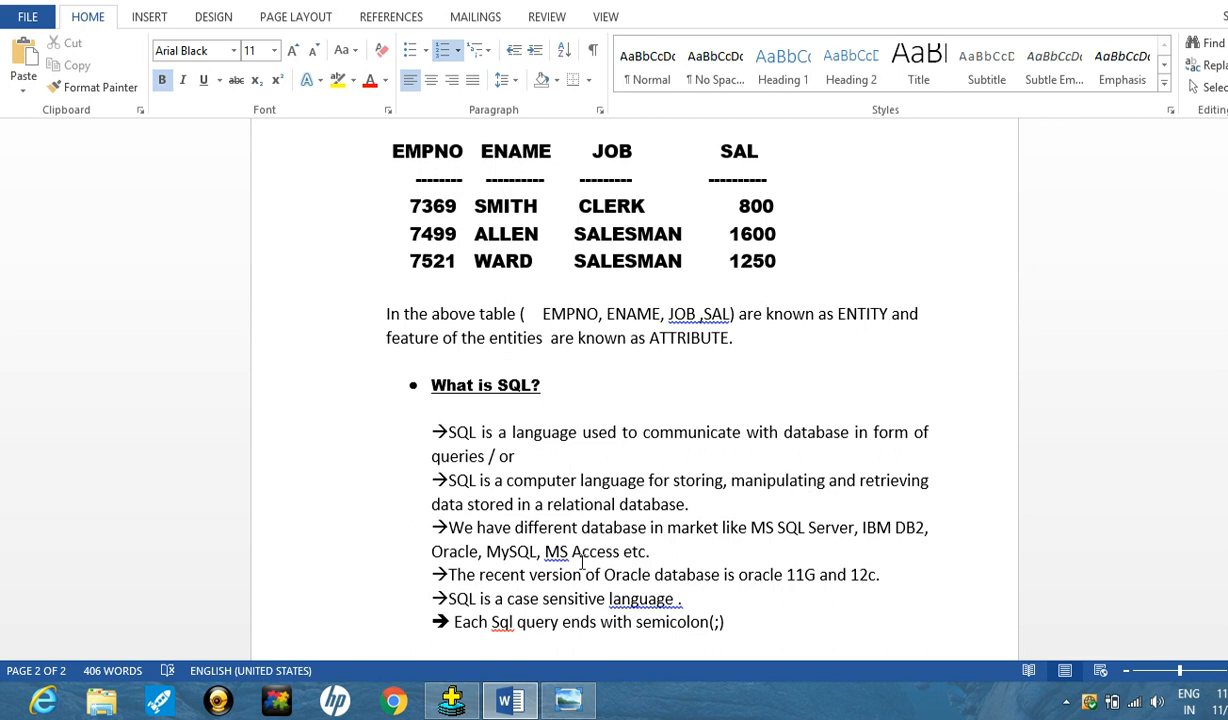
pyautogui.moveTo(810, 540)
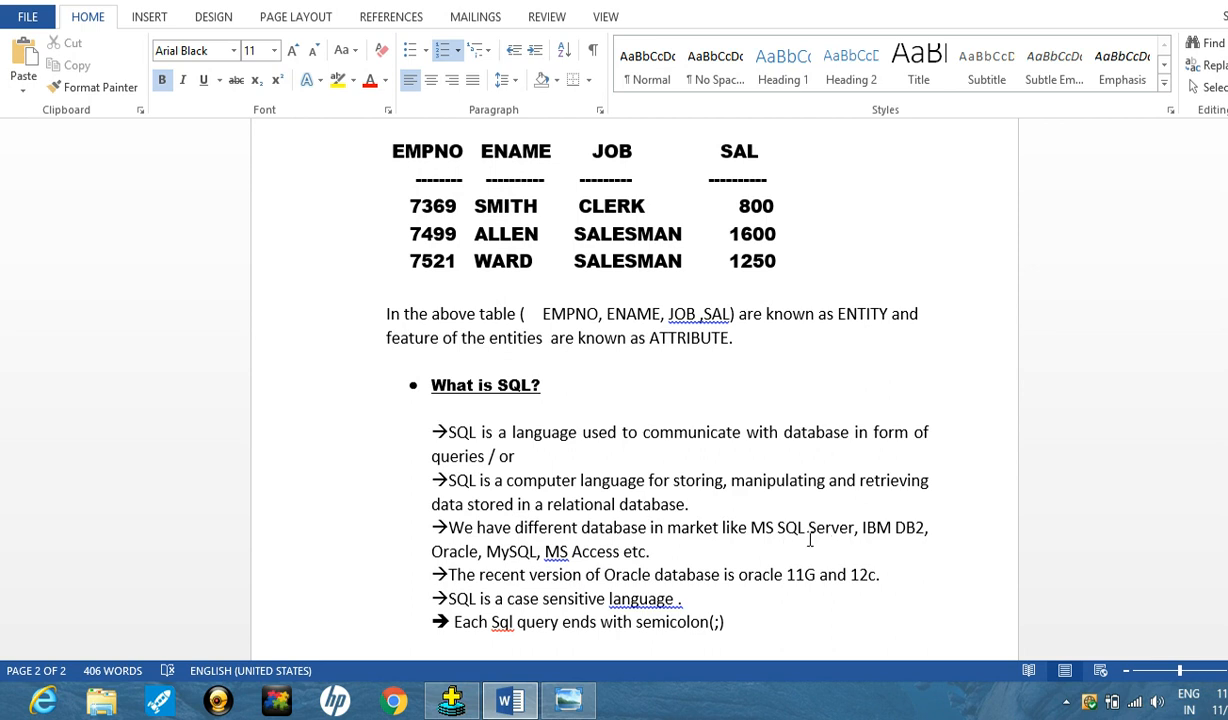
pyautogui.moveTo(868, 536)
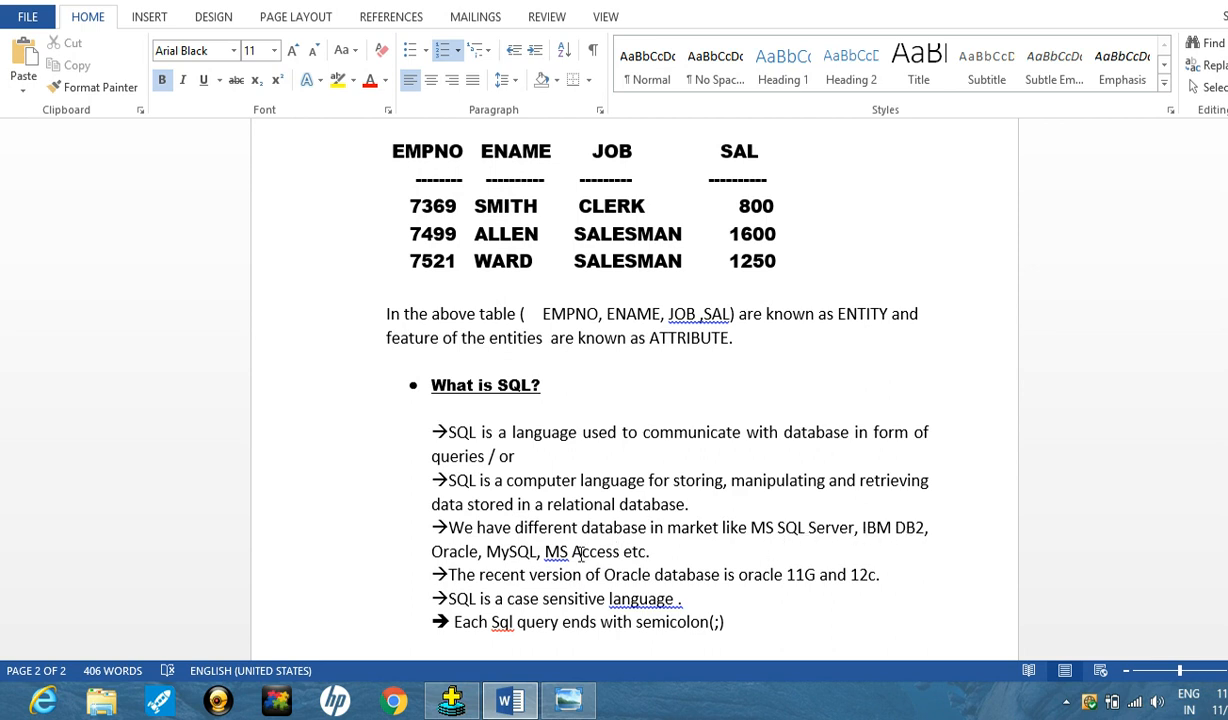
pyautogui.moveTo(604, 554)
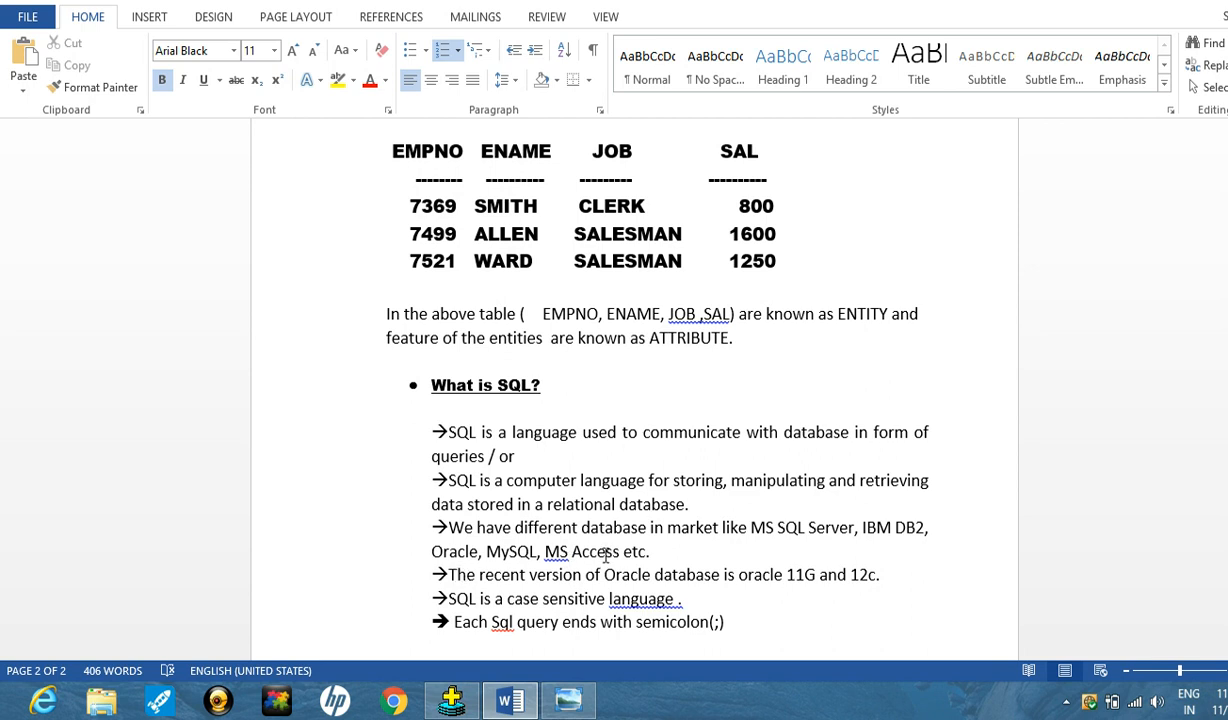
pyautogui.moveTo(668, 552)
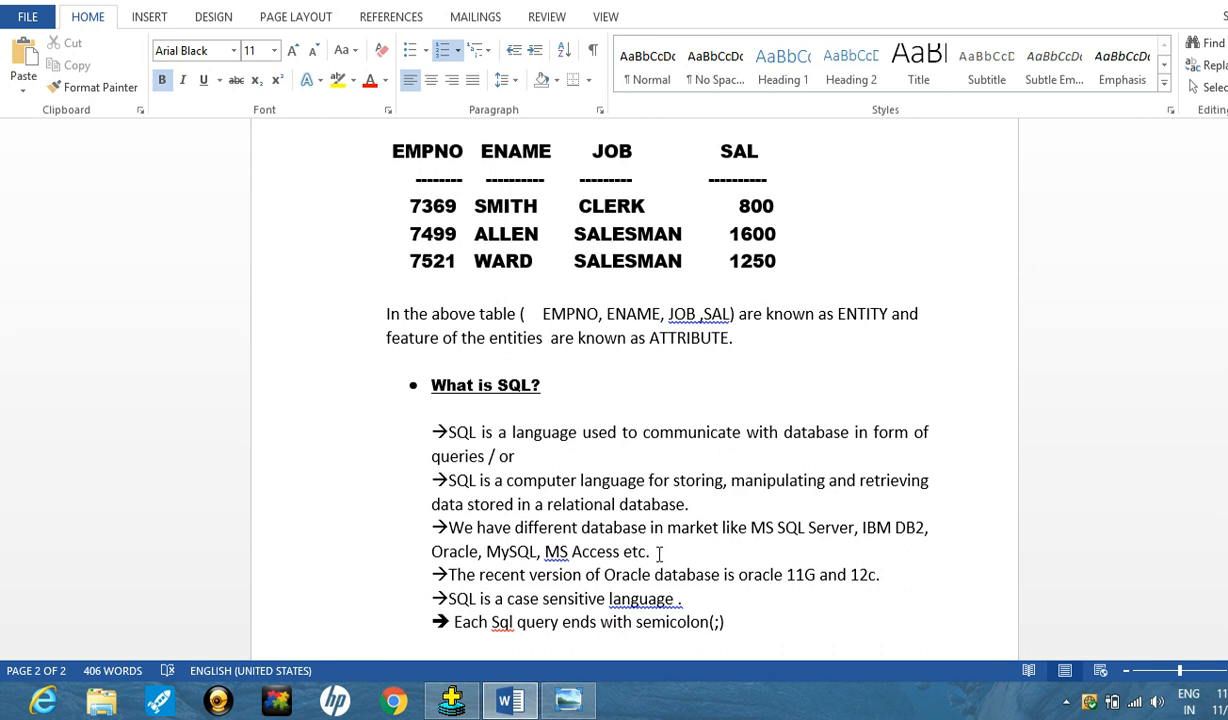
pyautogui.moveTo(808, 582)
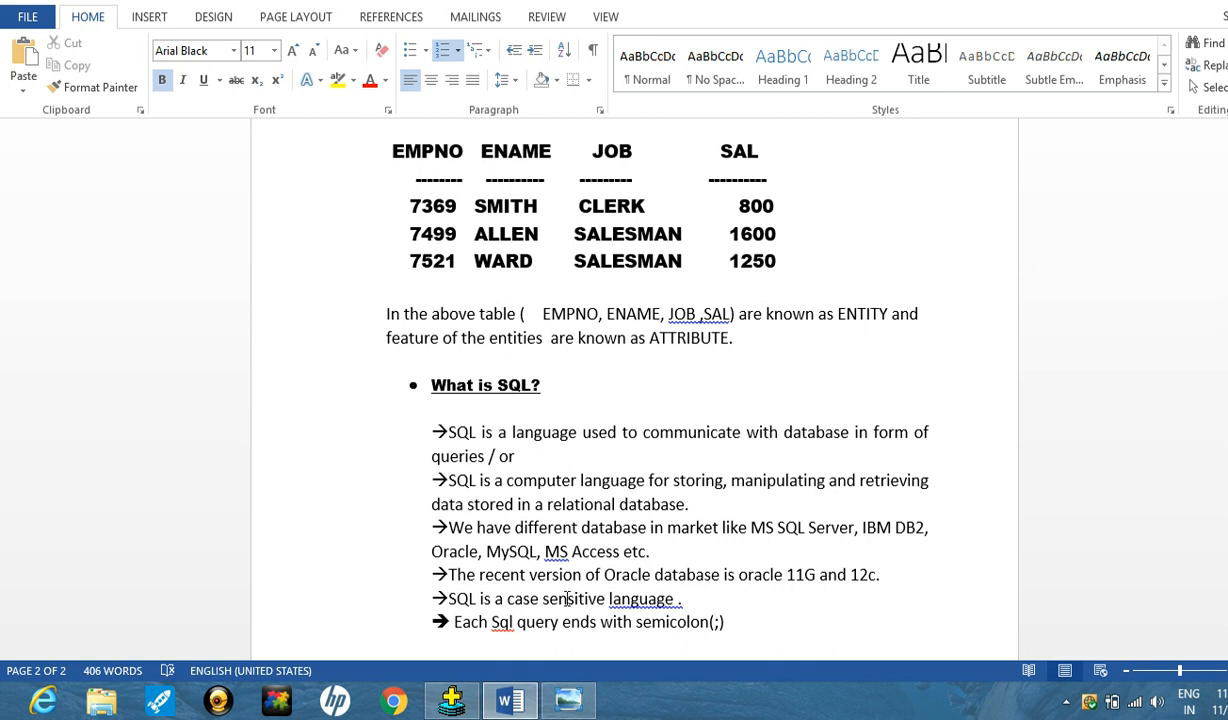
pyautogui.moveTo(544, 600)
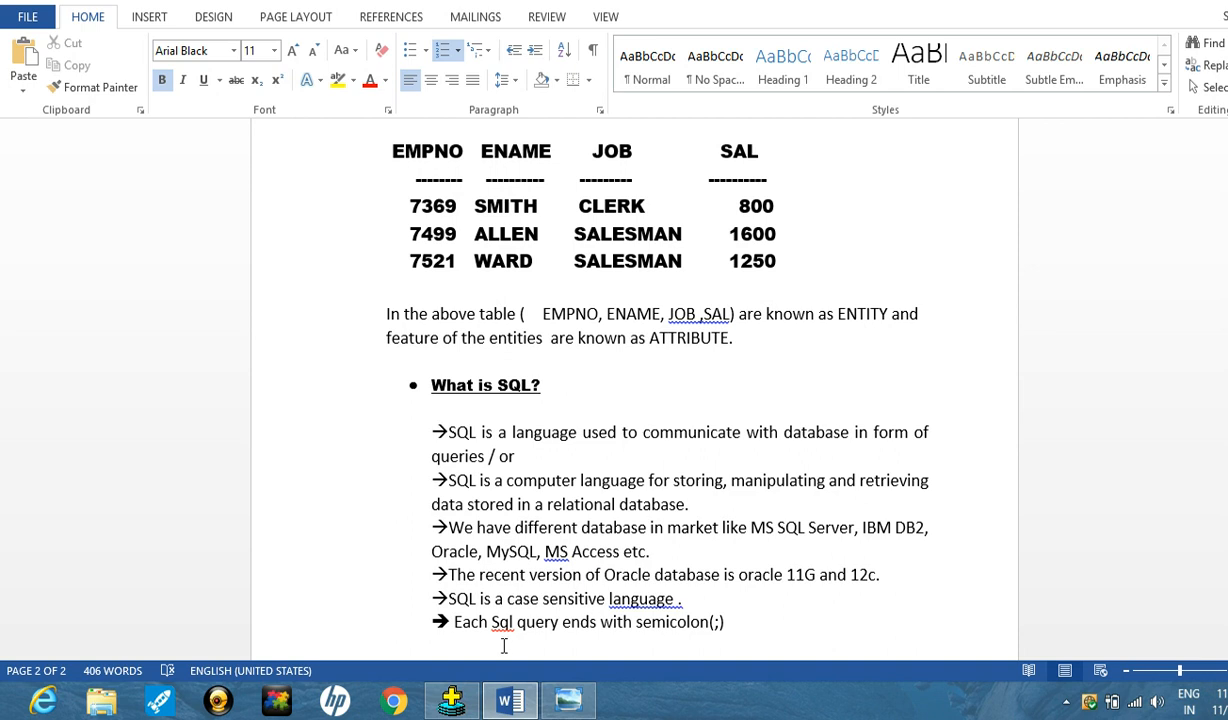
pyautogui.moveTo(576, 628)
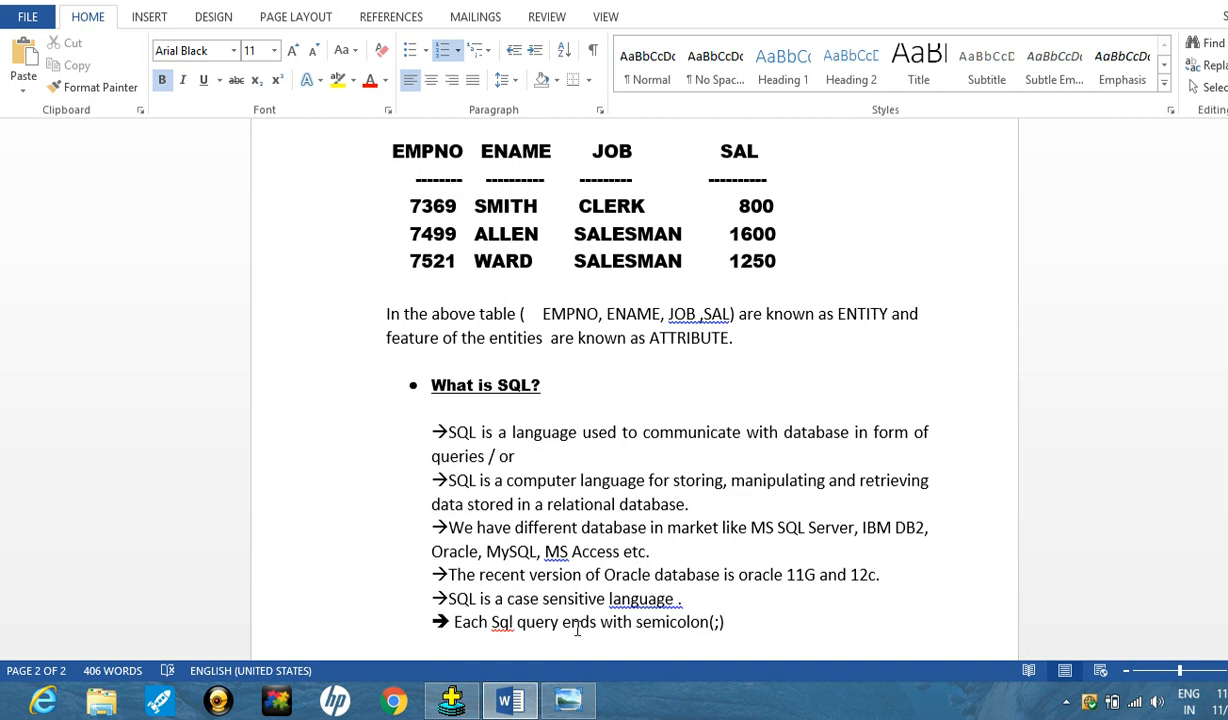
pyautogui.moveTo(732, 622)
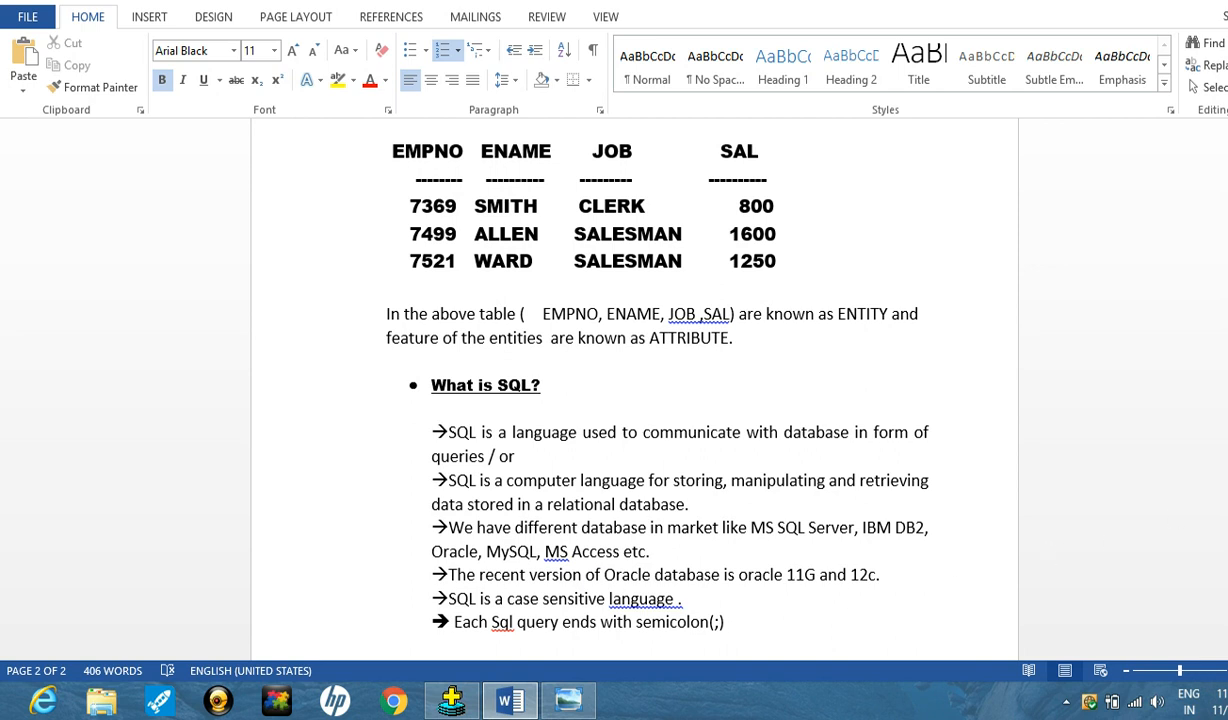
# - Scroll to the Customer → Business Analyst → D.B Developer line and the five SQL sub-languages
pyautogui.scroll(-3)
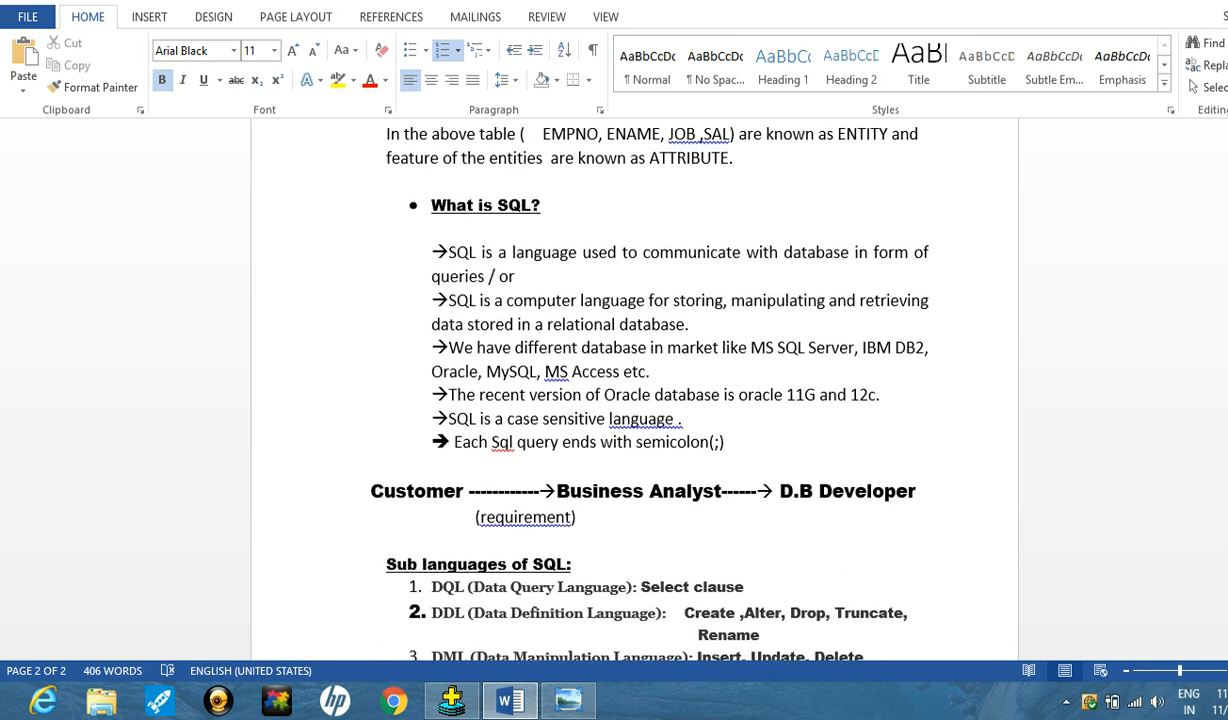
pyautogui.scroll(-3)
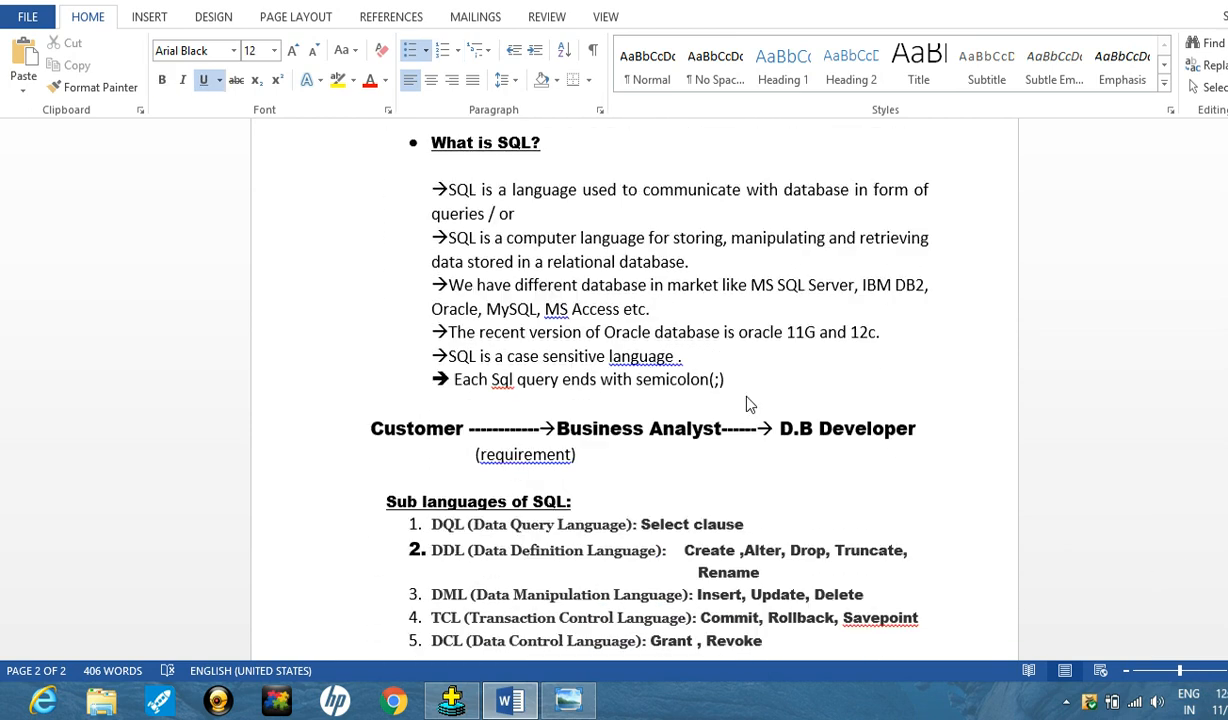
pyautogui.moveTo(628, 448)
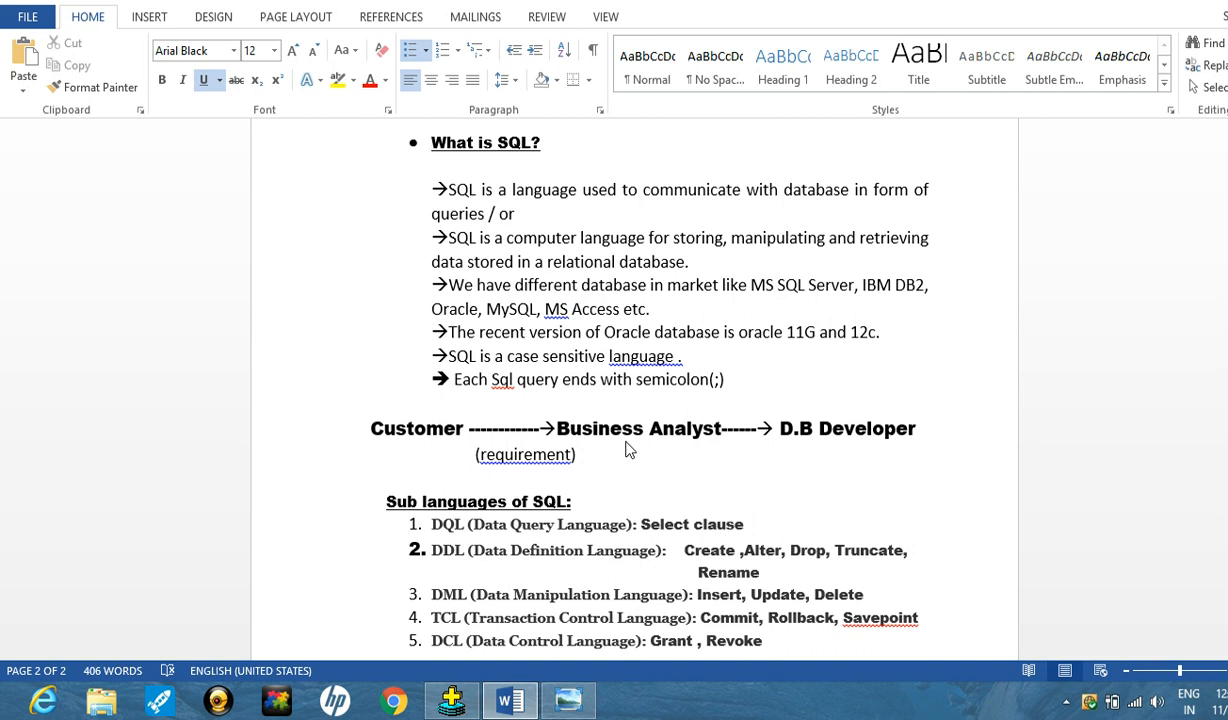
pyautogui.moveTo(588, 470)
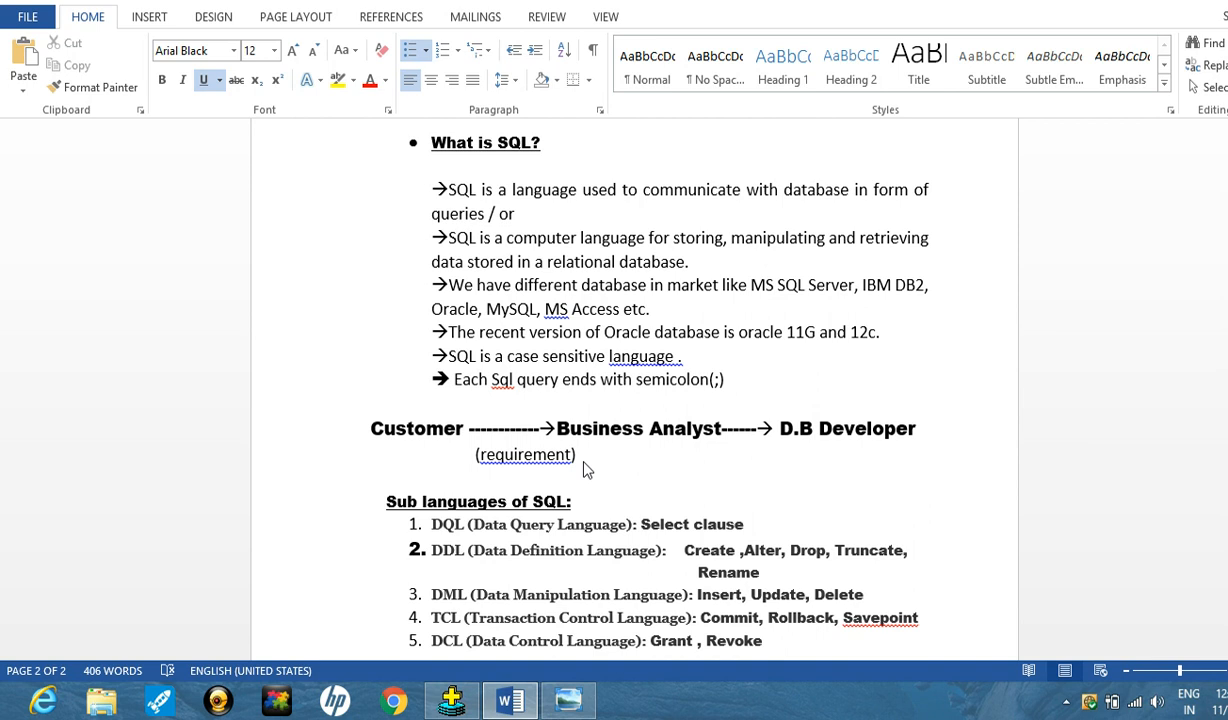
pyautogui.moveTo(400, 478)
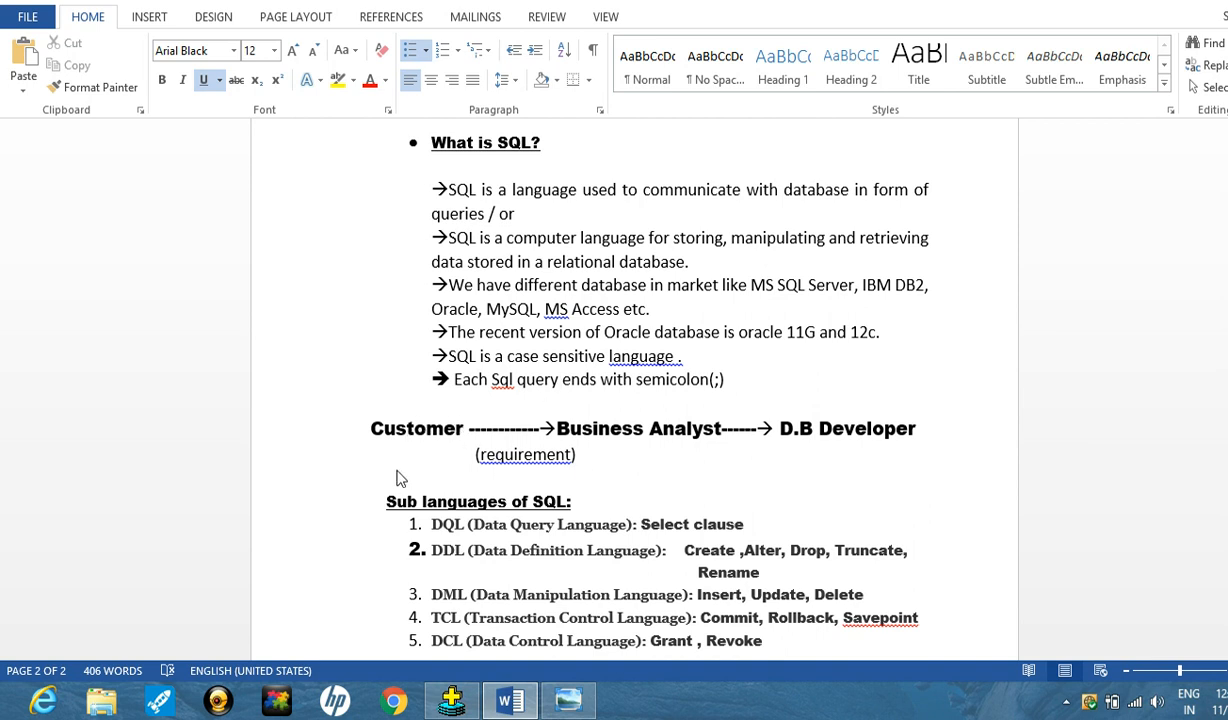
pyautogui.moveTo(414, 418)
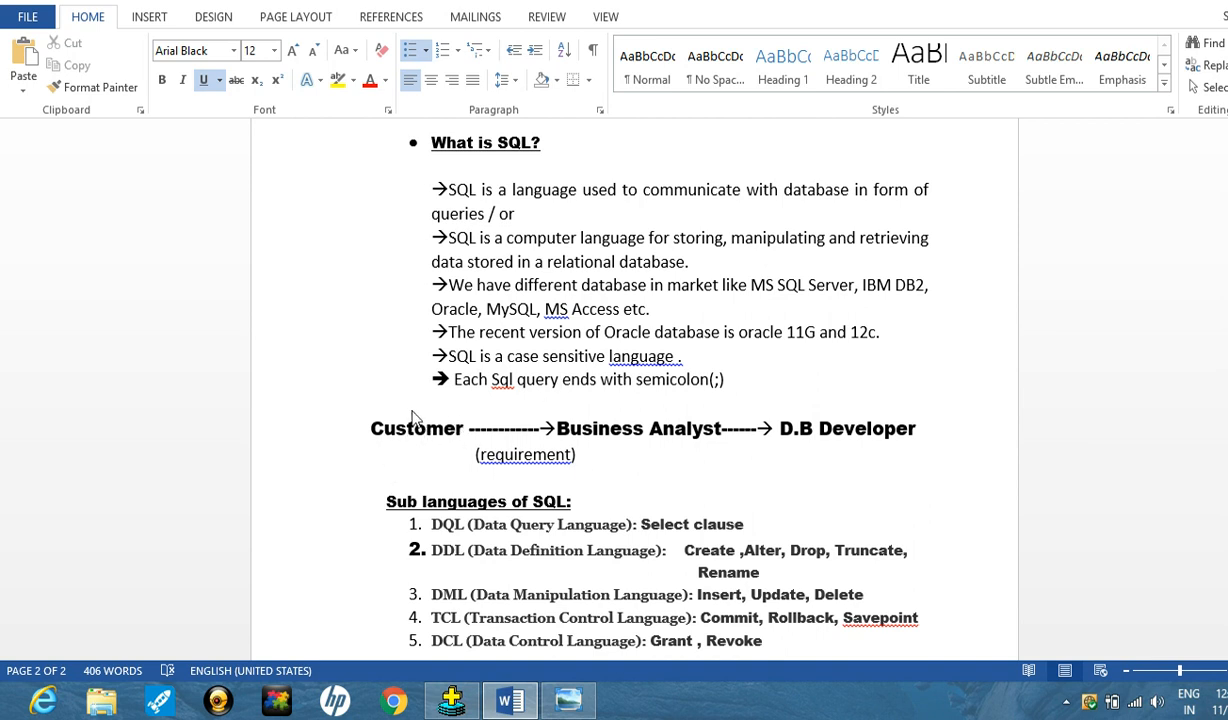
pyautogui.moveTo(420, 460)
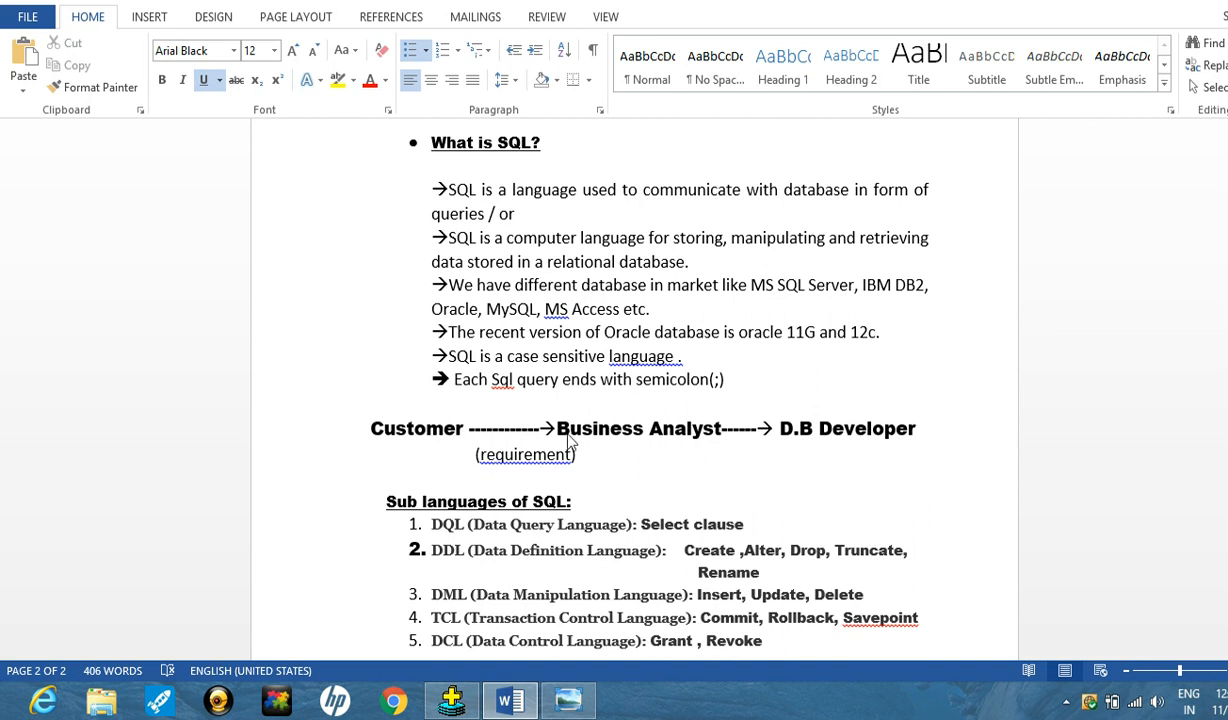
pyautogui.moveTo(608, 452)
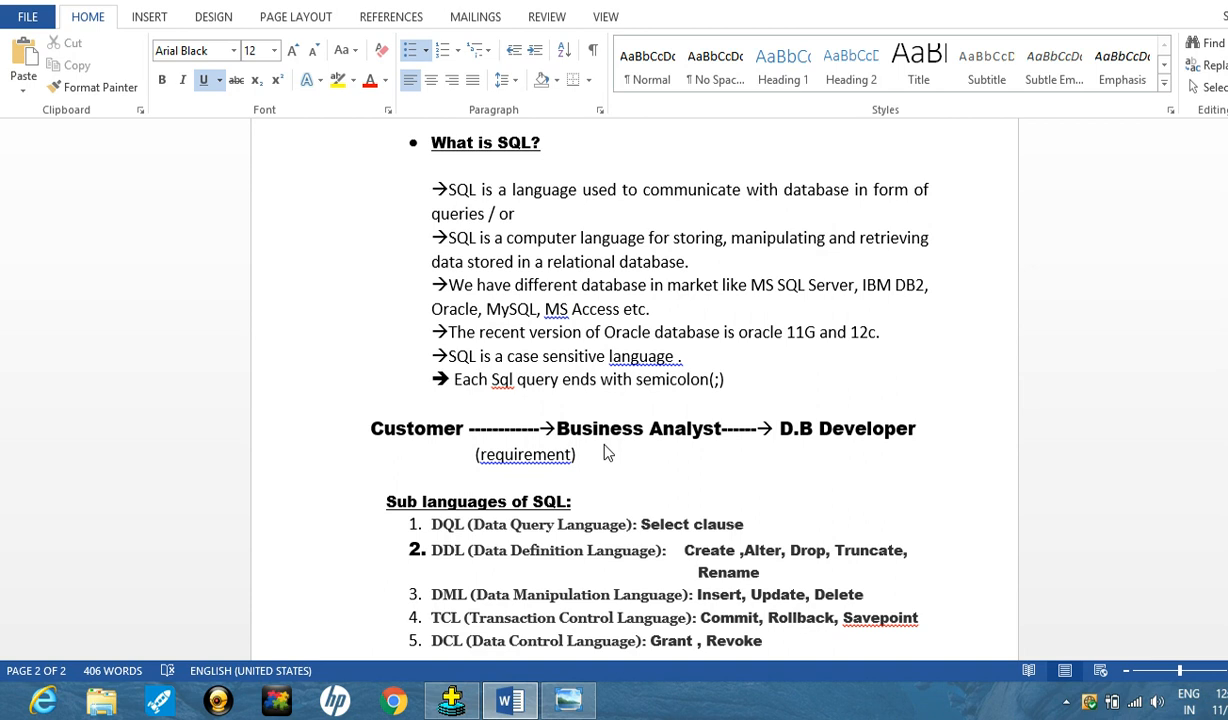
pyautogui.moveTo(602, 472)
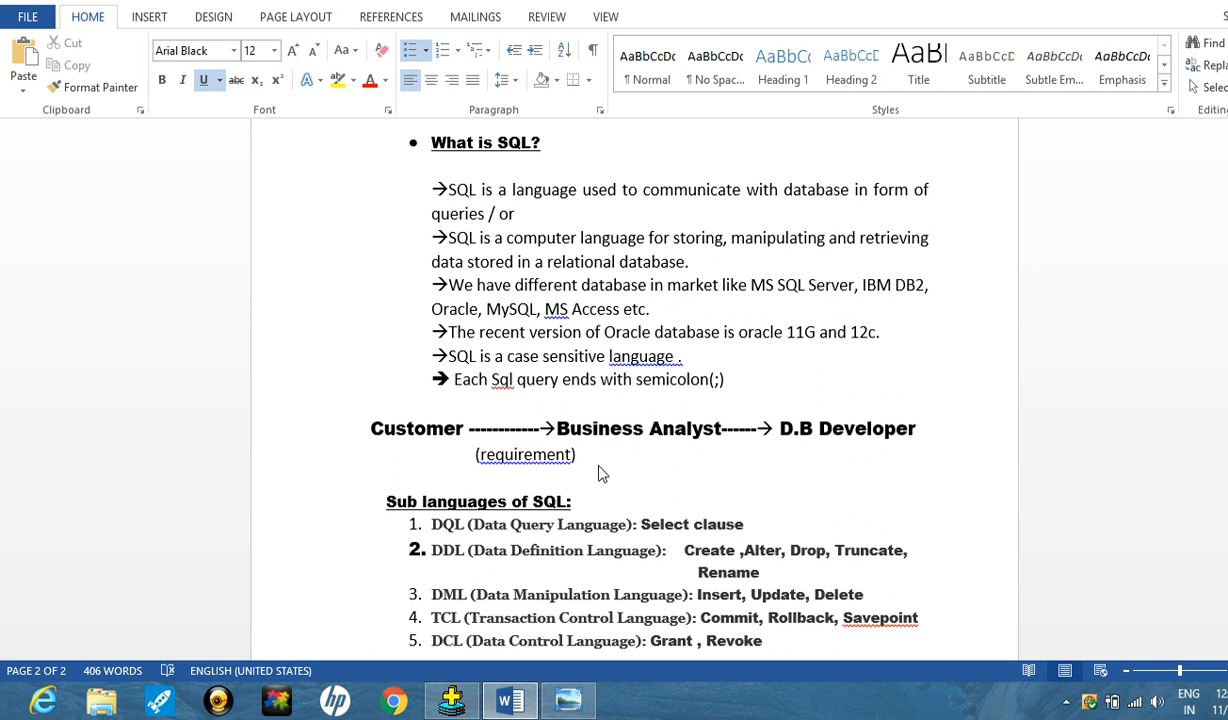
pyautogui.moveTo(638, 438)
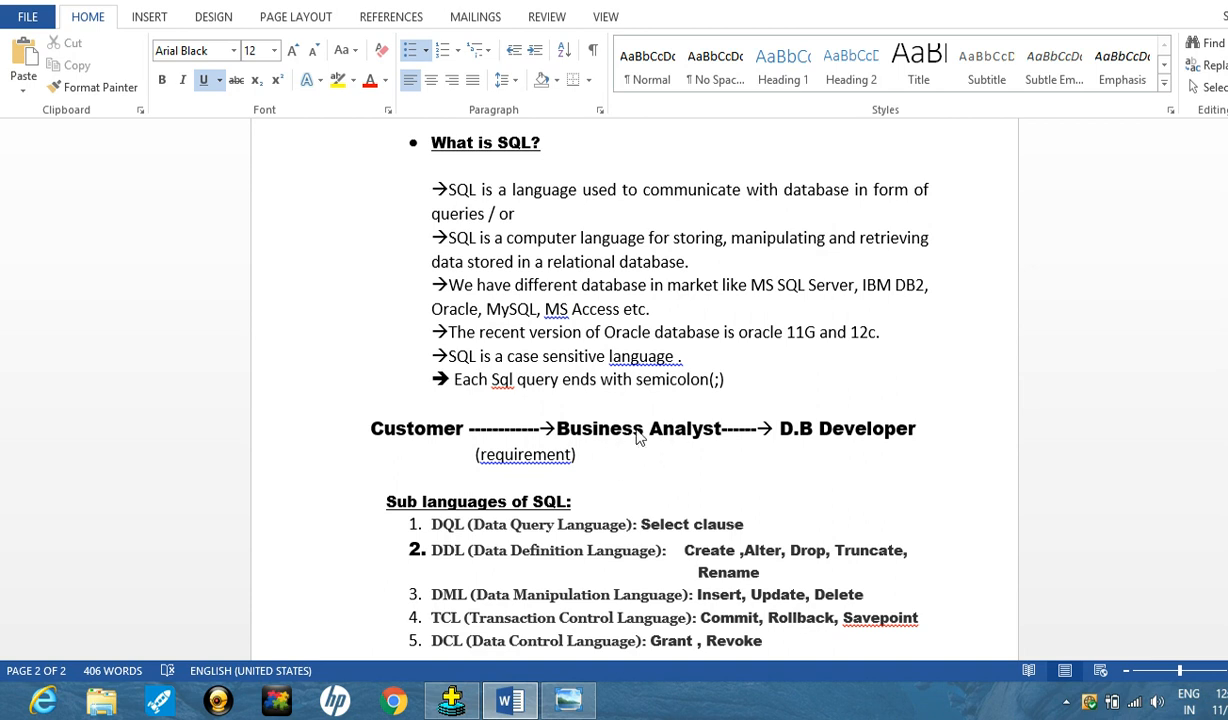
pyautogui.moveTo(656, 452)
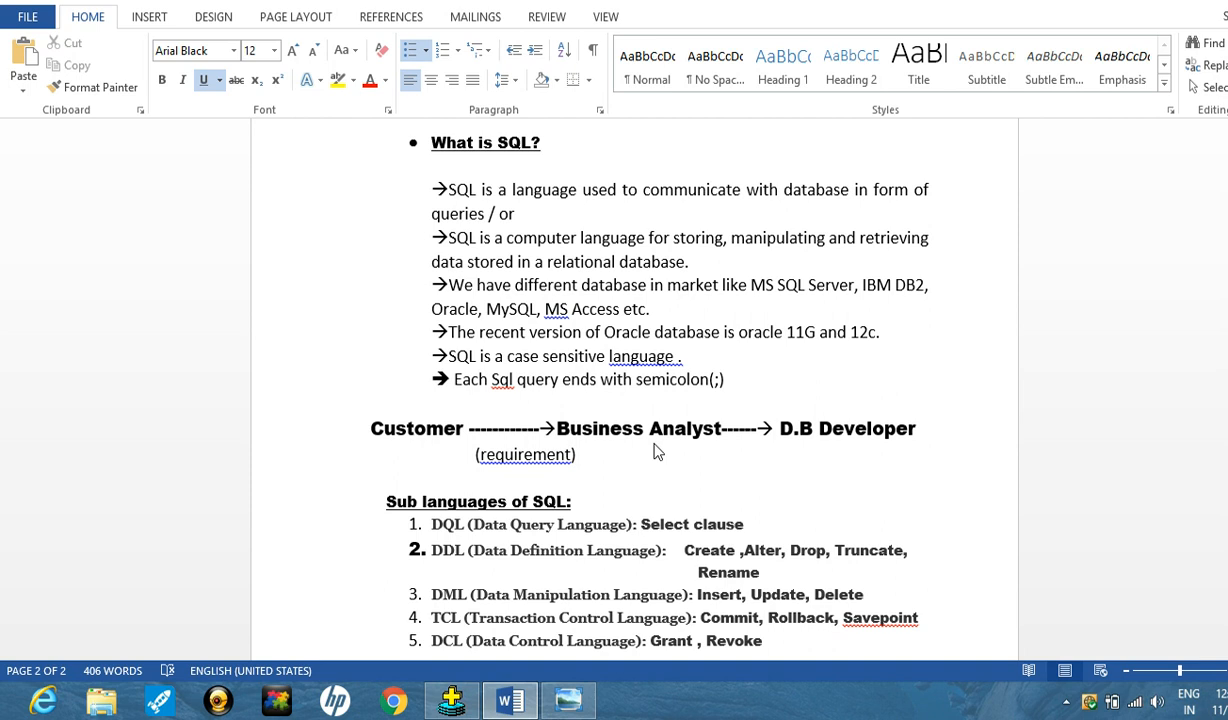
pyautogui.moveTo(628, 436)
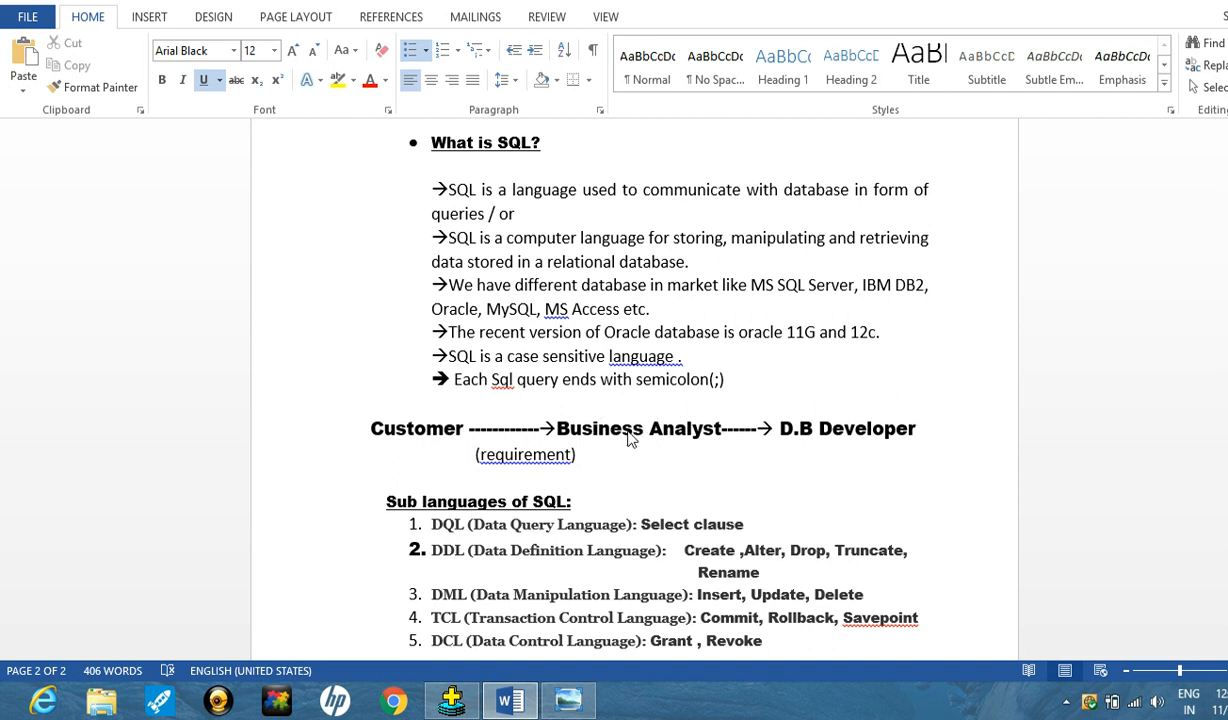
pyautogui.moveTo(560, 480)
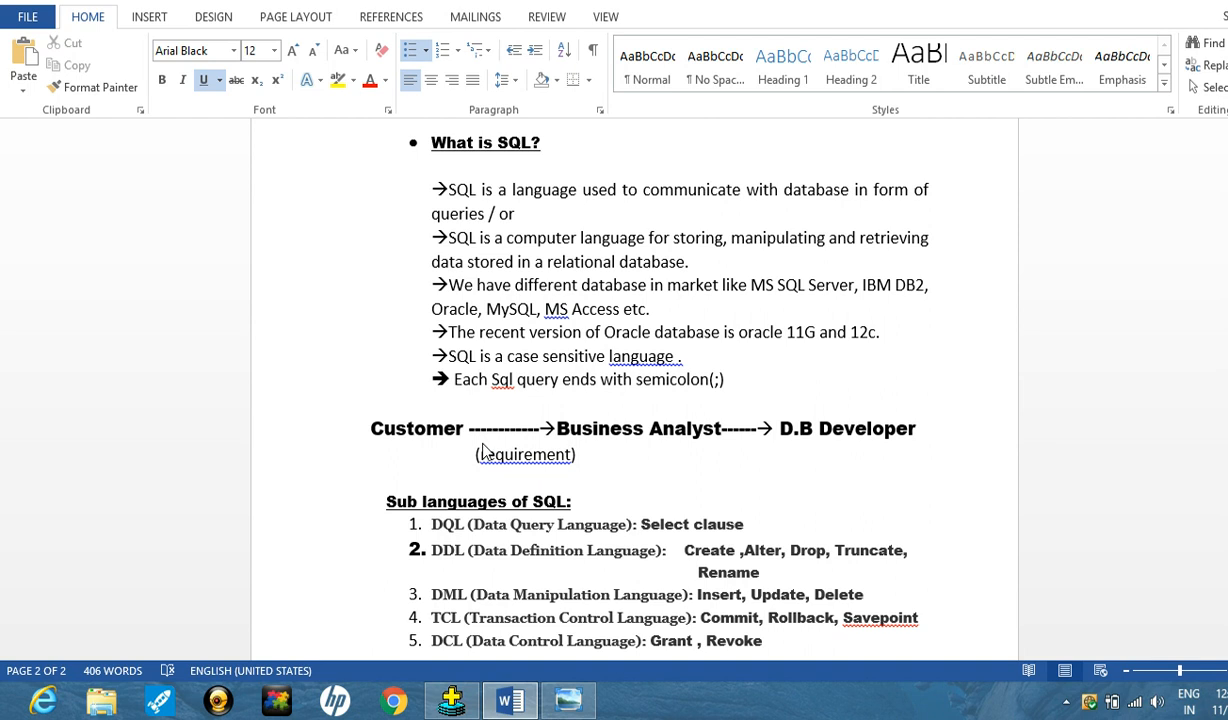
pyautogui.moveTo(490, 450)
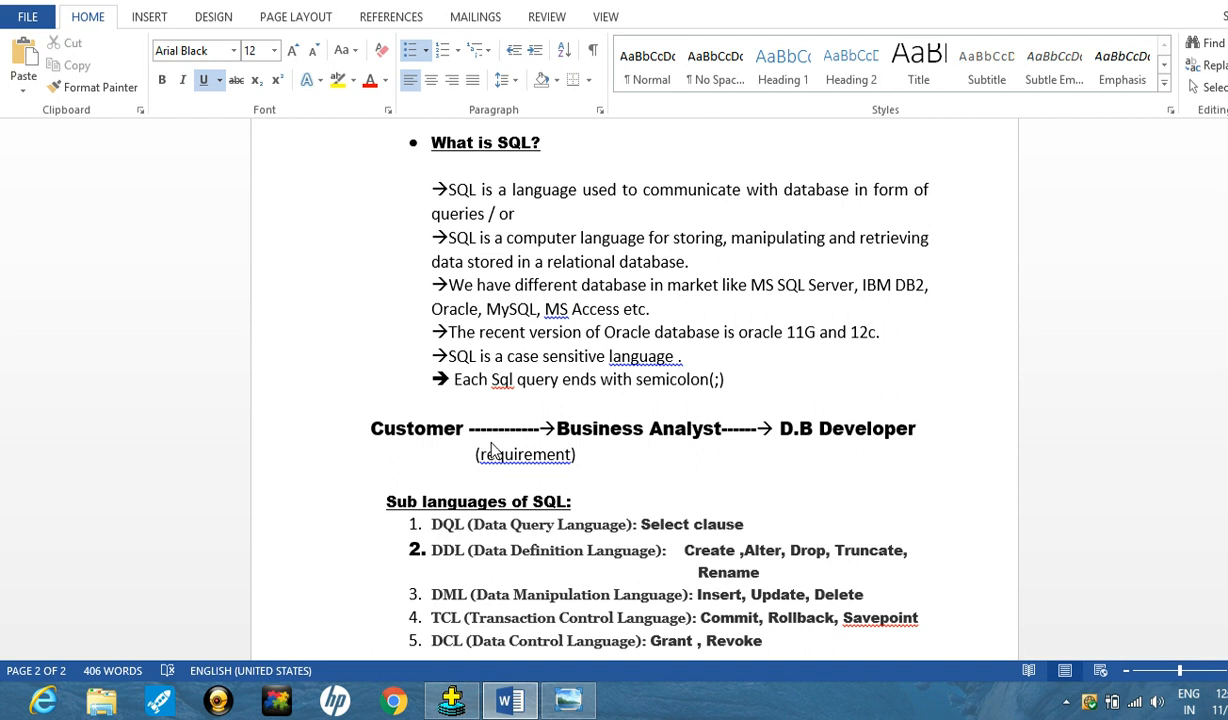
pyautogui.moveTo(530, 456)
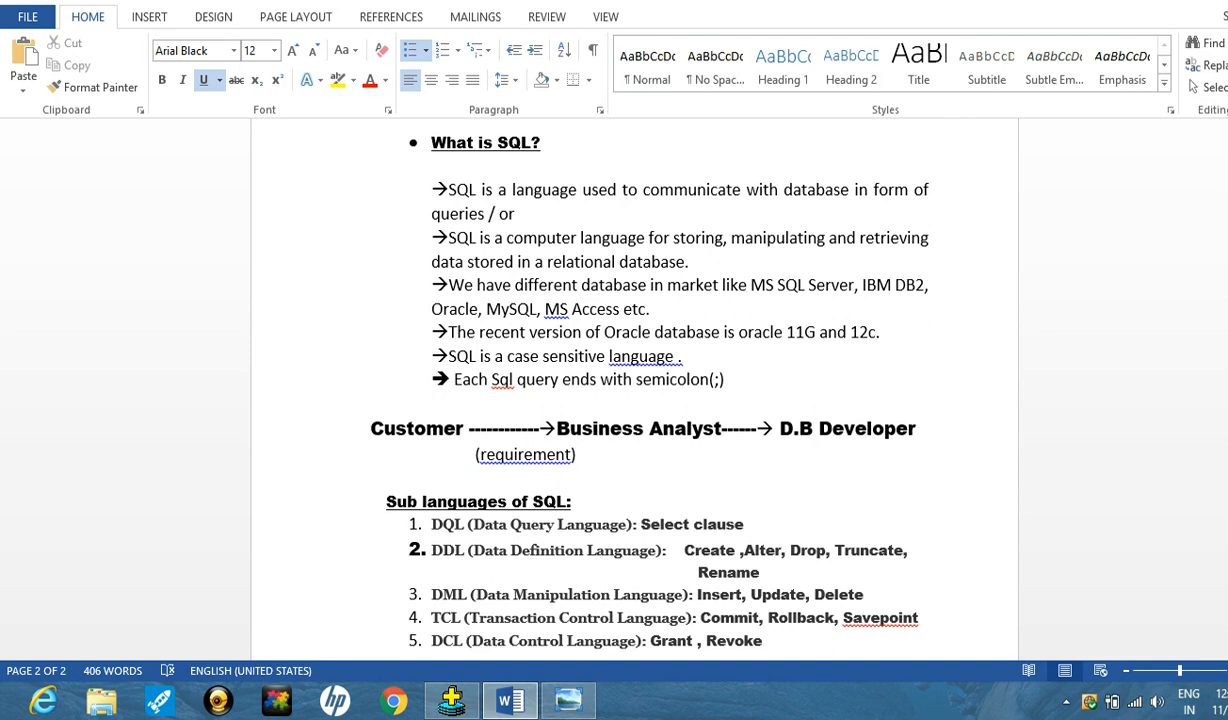
pyautogui.scroll(3)
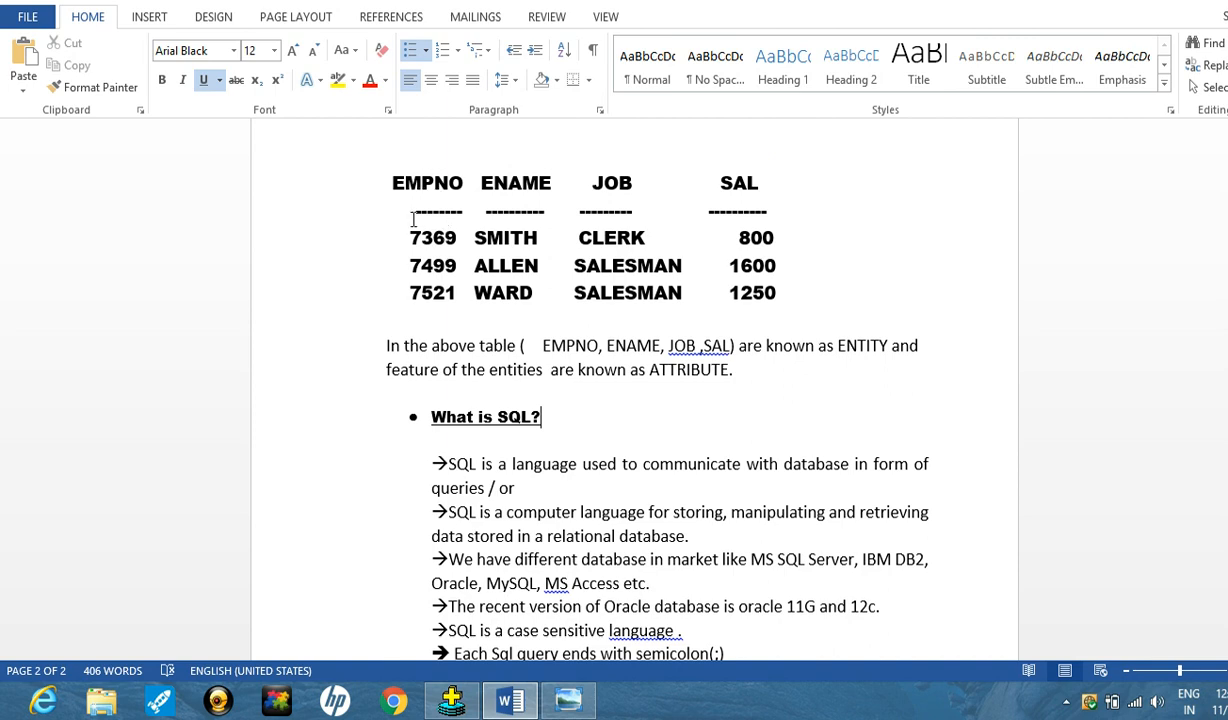
pyautogui.moveTo(674, 310)
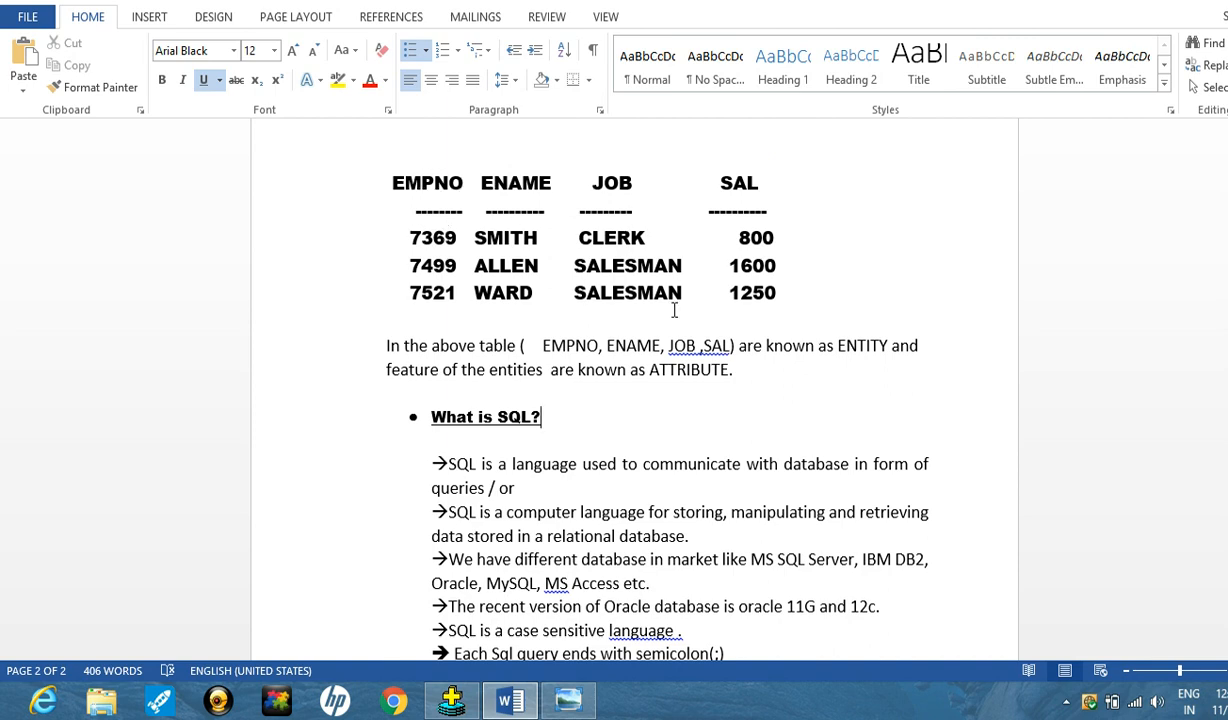
pyautogui.scroll(-3)
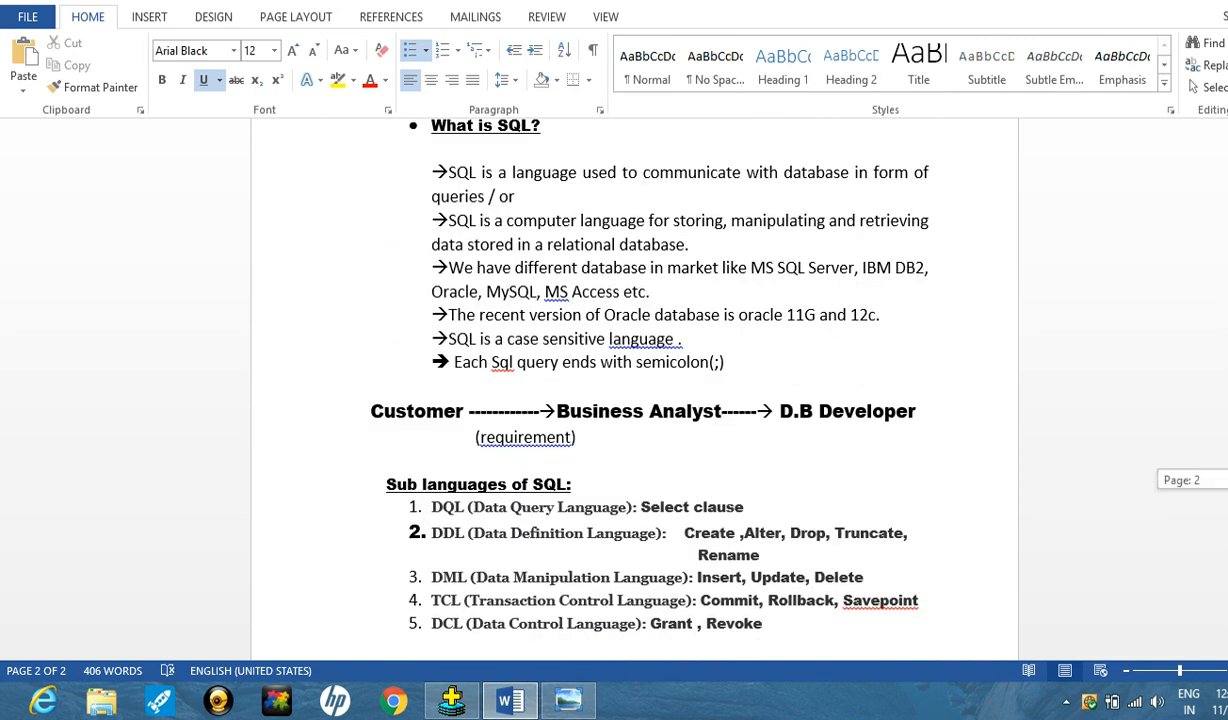
pyautogui.scroll(-3)
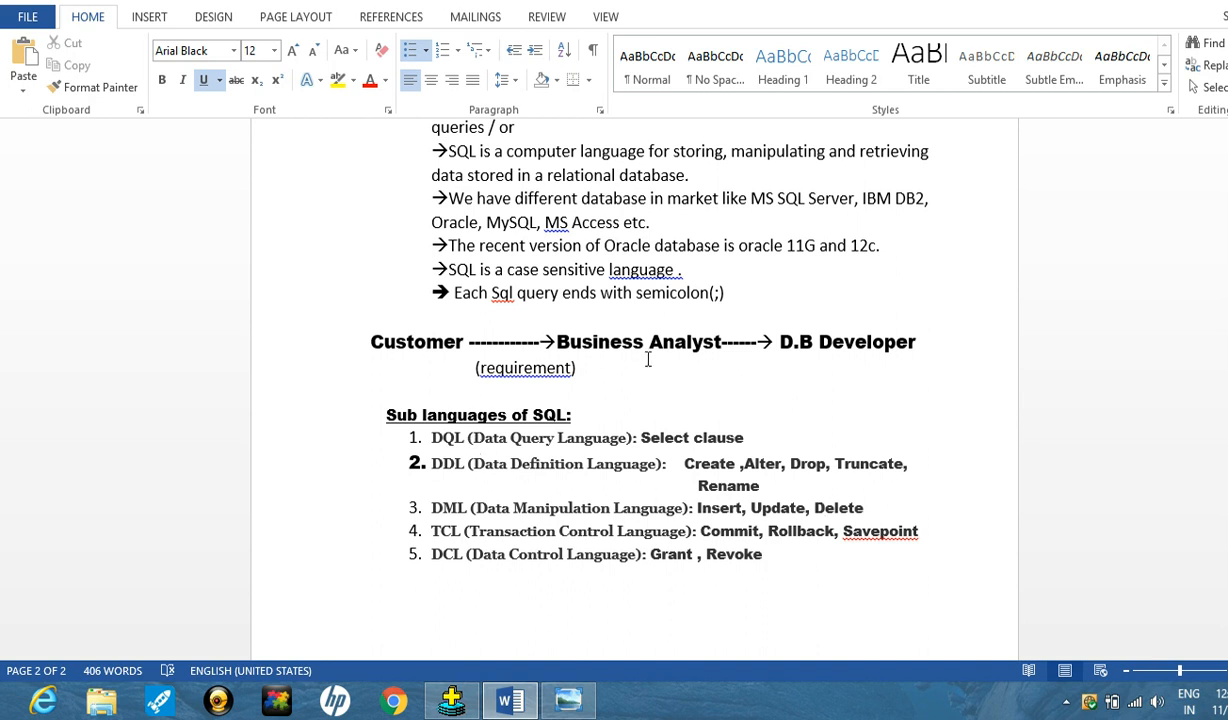
pyautogui.moveTo(576, 336)
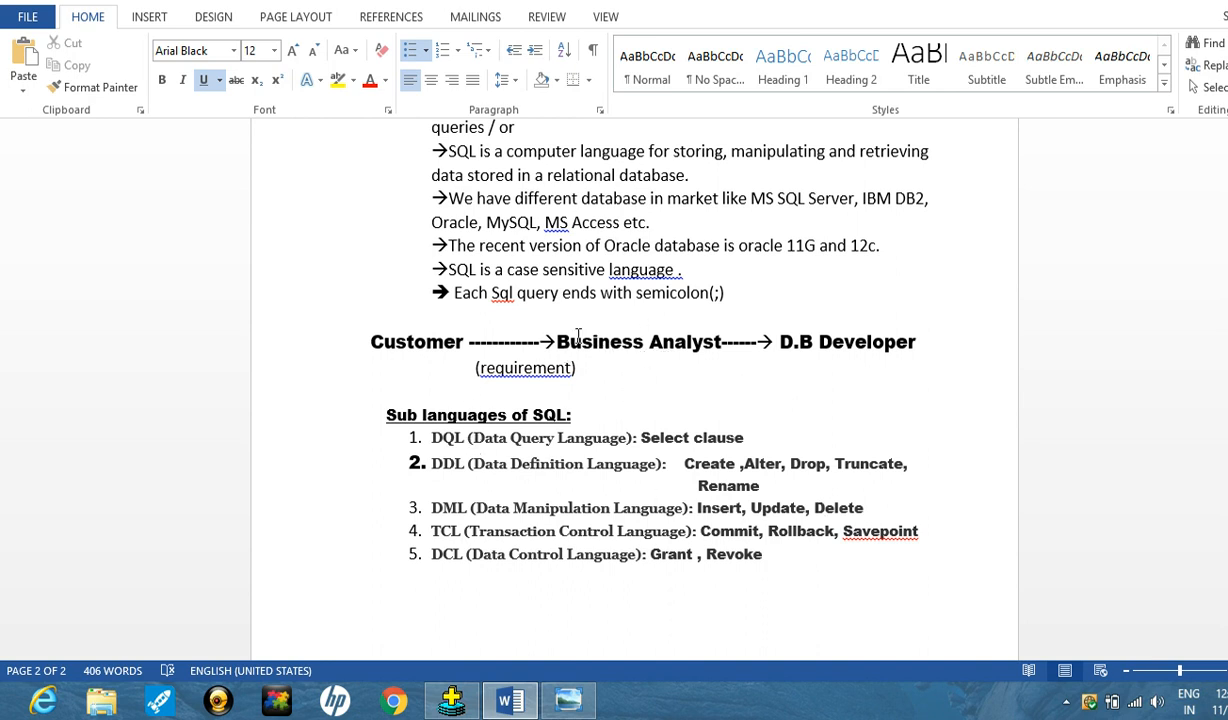
pyautogui.moveTo(654, 312)
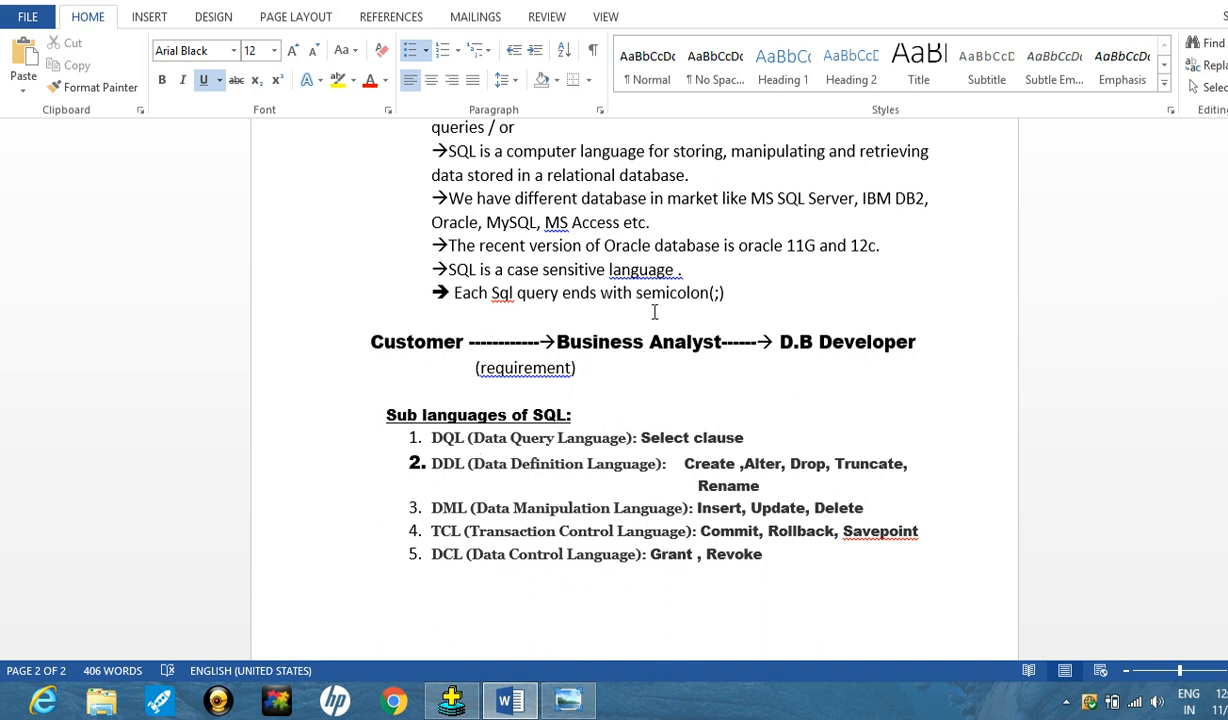
pyautogui.moveTo(618, 364)
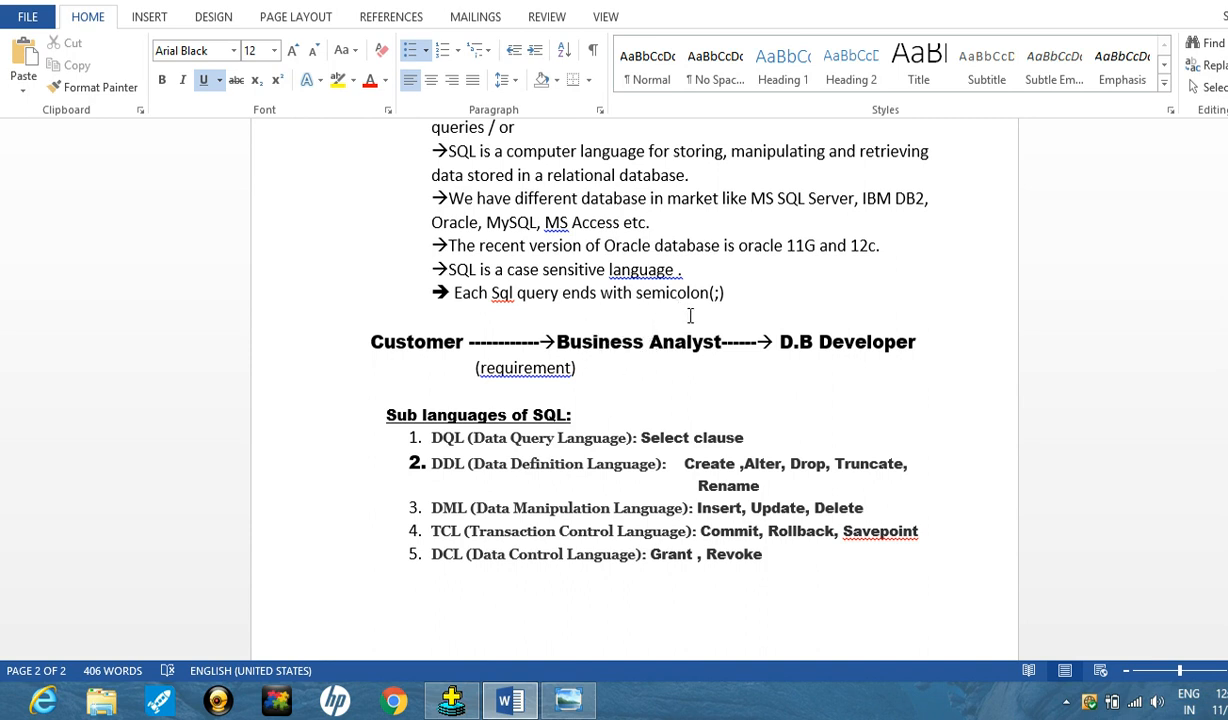
pyautogui.moveTo(628, 368)
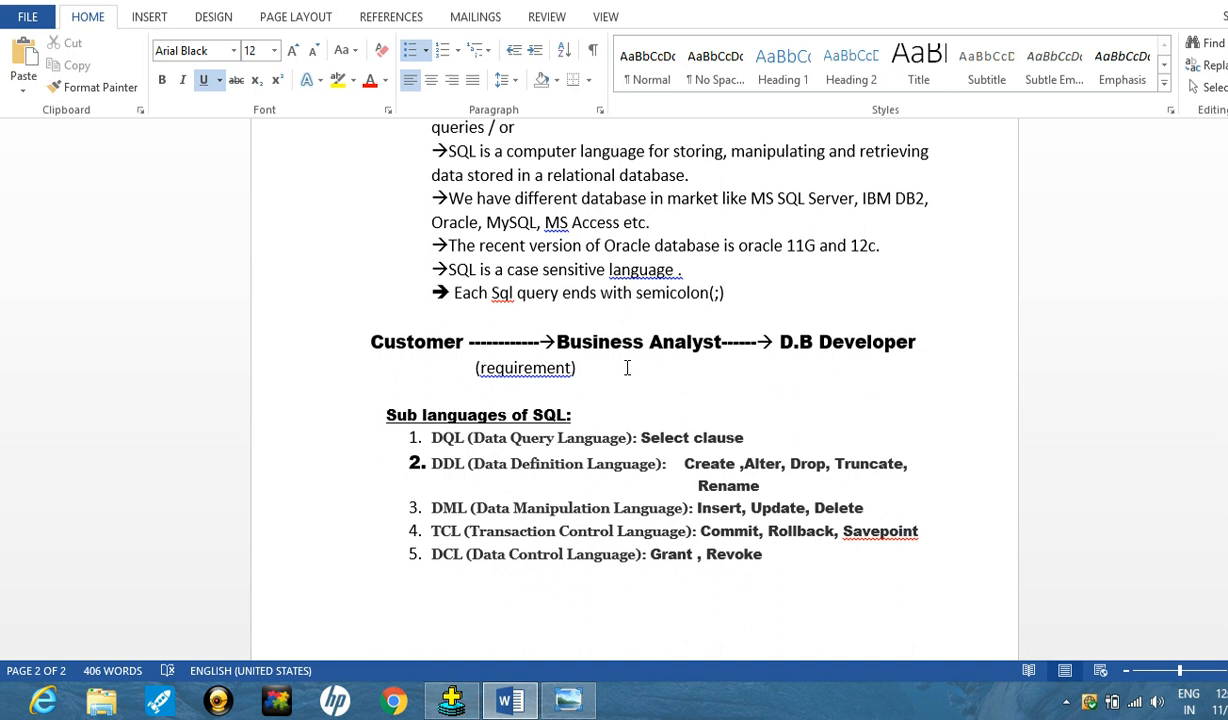
pyautogui.moveTo(858, 352)
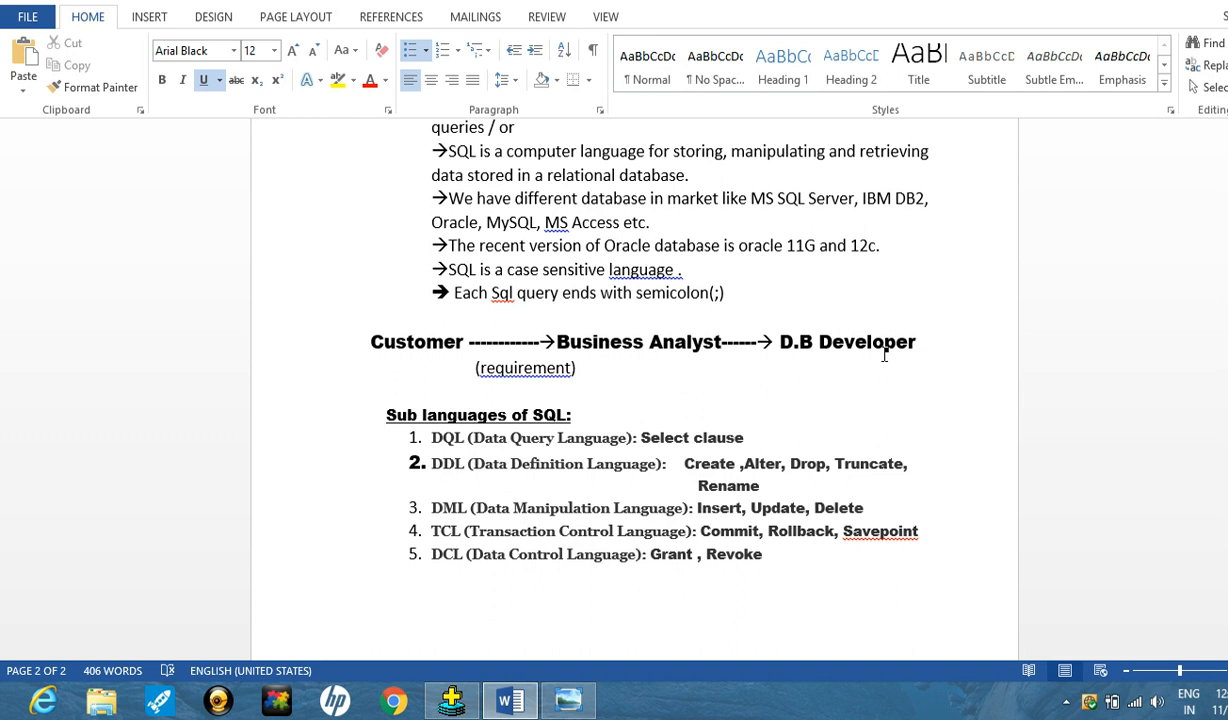
pyautogui.moveTo(880, 332)
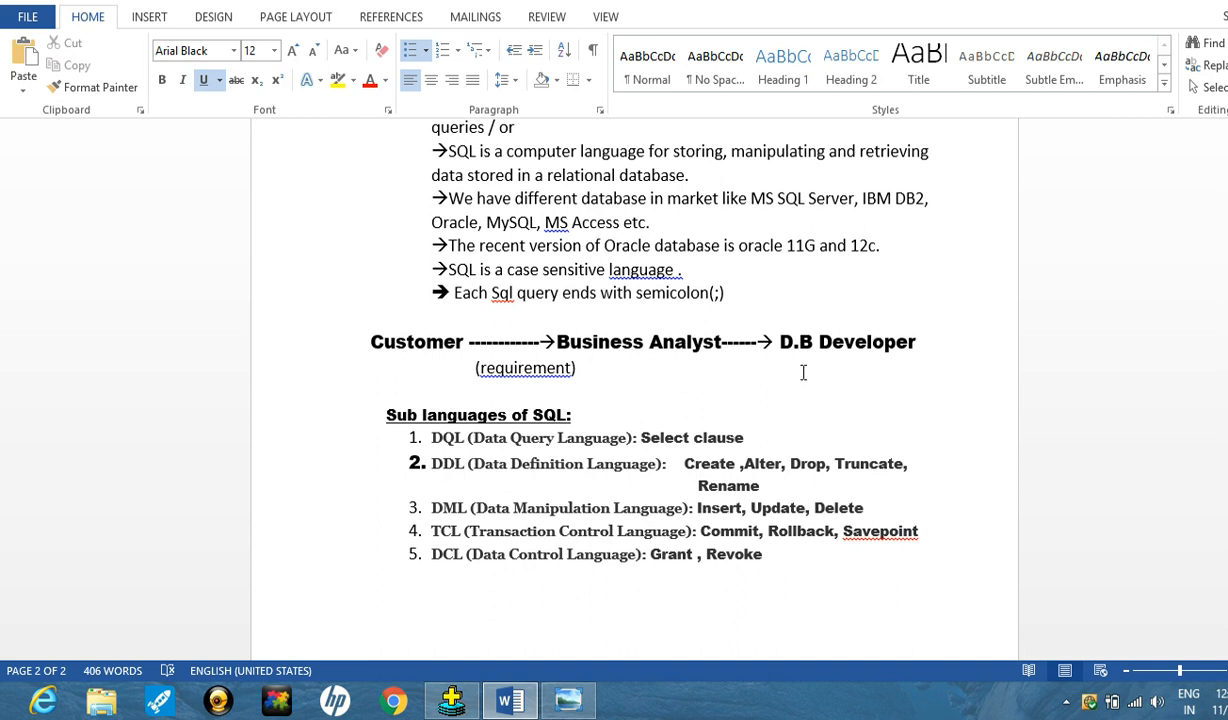
pyautogui.moveTo(800, 364)
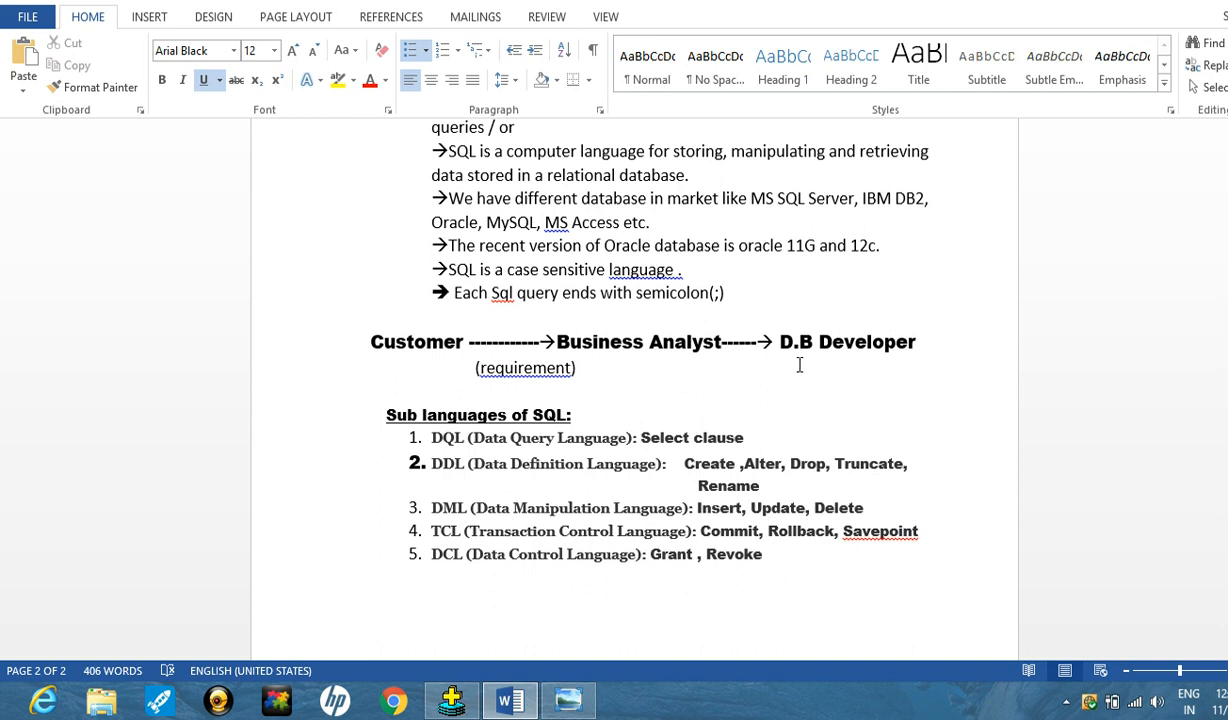
pyautogui.moveTo(820, 352)
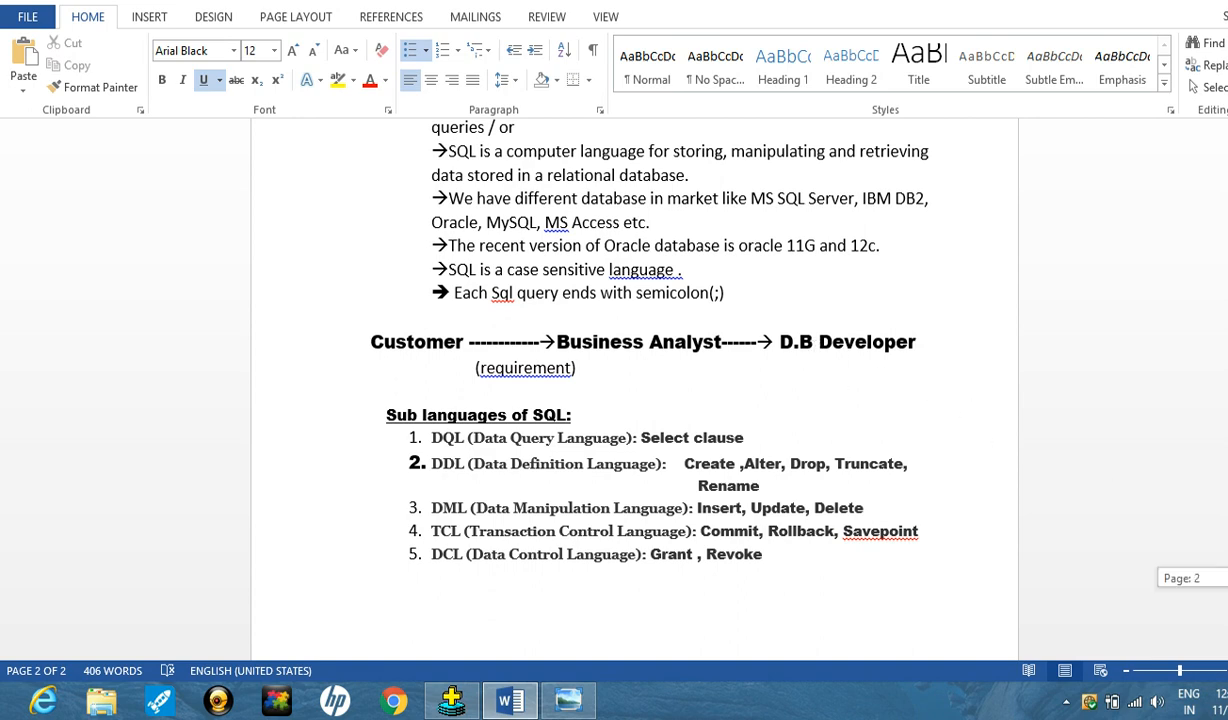
pyautogui.scroll(3)
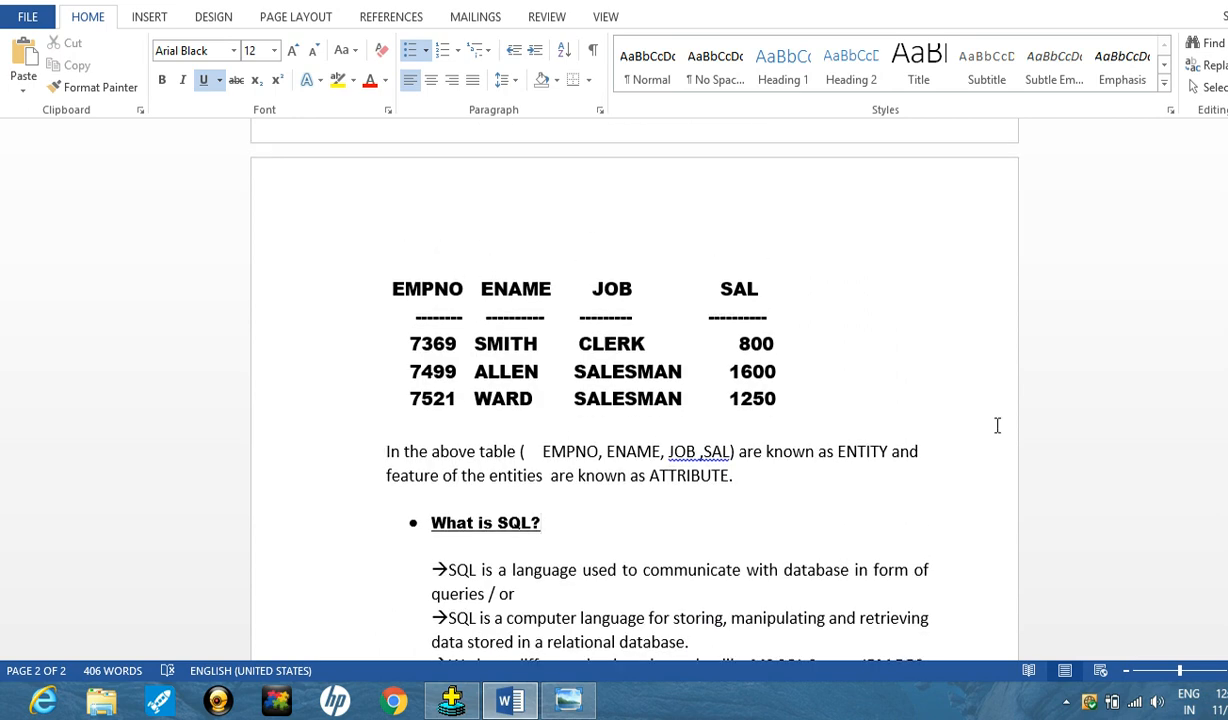
pyautogui.moveTo(984, 420)
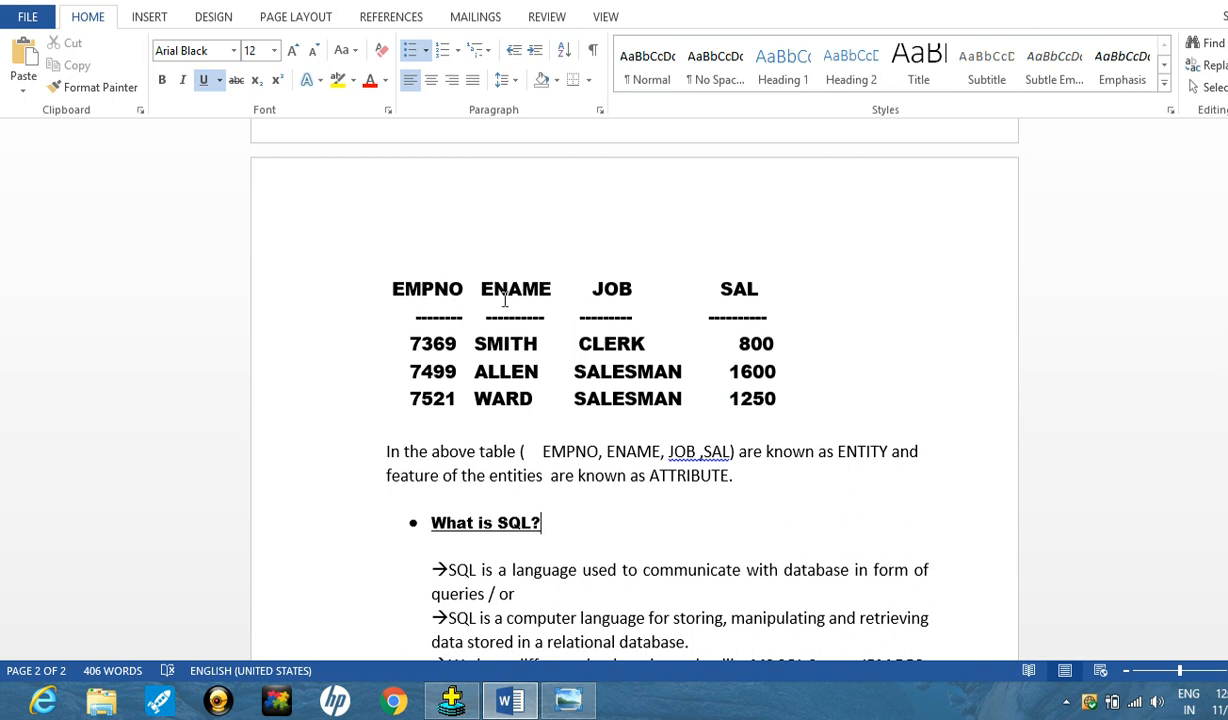
pyautogui.moveTo(552, 292)
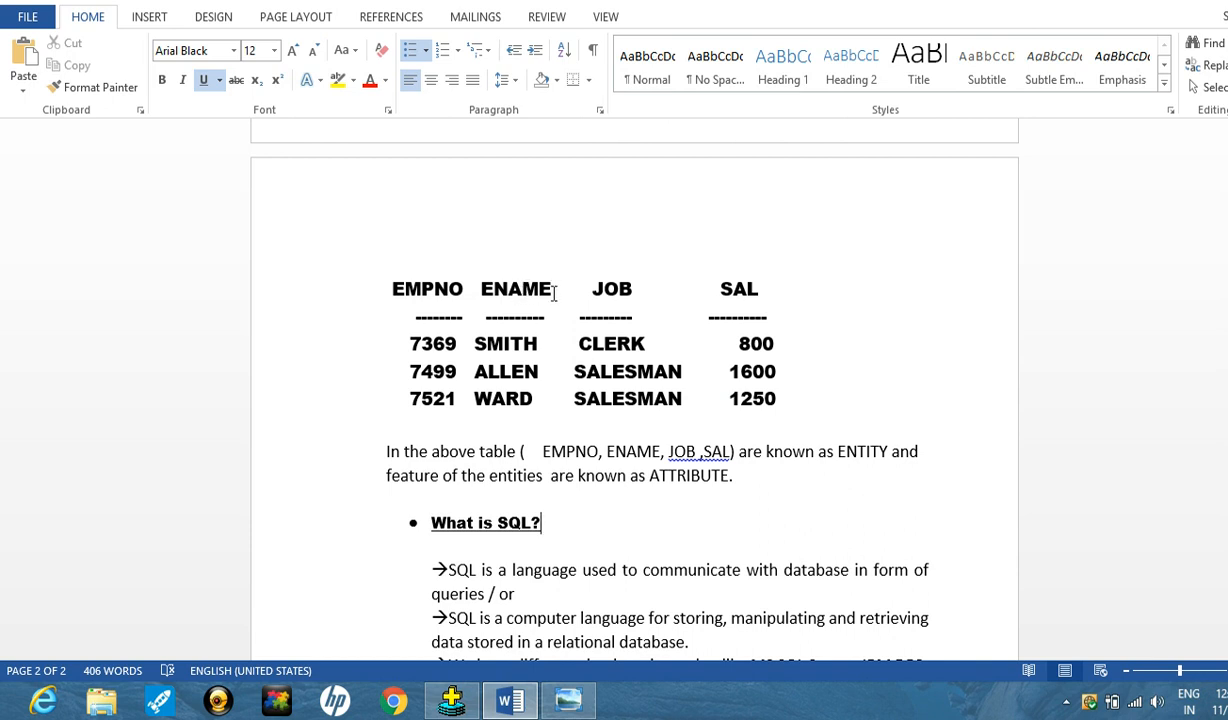
pyautogui.moveTo(650, 288)
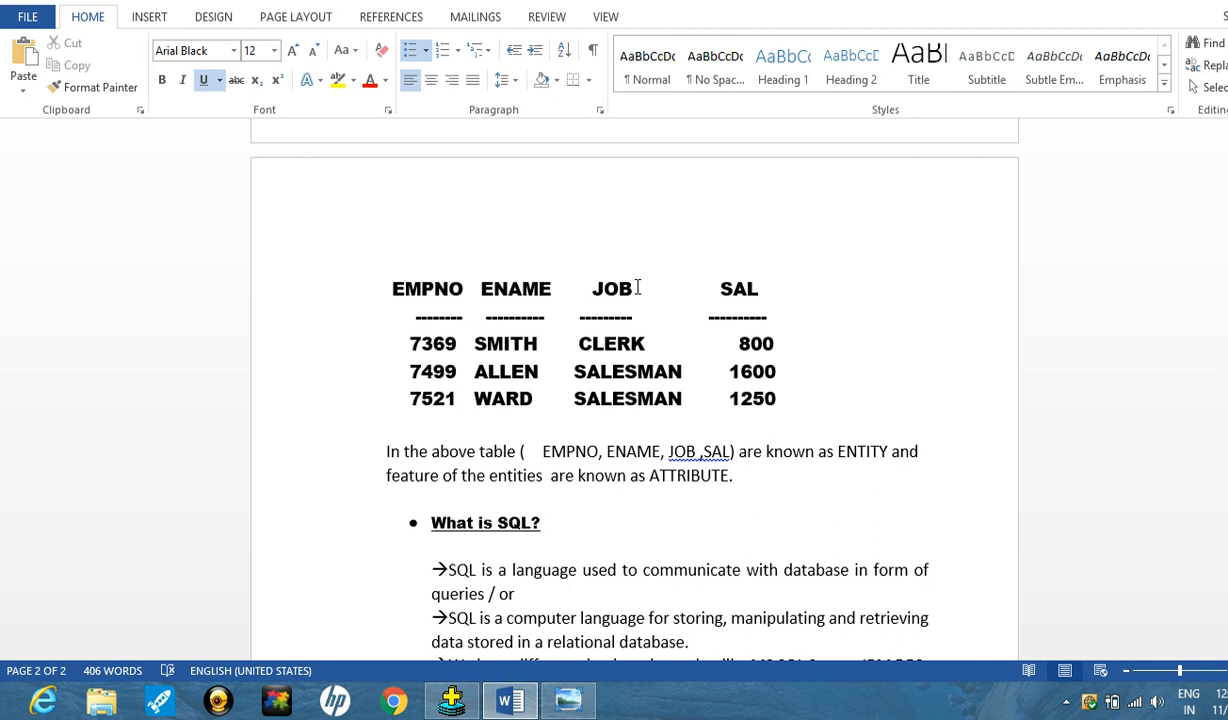
pyautogui.moveTo(564, 292)
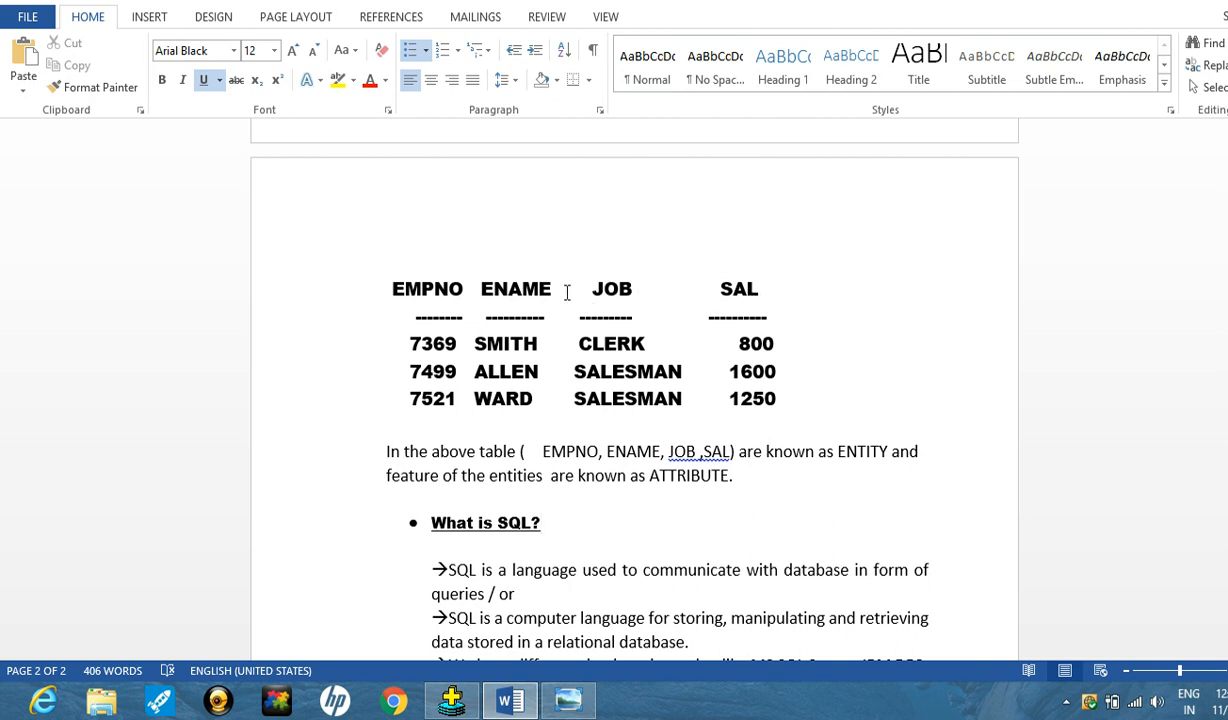
pyautogui.moveTo(464, 288)
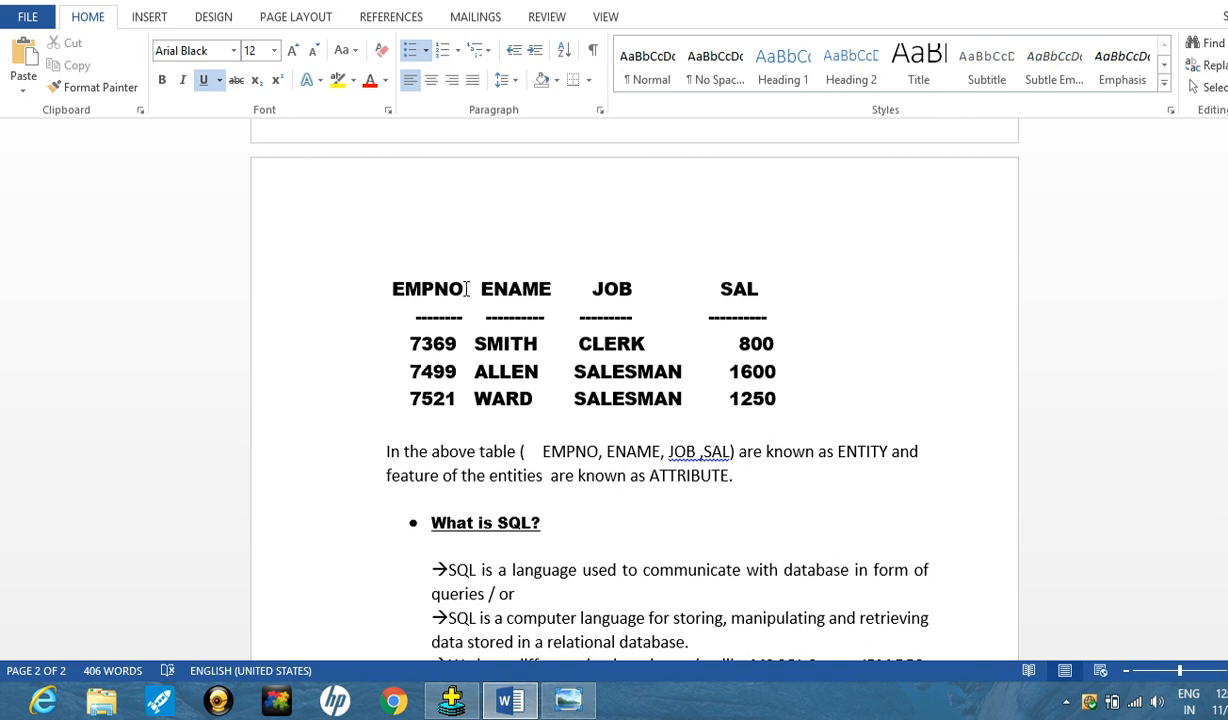
pyautogui.click(540, 524)
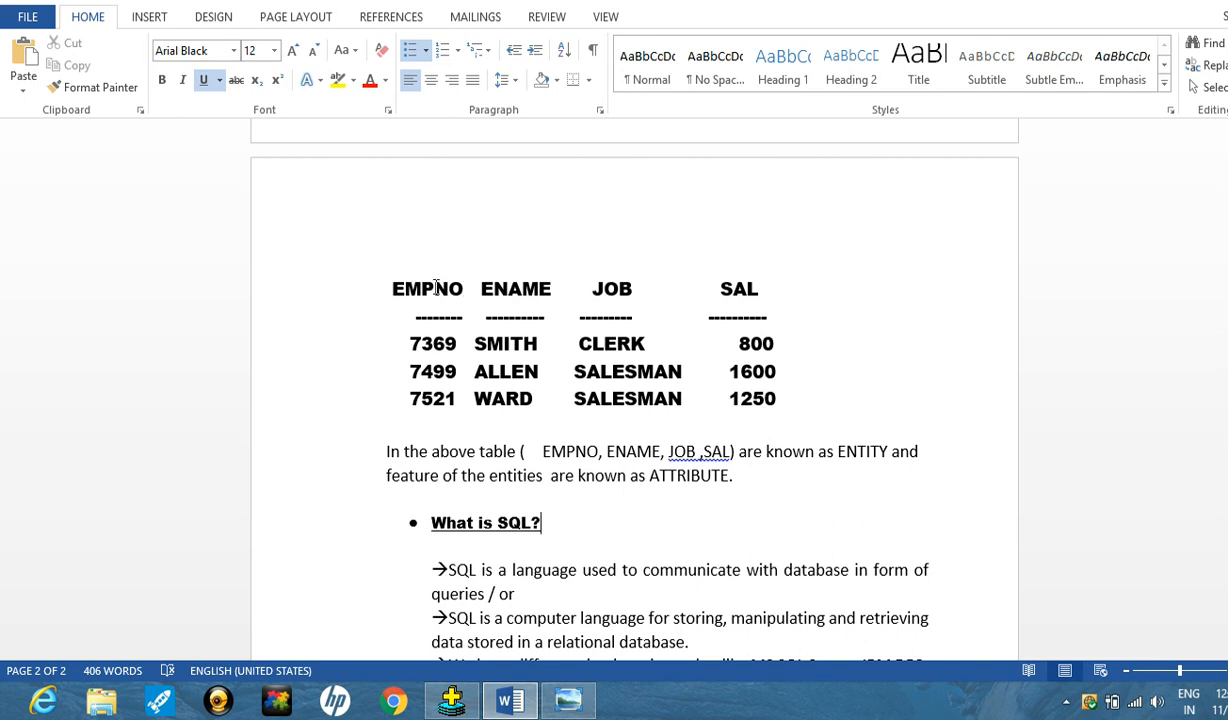
pyautogui.moveTo(512, 342)
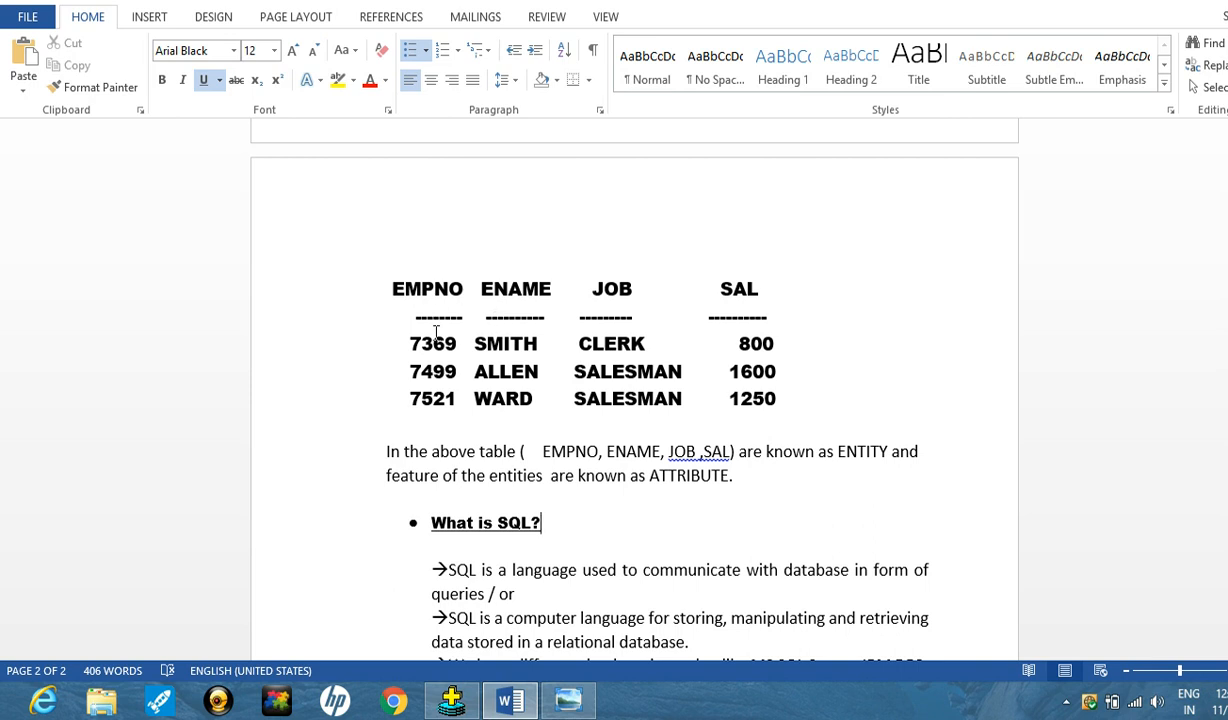
pyautogui.moveTo(560, 340)
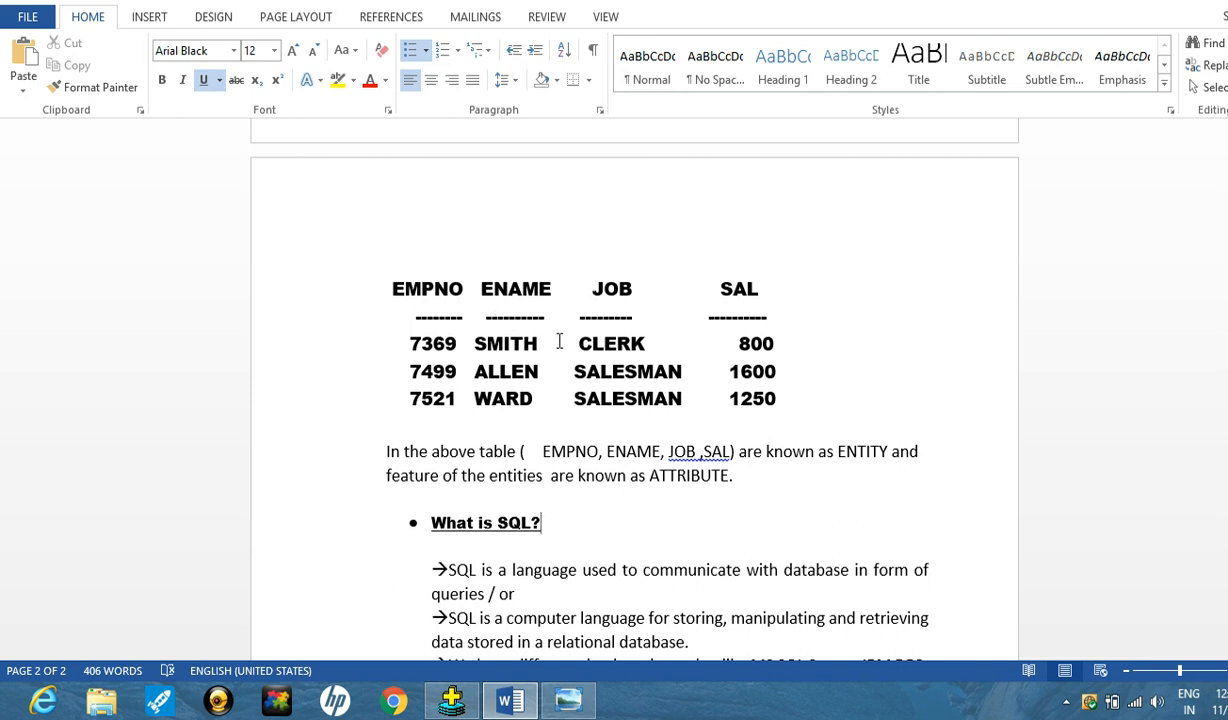
pyautogui.moveTo(578, 344)
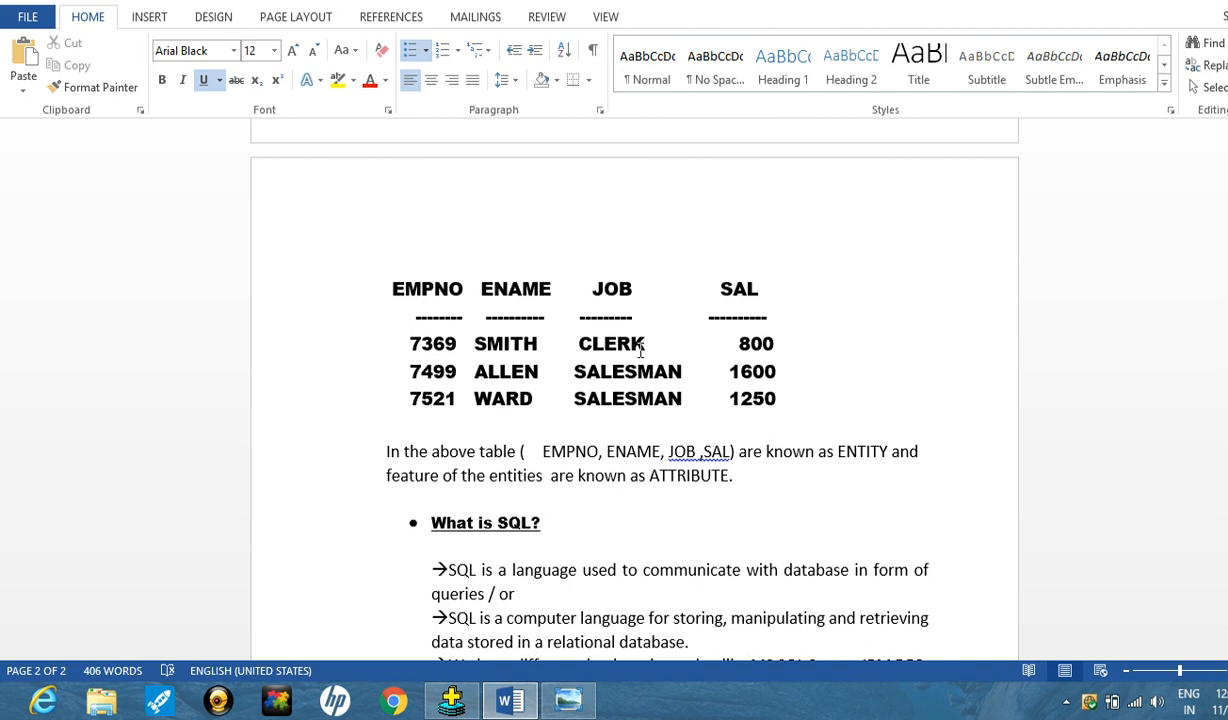
pyautogui.moveTo(738, 352)
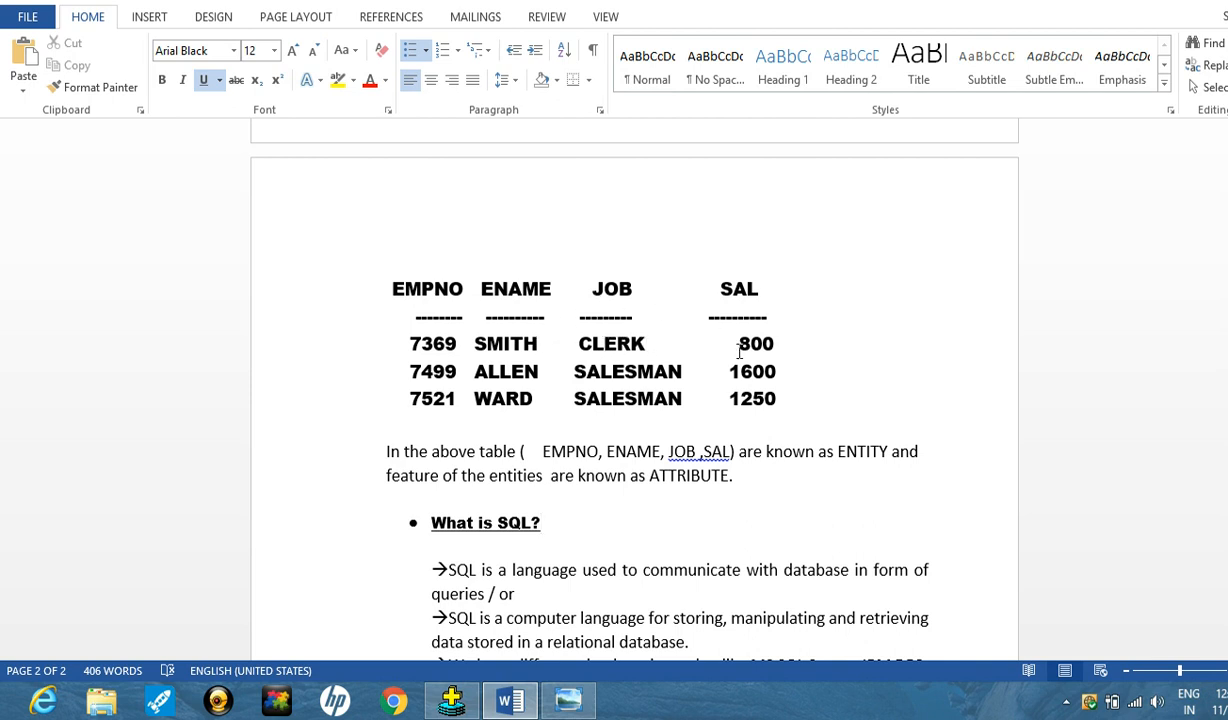
pyautogui.moveTo(668, 324)
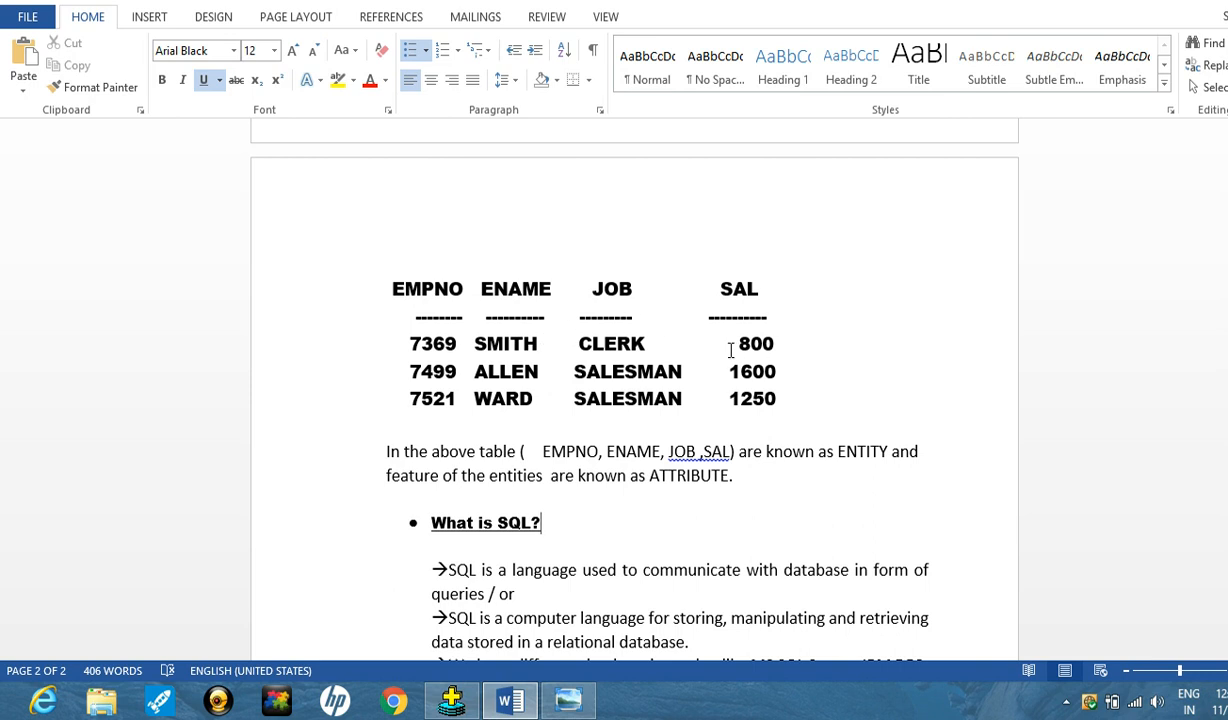
pyautogui.moveTo(768, 348)
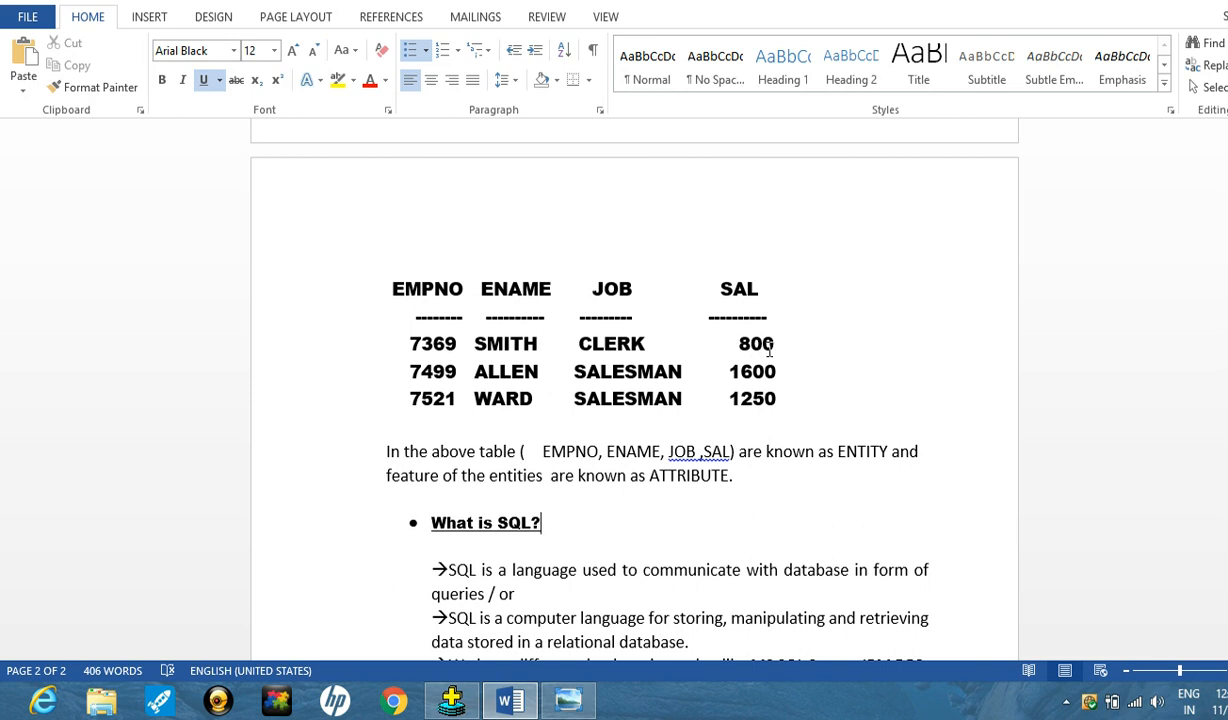
pyautogui.moveTo(892, 408)
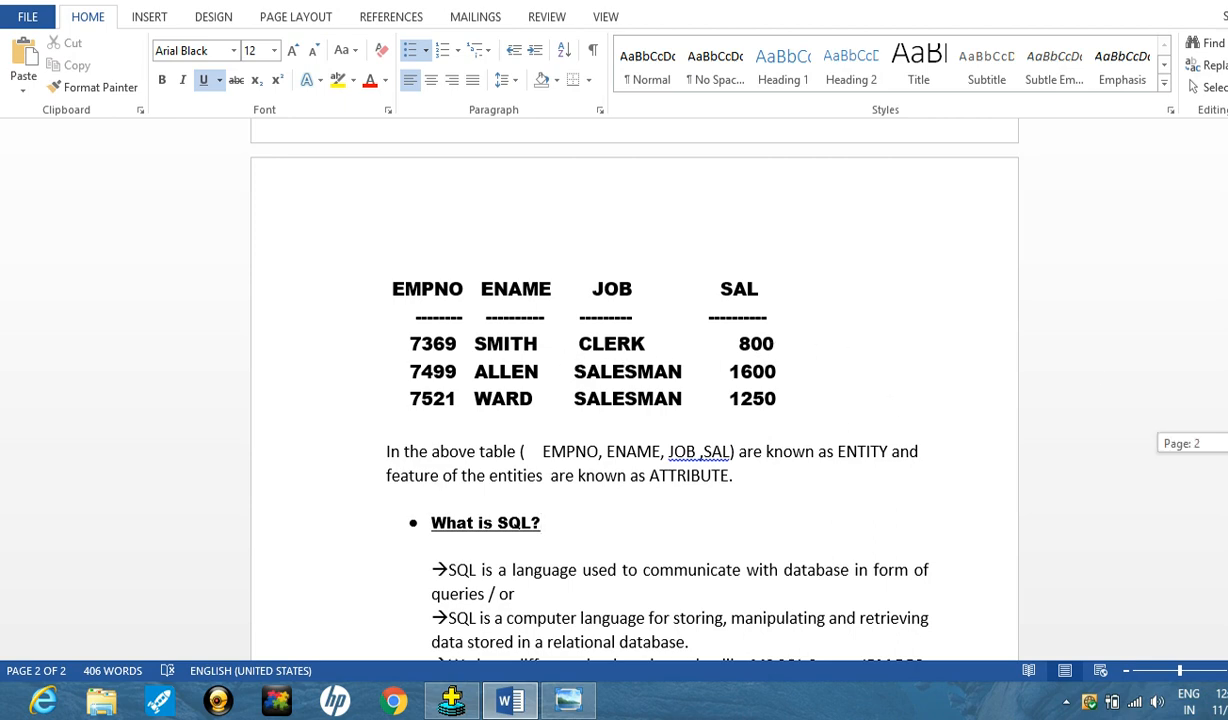
# - Scroll down to the numbered 'Sub languages of SQL' list
pyautogui.scroll(-3)
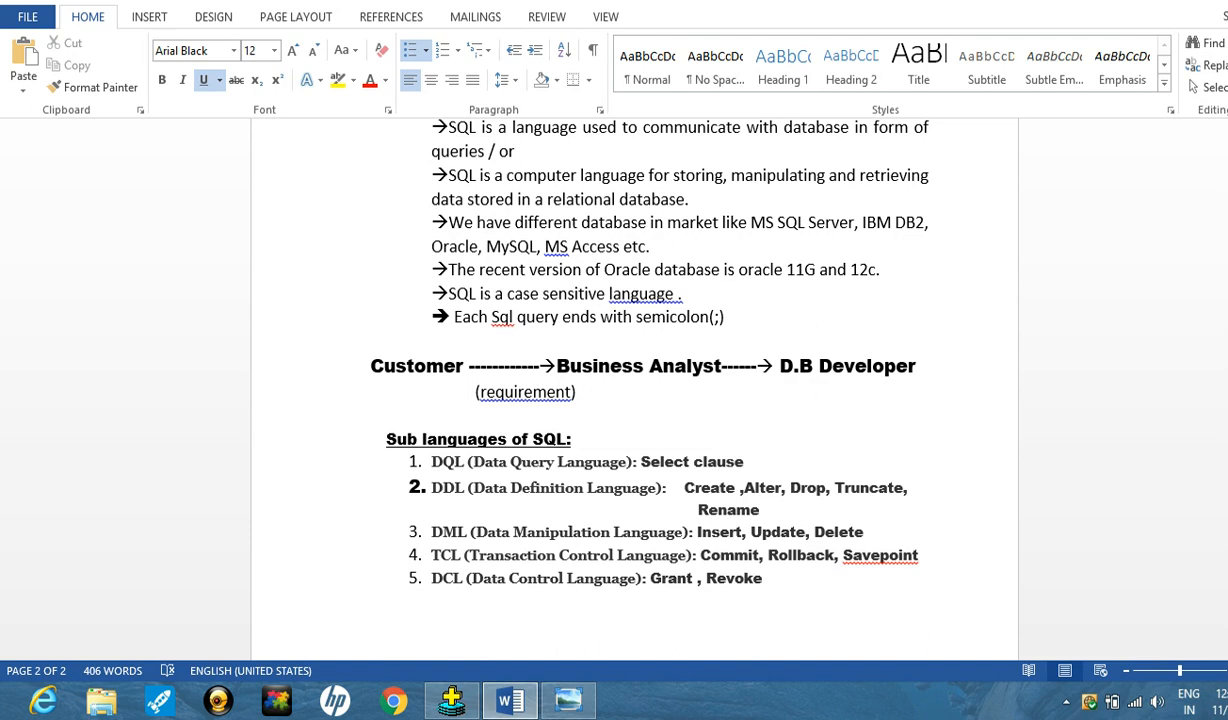
pyautogui.scroll(-3)
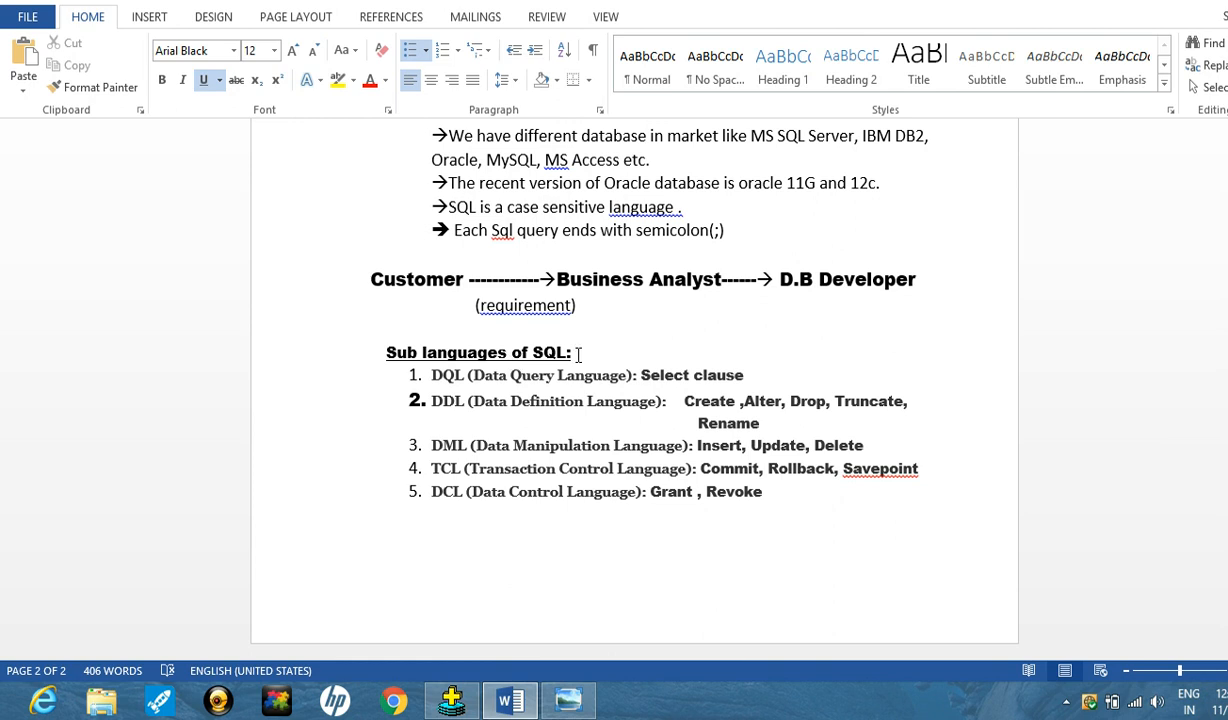
pyautogui.moveTo(504, 448)
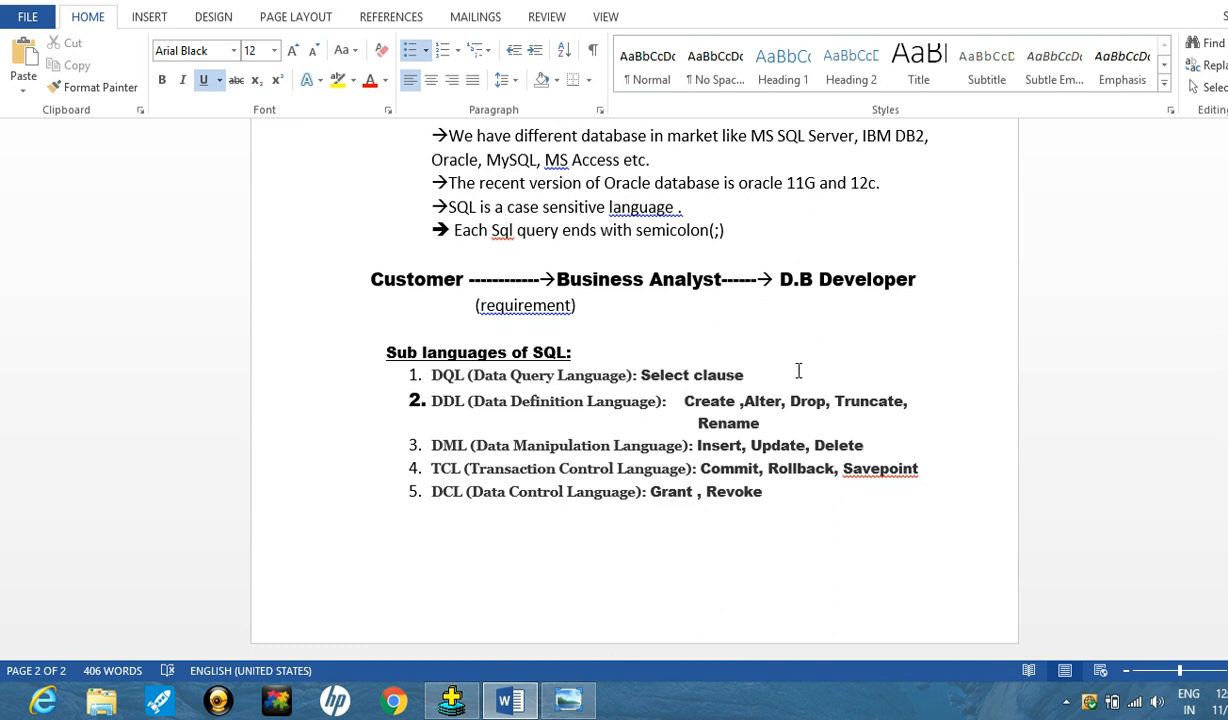
pyautogui.moveTo(918, 336)
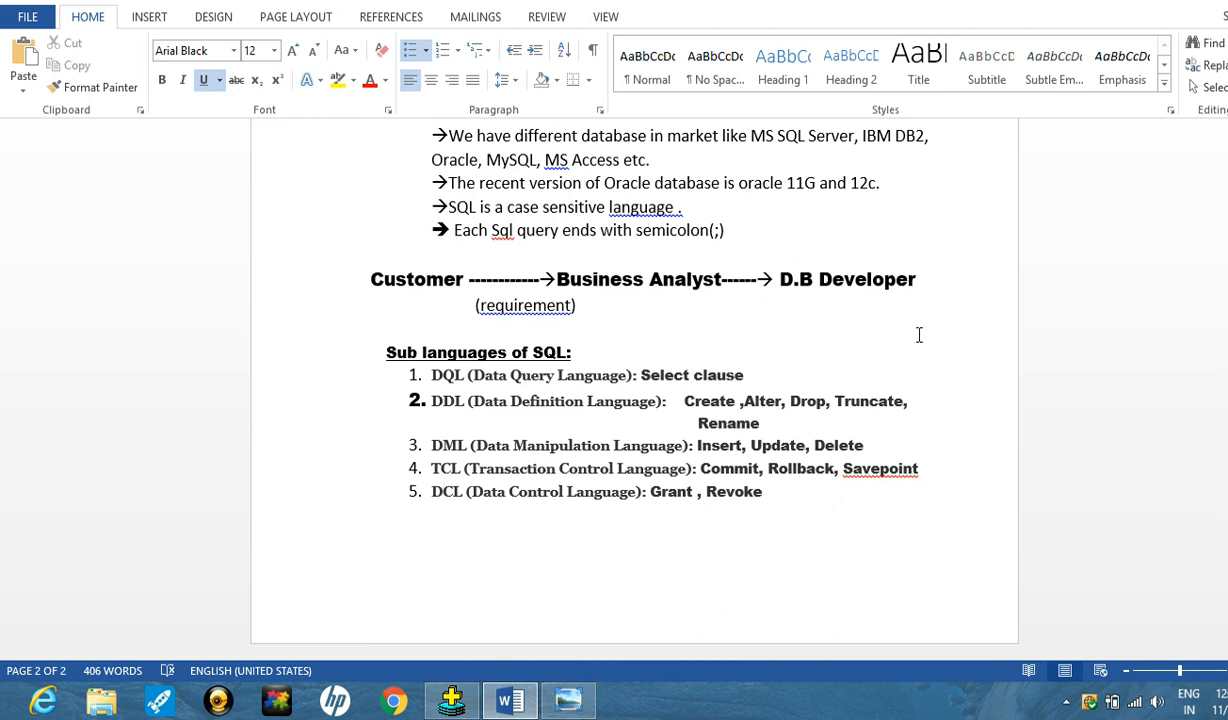
pyautogui.moveTo(512, 376)
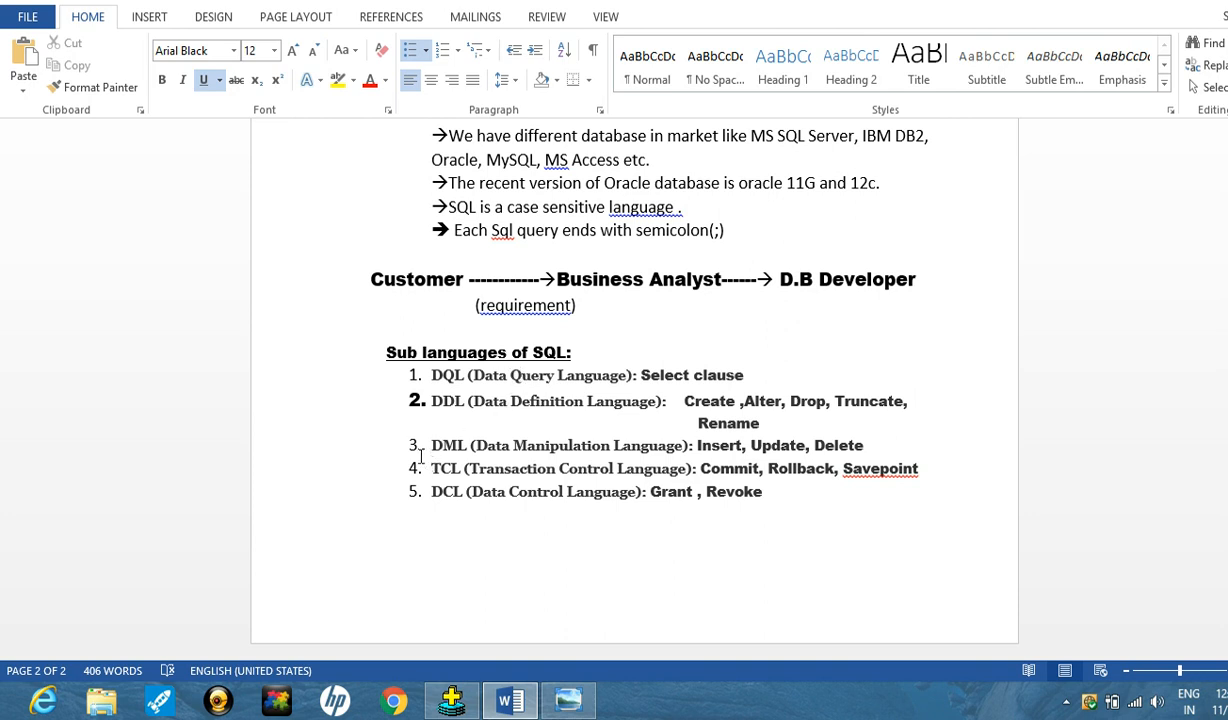
pyautogui.moveTo(400, 444)
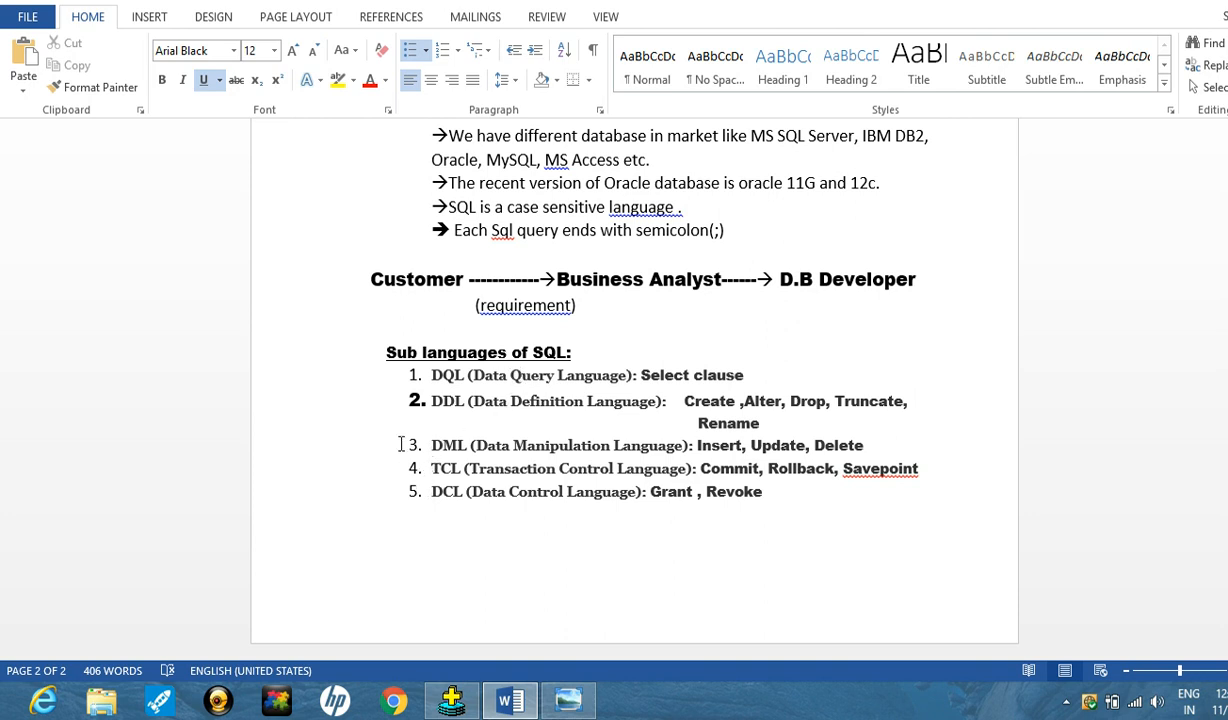
pyautogui.moveTo(594, 424)
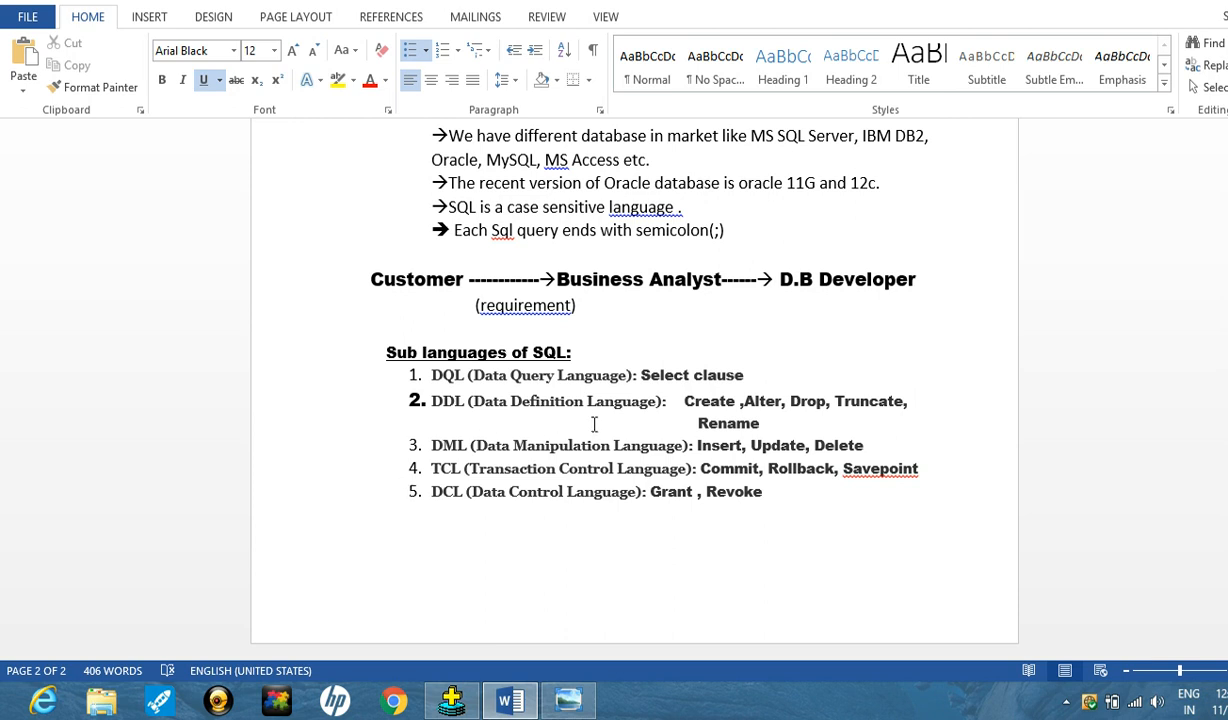
pyautogui.moveTo(718, 400)
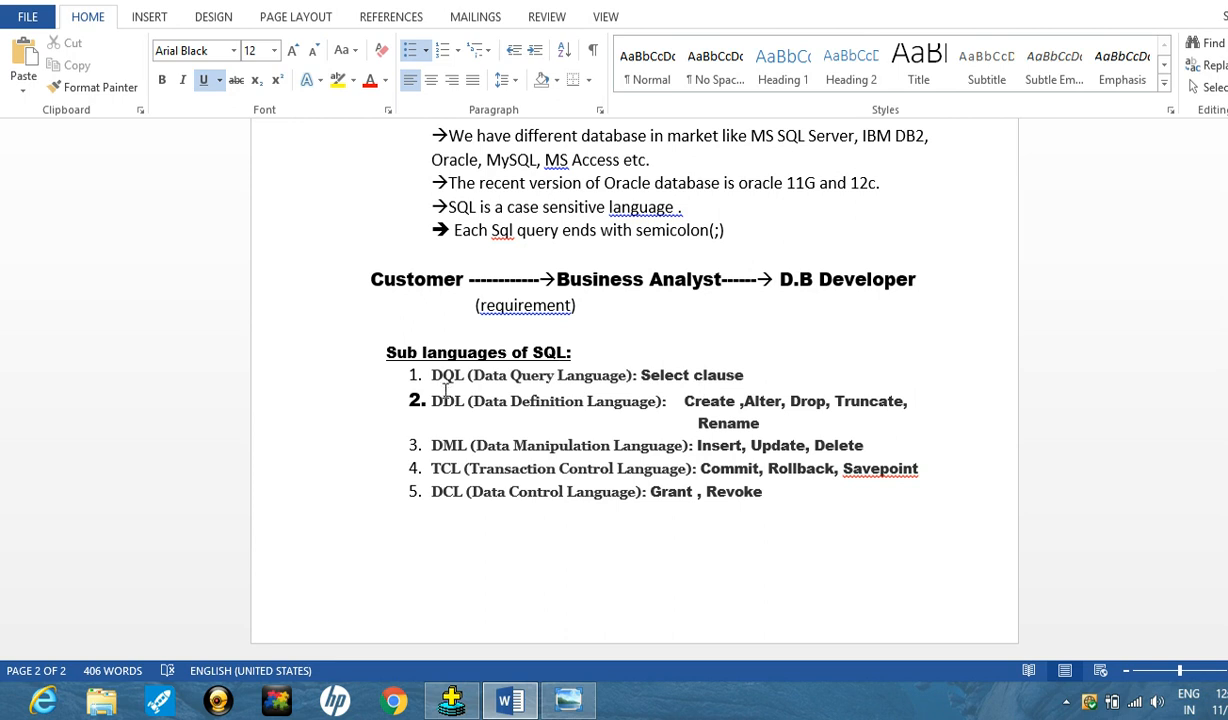
pyautogui.moveTo(568, 396)
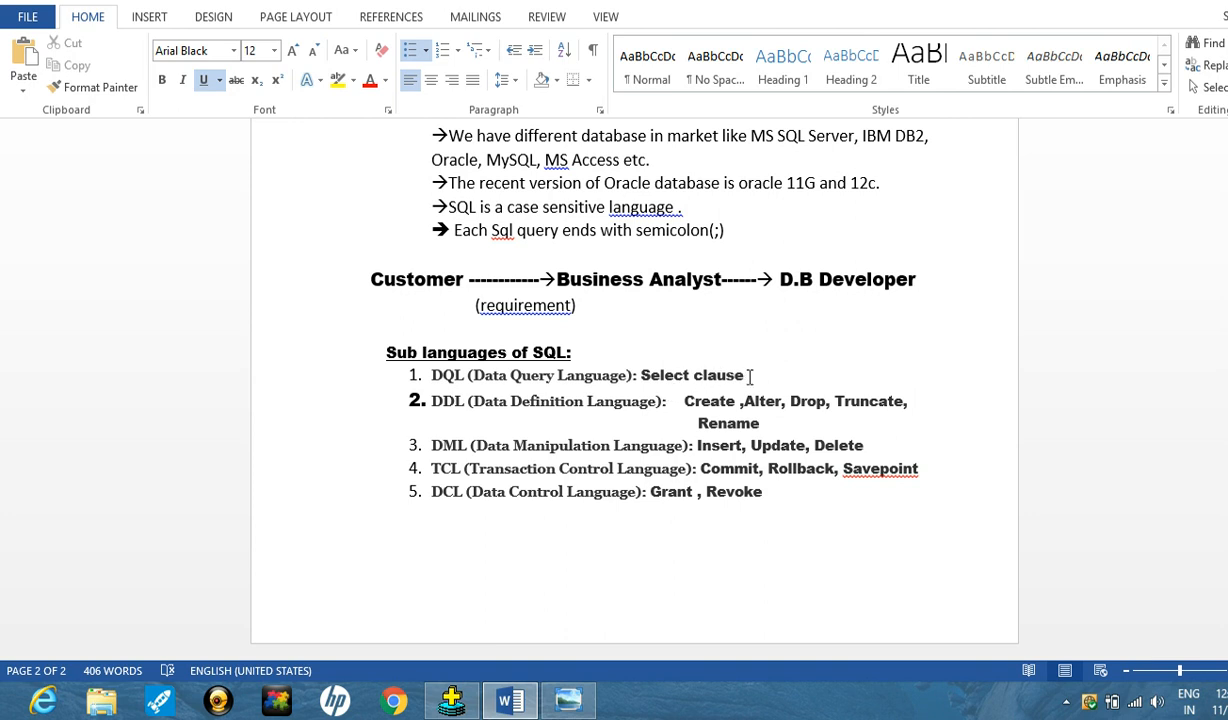
pyautogui.moveTo(718, 390)
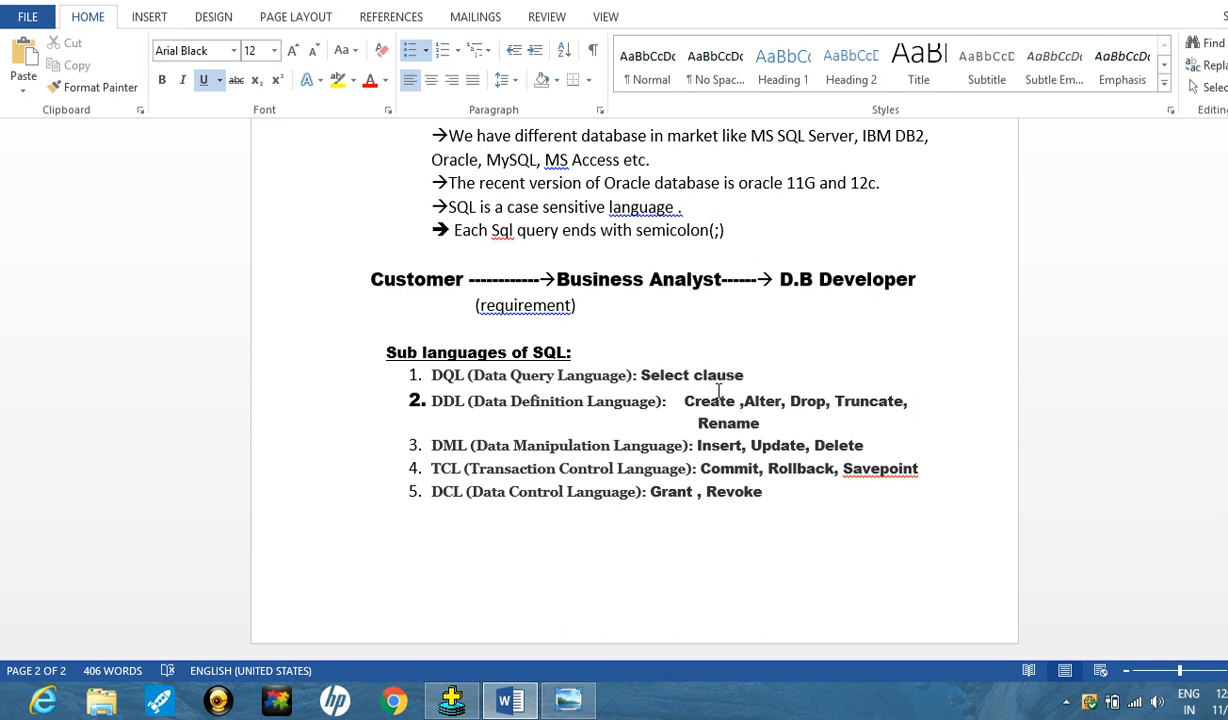
pyautogui.moveTo(660, 442)
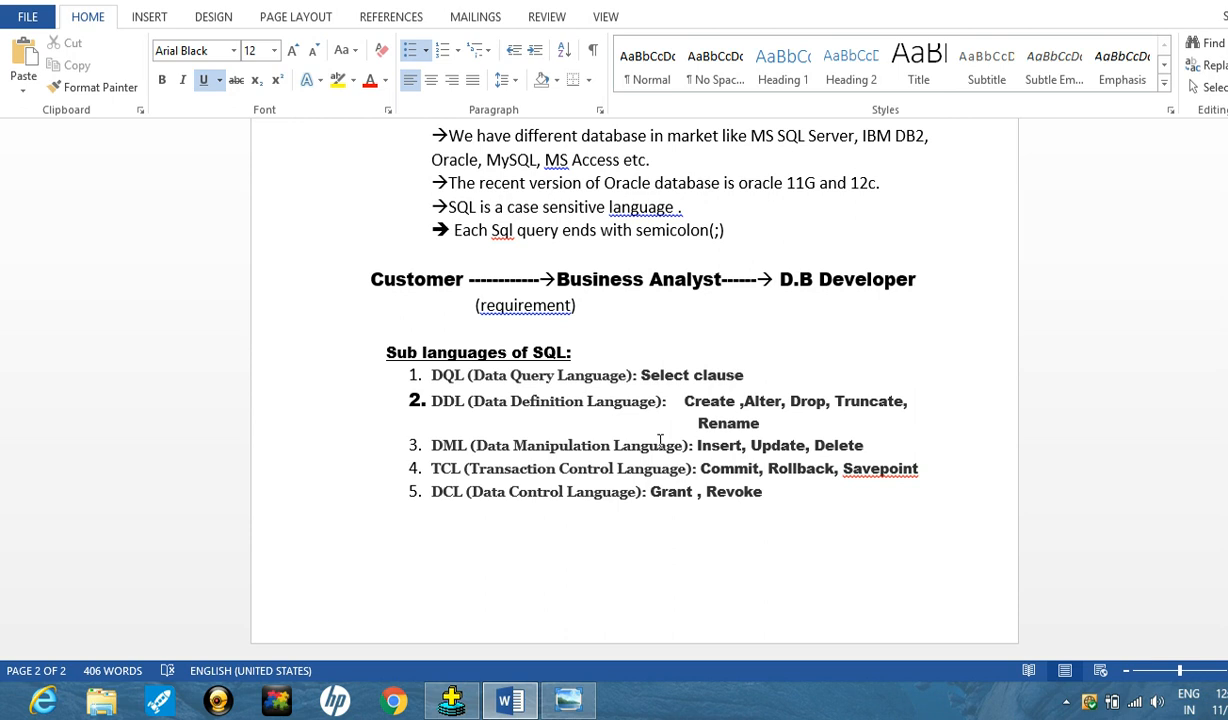
pyautogui.moveTo(660, 514)
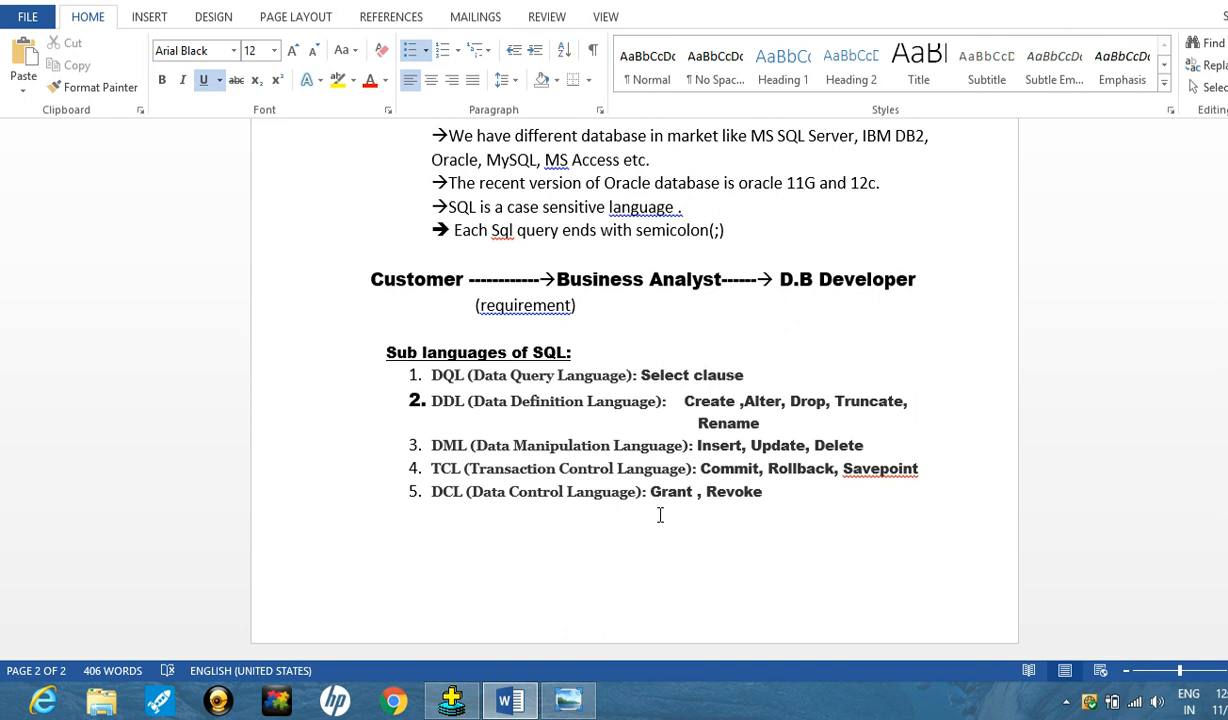